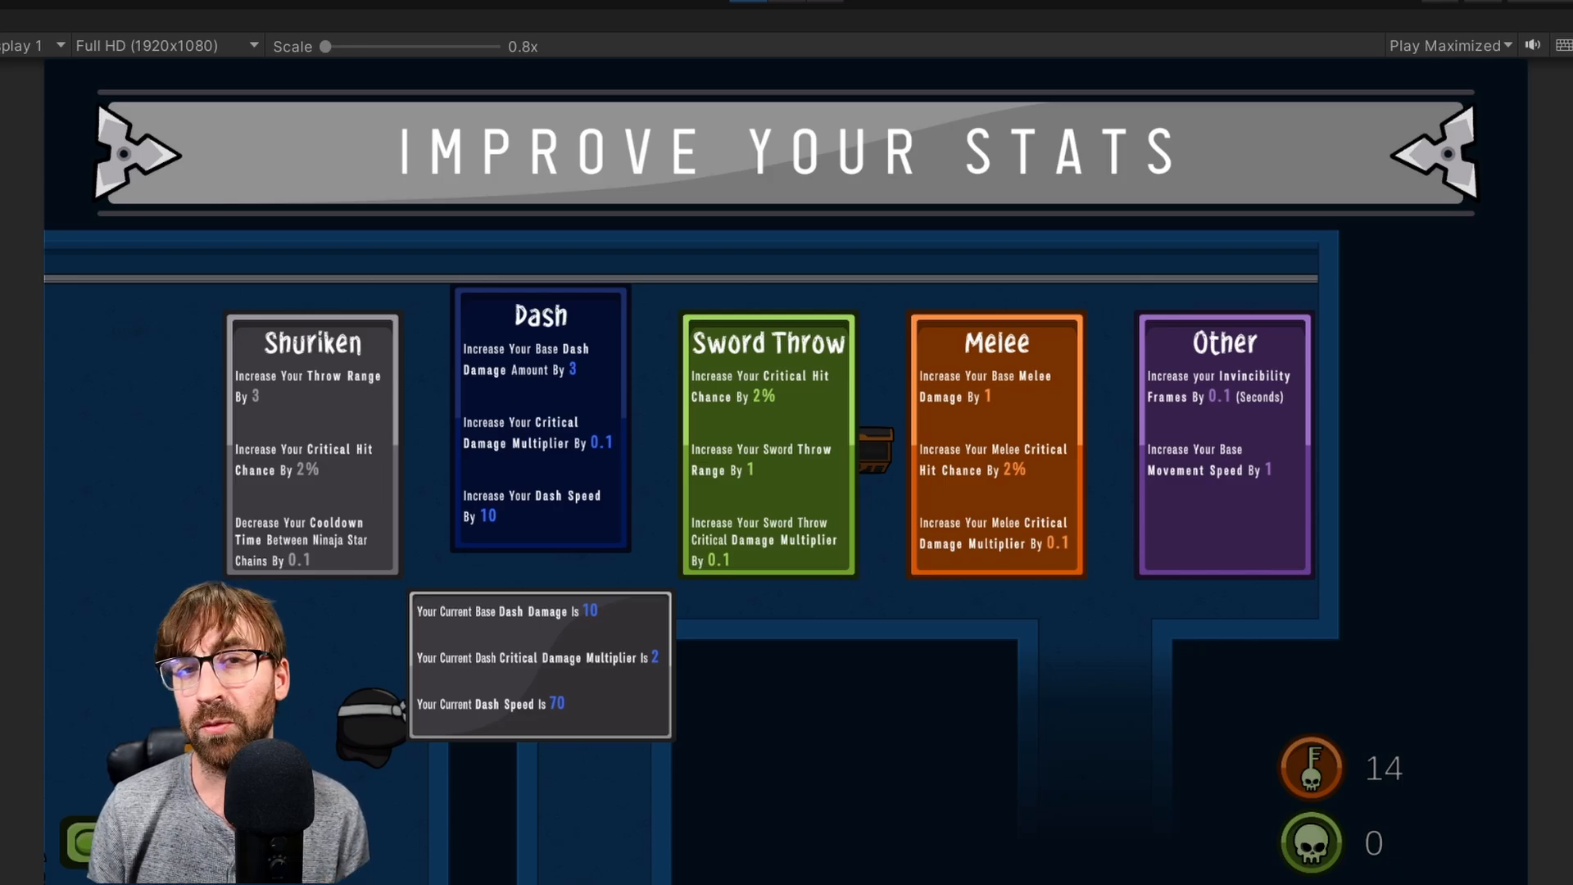
{"action": "mouse_move", "coordinate": [767, 421]}
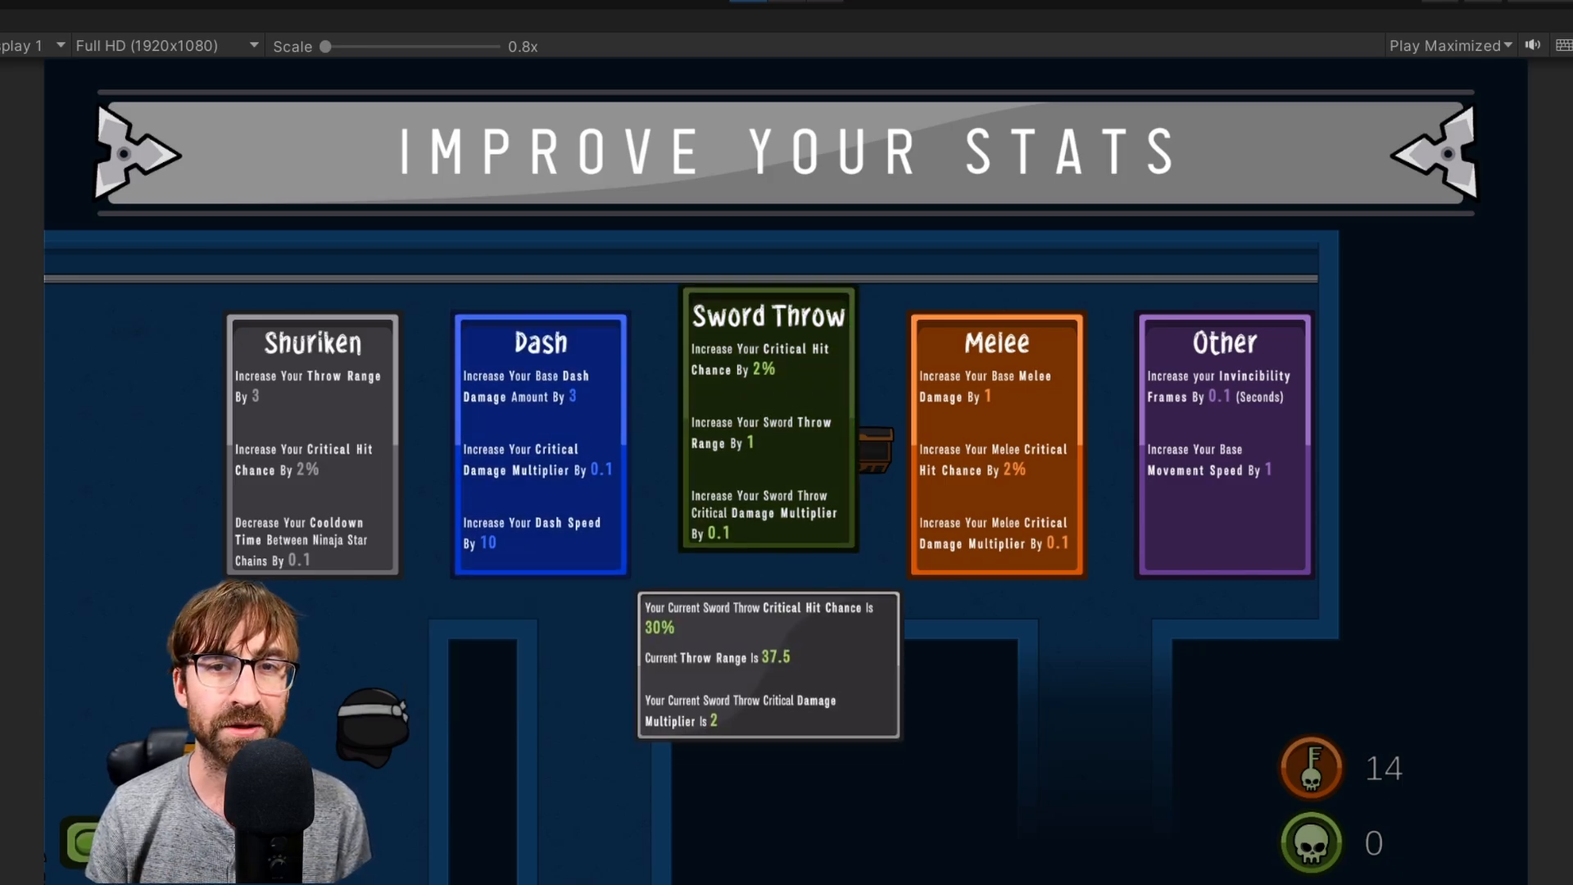
{"action": "mouse_move", "coordinate": [1222, 421]}
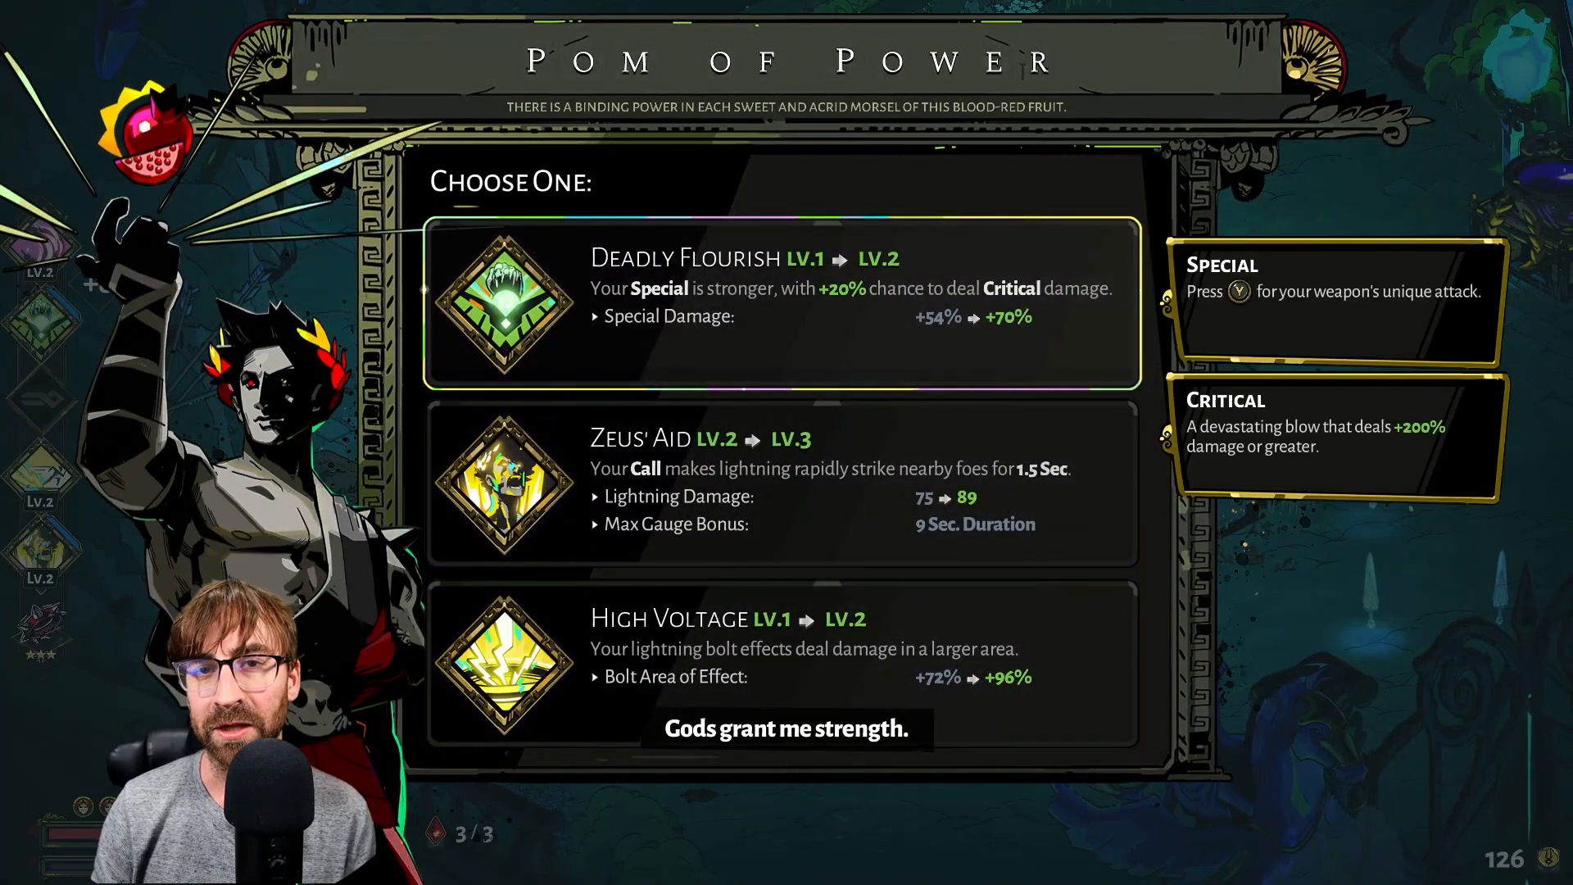
{"action": "mouse_move", "coordinate": [783, 662]}
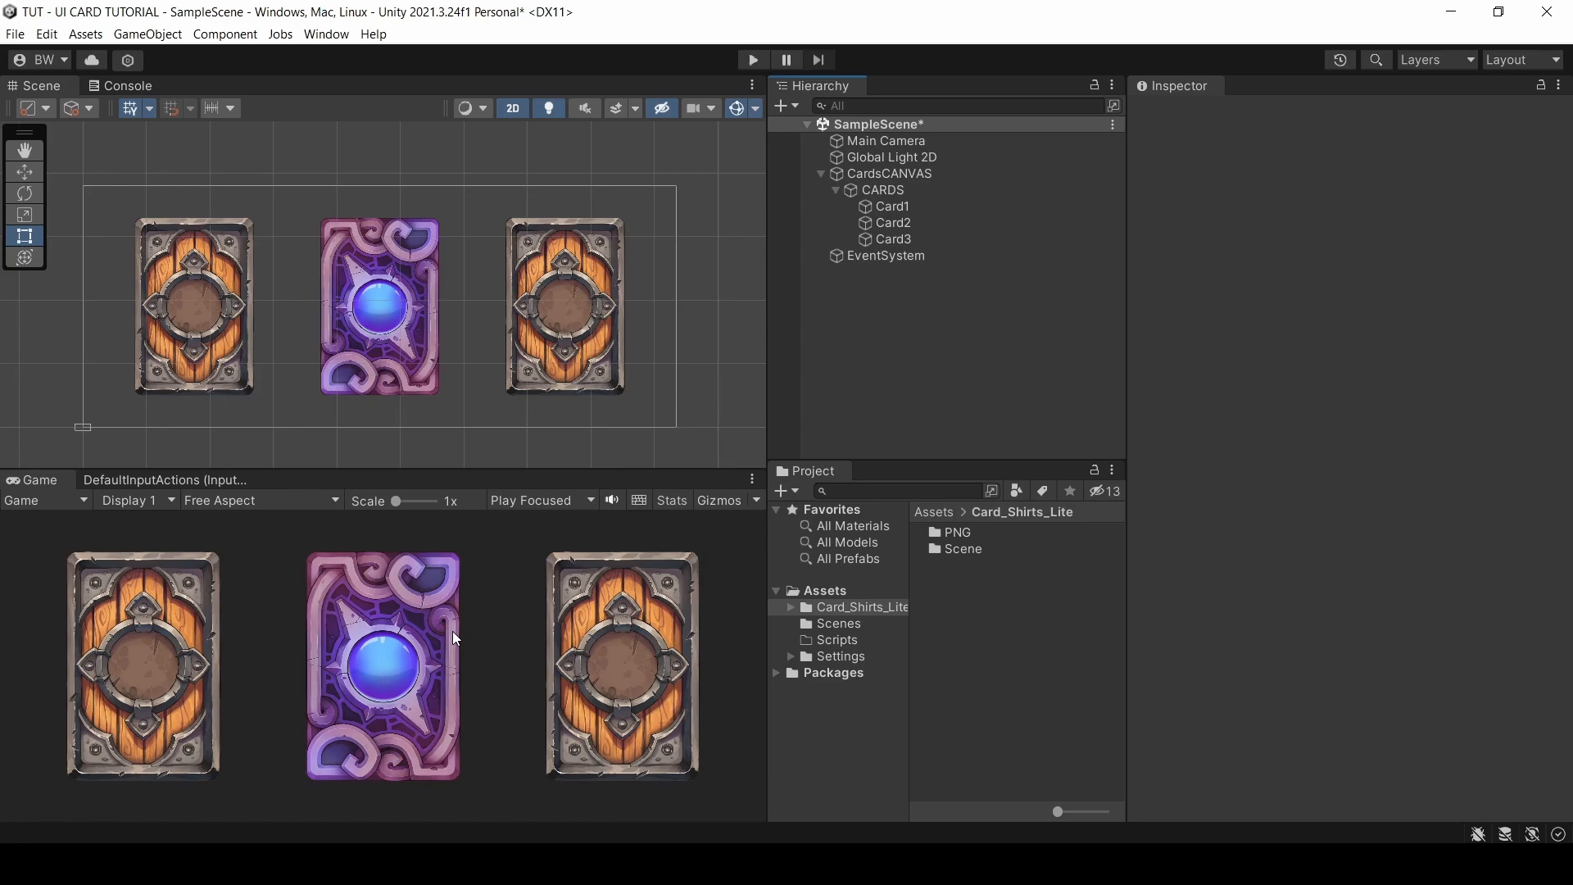
Step: Inspect the 1920×1080 CardsCANVAS, then select Card1, Card2 and Card3 together
{"action": "left_click", "coordinate": [886, 173]}
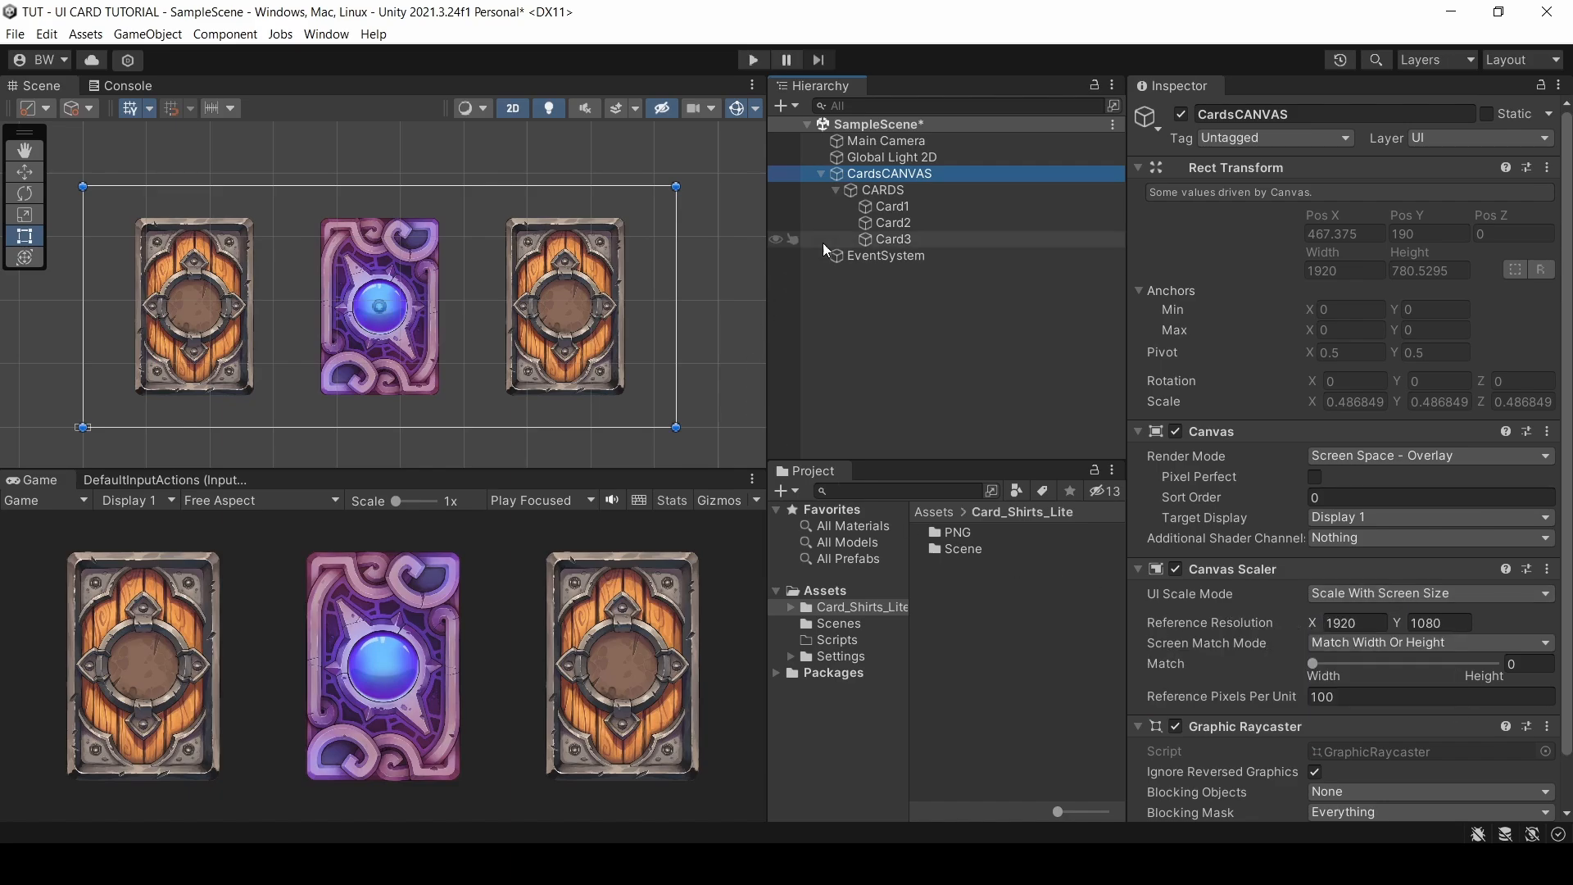
{"action": "left_click", "coordinate": [892, 238]}
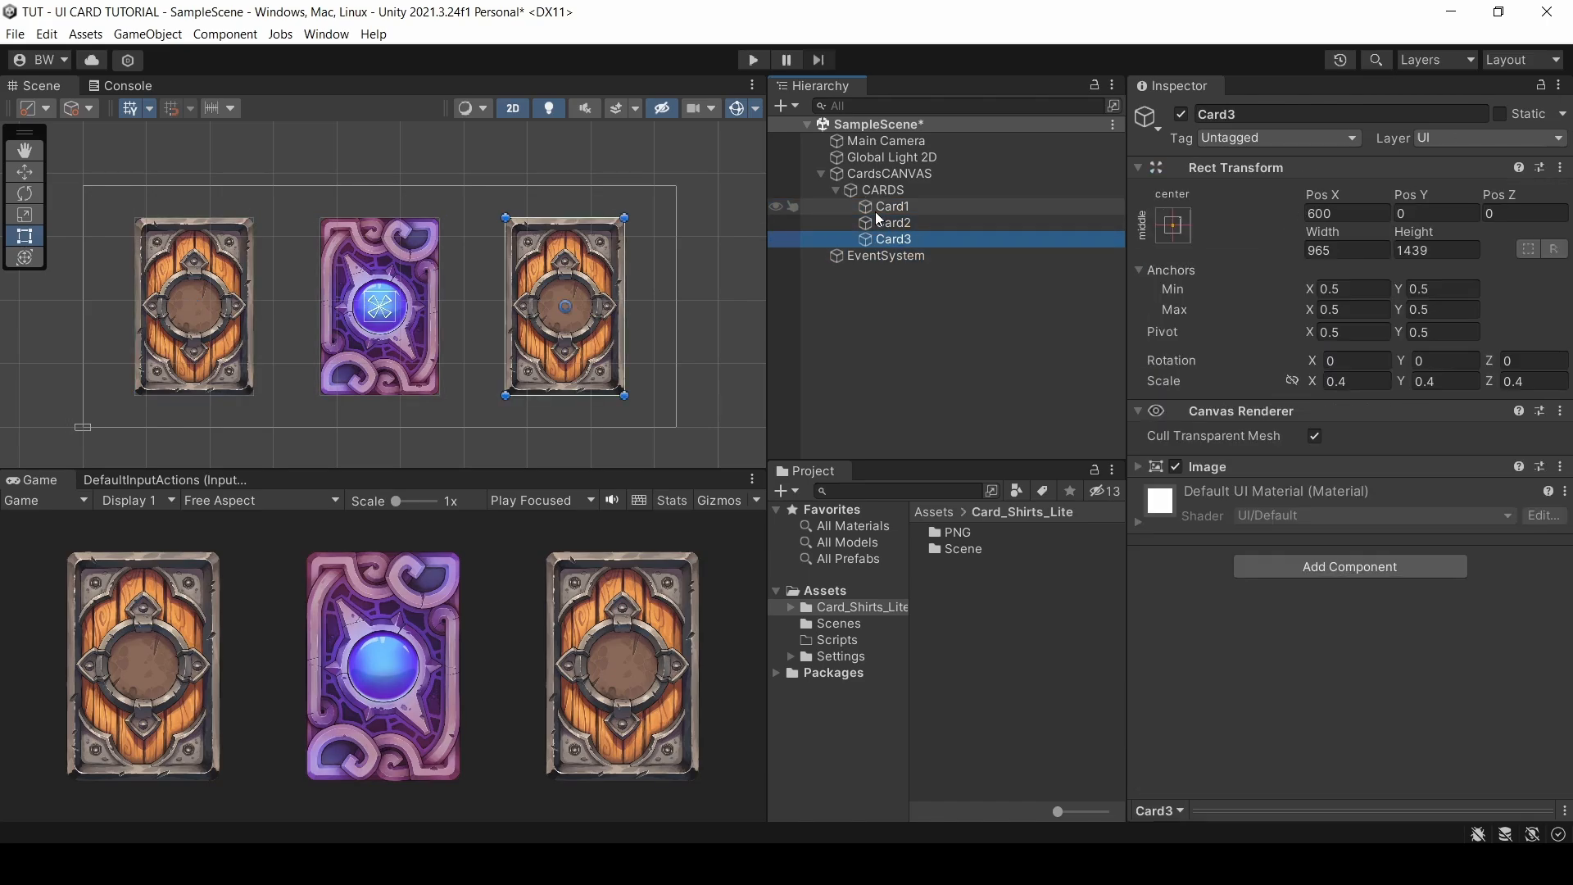
{"action": "left_click", "coordinate": [892, 206]}
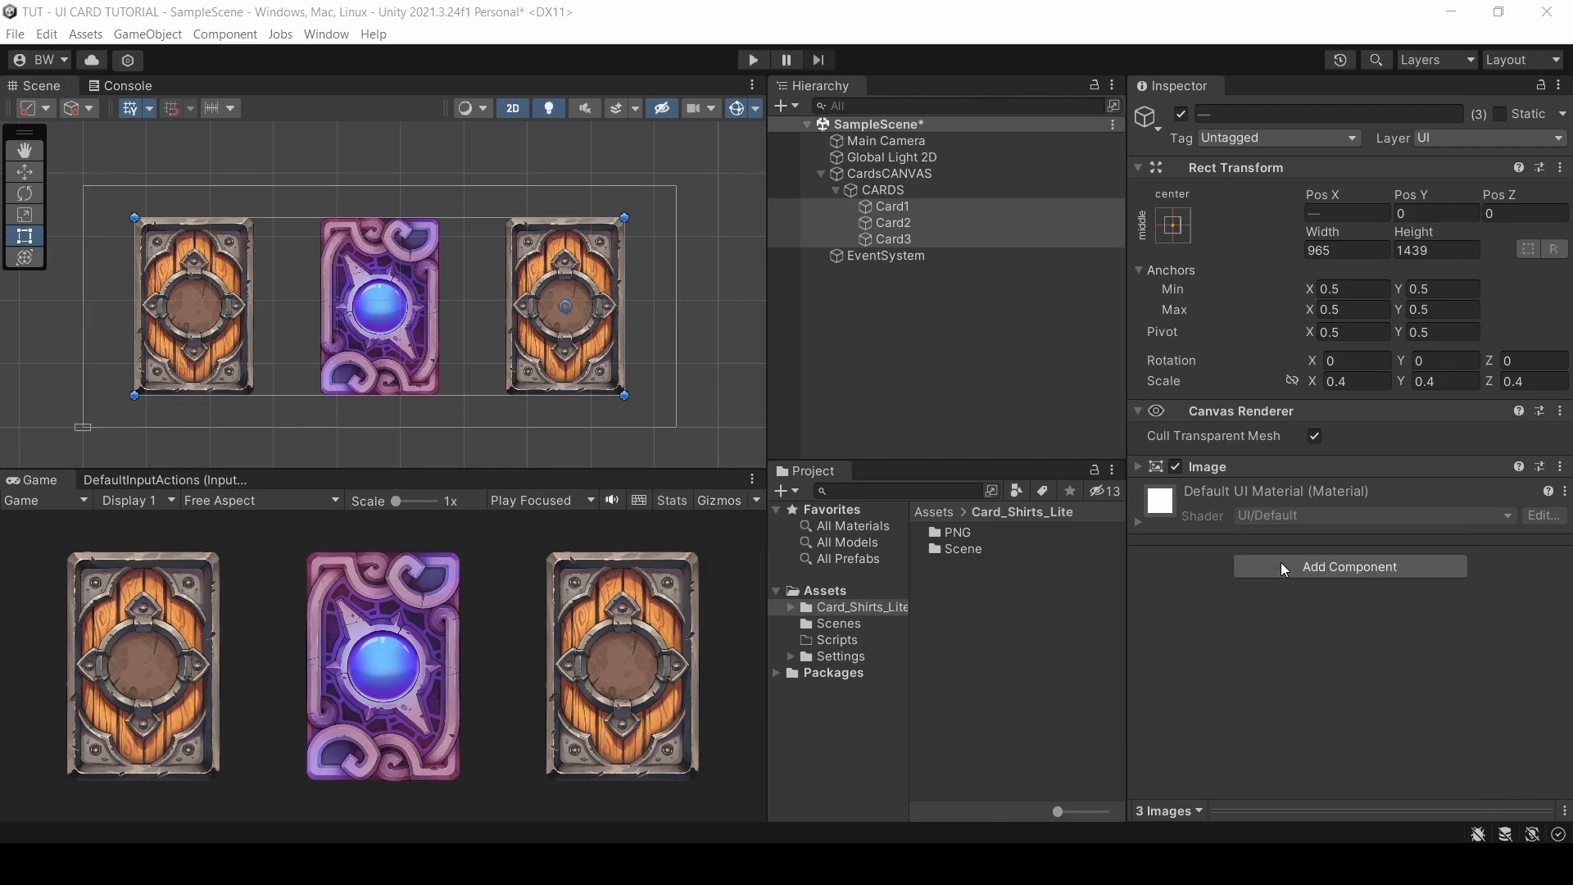
Step: Add a Button to all three cards, trying Sprite Swap before keeping Color Tint with light grey Normal
{"action": "left_click", "coordinate": [1349, 566]}
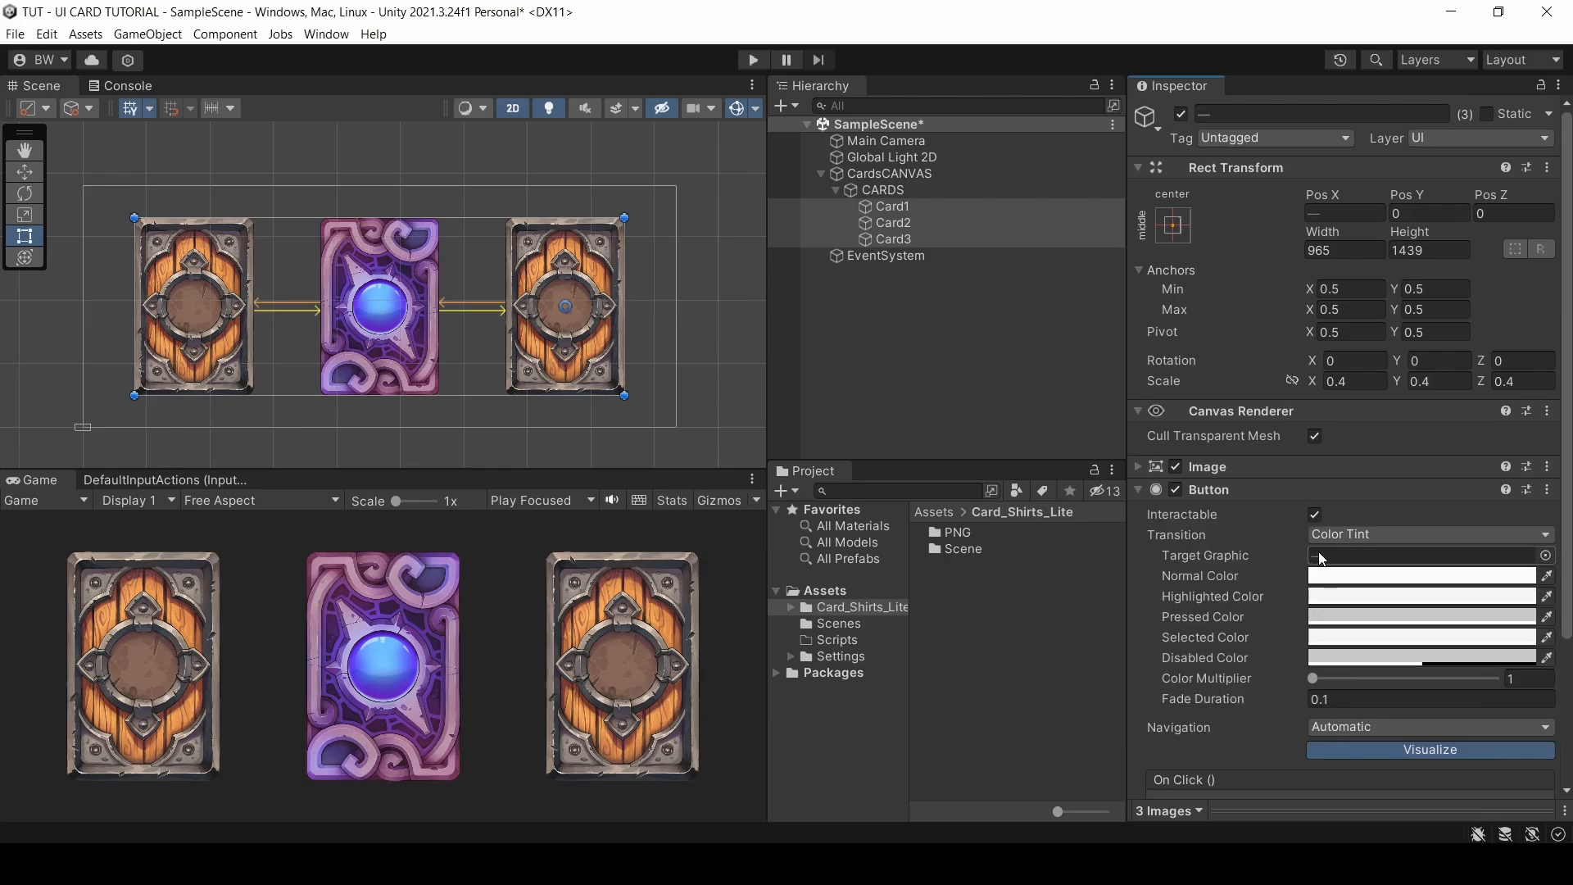
{"action": "scroll", "scroll_direction": "down", "scroll_amount": 3}
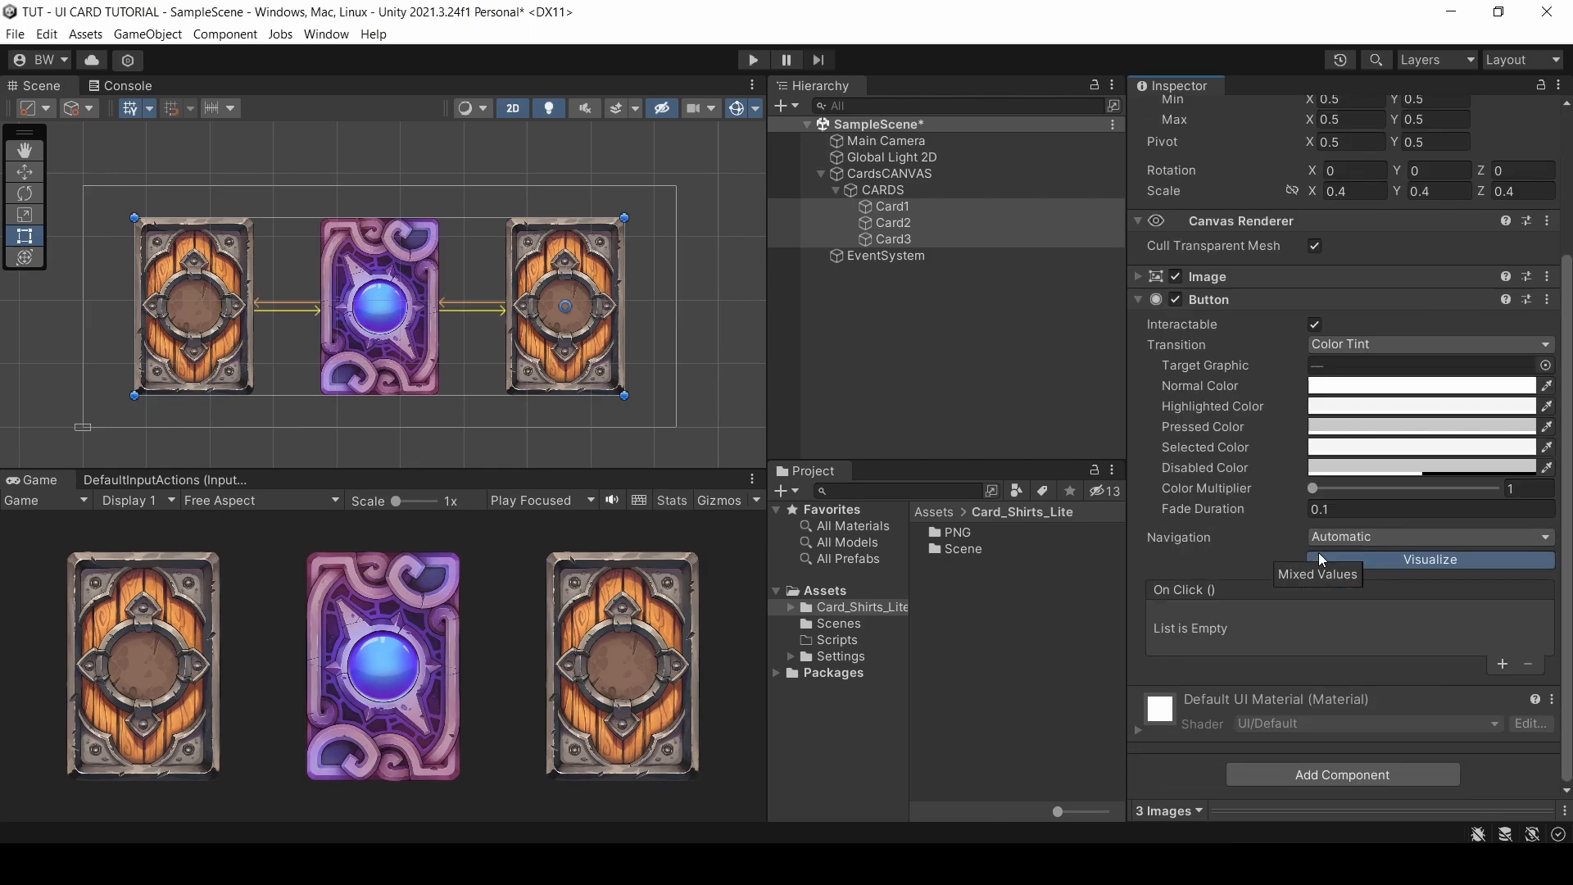
{"action": "left_click", "coordinate": [1424, 344]}
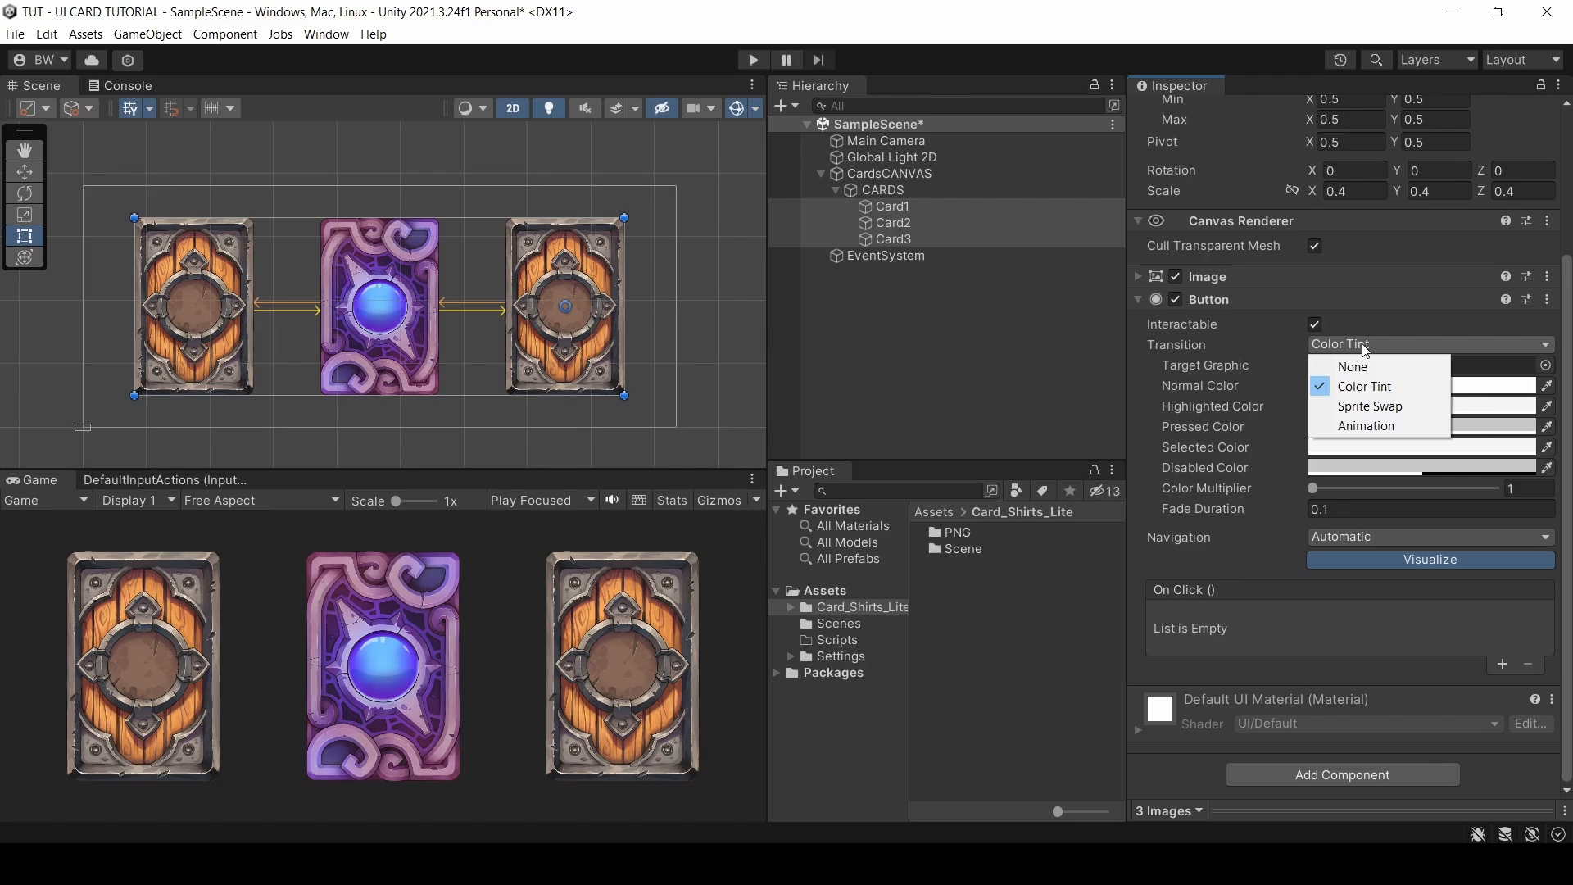
{"action": "mouse_move", "coordinate": [1376, 386]}
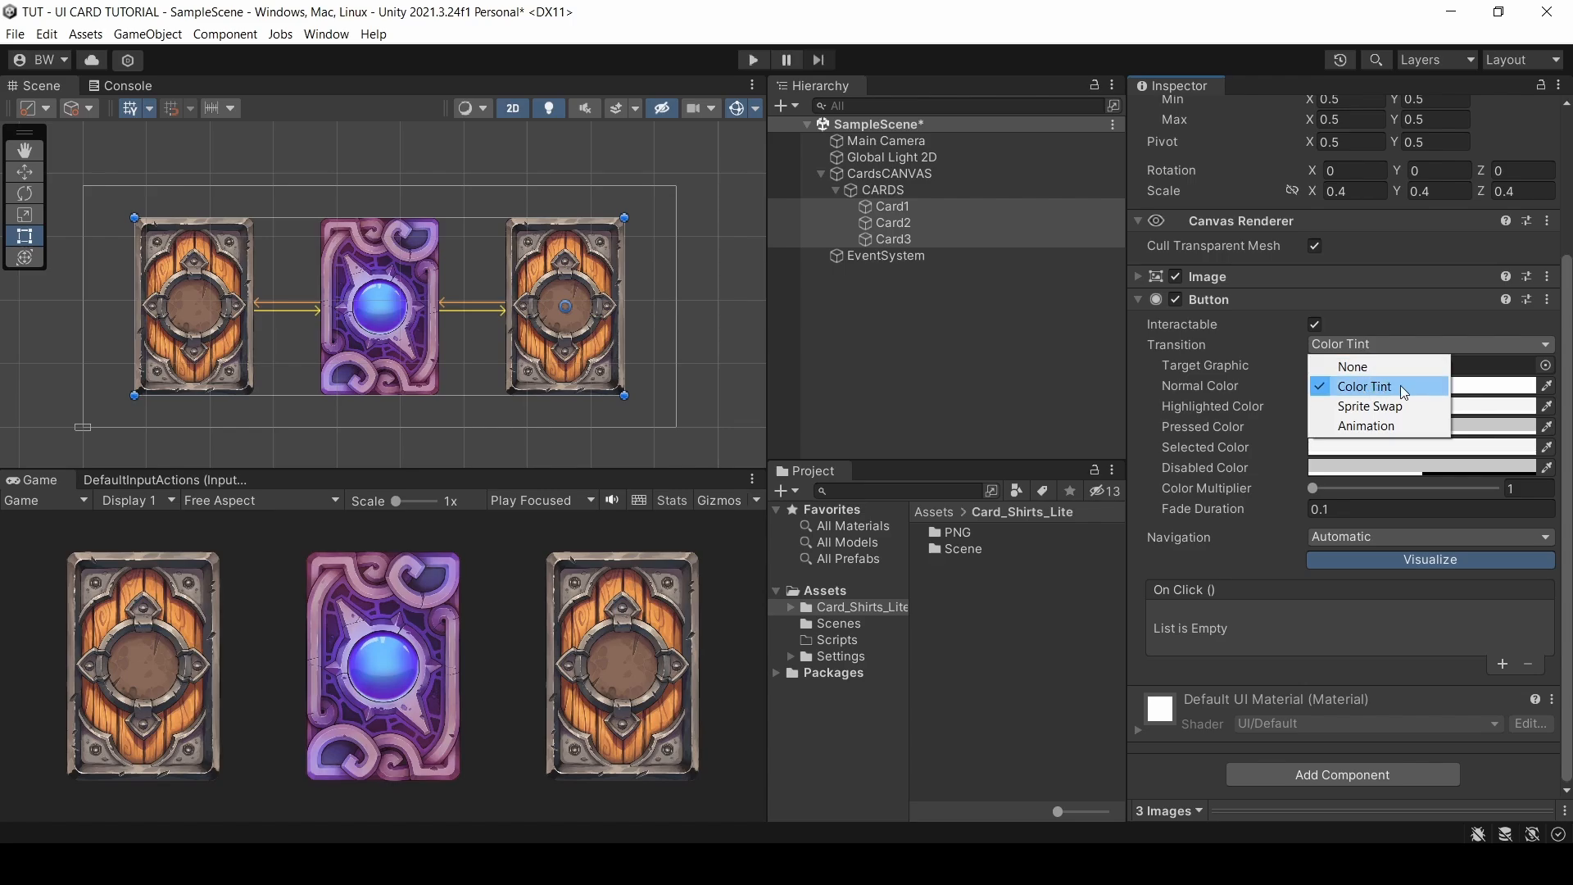
{"action": "left_click", "coordinate": [1368, 407]}
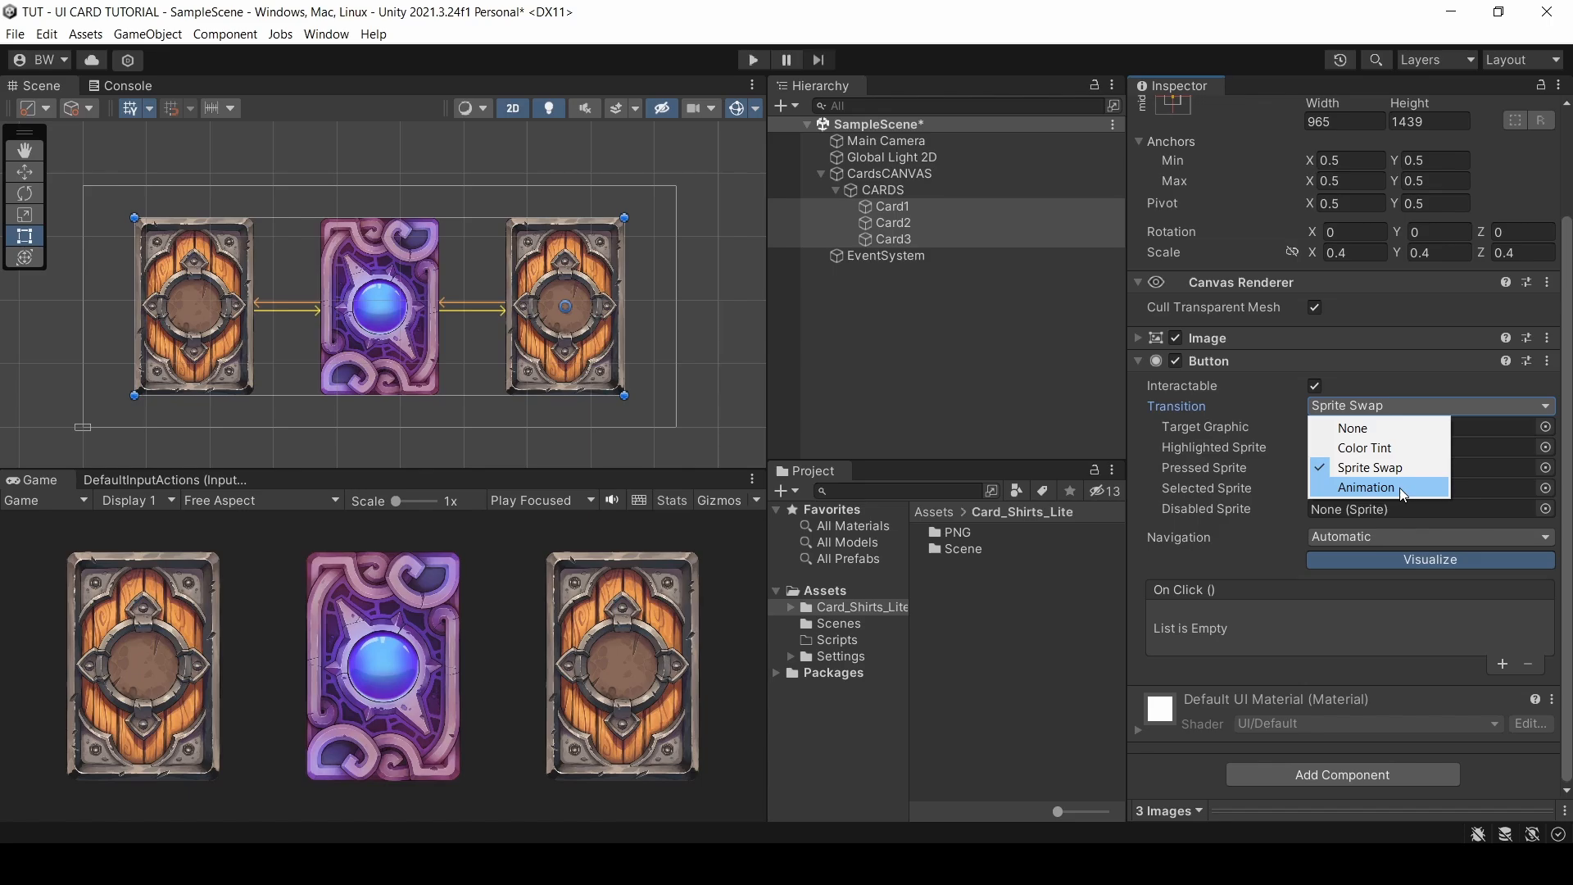
{"action": "mouse_move", "coordinate": [1387, 448]}
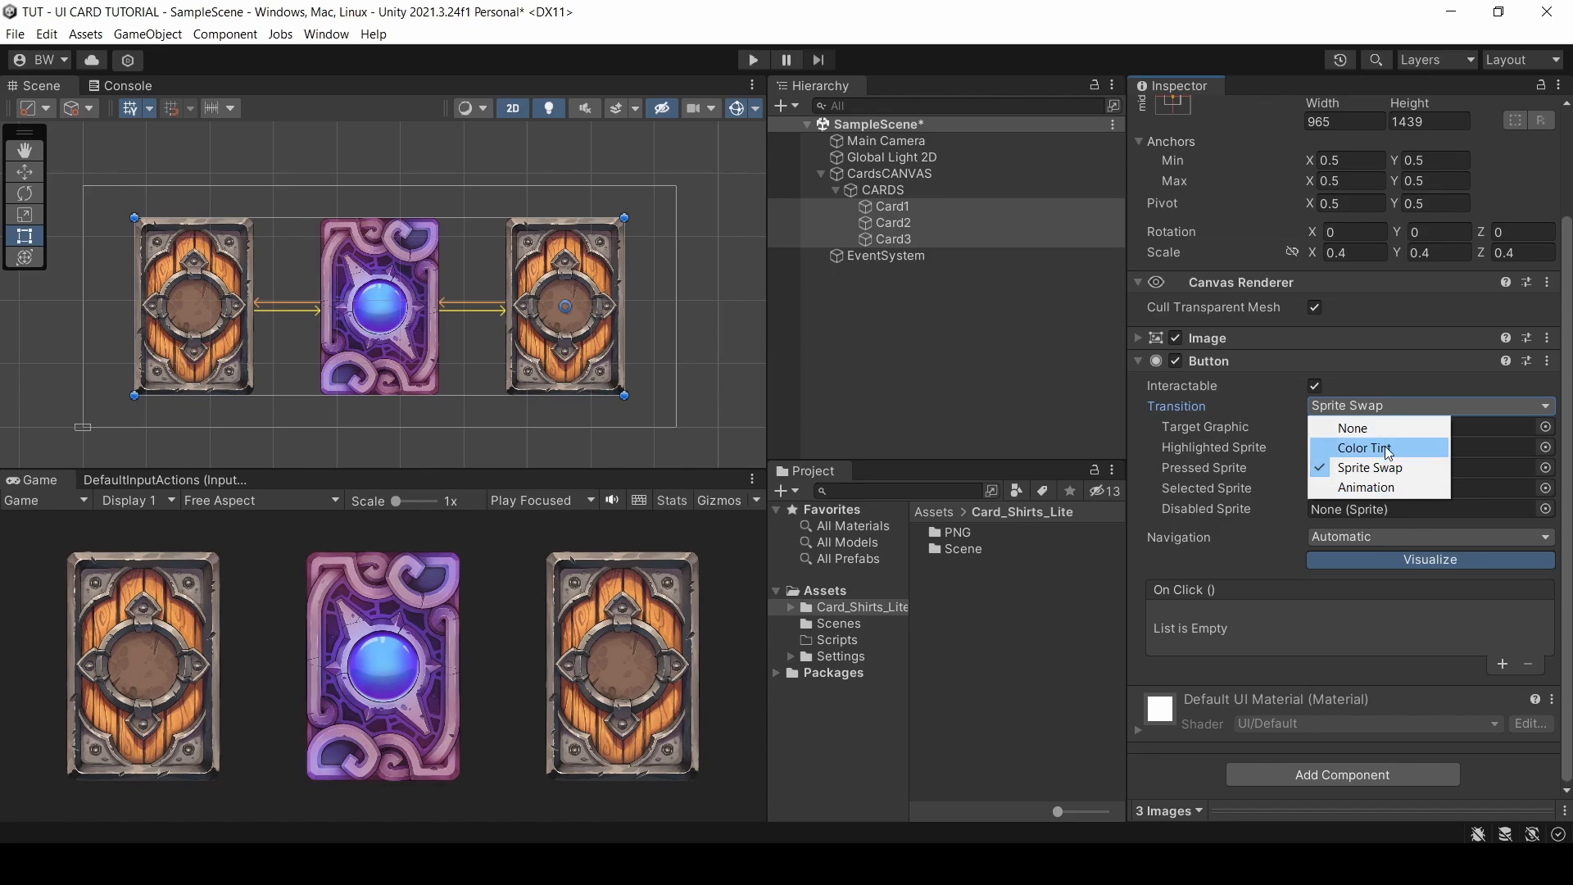
{"action": "left_click", "coordinate": [1360, 446]}
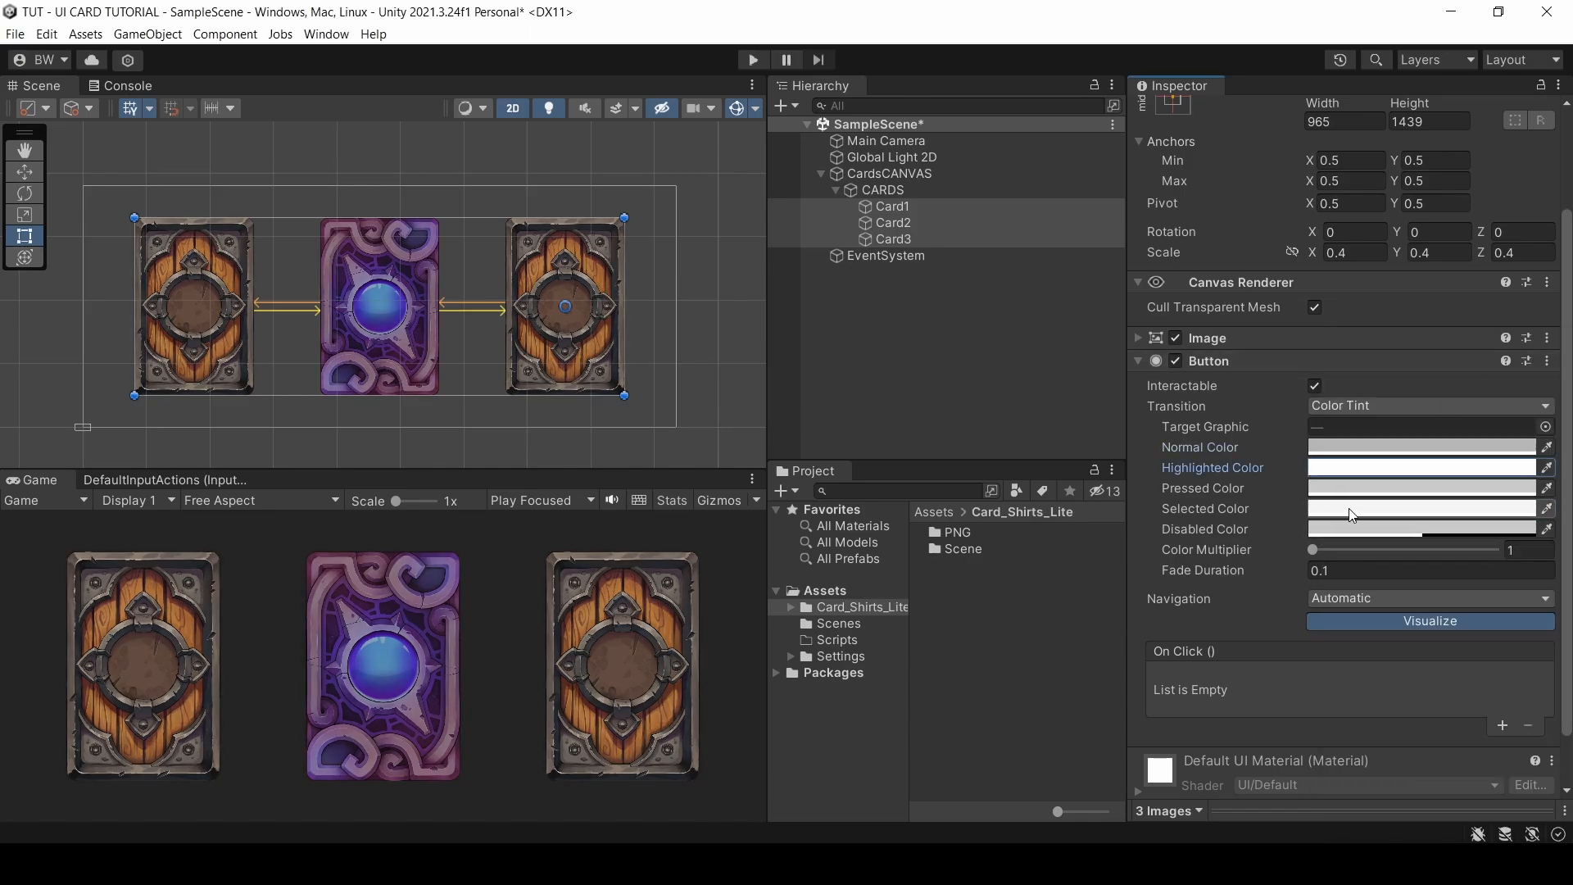
{"action": "left_click", "coordinate": [1420, 446]}
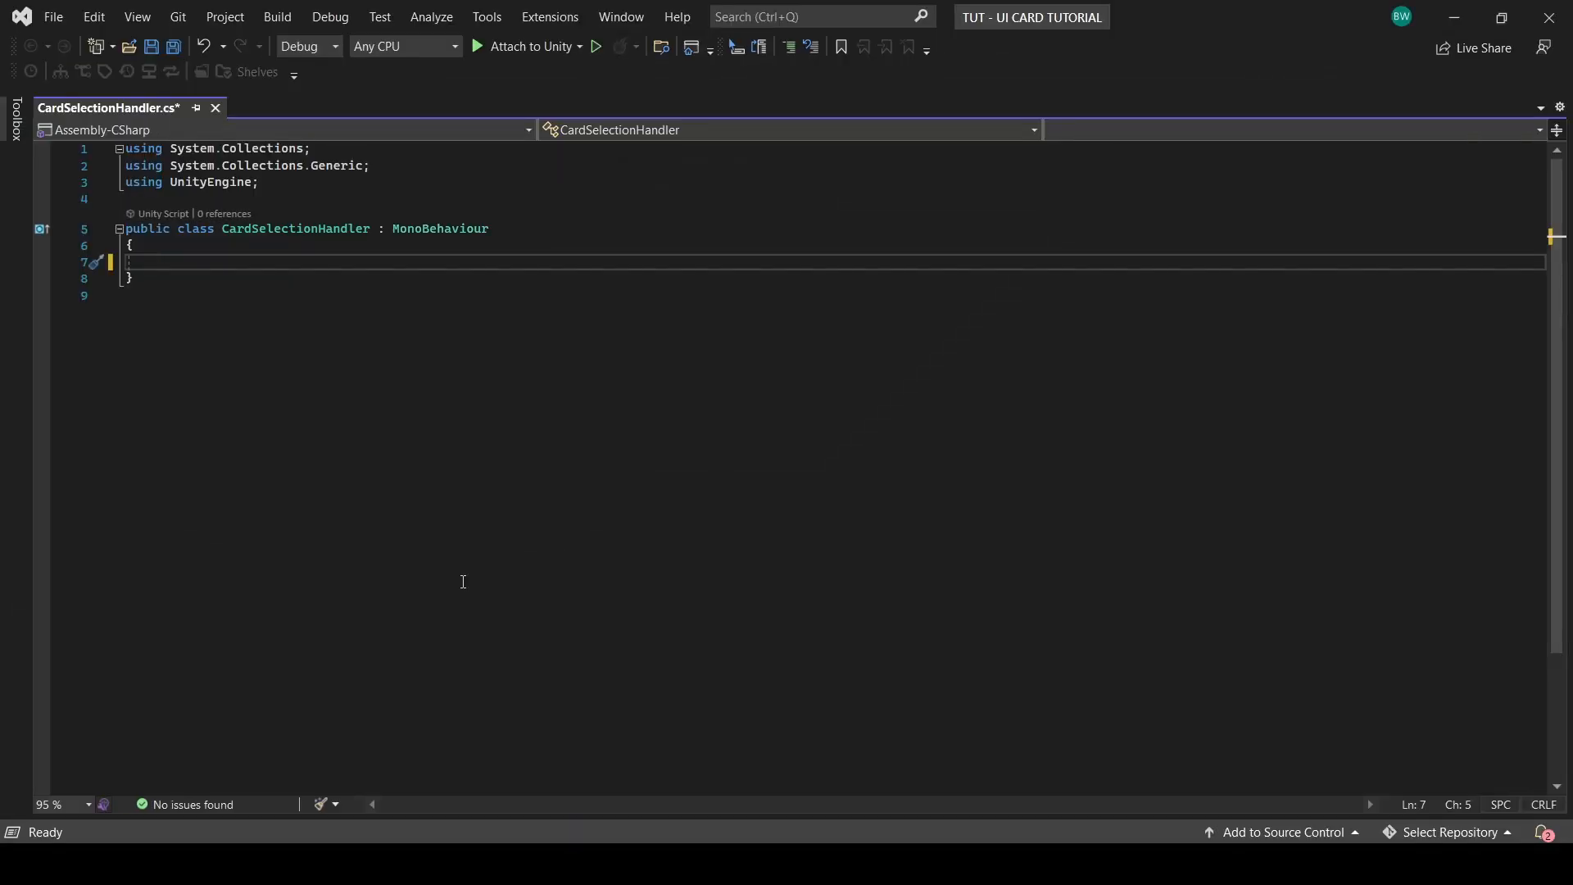
Step: Declare _verticalMoveAmount 30, _moveTime 0.1 and _scaleAmount 1.1, storing start position and scale
{"action": "type", "text": "[SerializeField]"}
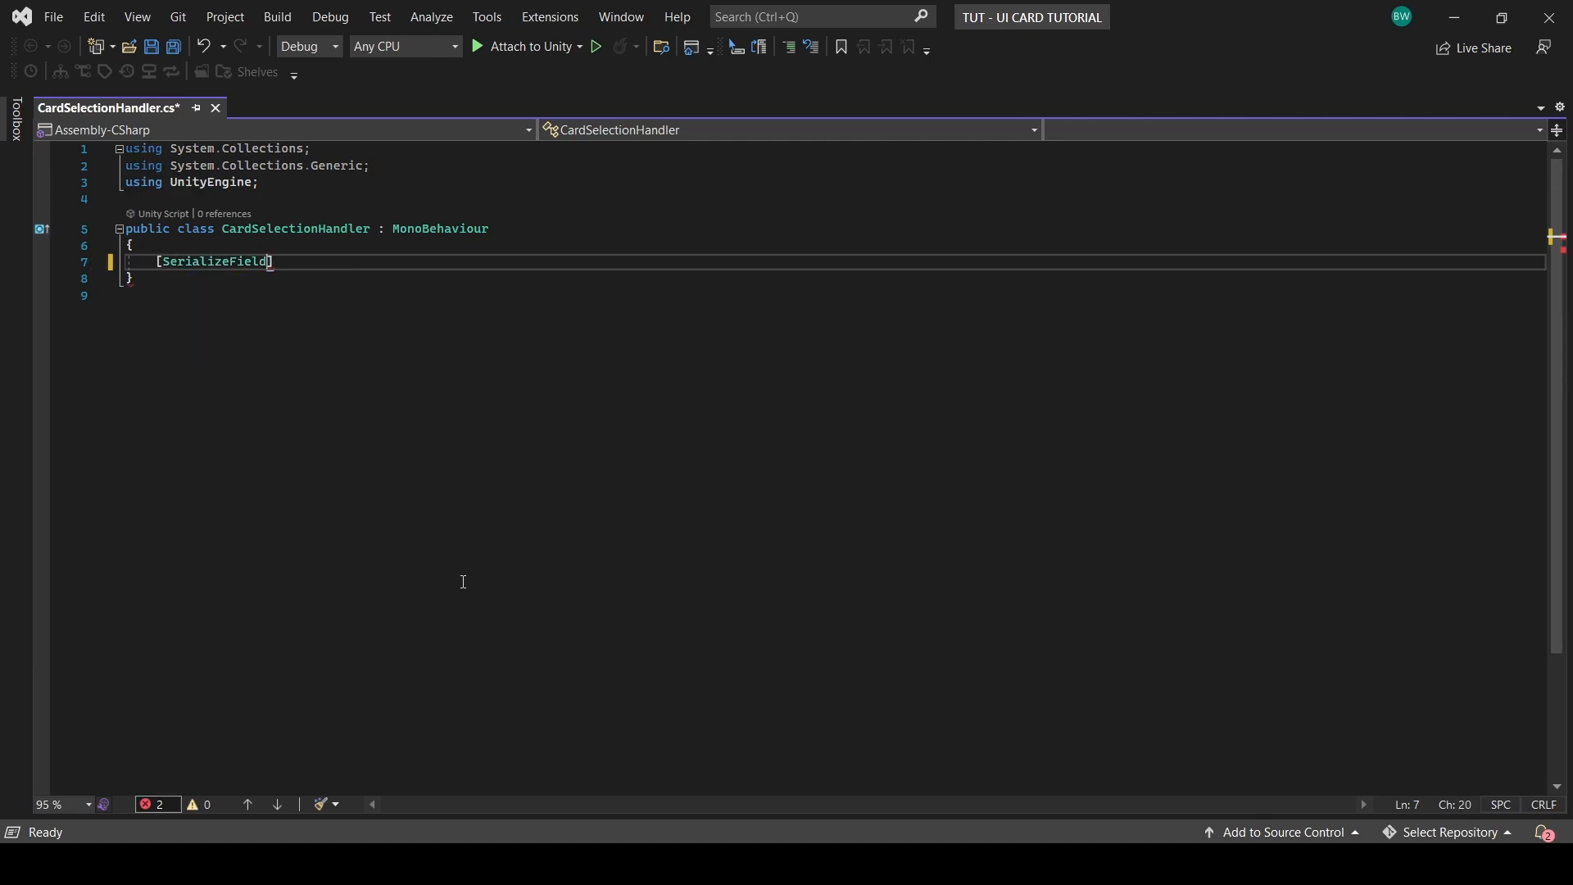
{"action": "type", "text": "private float _vertical"}
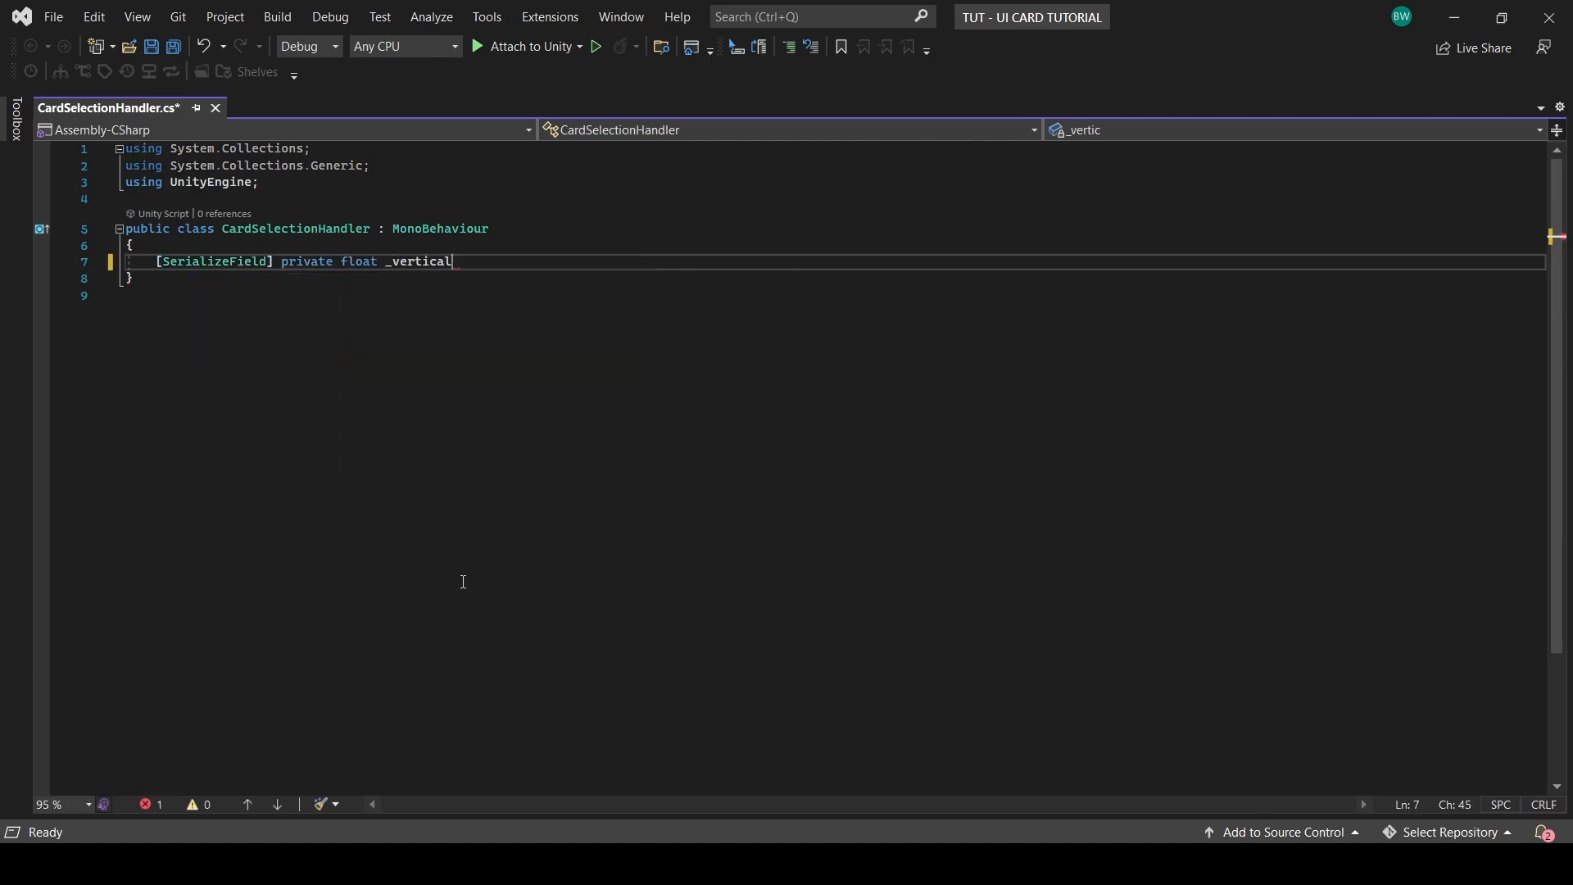
{"action": "type", "text": "MoveAmount = 30f;"}
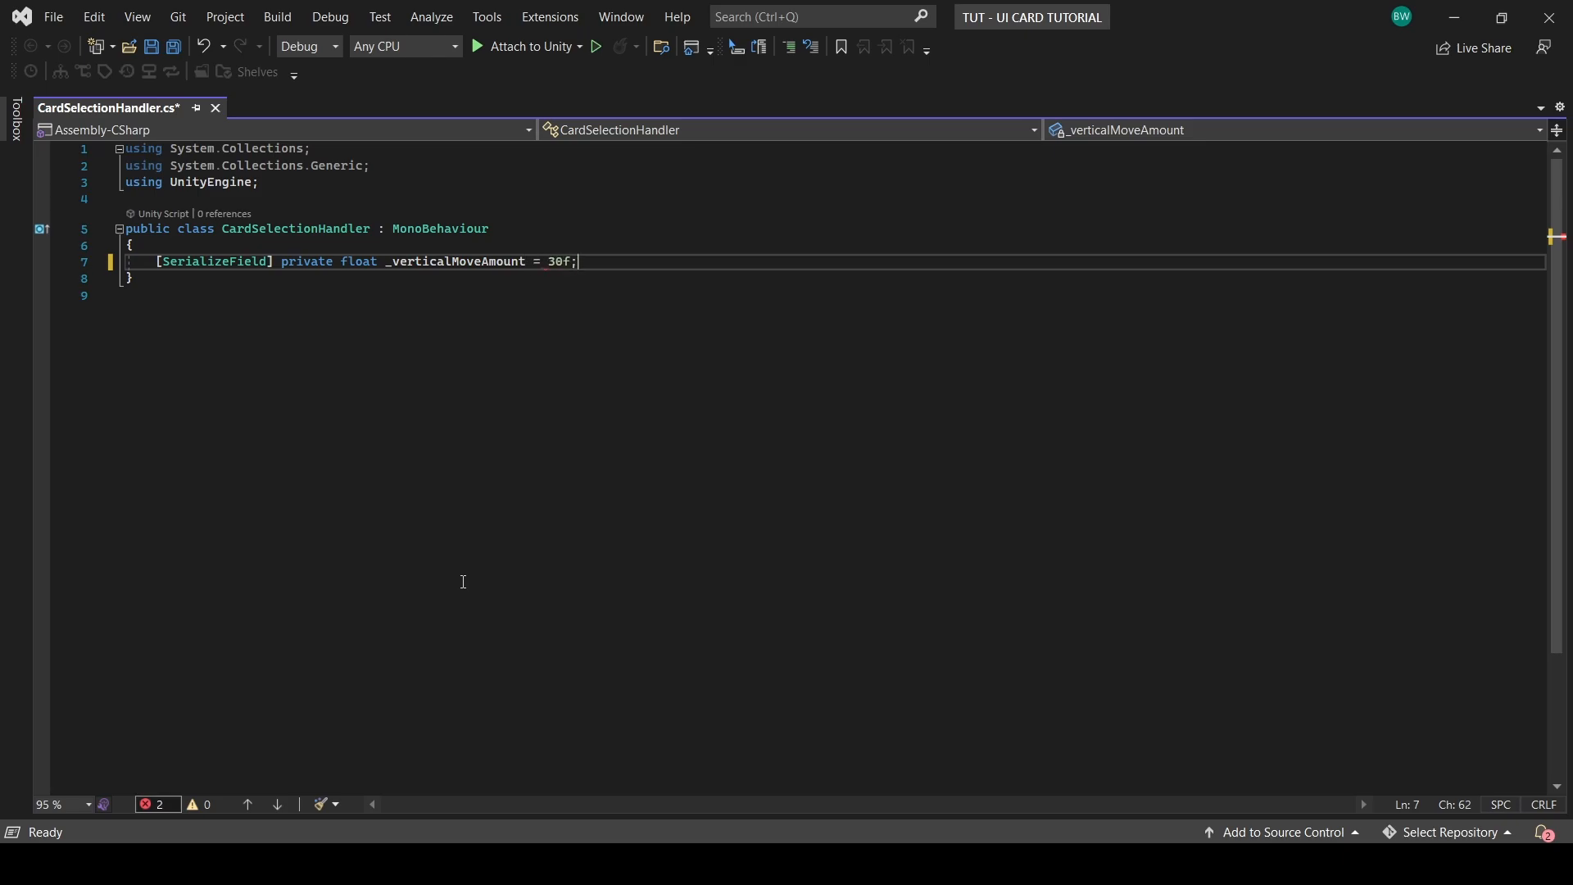
{"action": "type", "text": "[SerializeField] private float"}
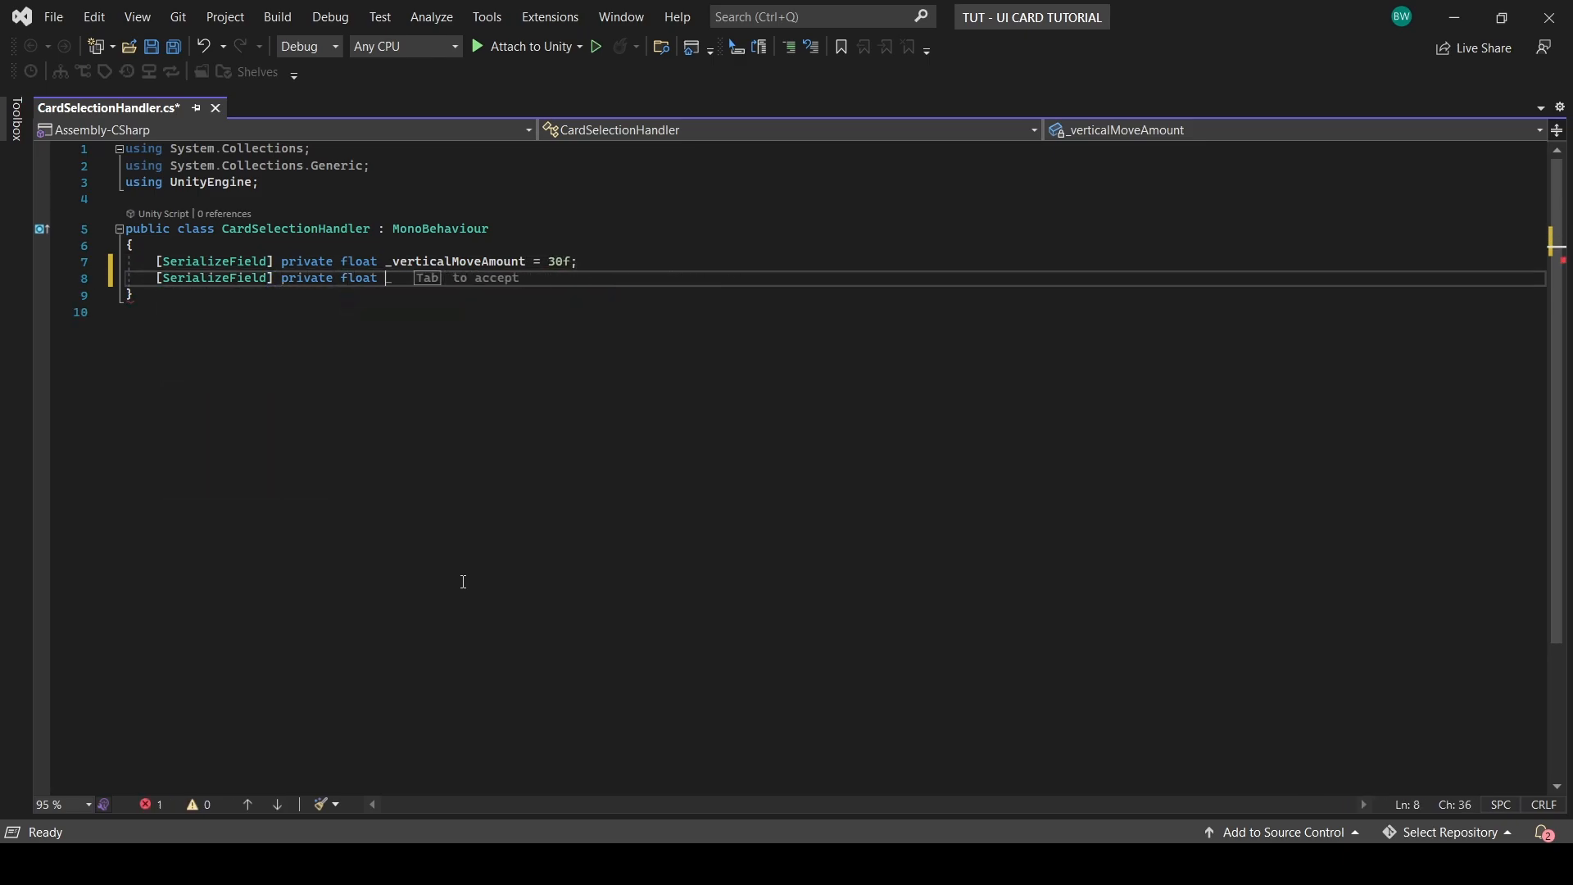
{"action": "type", "text": "_moveTime = 0.1f;"}
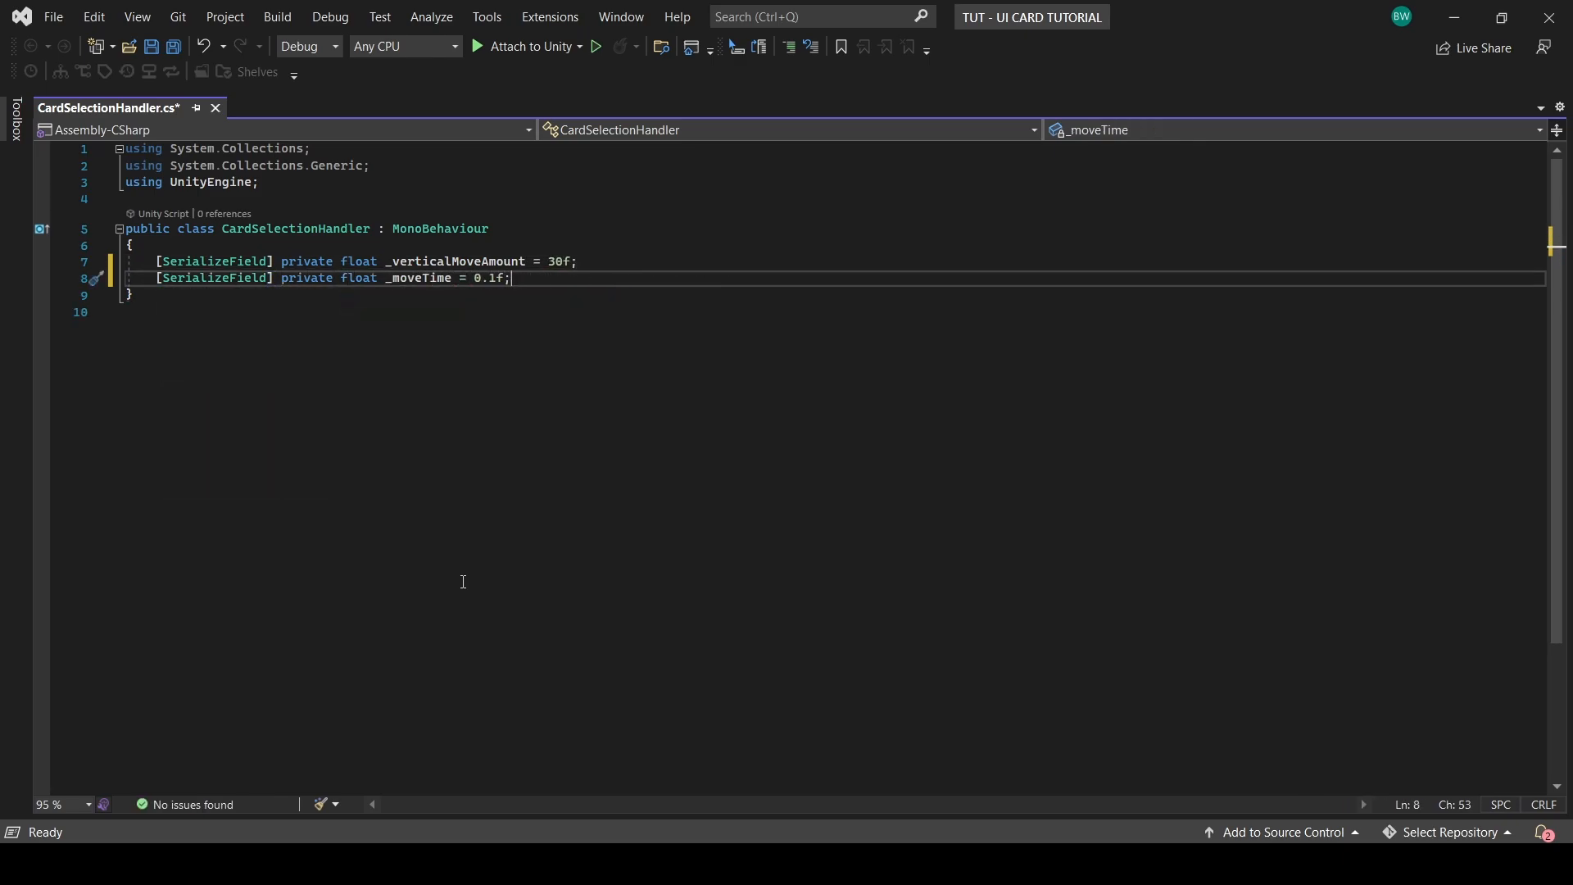
{"action": "type", "text": "[Range(0f, float.MaxValue)]"}
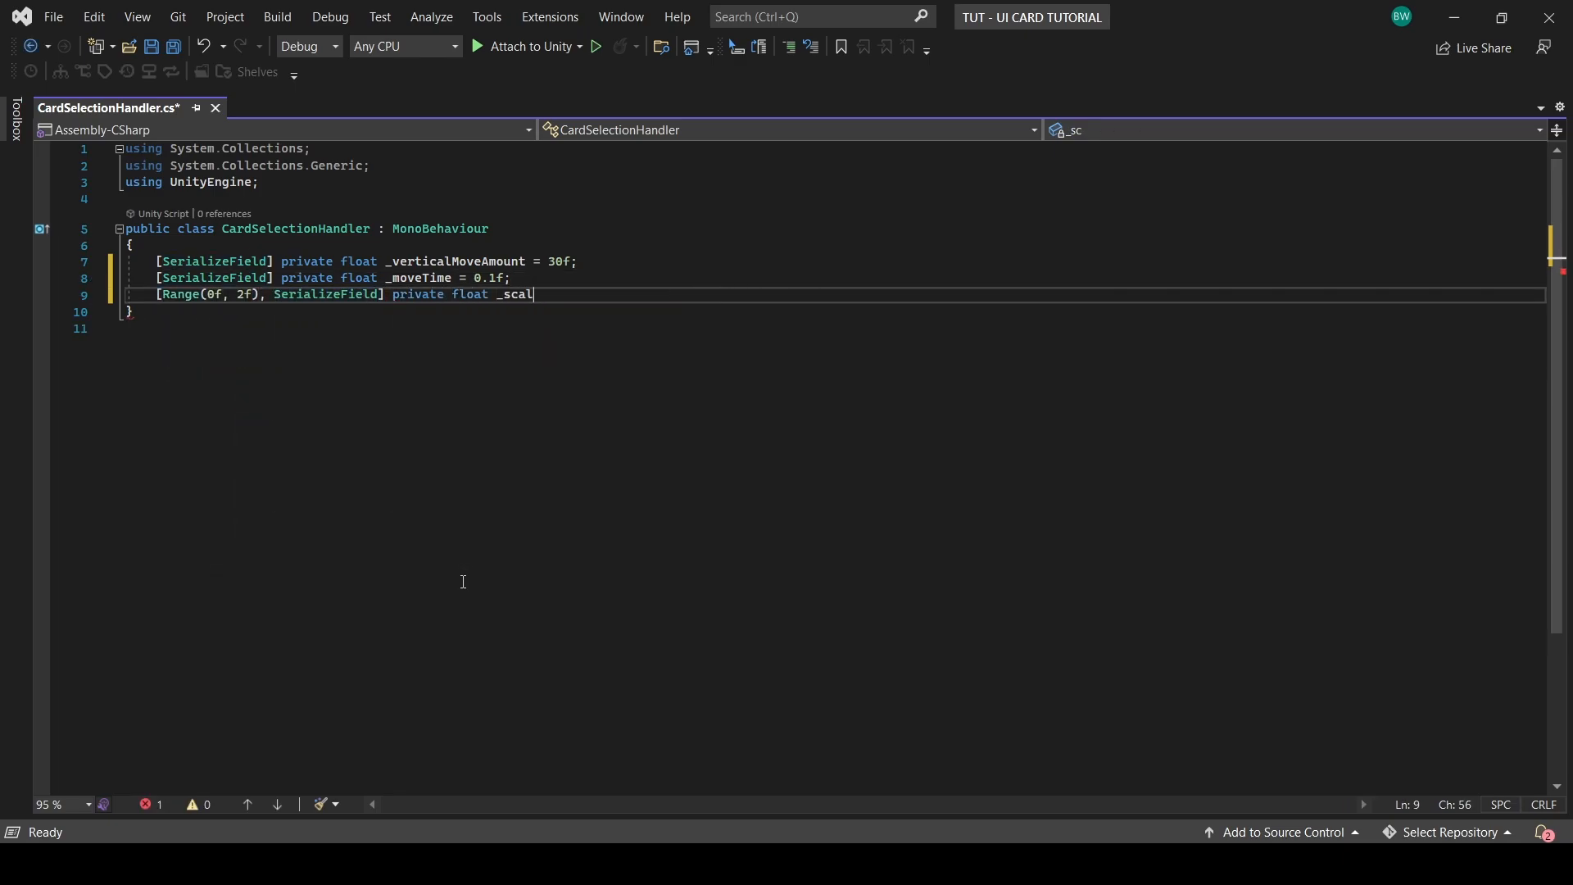
{"action": "type", "text": "eAmount = 1.1f;"}
{"action": "type", "text": "private Vector3 _start"}
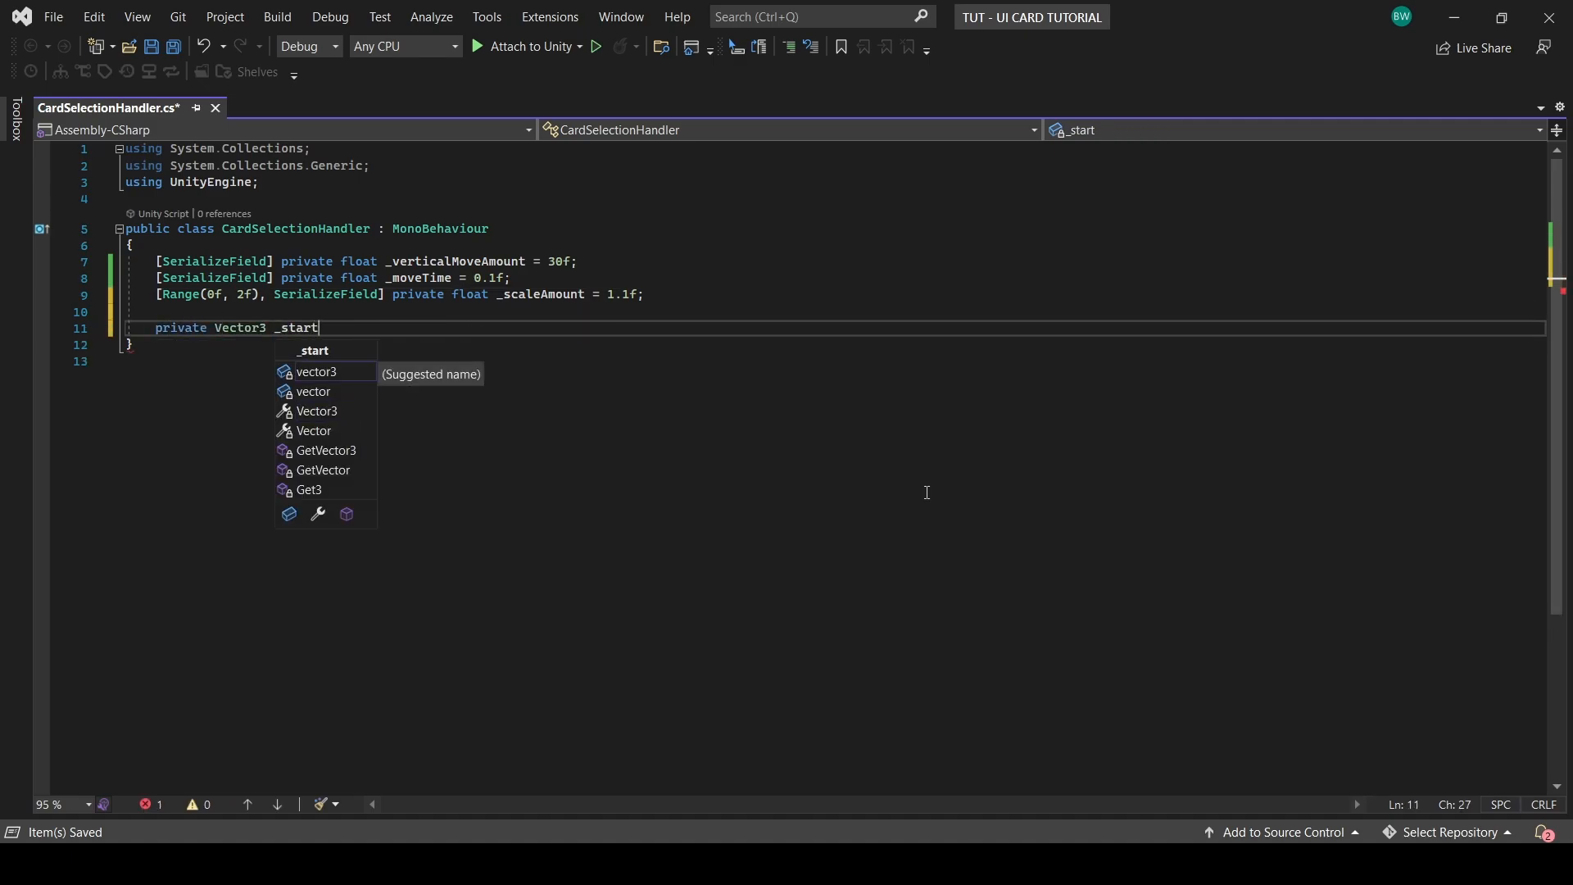
{"action": "type", "text": "Pos;"}
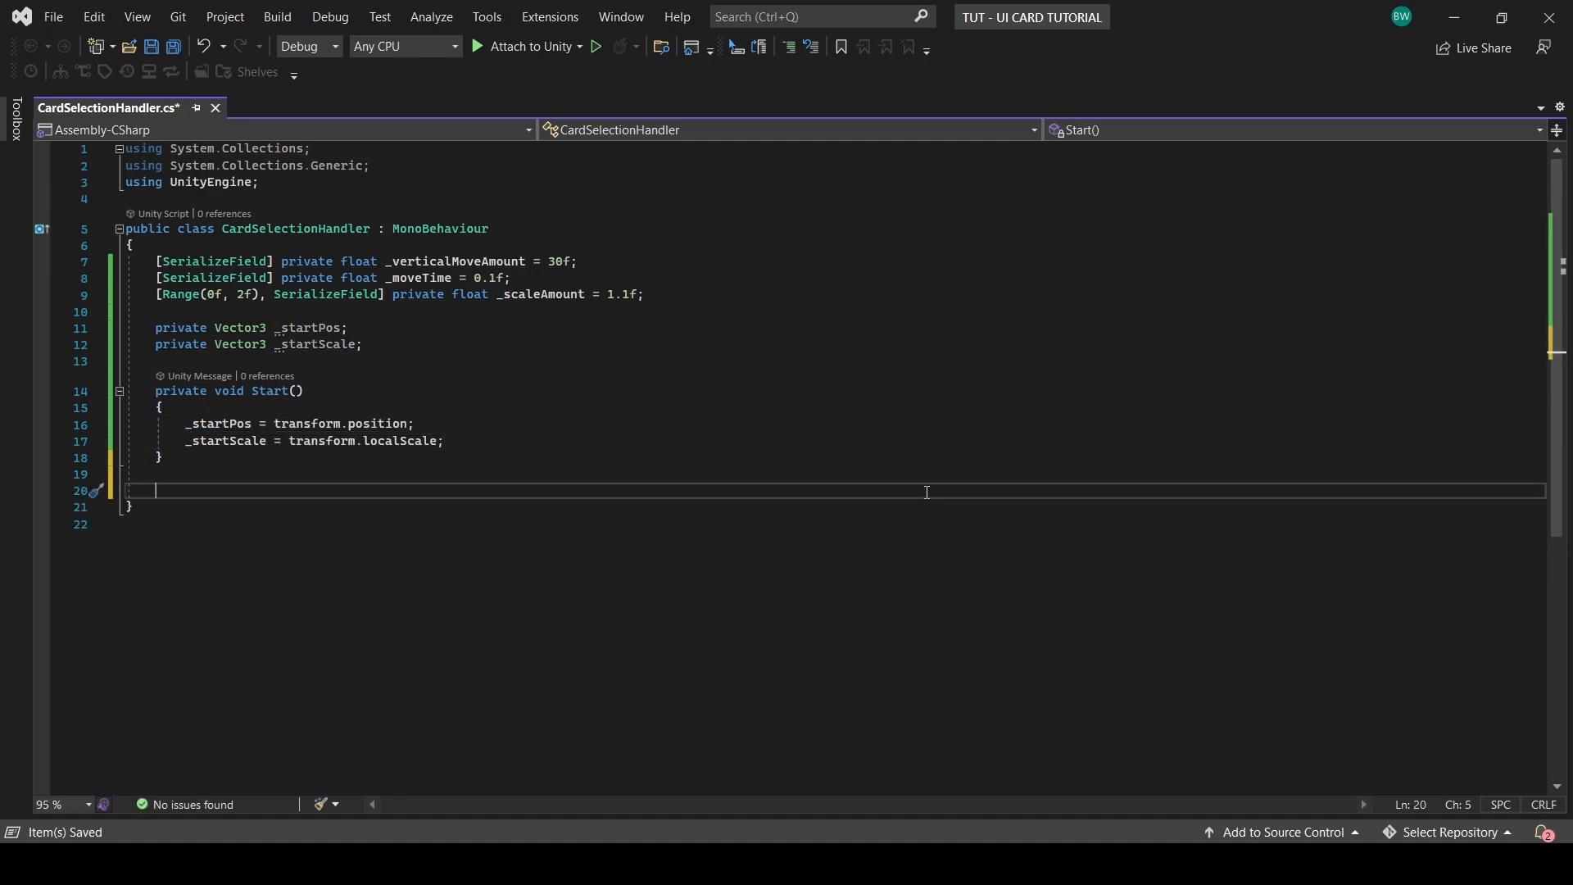
Step: Declare MoveCard(bool startingAnimation) with endPosition defaulting to _startPos and an elapsedTime counter
{"action": "type", "text": "private ienum"}
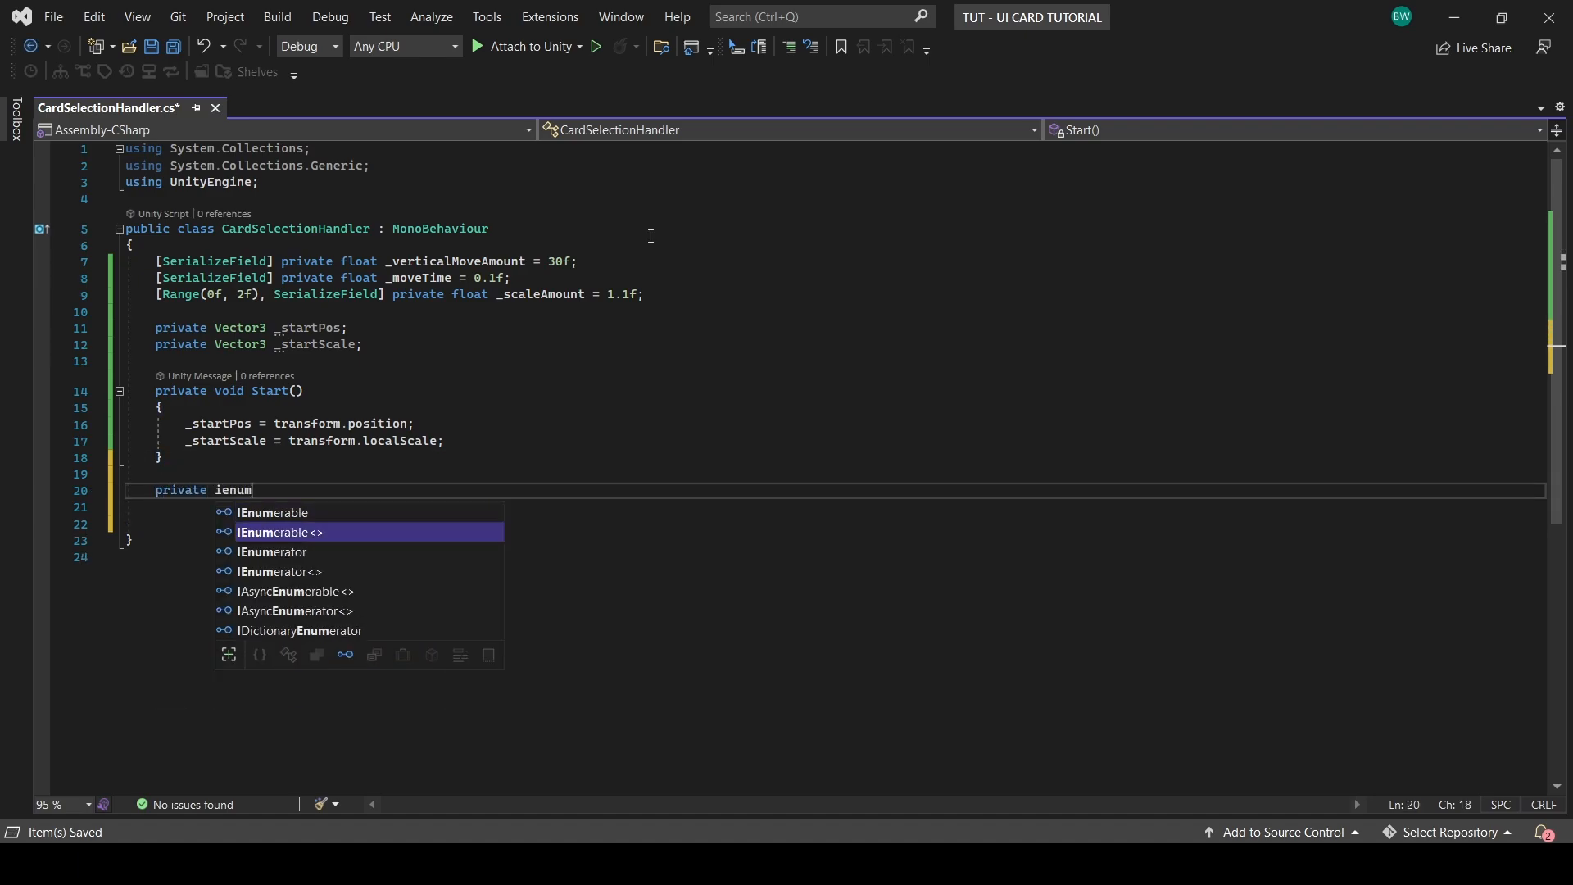
{"action": "type", "text": "Enumerator MoveCard()"}
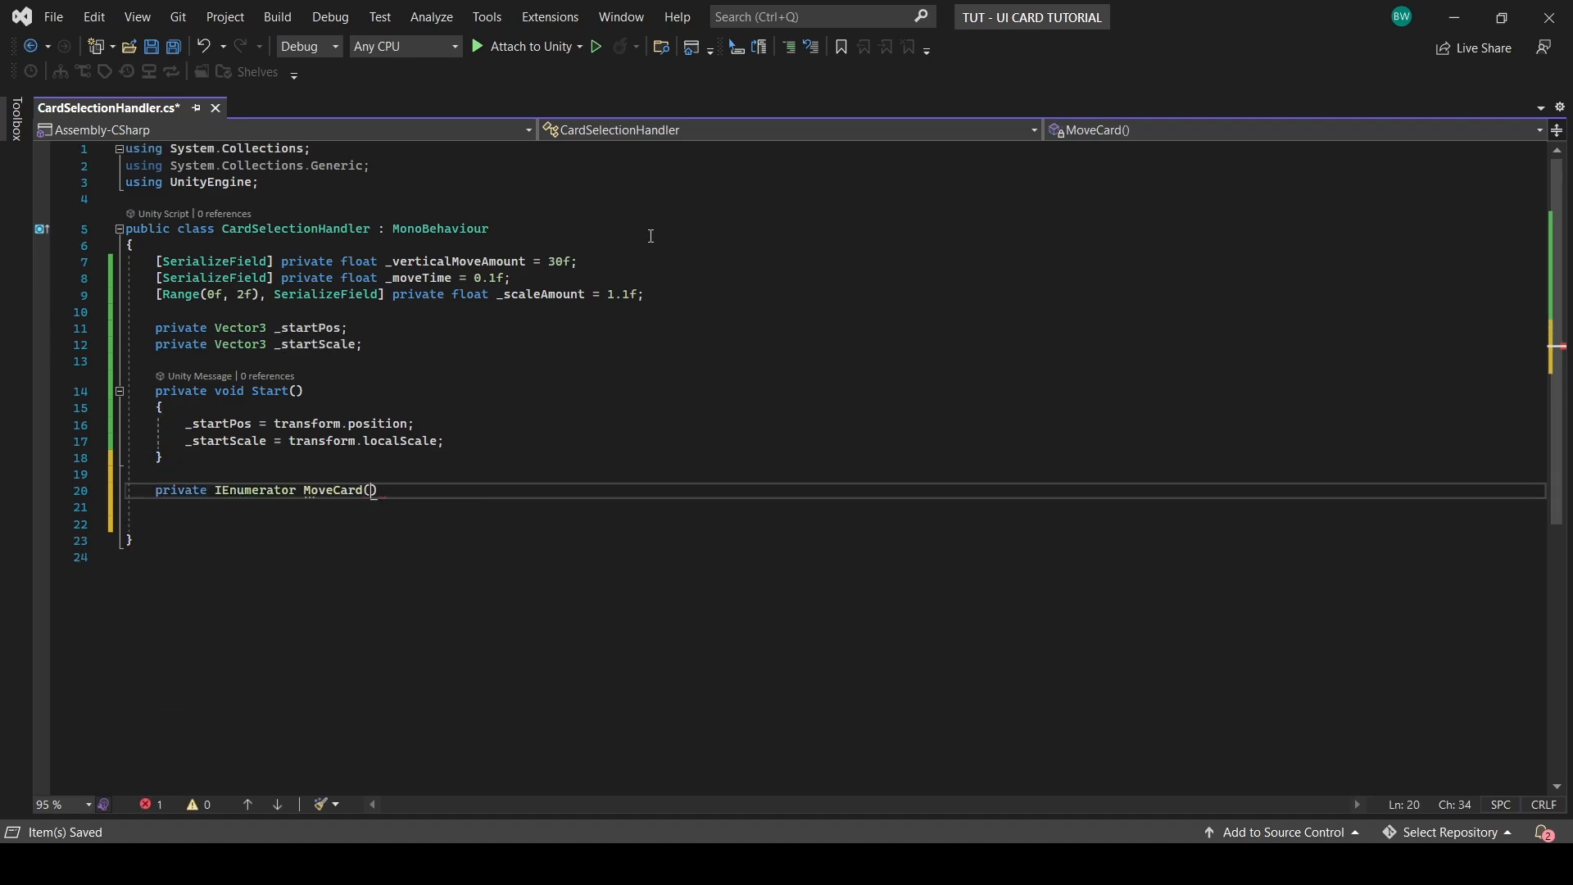
{"action": "type", "text": "bool startingAnimat"}
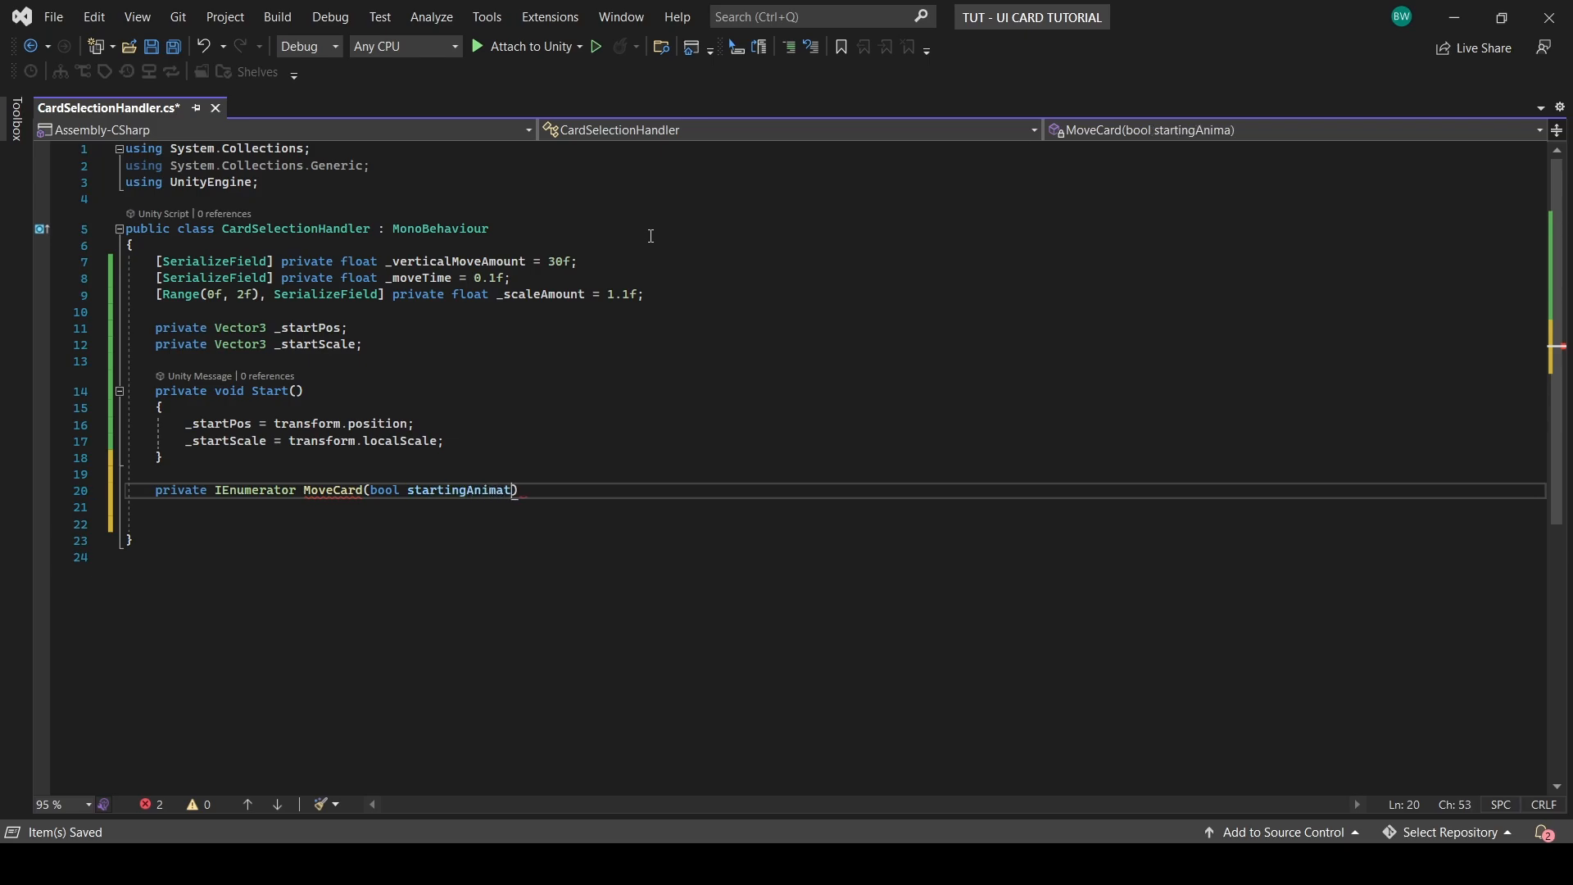
{"action": "type", "text": "Vec"}
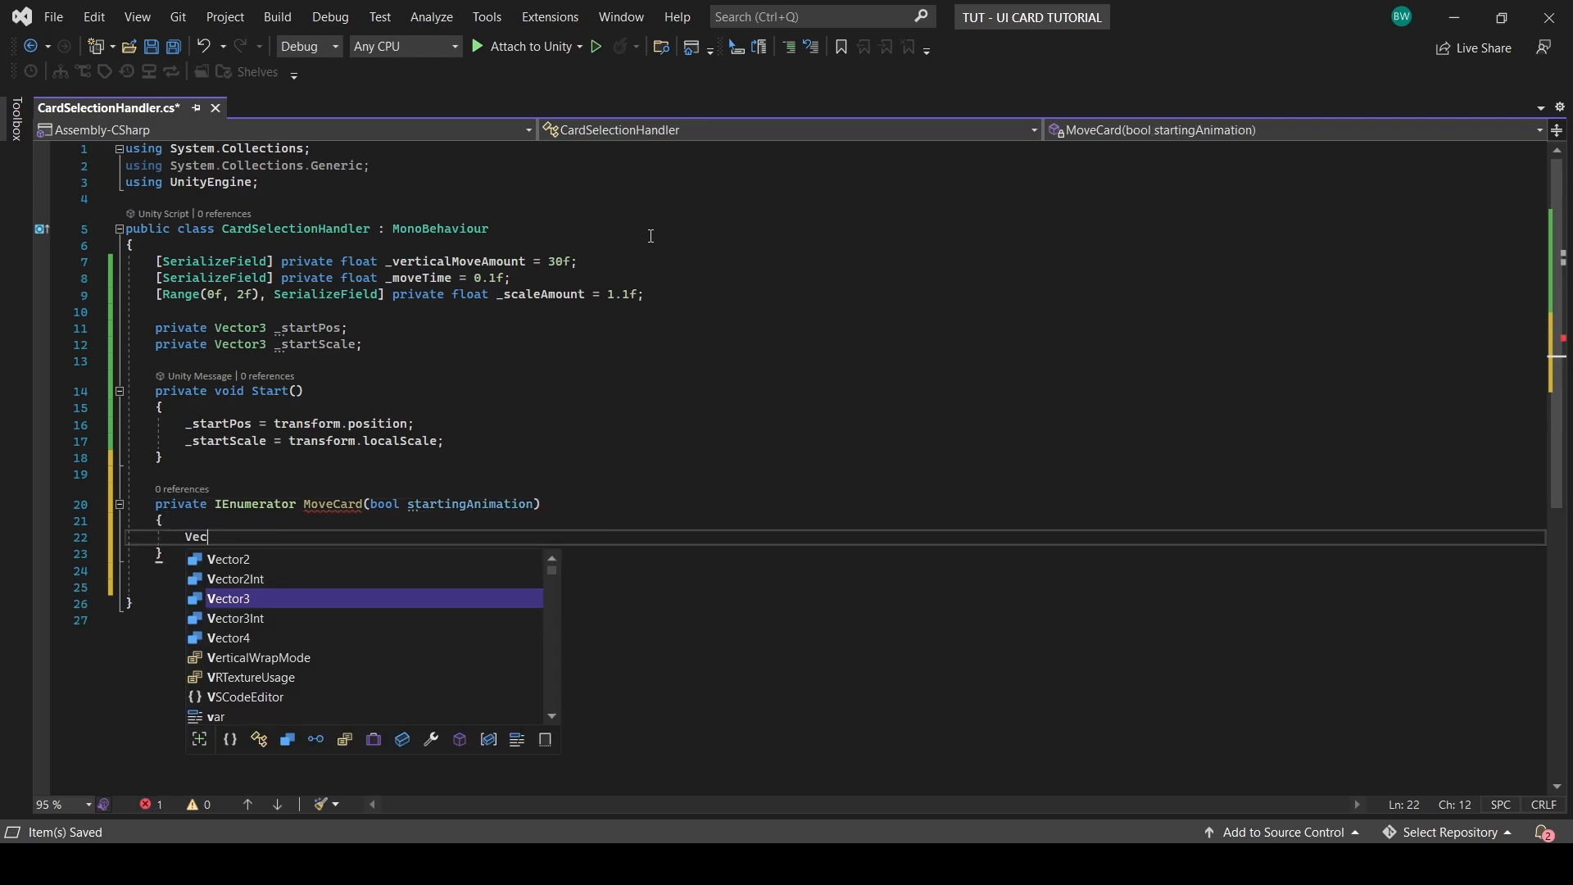
{"action": "type", "text": "Vector3 endPosition = _startPos;"}
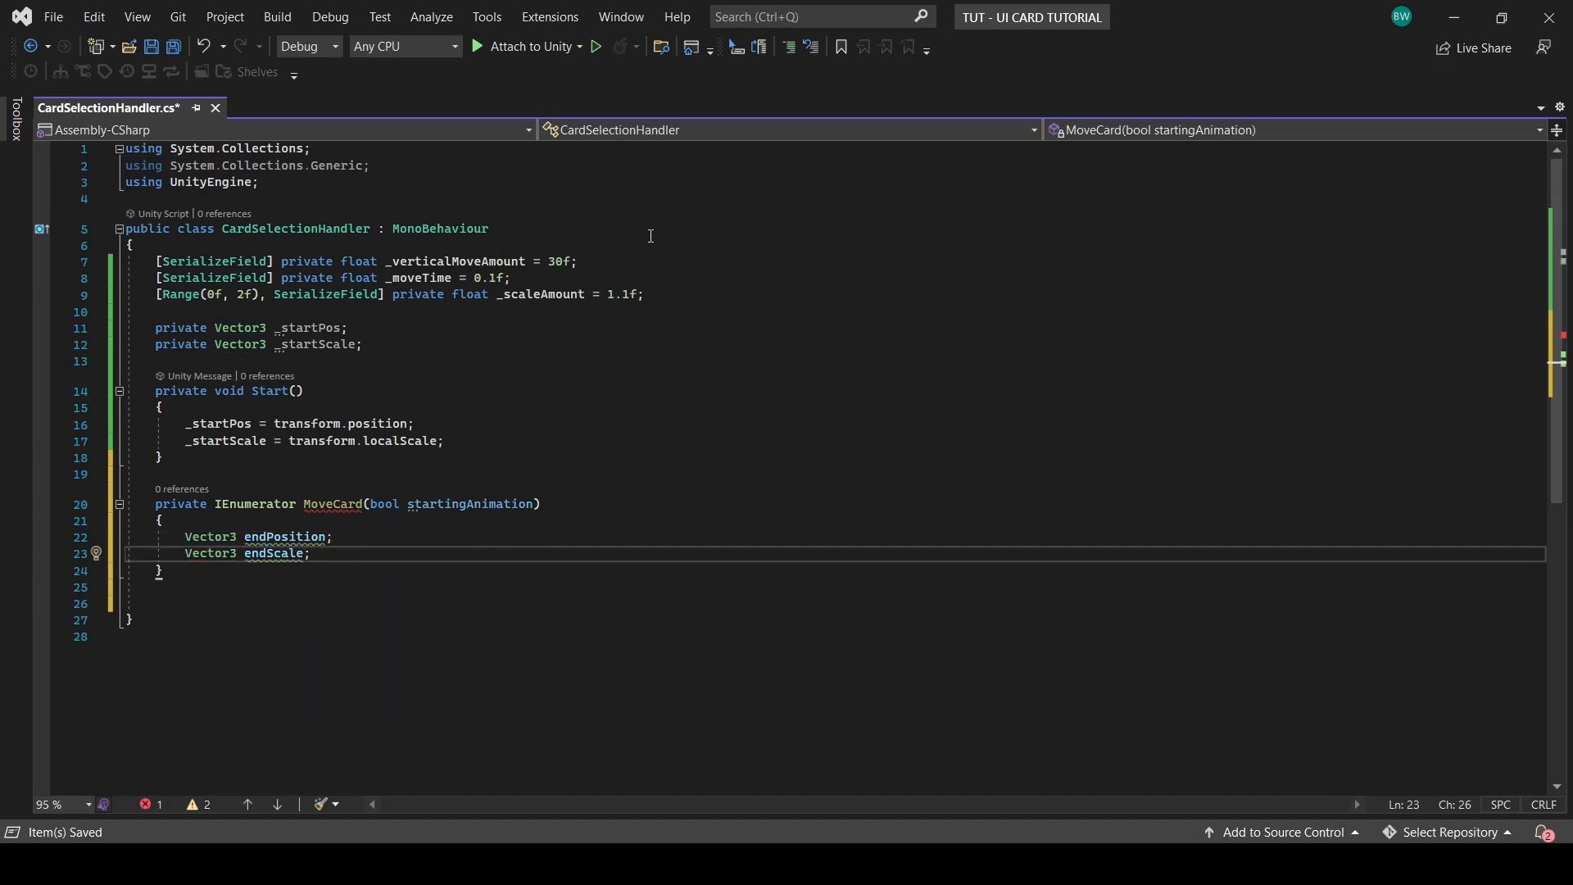
{"action": "type", "text": "float elapsedTime ="}
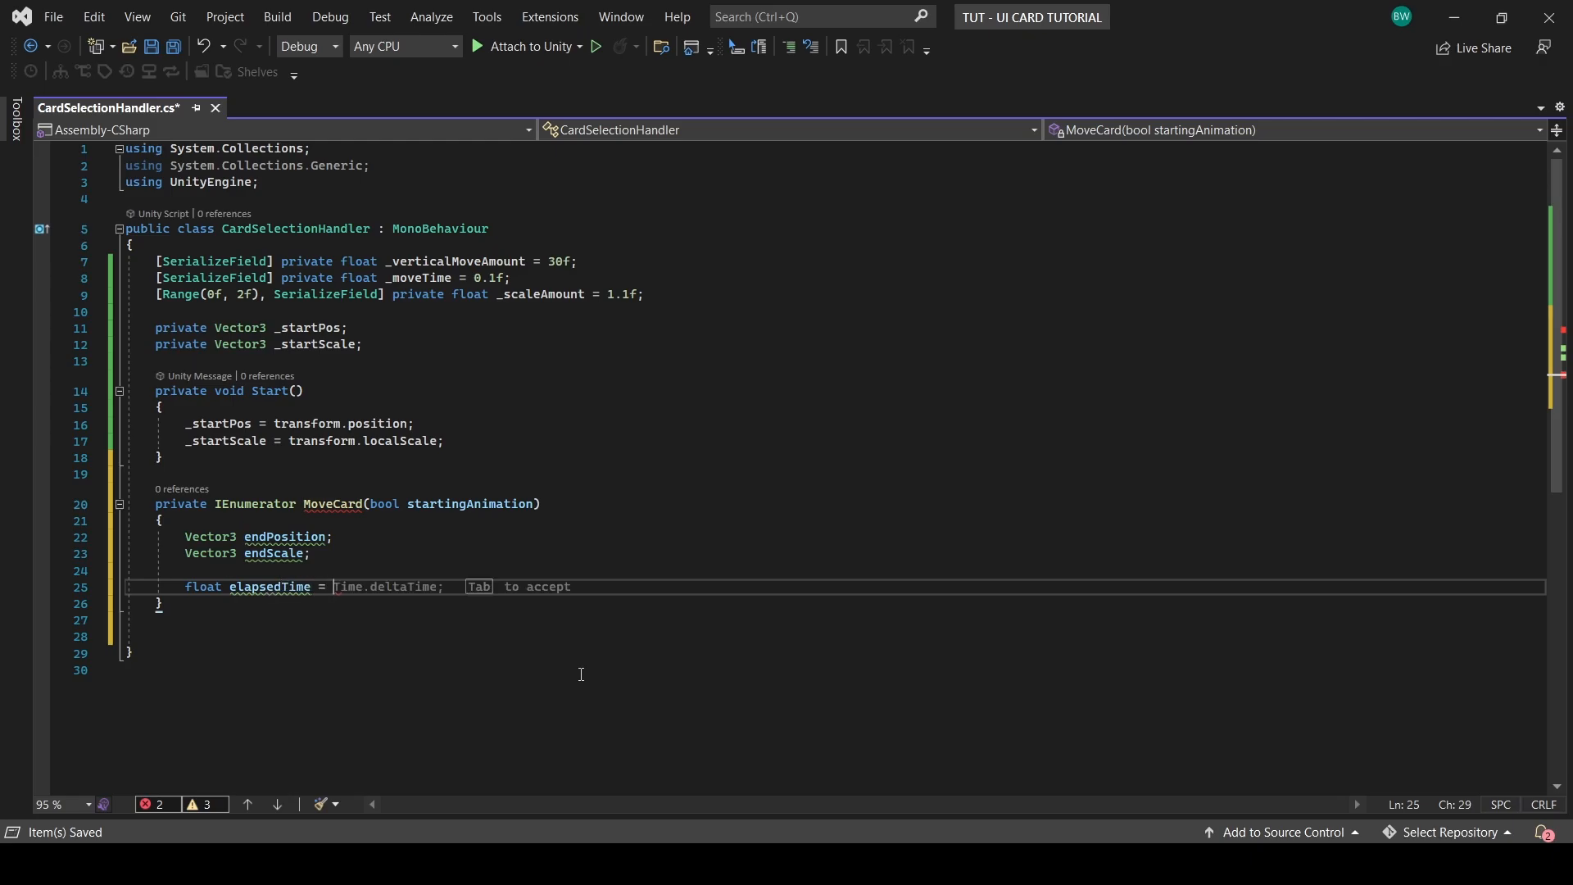
Step: Loop while elapsedTime < _moveTime, targeting a raised position and _scaleAmount-enlarged scale when starting
{"action": "type", "text": "while"}
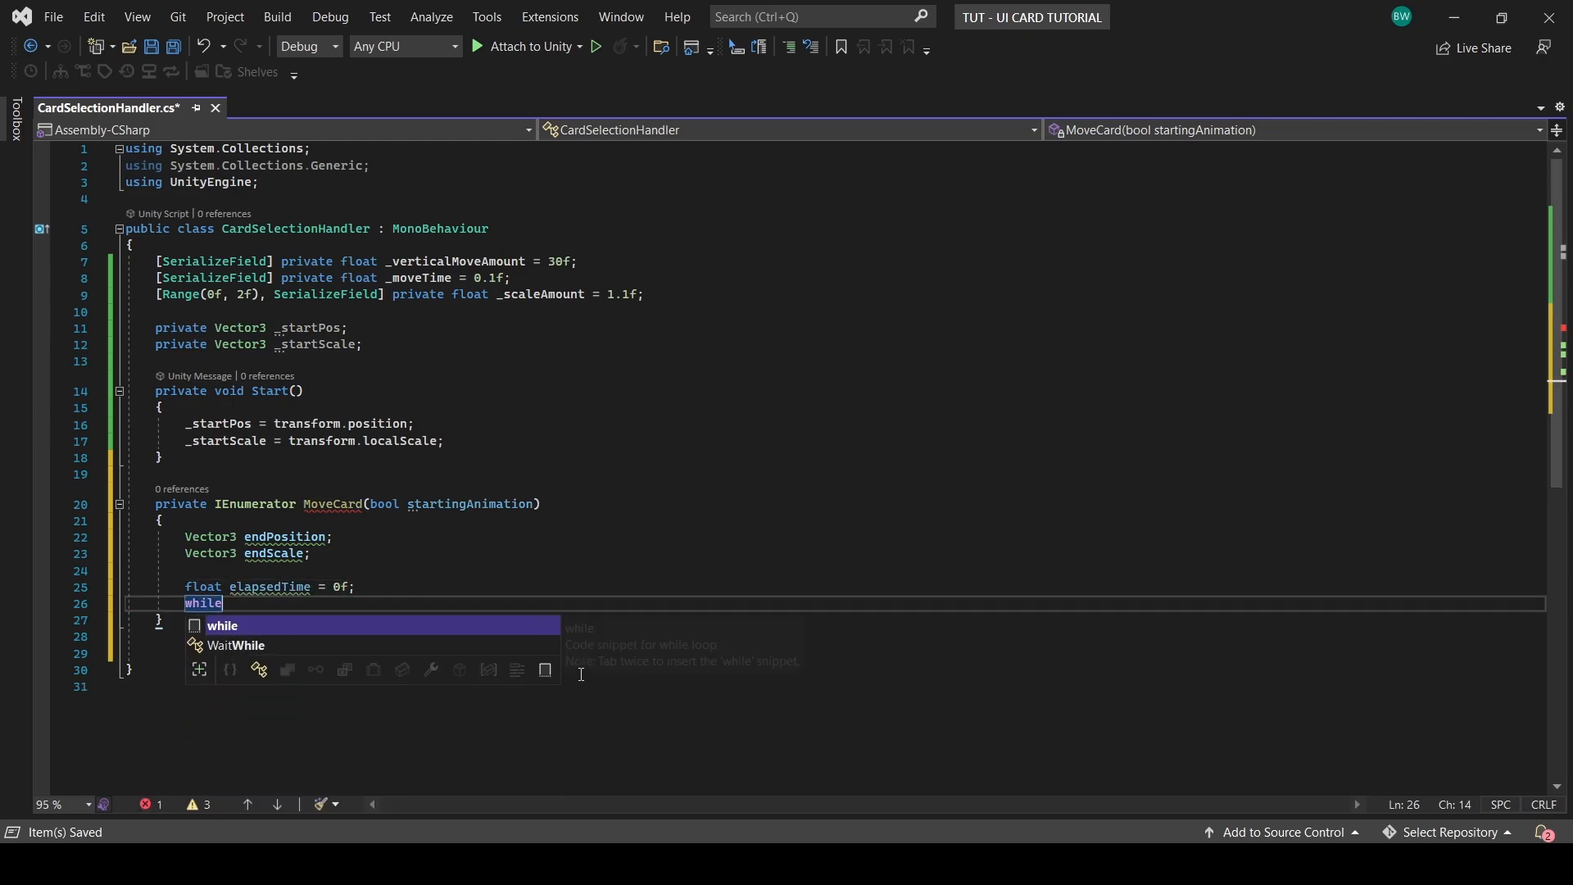
{"action": "type", "text": "(elapsedTime < _scaleAmount)"}
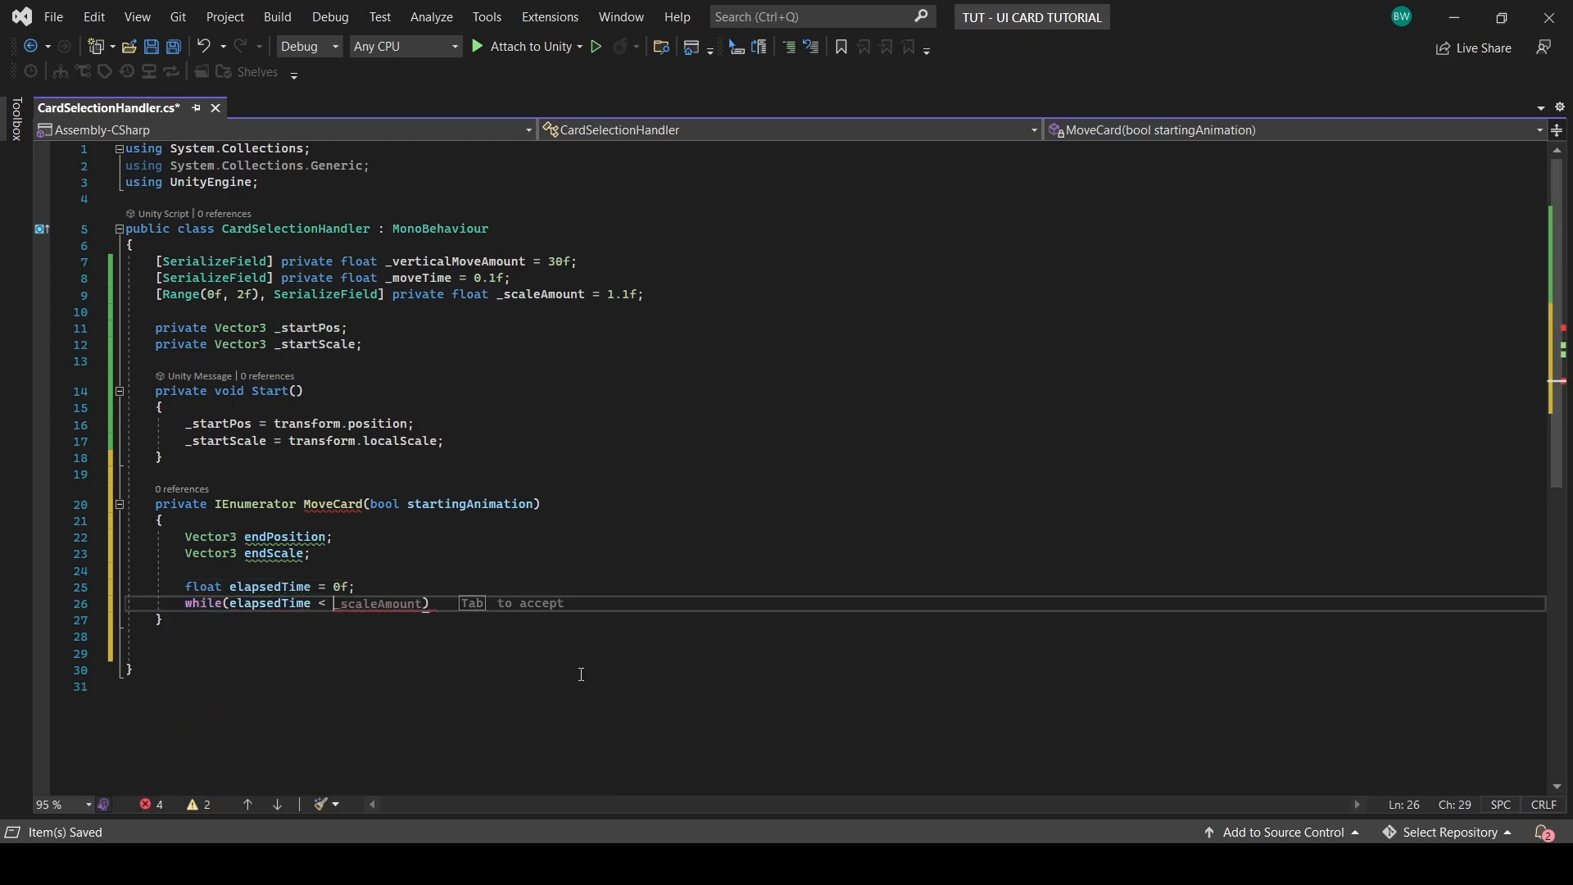
{"action": "type", "text": "_"}
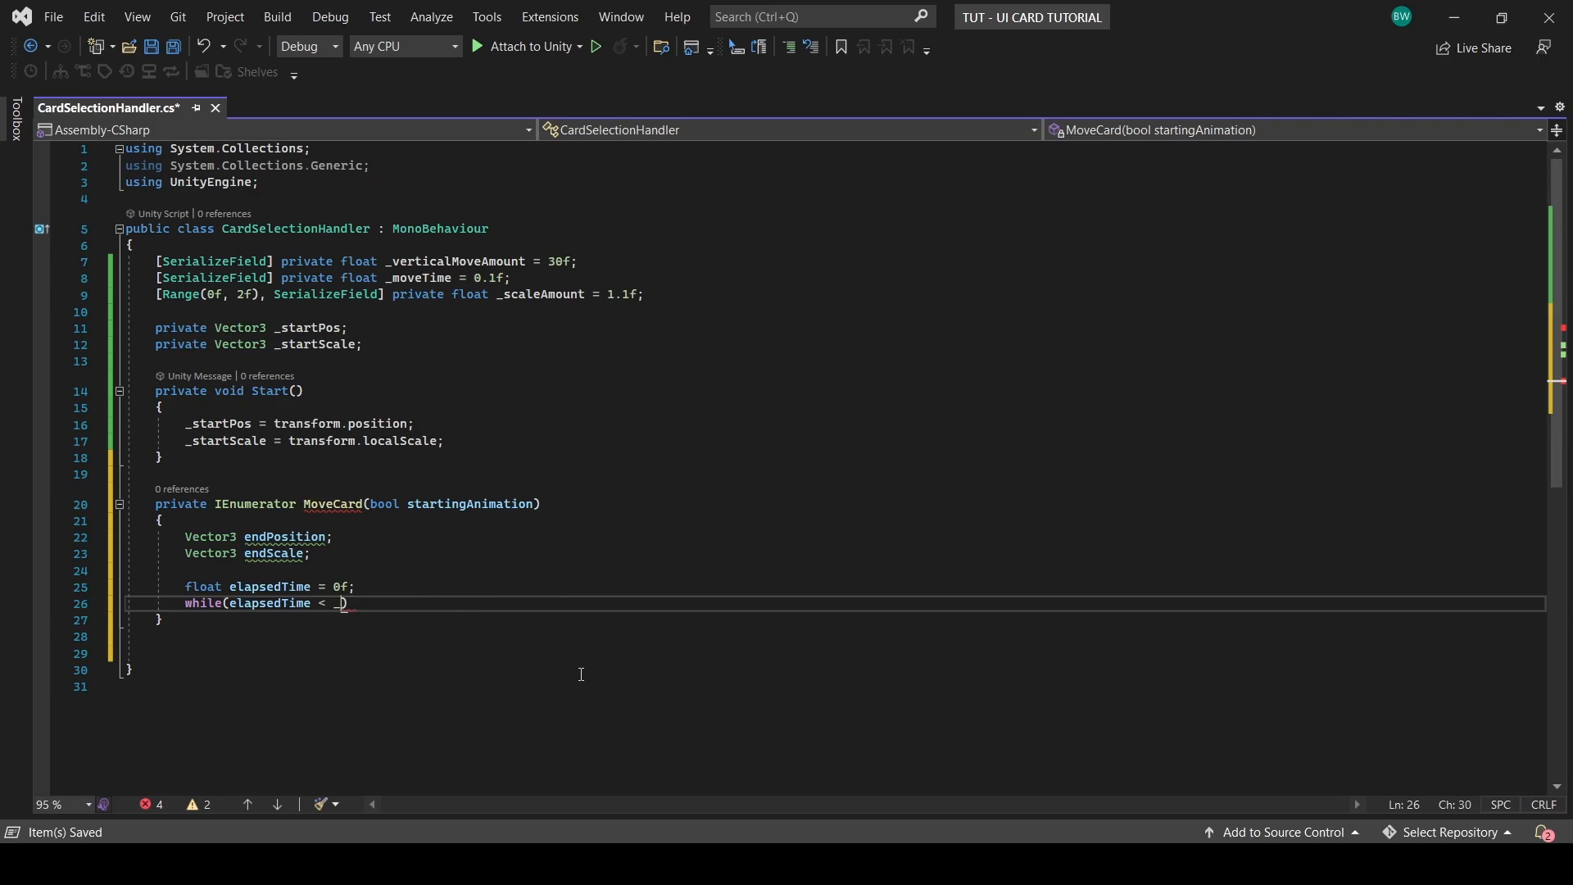
{"action": "type", "text": "moveTime)"}
{"action": "type", "text": "endPosition = _startPos"}
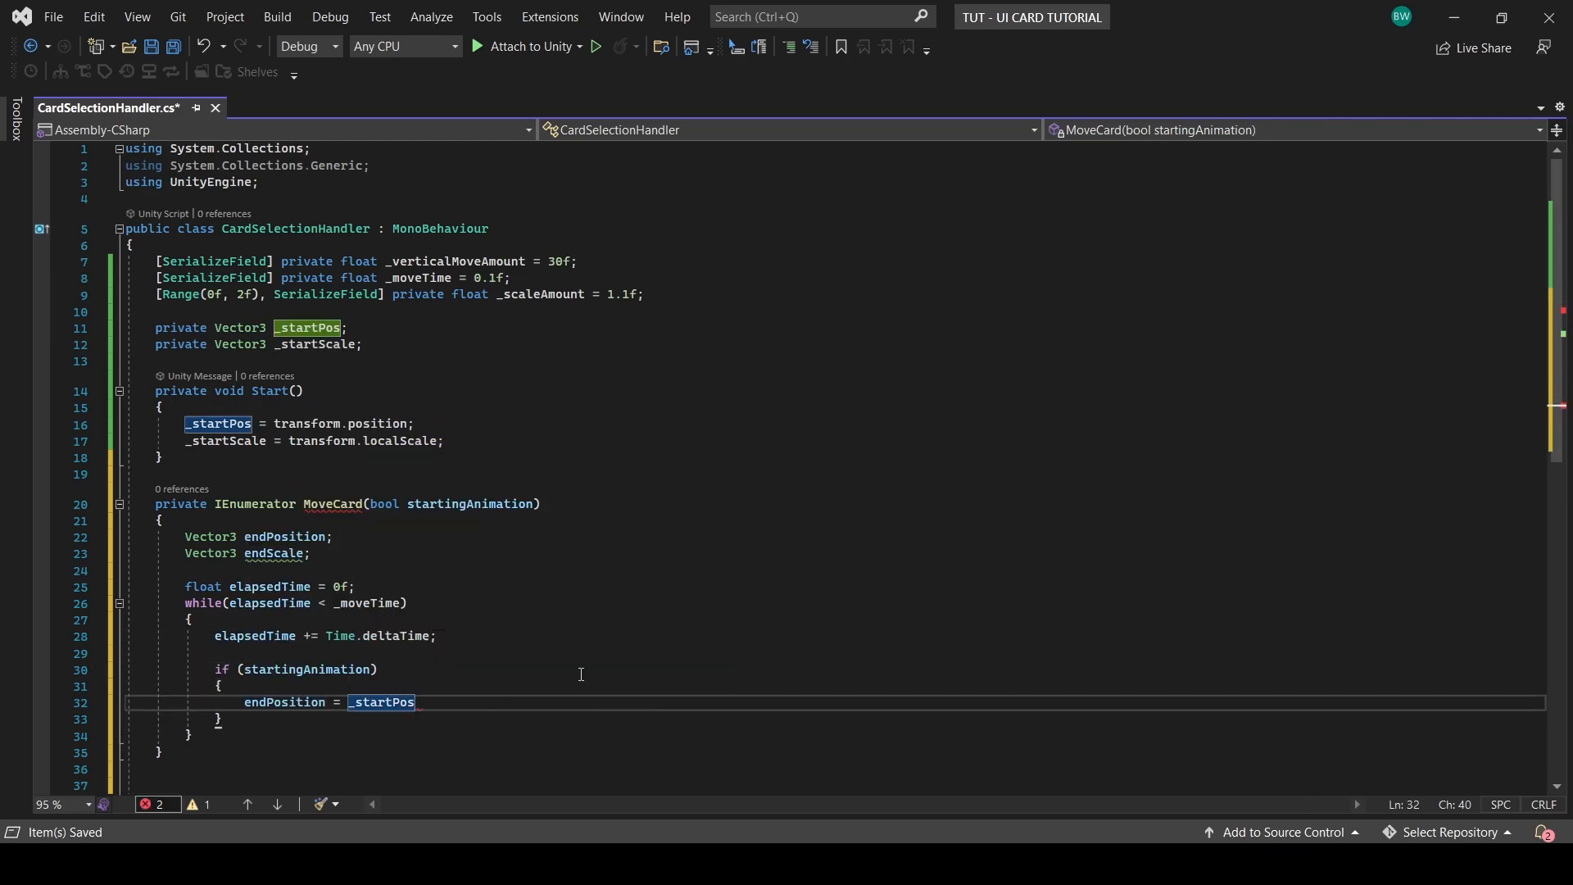
{"action": "type", "text": "+ new Vector3(0f, _mvoe"}
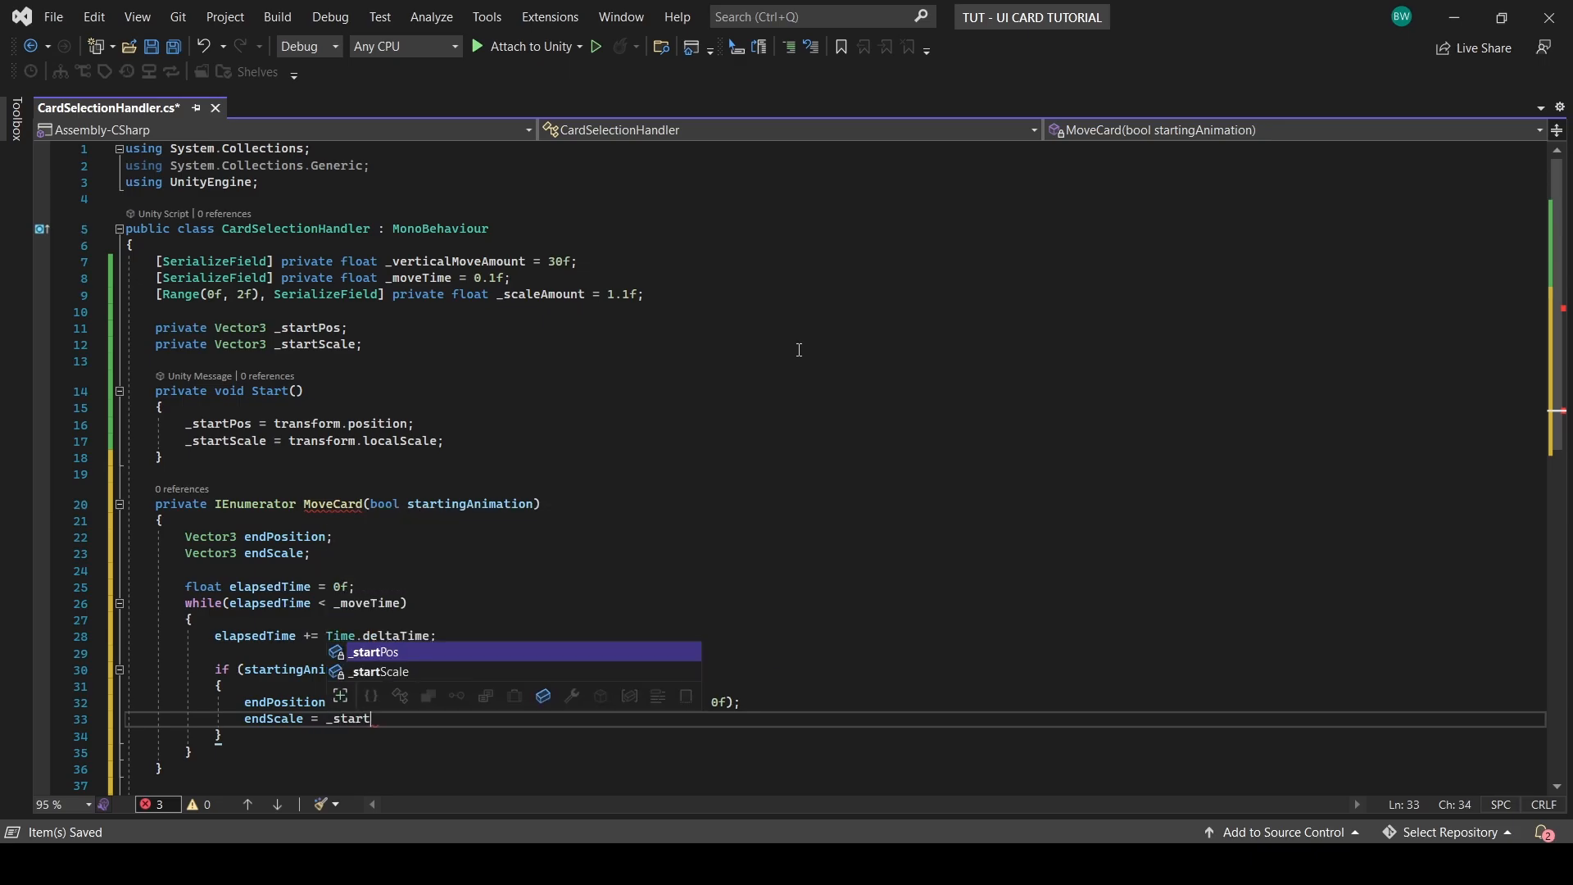
{"action": "type", "text": "Scale * _scaleAmount;"}
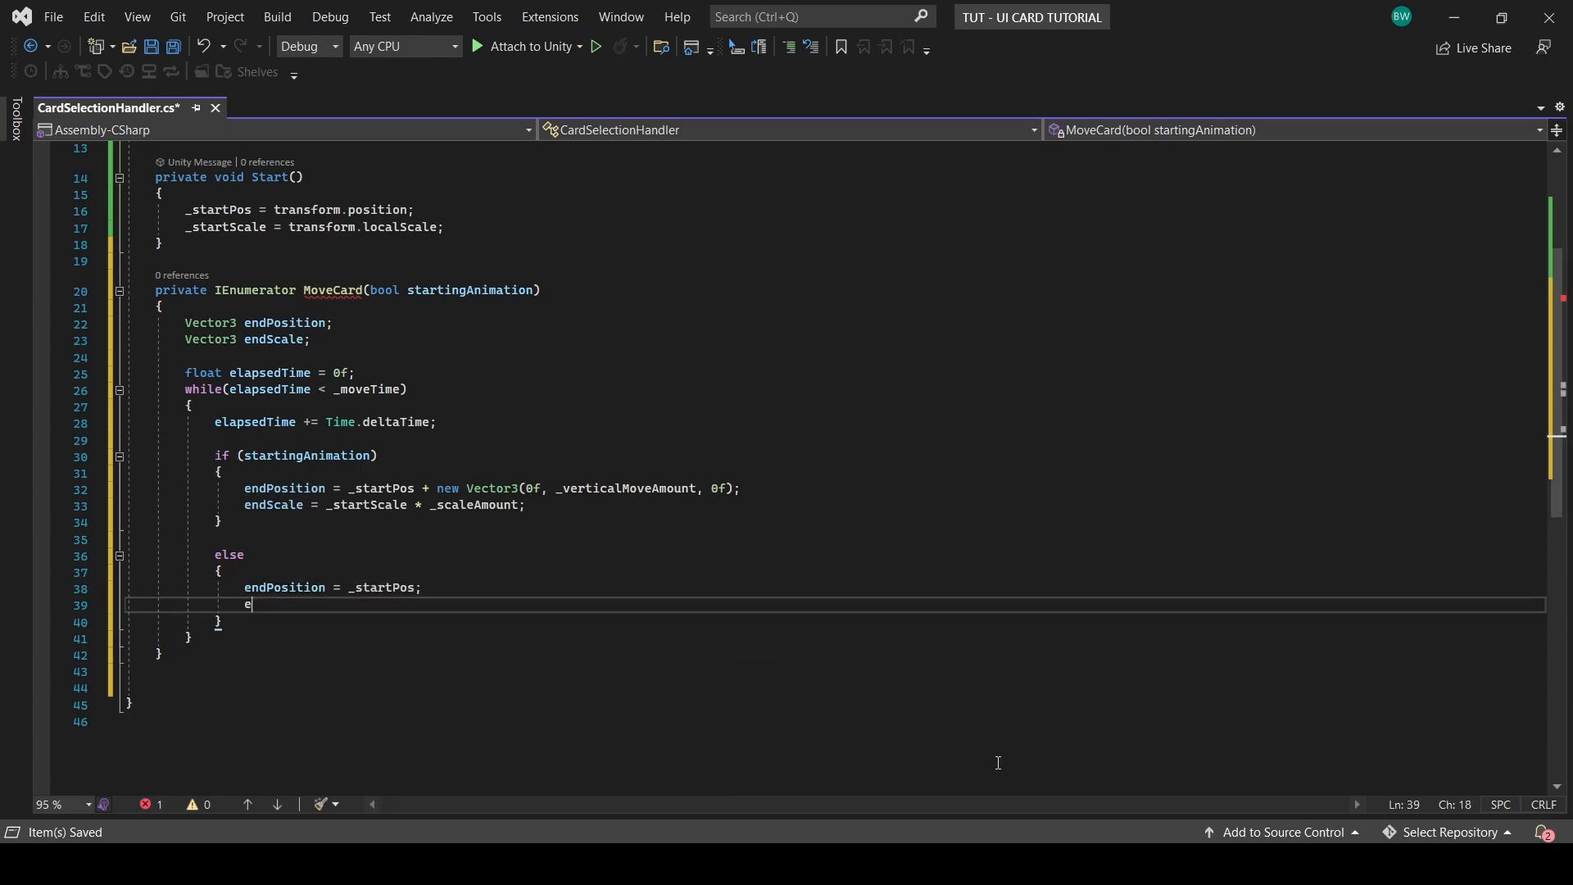
Step: Reset to _startPos/_startScale otherwise, and Lerp position and scale by elapsedTime / _moveTime
{"action": "type", "text": "ndScale = _startScale;"}
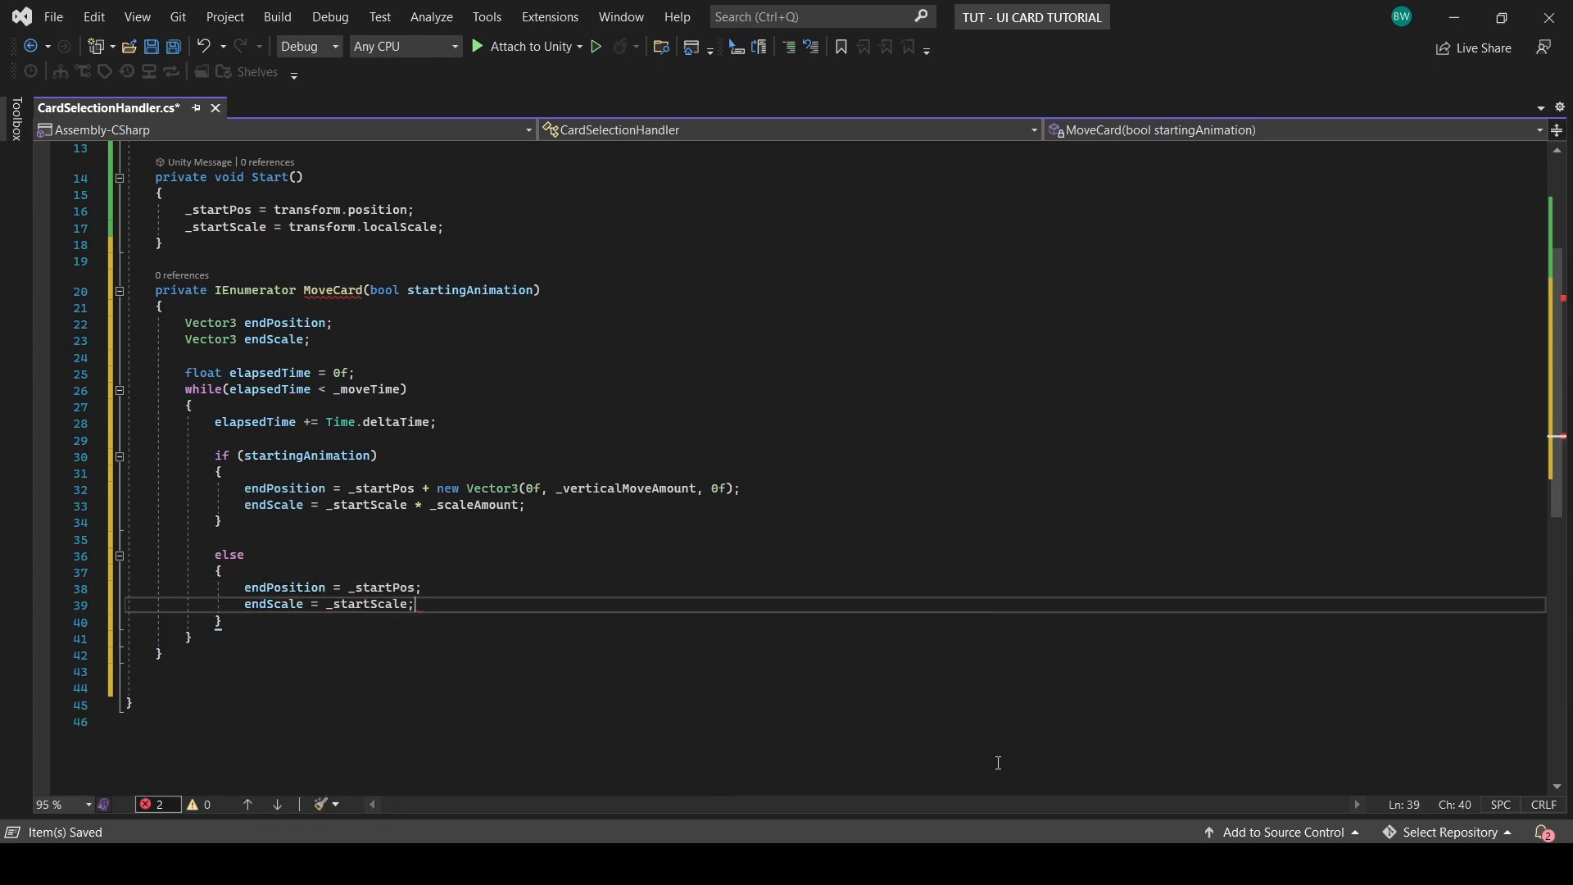
{"action": "type", "text": "// Calculate the lerped amounts"}
{"action": "type", "text": "Vector3 lerpedPos"}
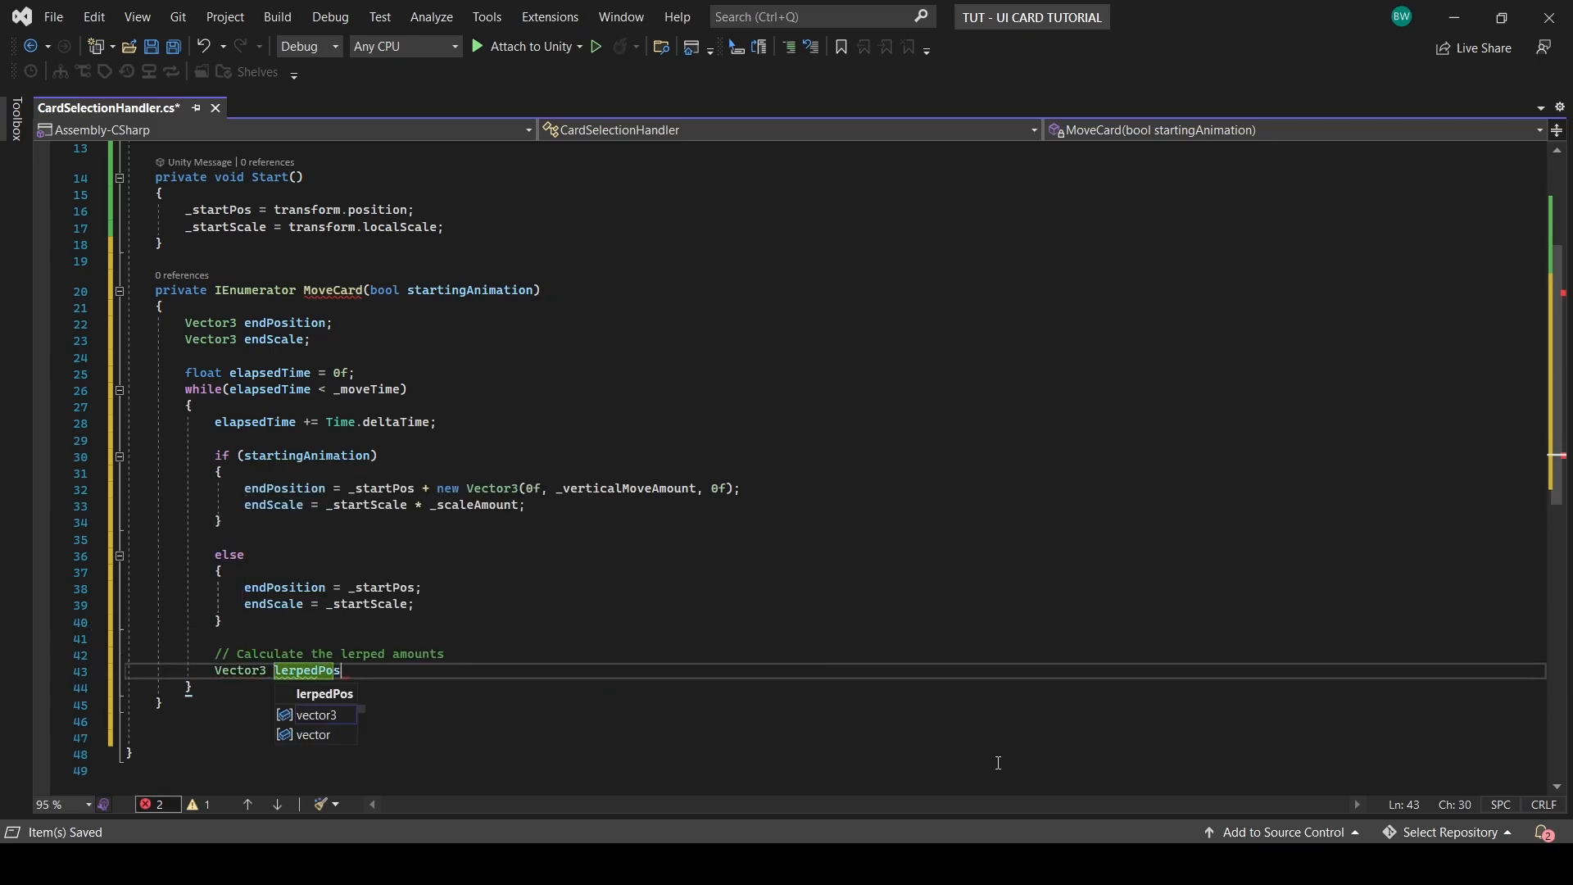
{"action": "type", "text": "= Vector3.Lerp(transform.position, endPosition, (elapsedTime"}
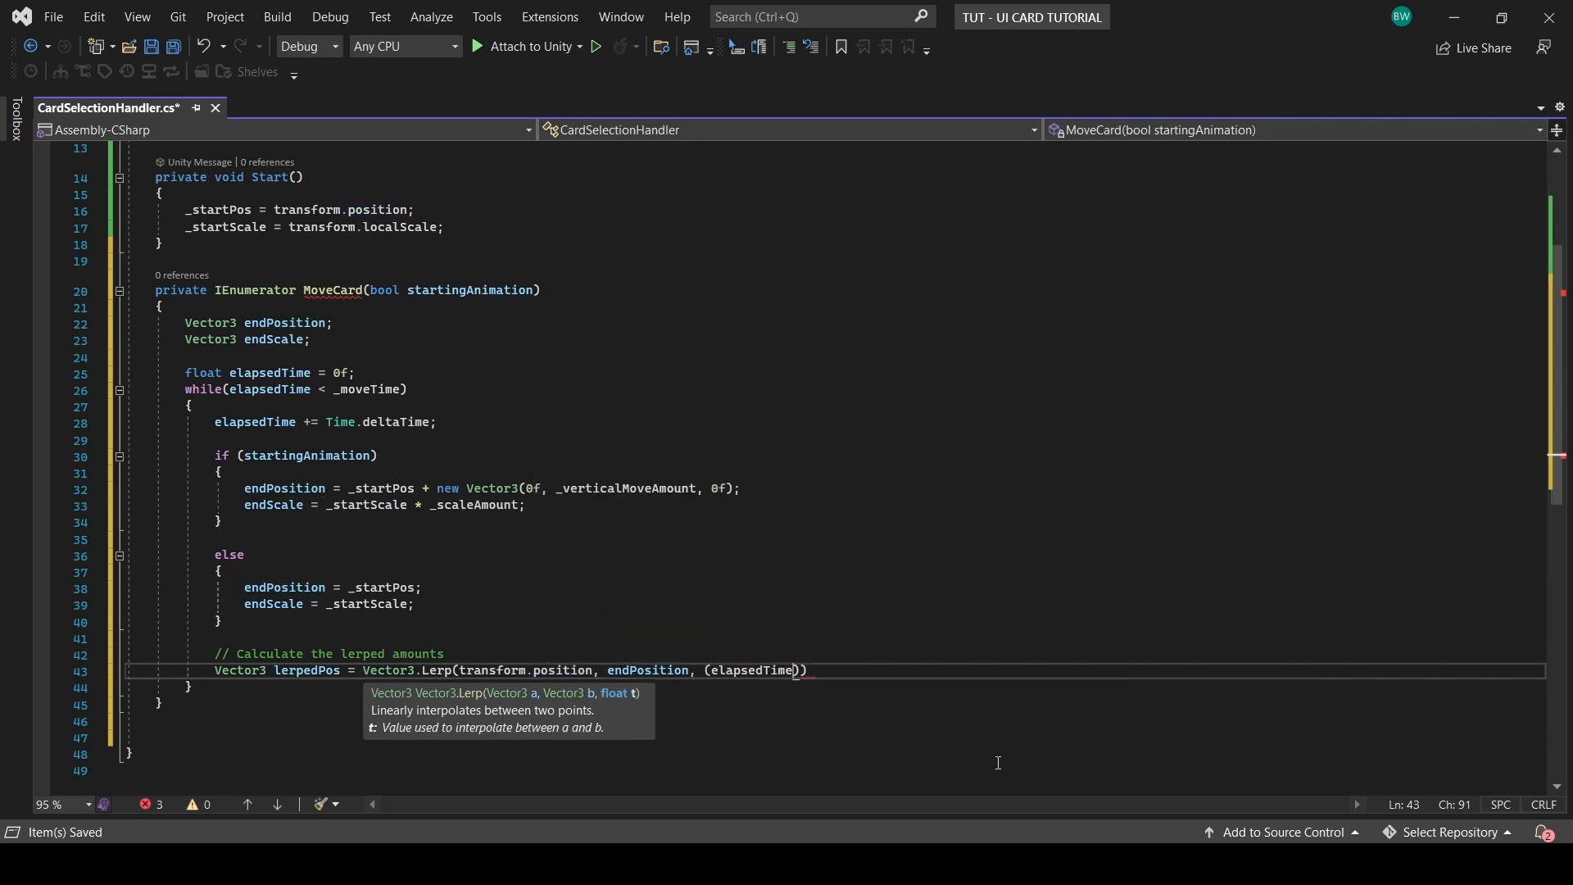
{"action": "type", "text": "/ _moveTime));"}
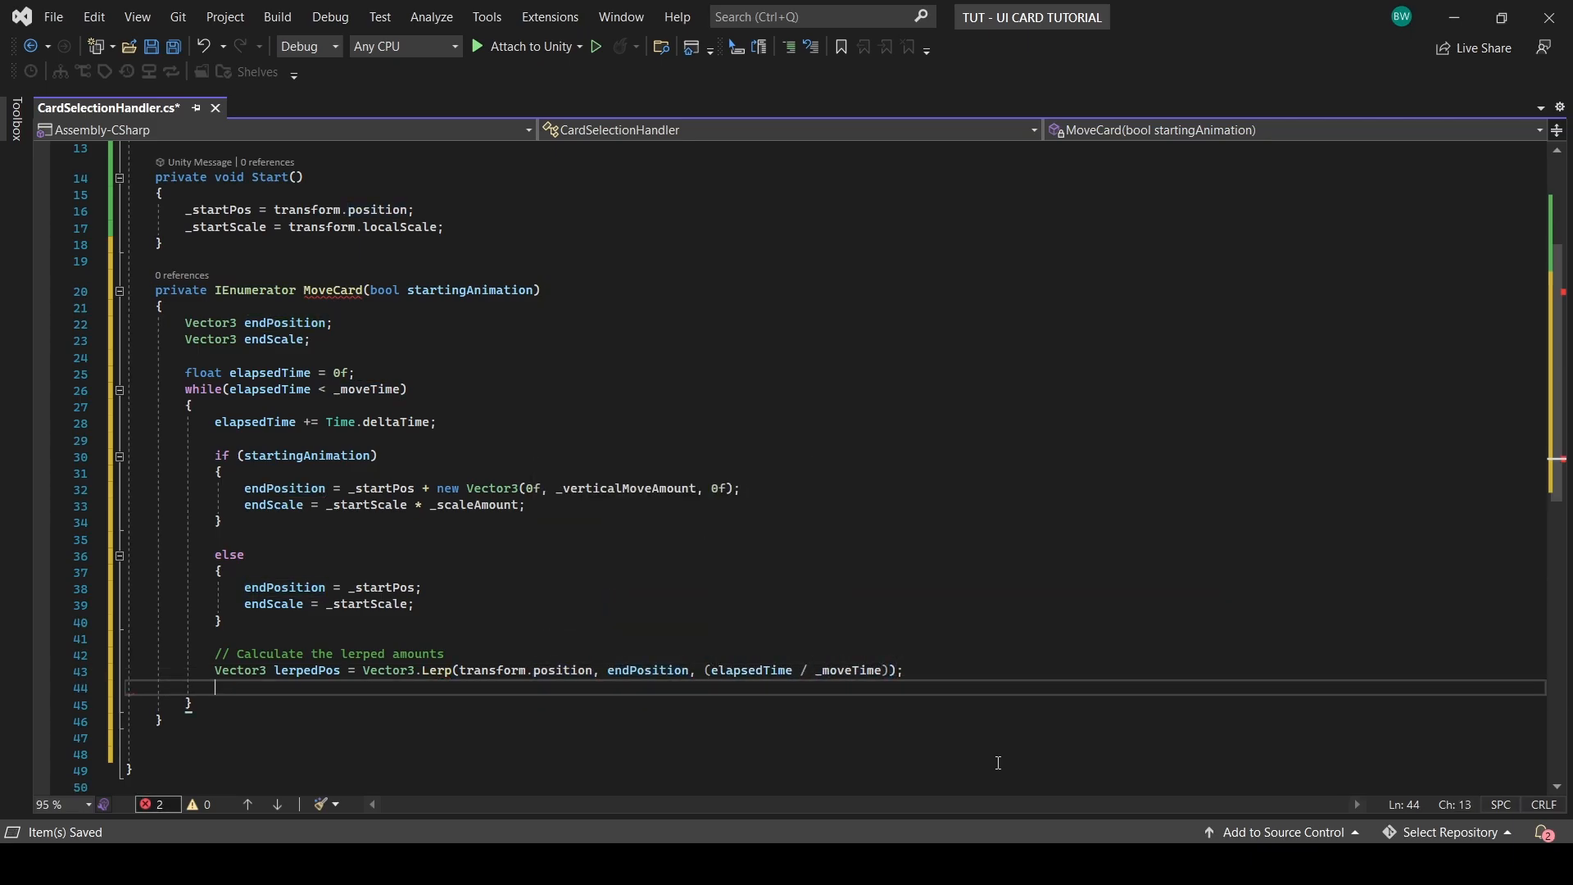
{"action": "type", "text": "Vector3 lerpedScale = Vector3.Lerp(transform.localScale, endScale, (elapsedTime / _moveTime));"}
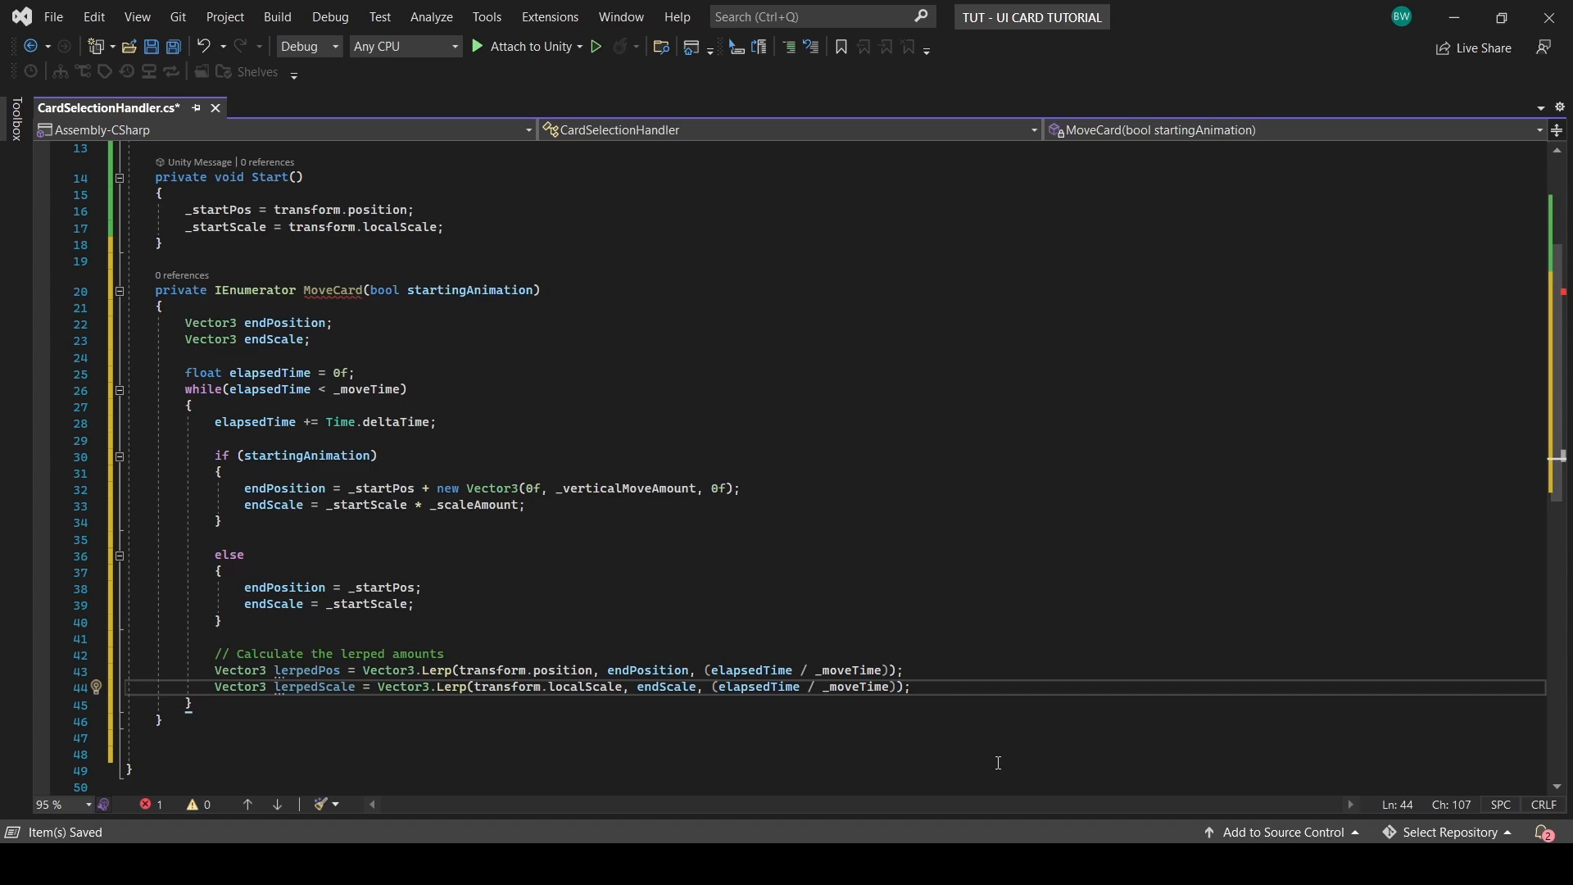
{"action": "type", "text": "// Actually apply the changes to"}
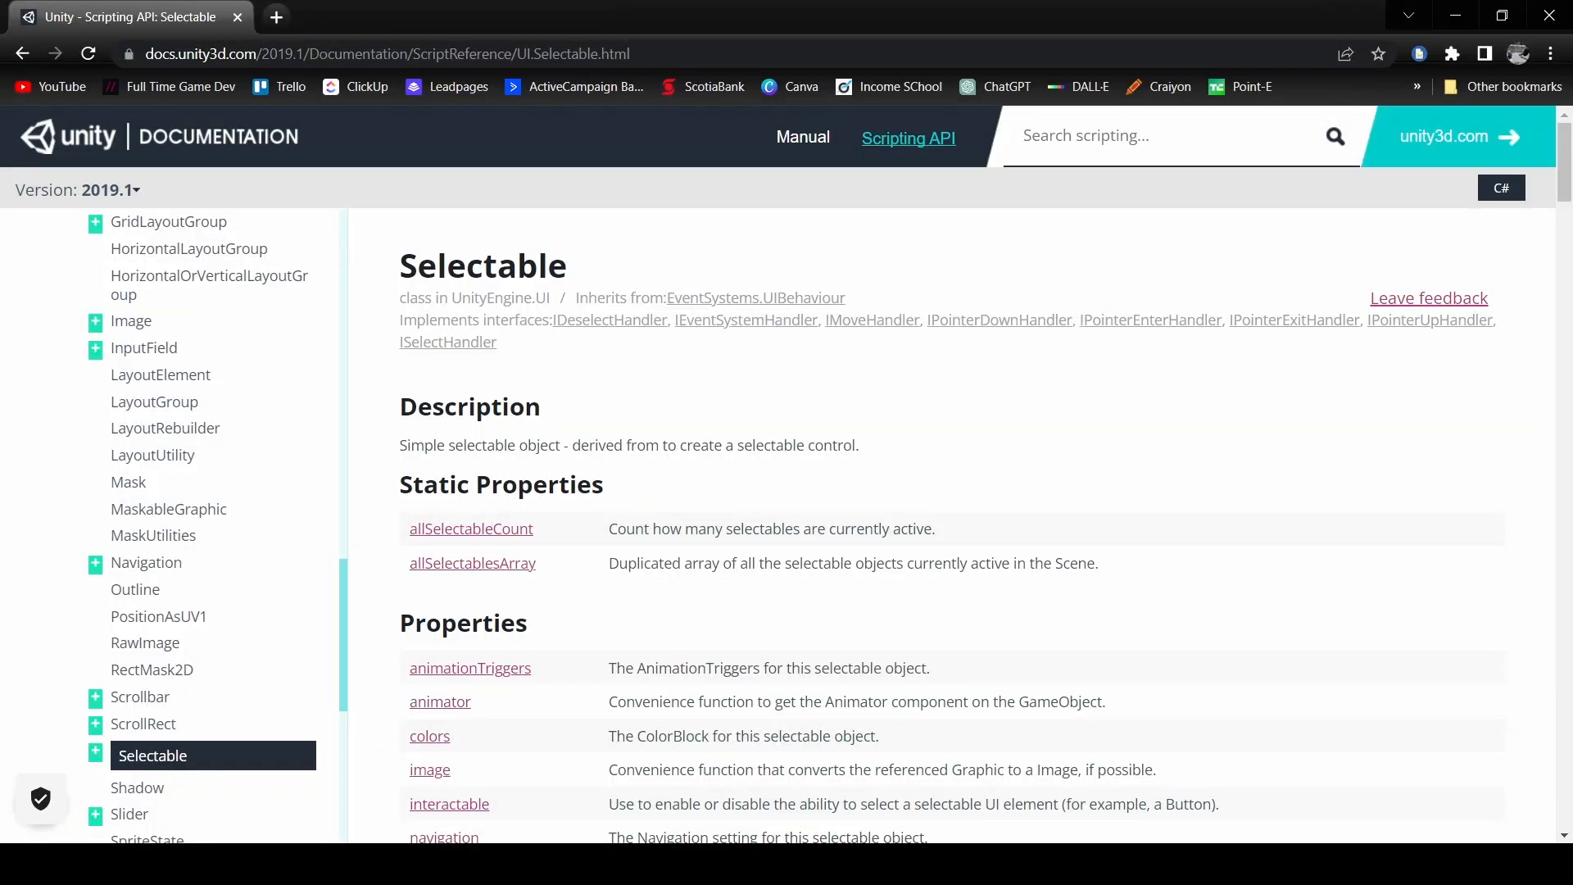
{"action": "mouse_move", "coordinate": [1091, 362]}
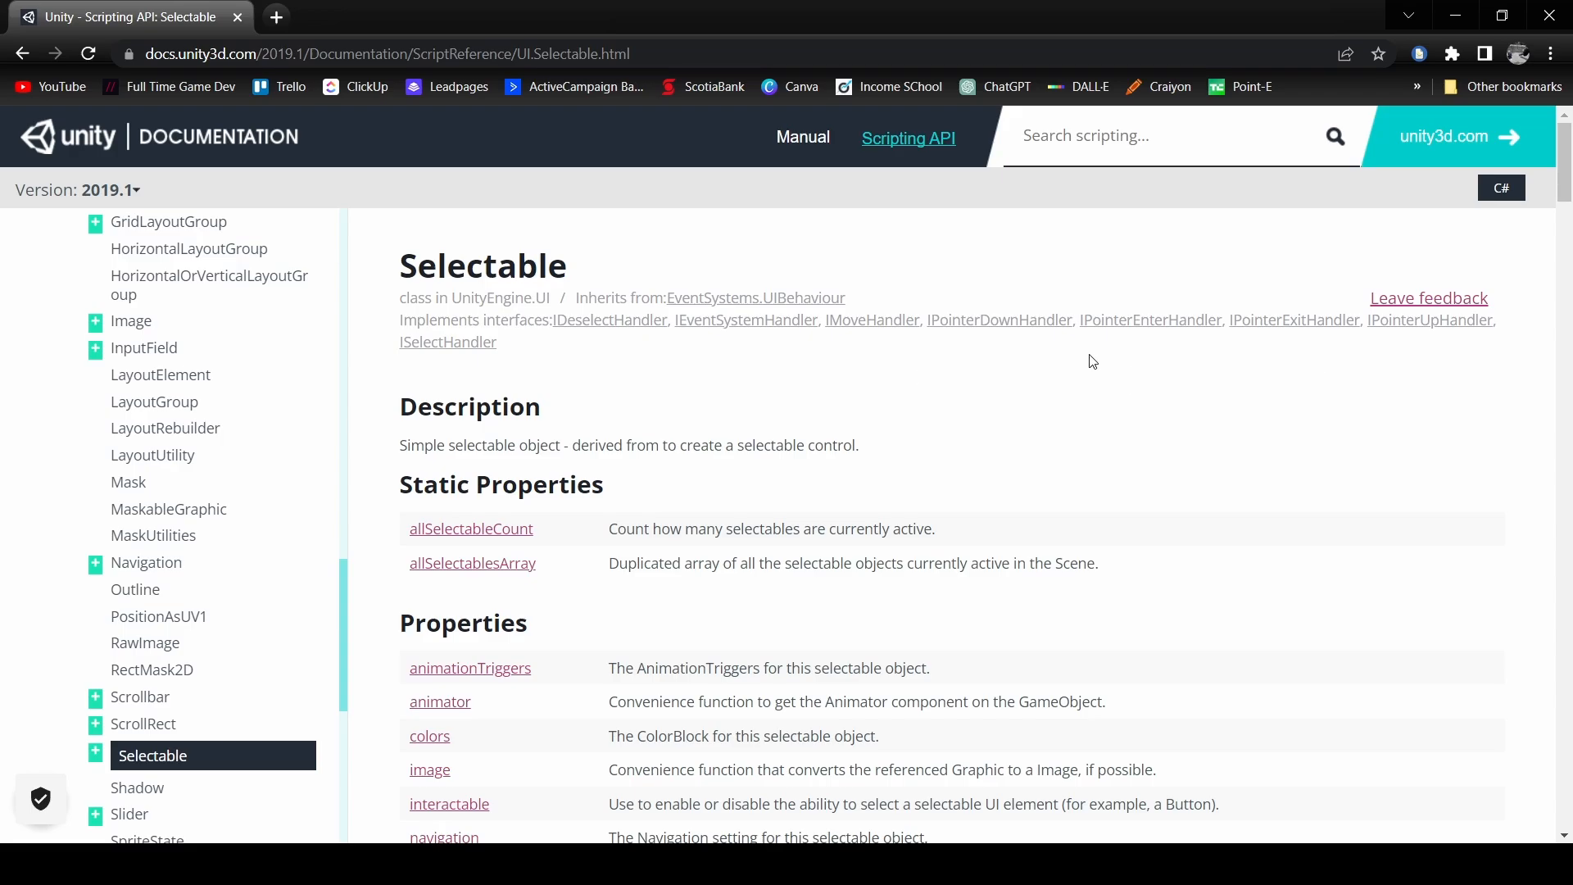
{"action": "mouse_move", "coordinate": [1149, 319]}
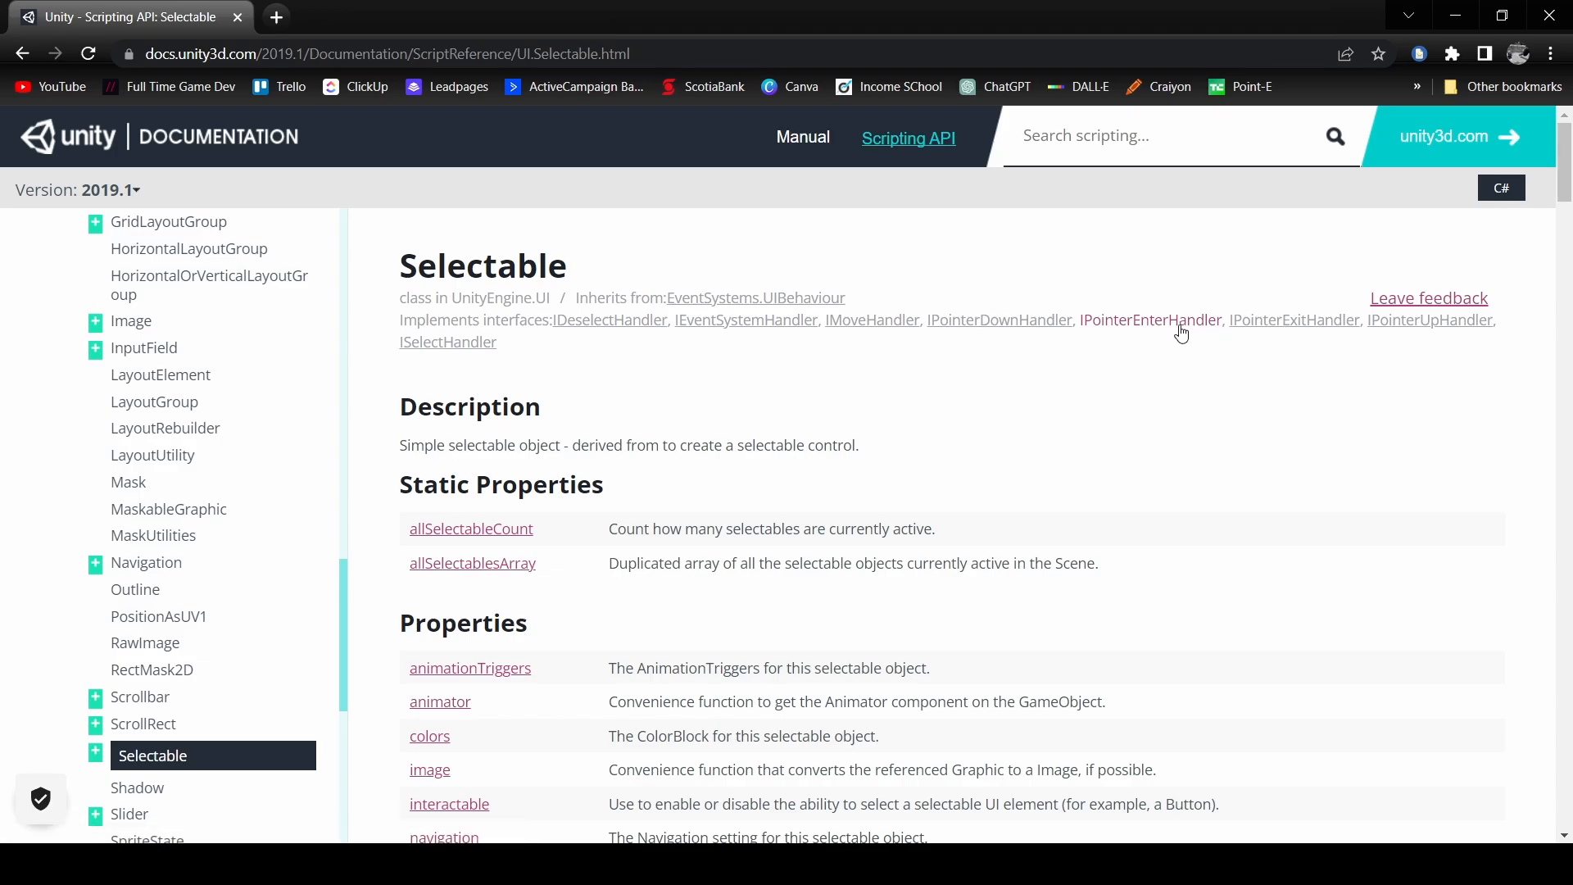
{"action": "mouse_move", "coordinate": [1069, 366]}
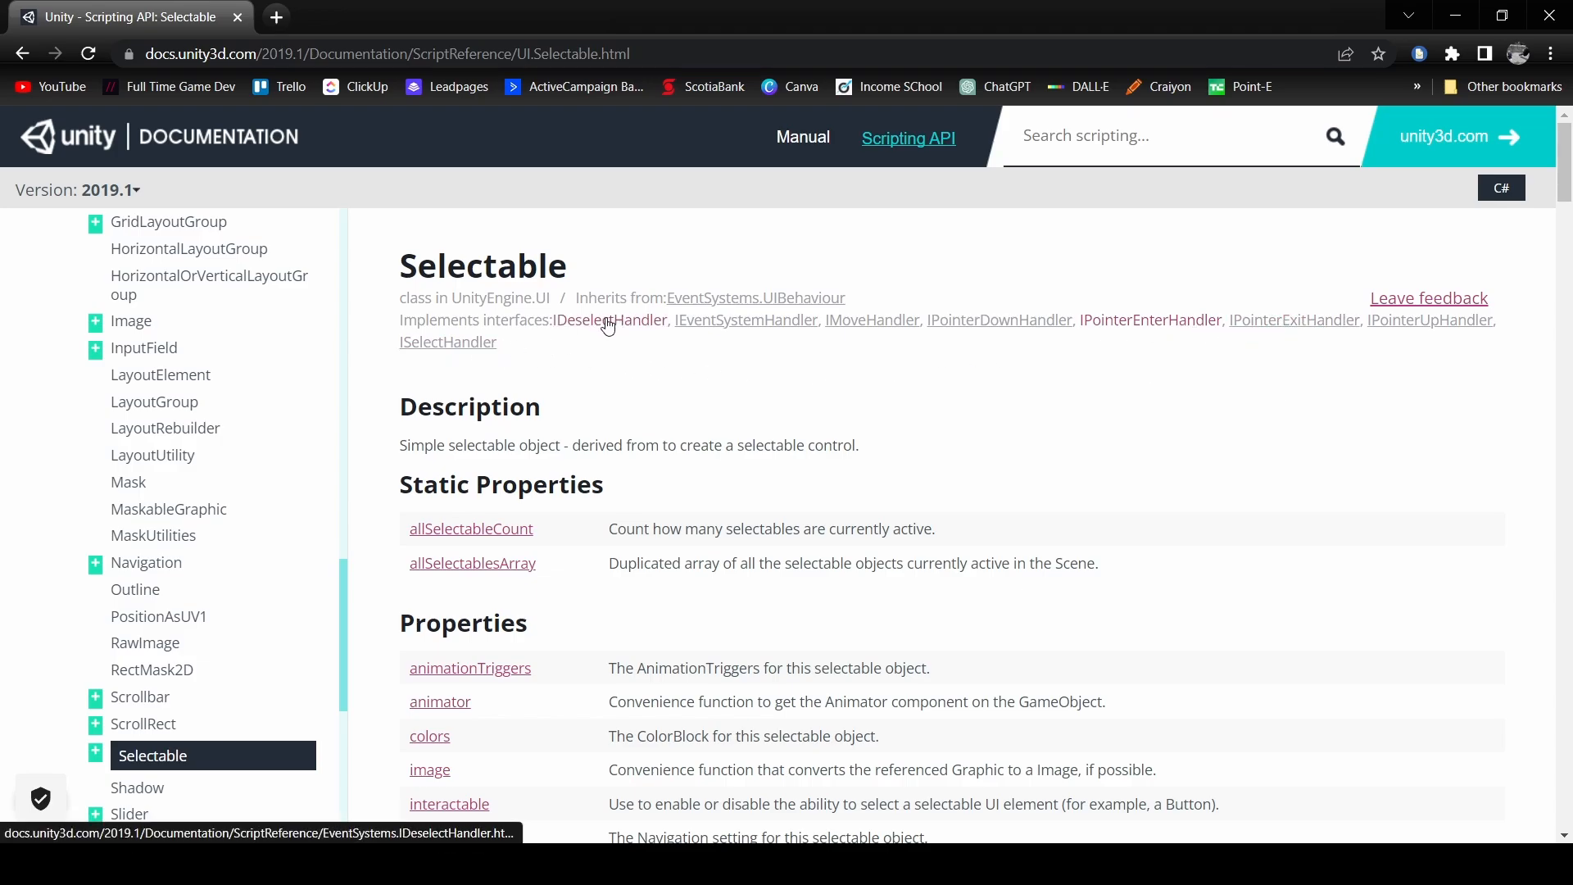
{"action": "mouse_move", "coordinate": [717, 432]}
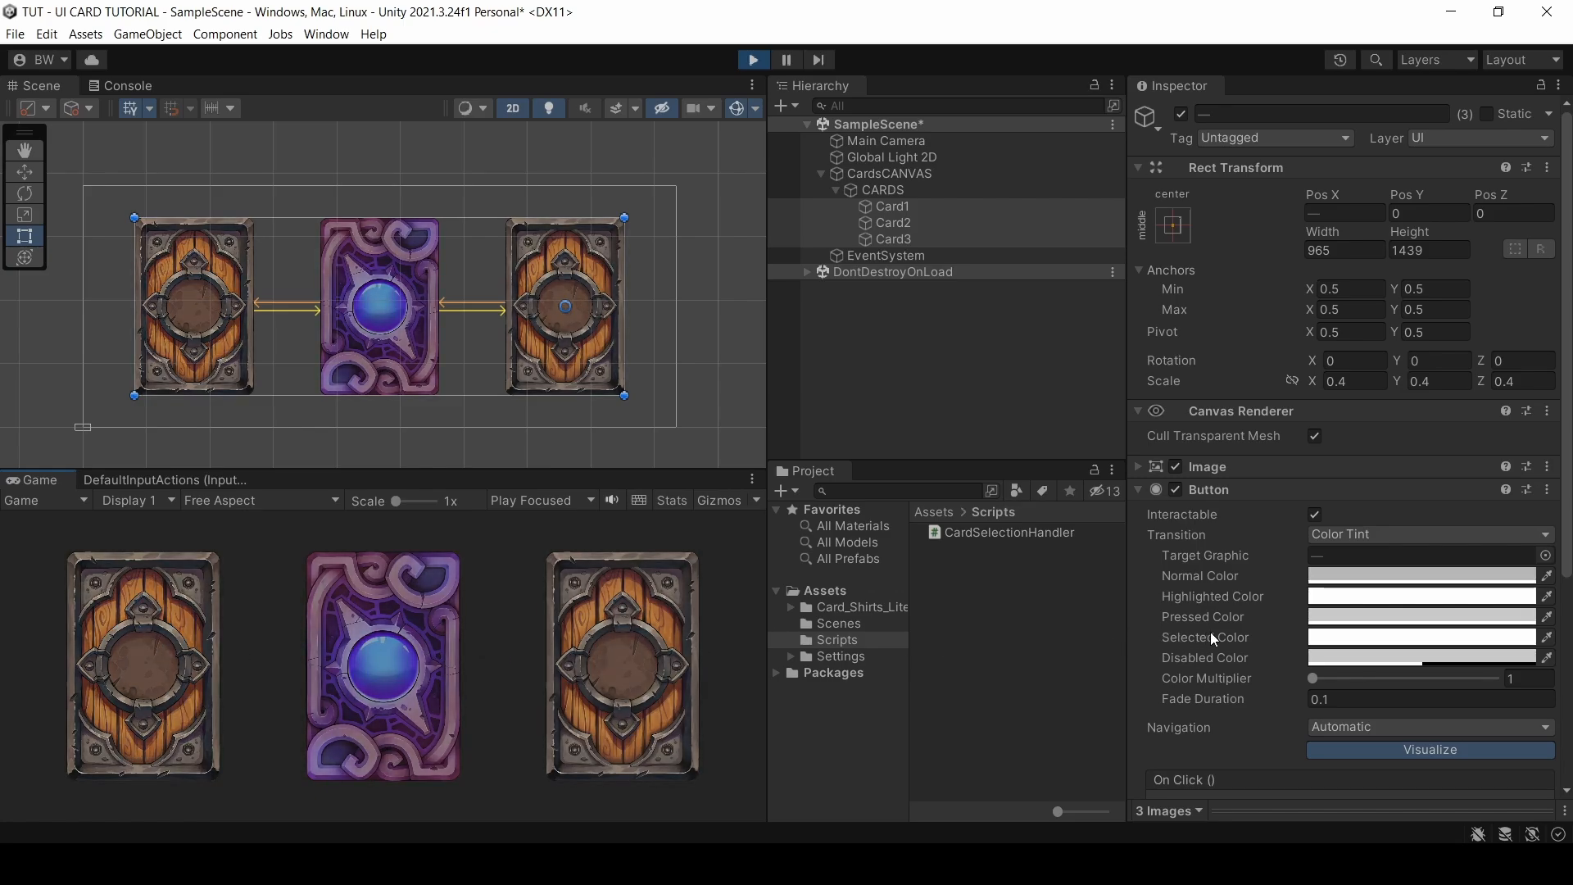
Step: Set the card Button's Highlighted Color to red (FF0000)
{"action": "left_click", "coordinate": [1420, 576]}
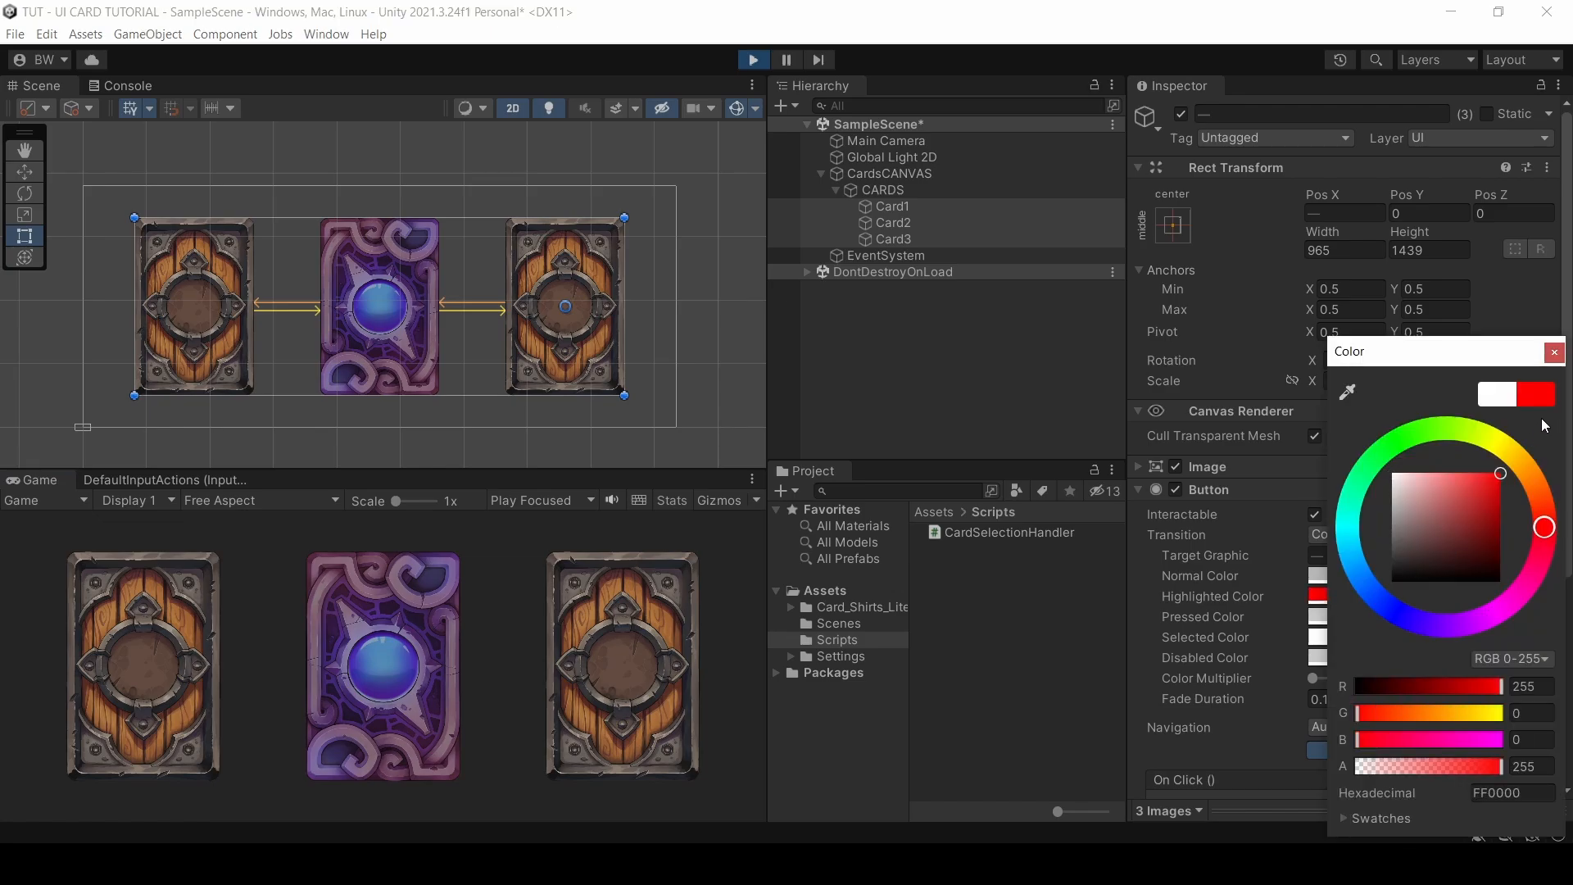
{"action": "left_click", "coordinate": [1554, 351]}
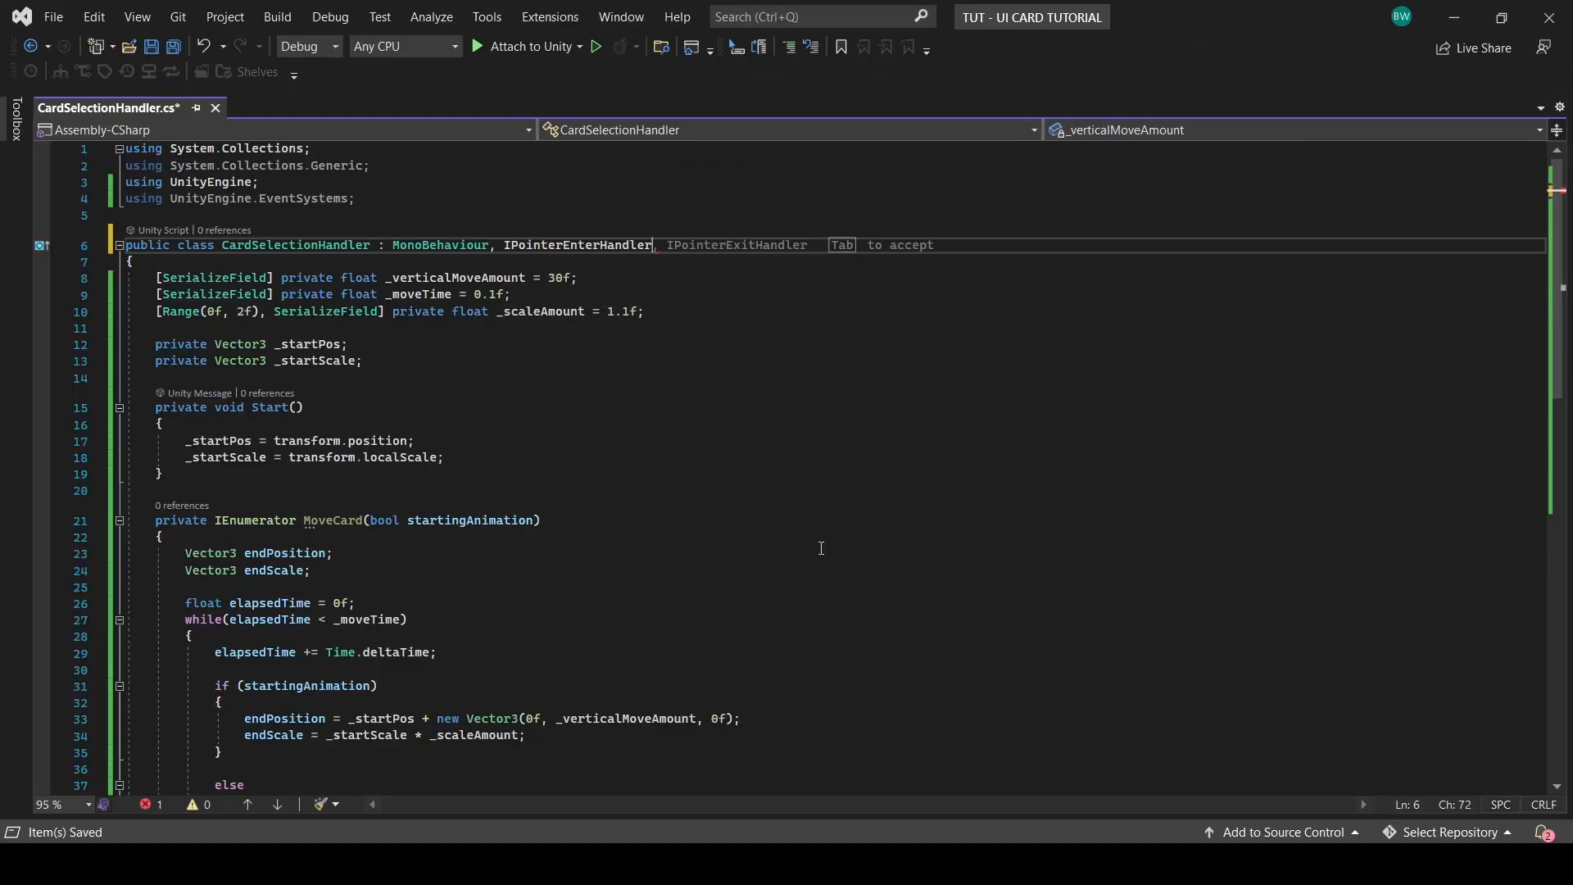
Step: Add IPointerEnterHandler and IPointerExitHandler and generate their methods via Quick Actions
{"action": "type", "text": "ipo"}
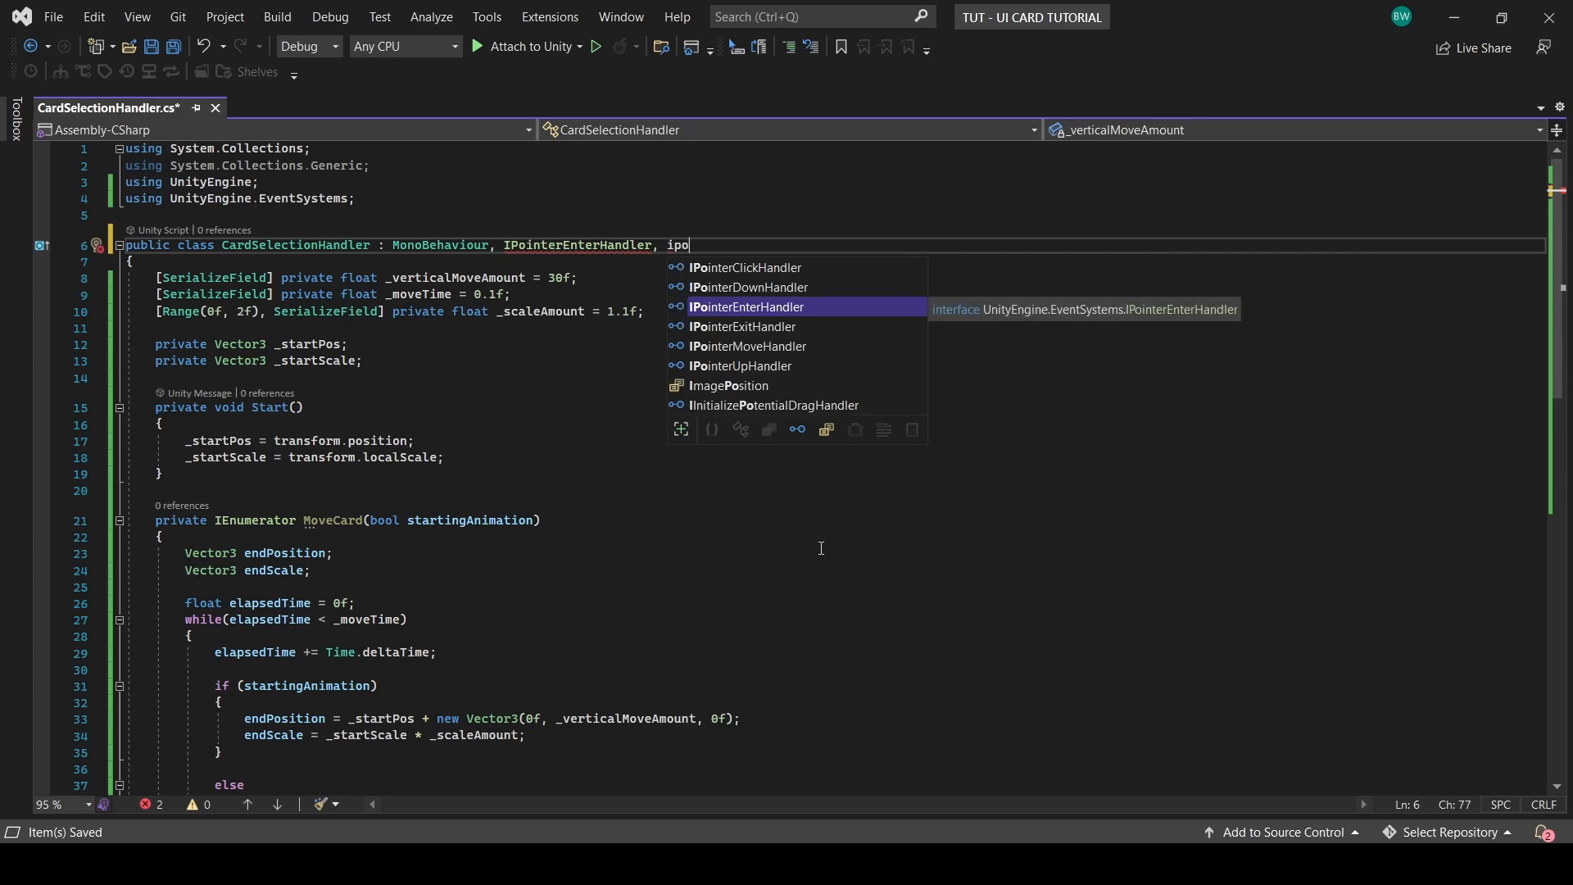
{"action": "type", "text": "IPointerExitHandler"}
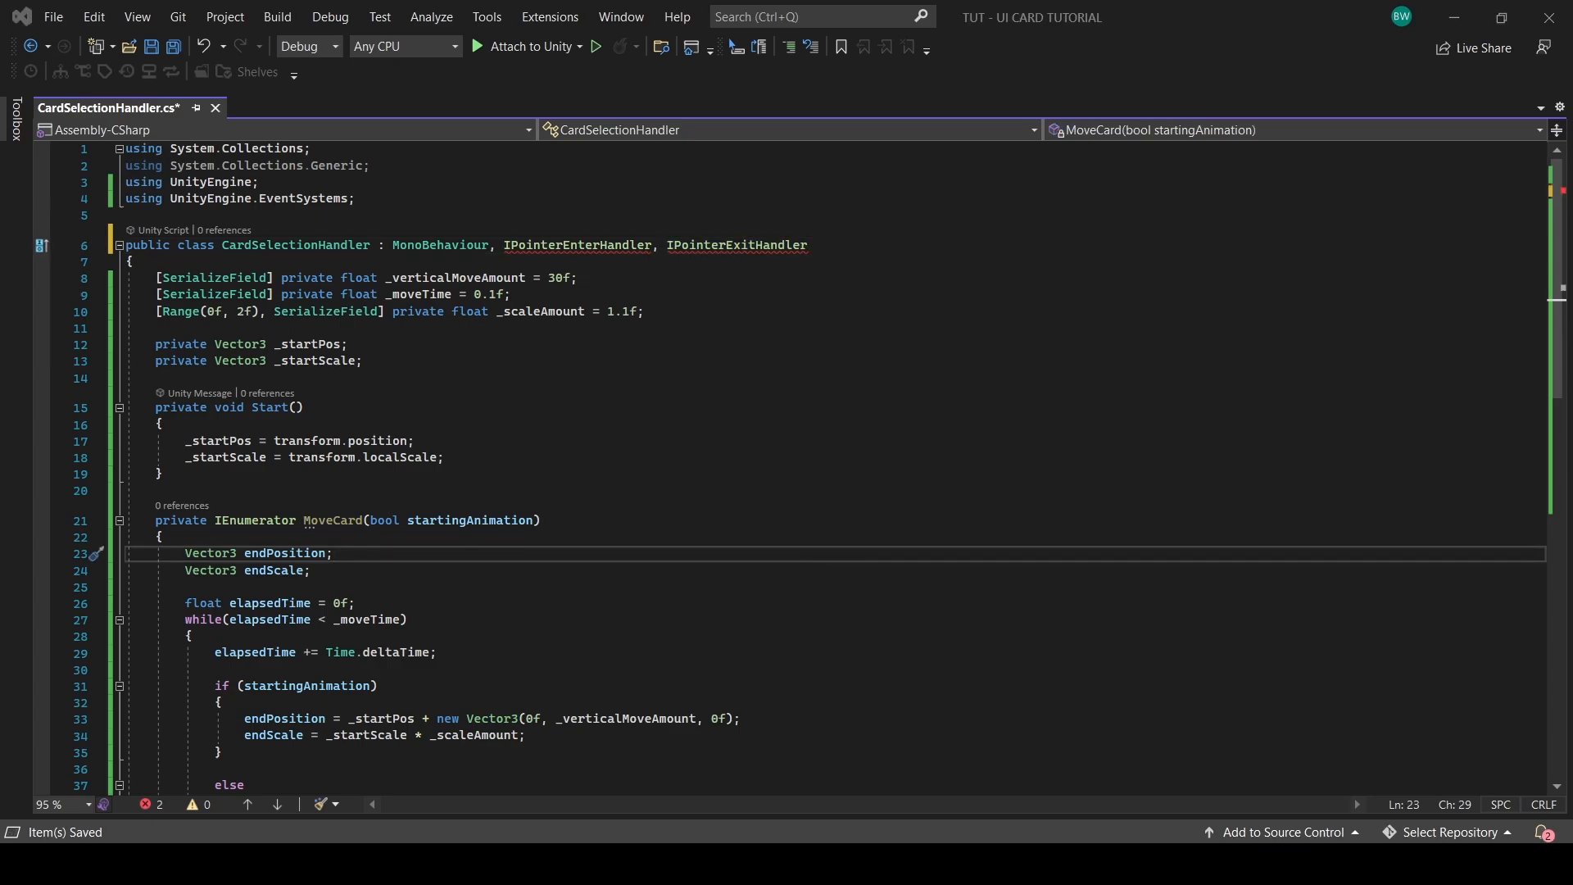
{"action": "right_click", "coordinate": [576, 245]}
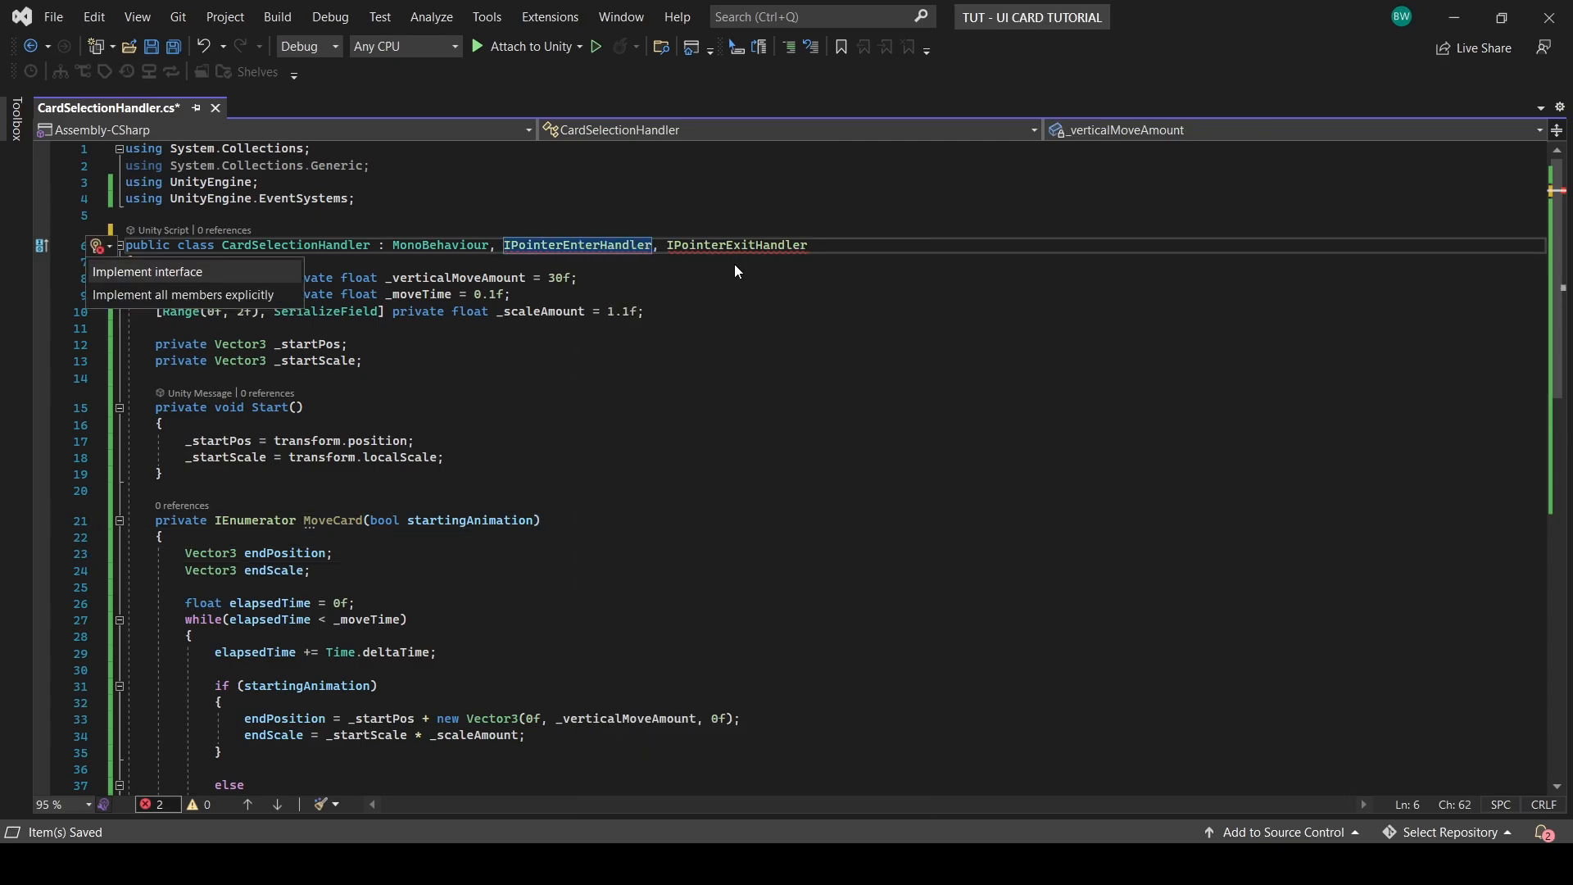
{"action": "mouse_move", "coordinate": [147, 272]}
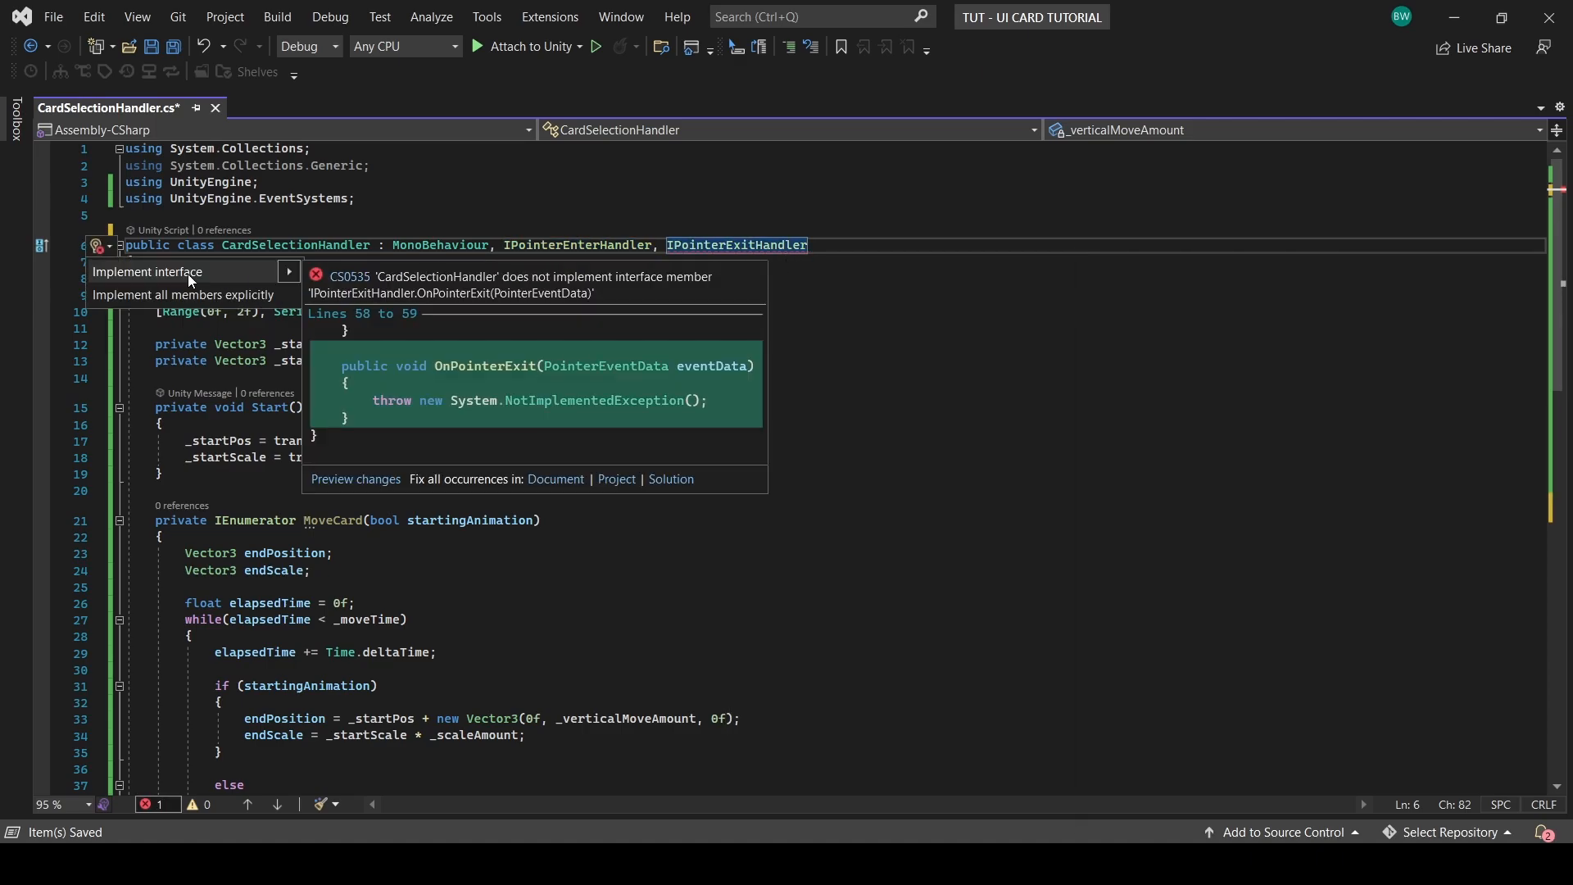
{"action": "left_click", "coordinate": [148, 272]}
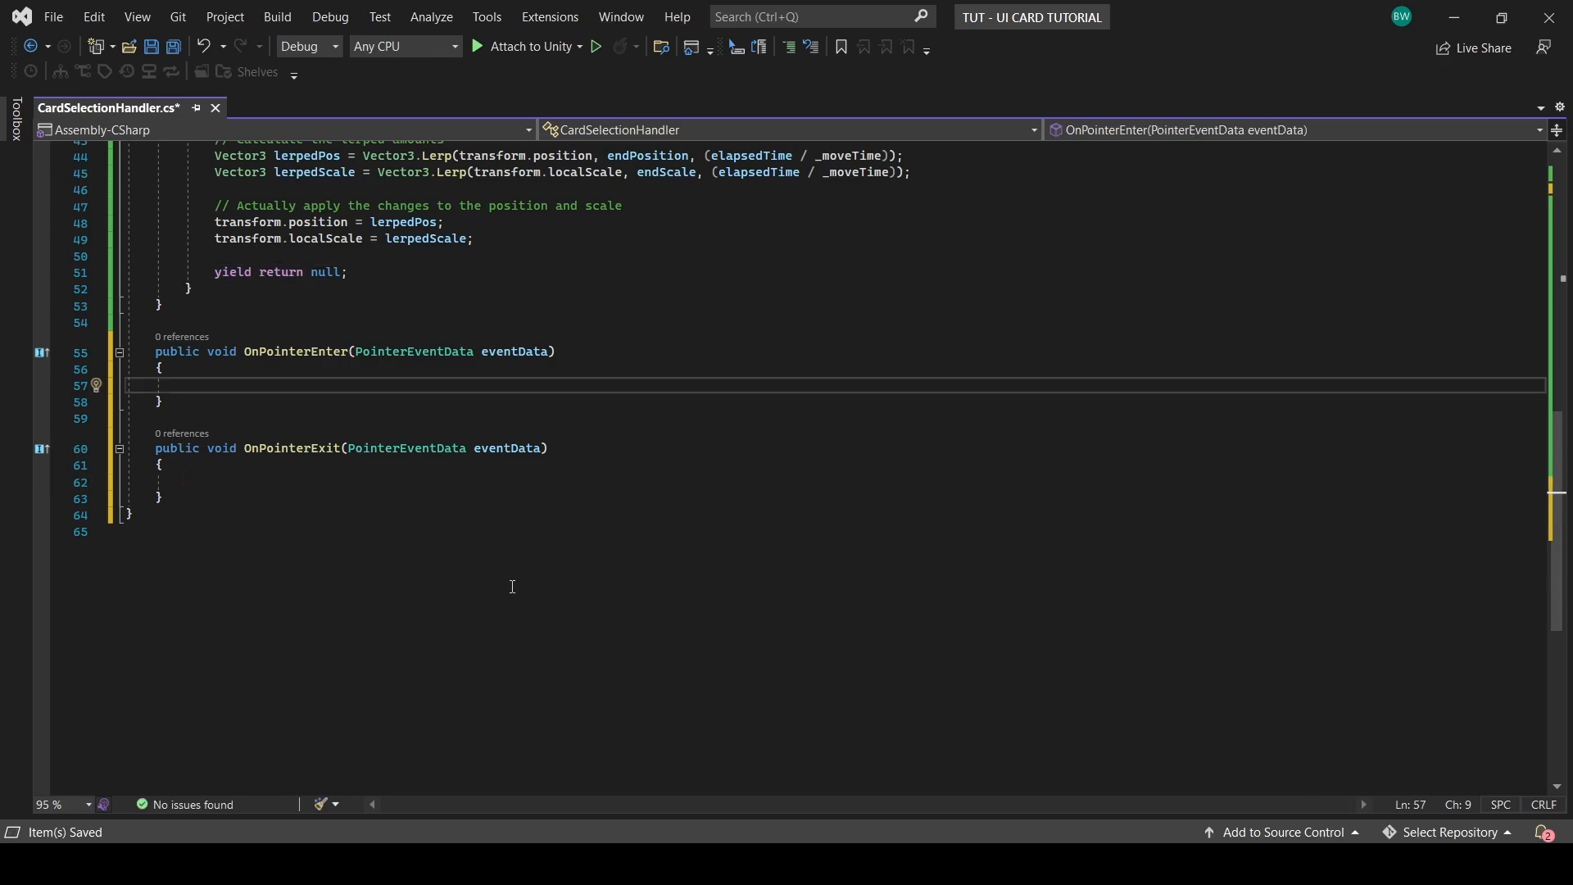
Step: Set eventData.selectedObject to gameObject on pointer enter and to null on exit
{"action": "type", "text": "// Select the card"}
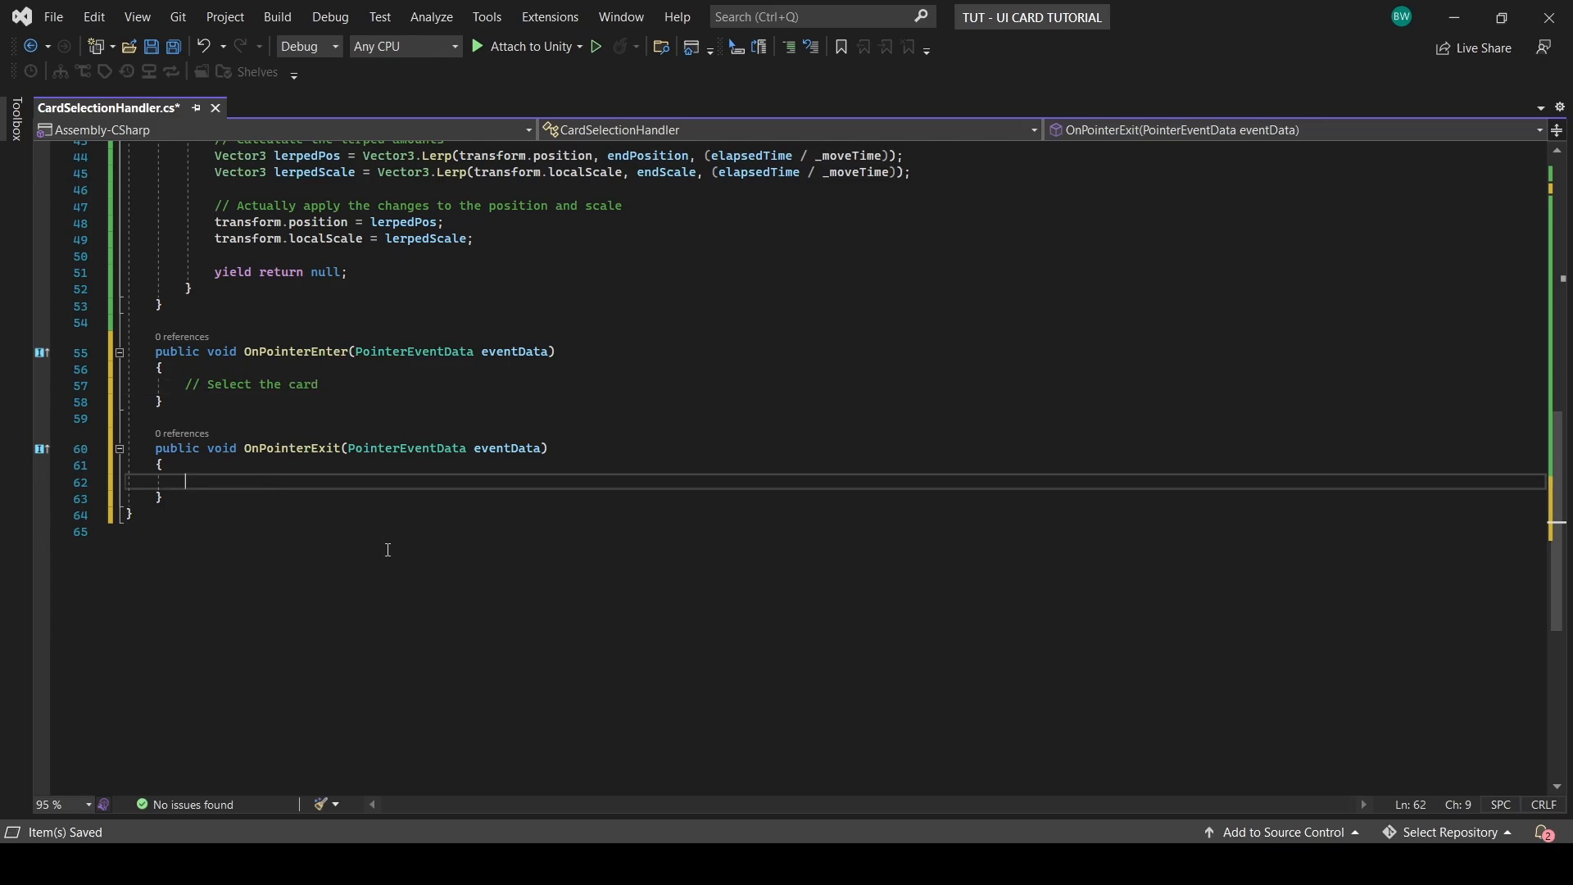
{"action": "type", "text": "e"}
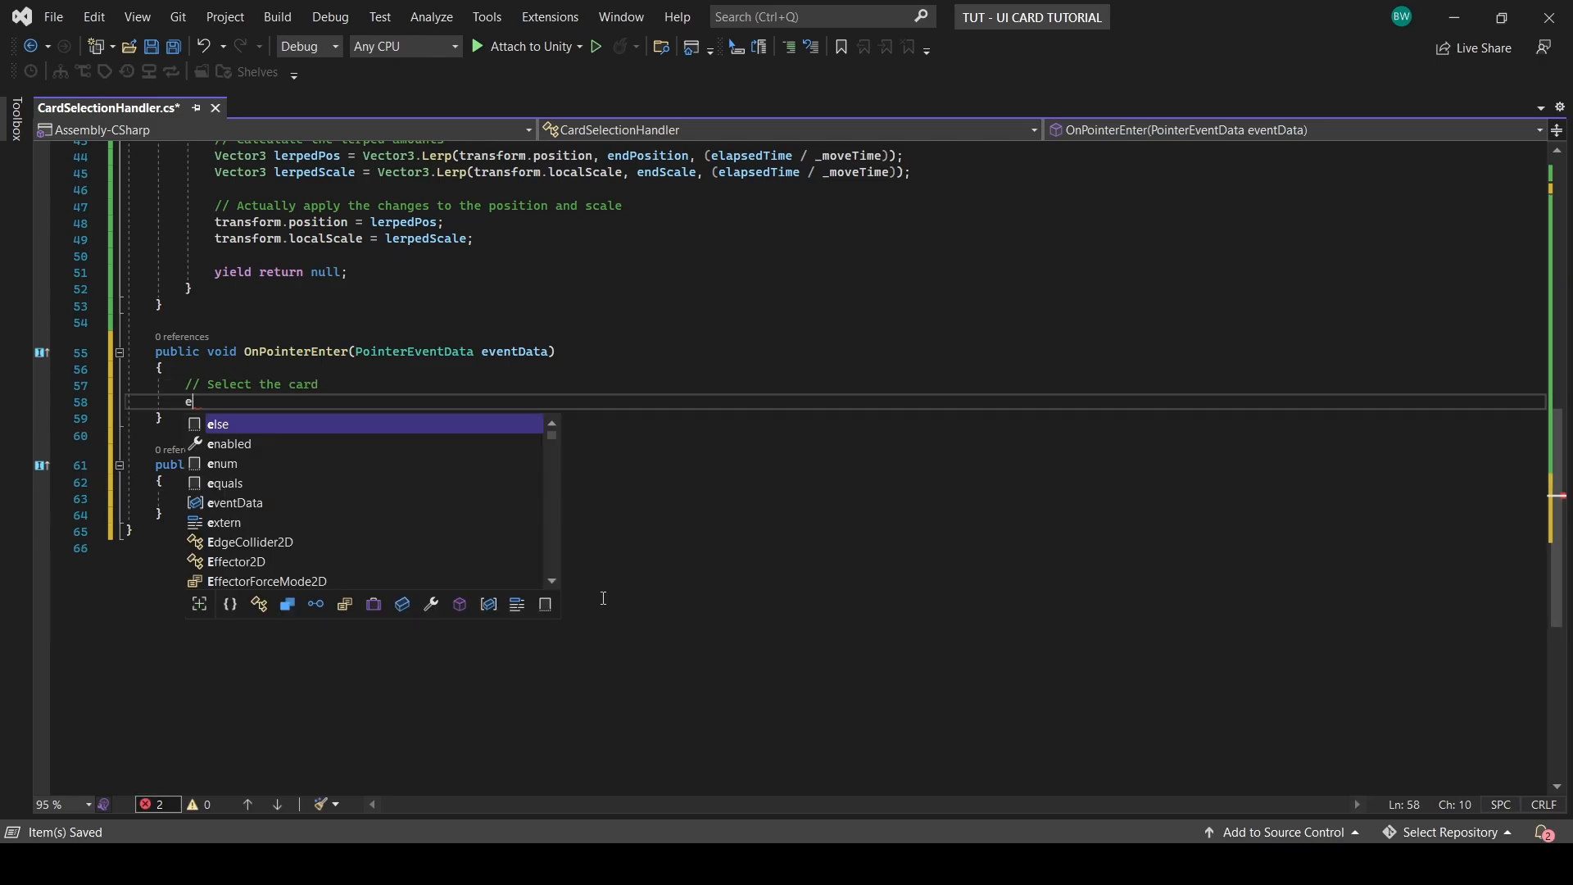
{"action": "type", "text": "ventData.sele"}
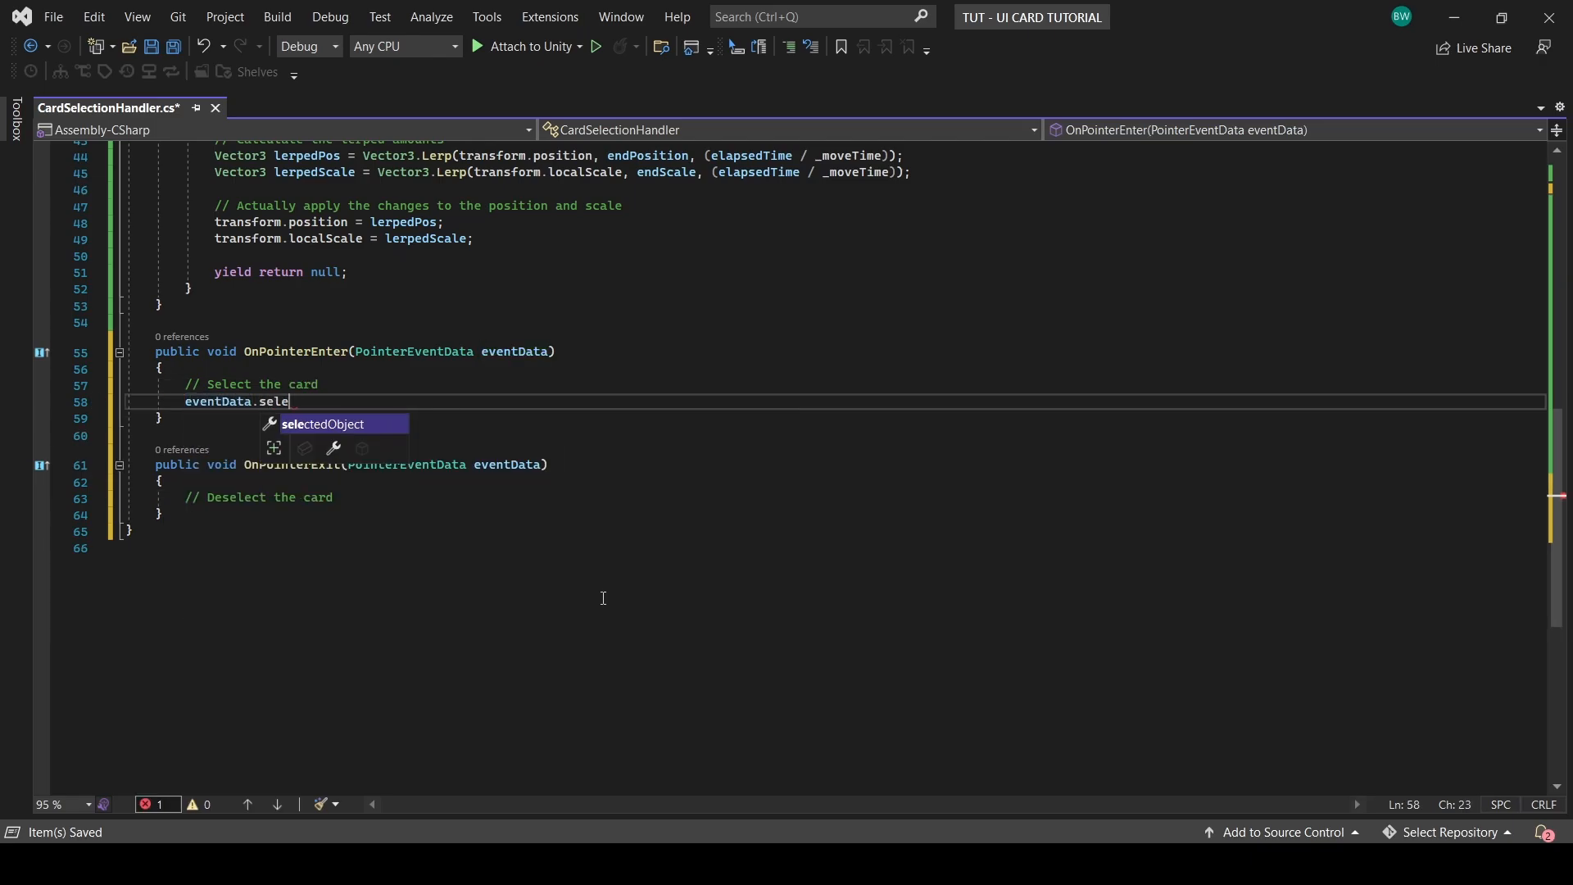
{"action": "type", "text": "ctedObject = gameObject;"}
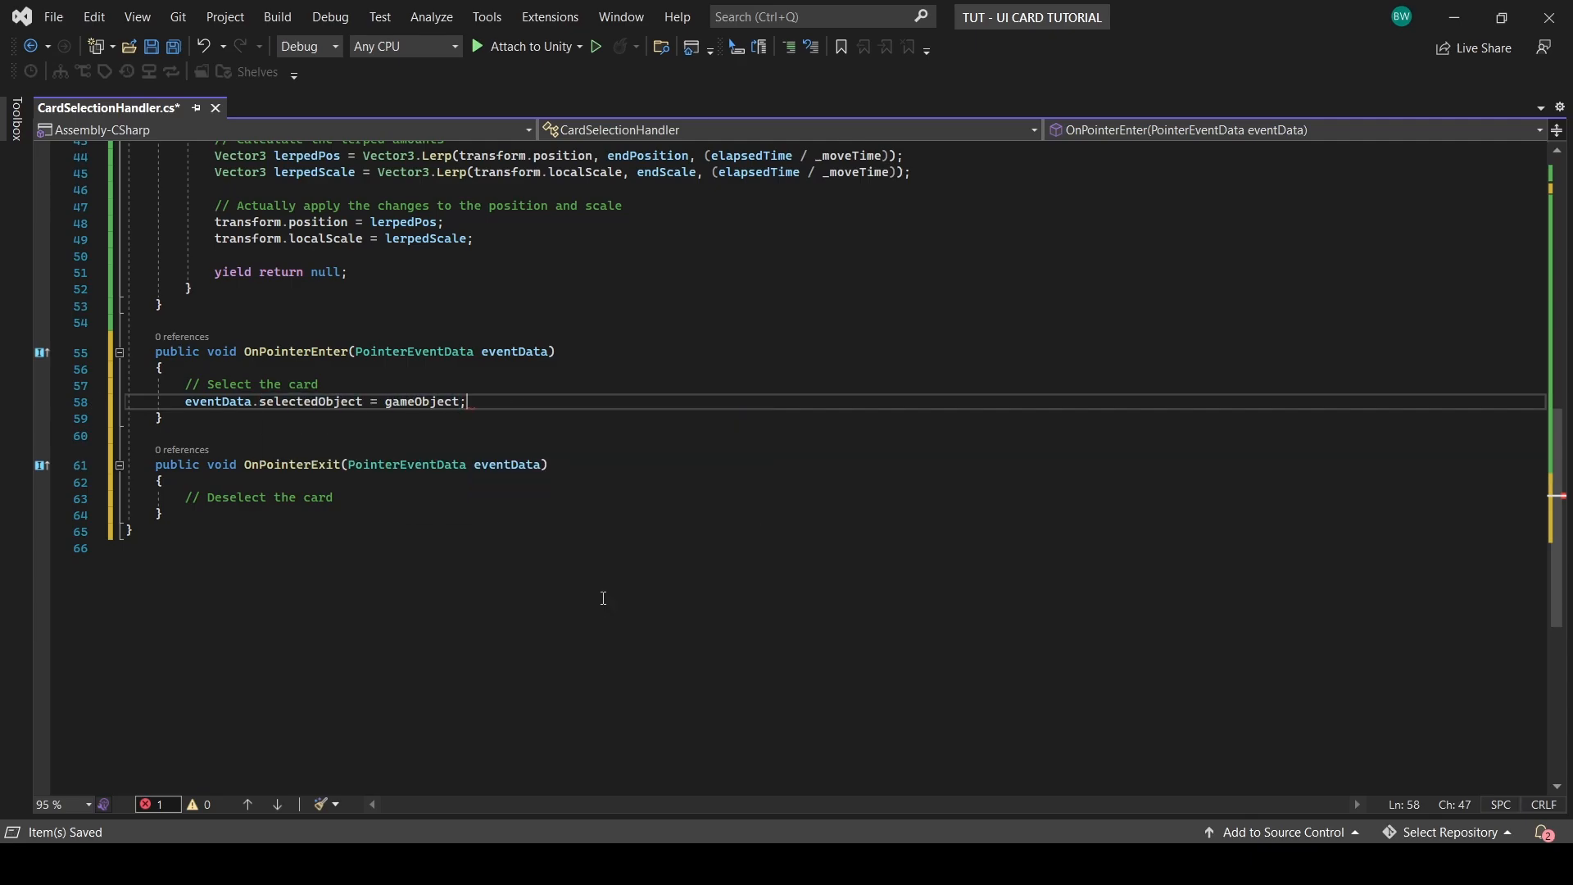
{"action": "type", "text": "eventd"}
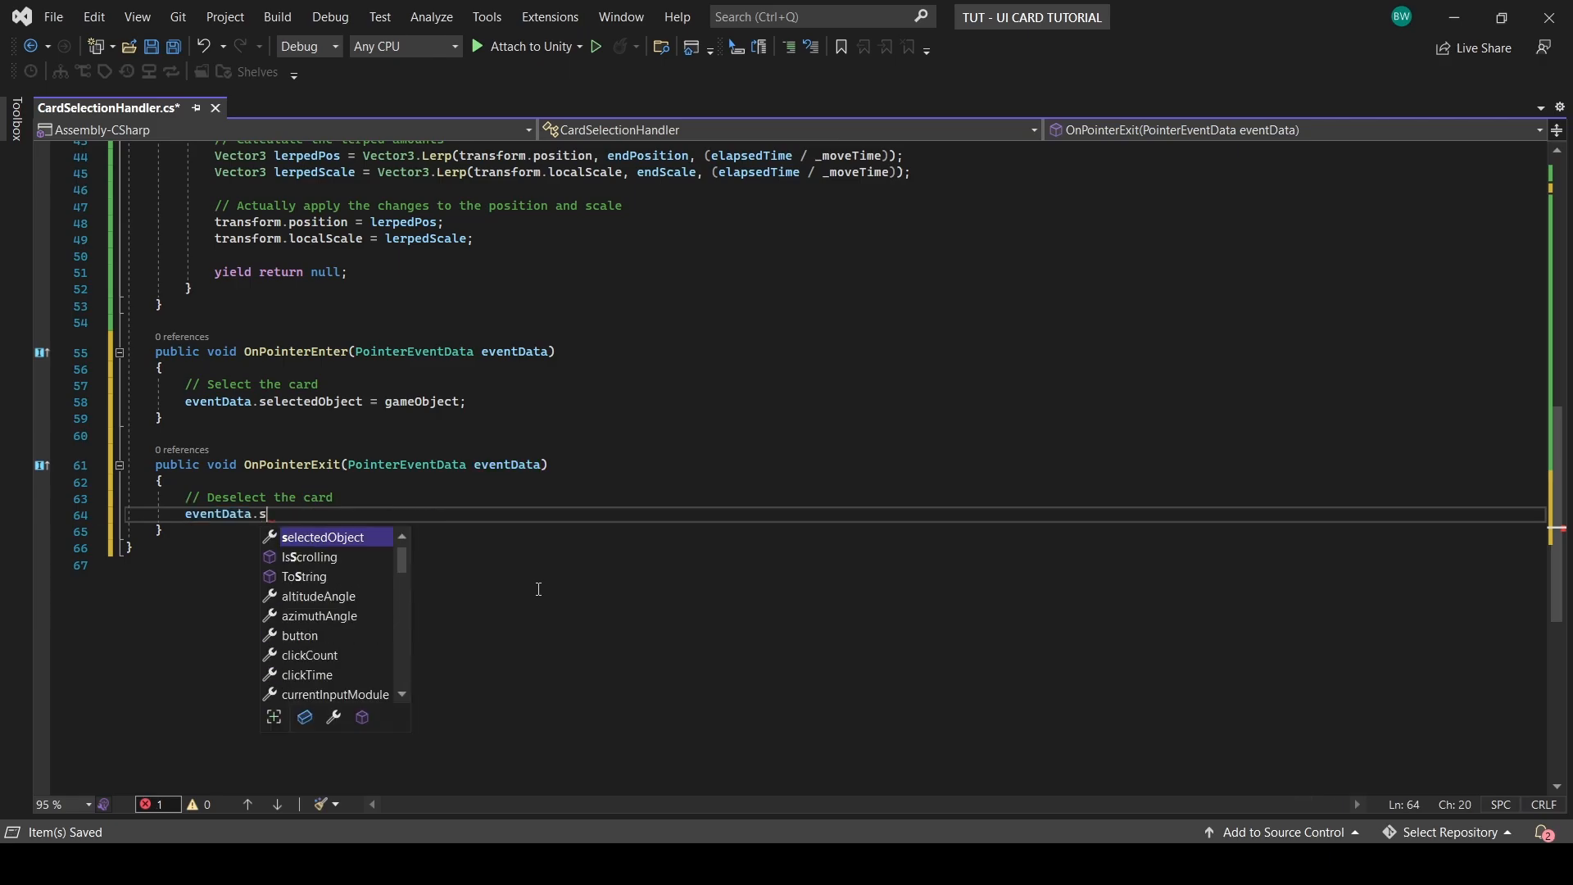
{"action": "type", "text": "electedObject = null"}
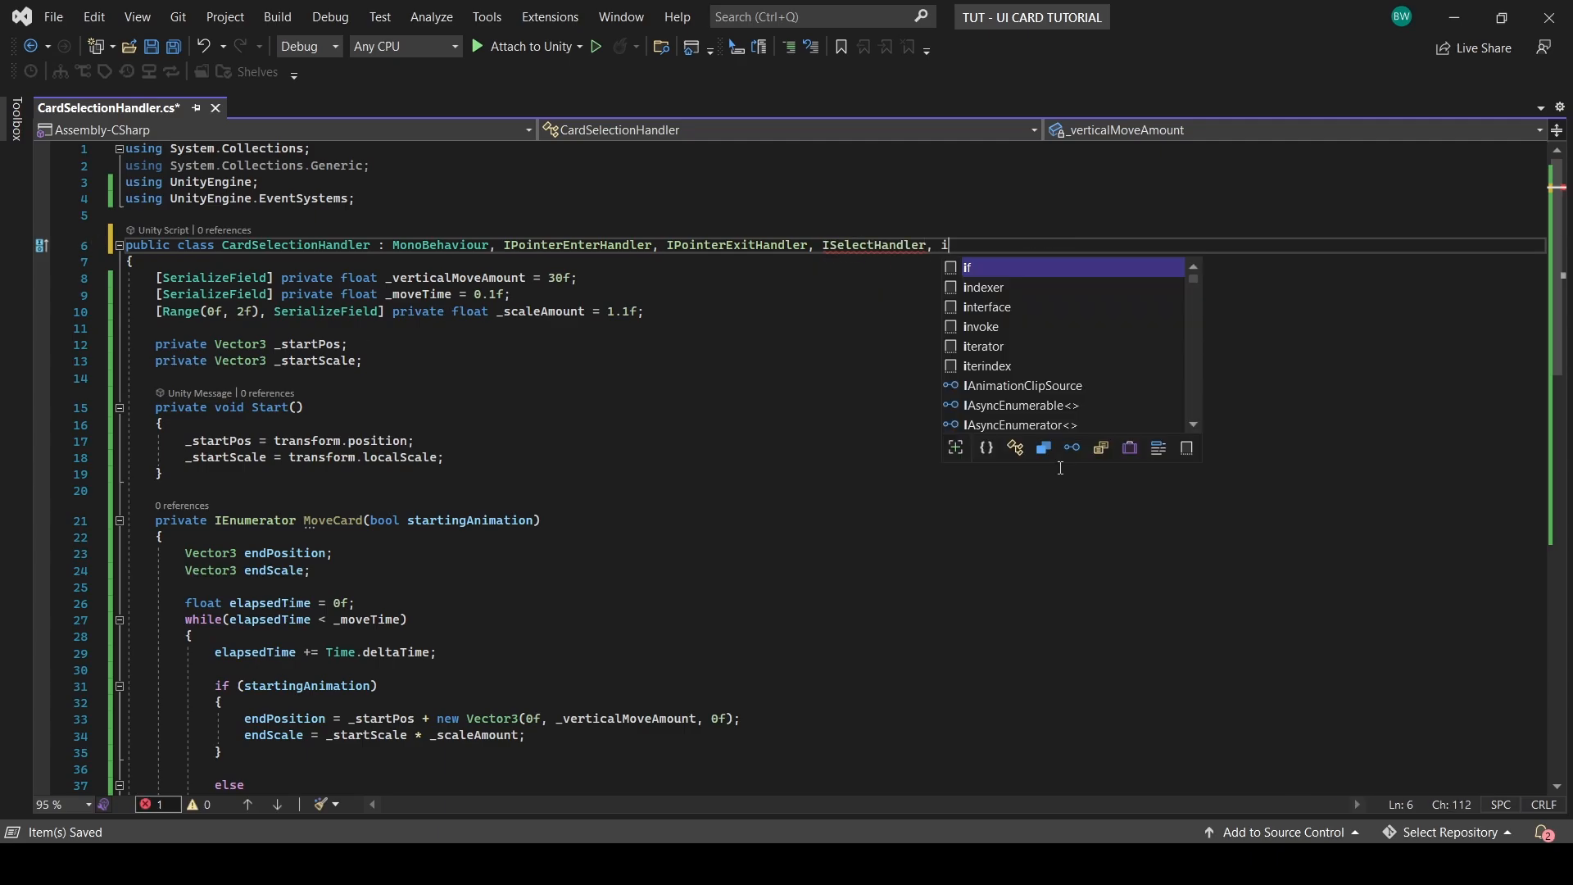
Step: Add IDeselectHandler and start the MoveCard(true) coroutine in OnSelect
{"action": "type", "text": "IDeselectHandler"}
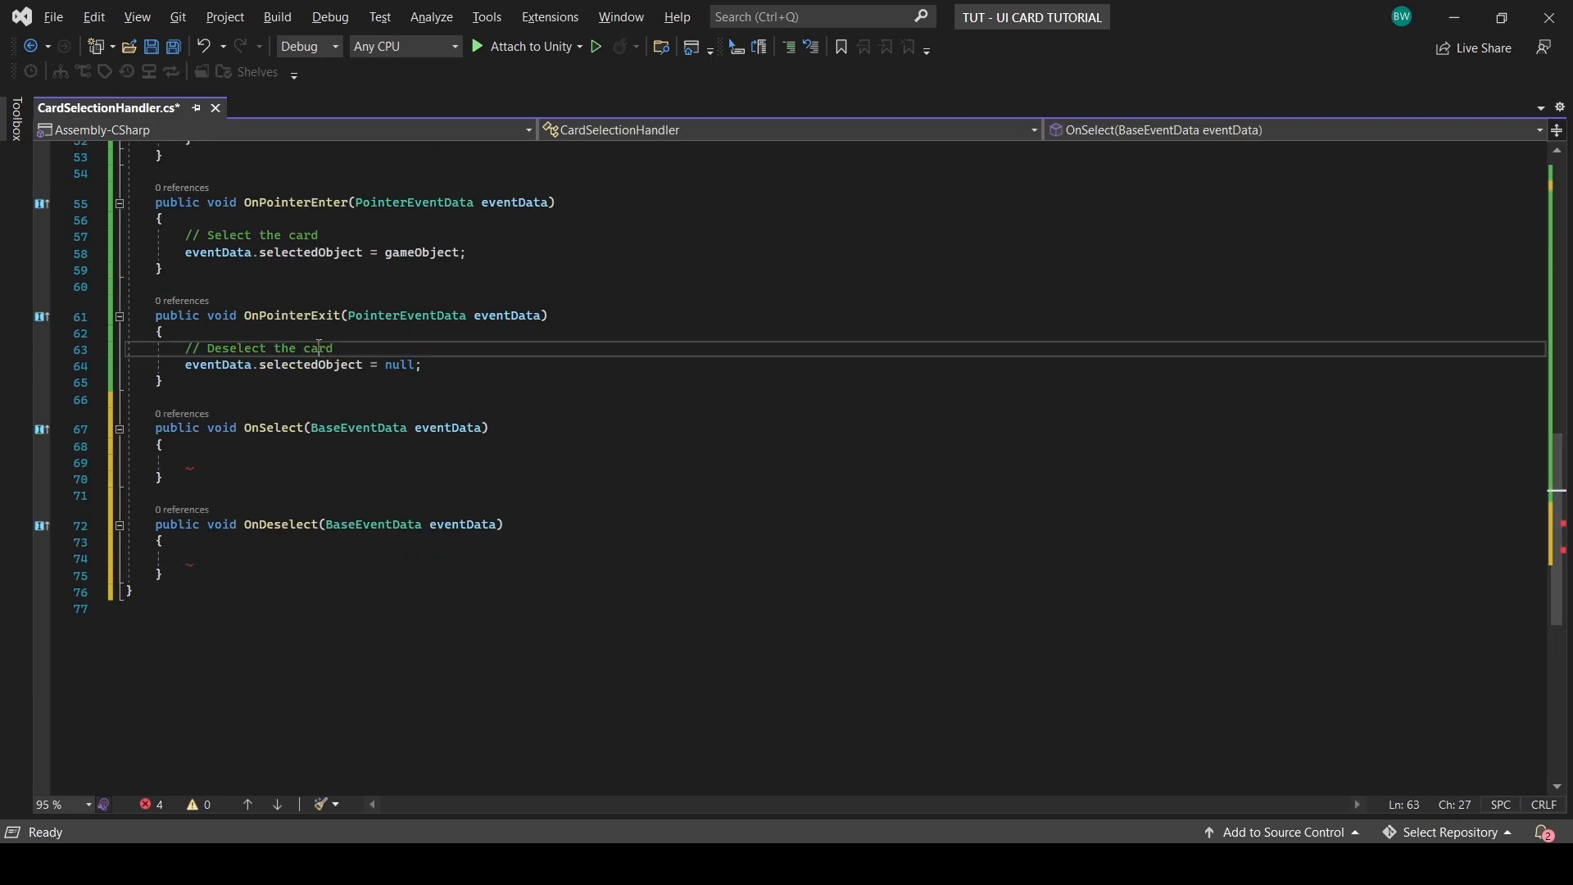
{"action": "type", "text": "StartCoroutine"}
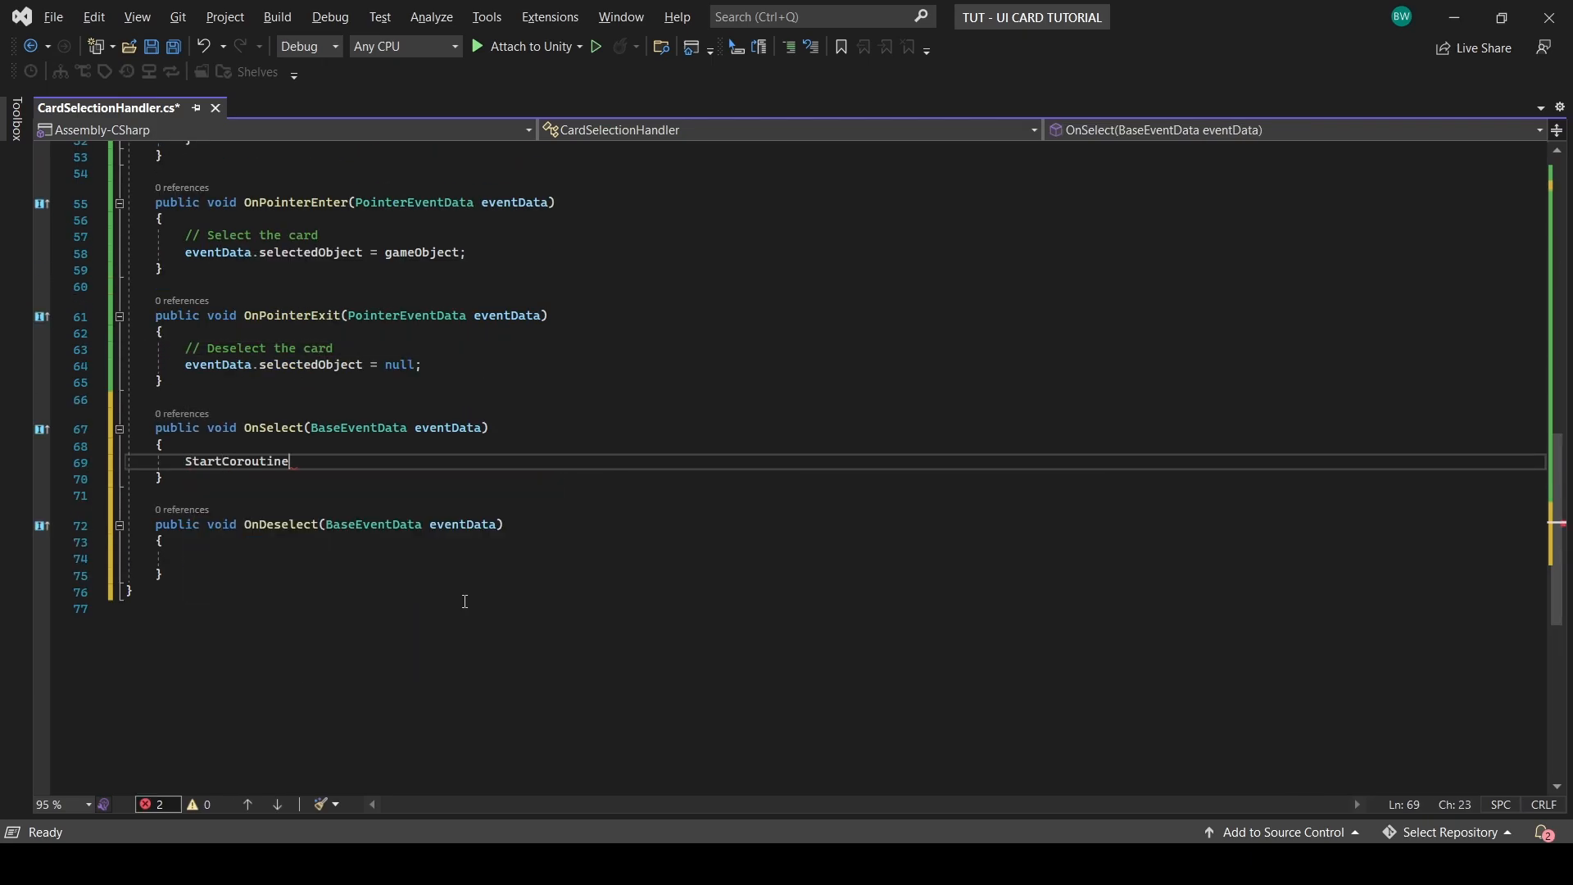
{"action": "type", "text": "(MoveCard(true))"}
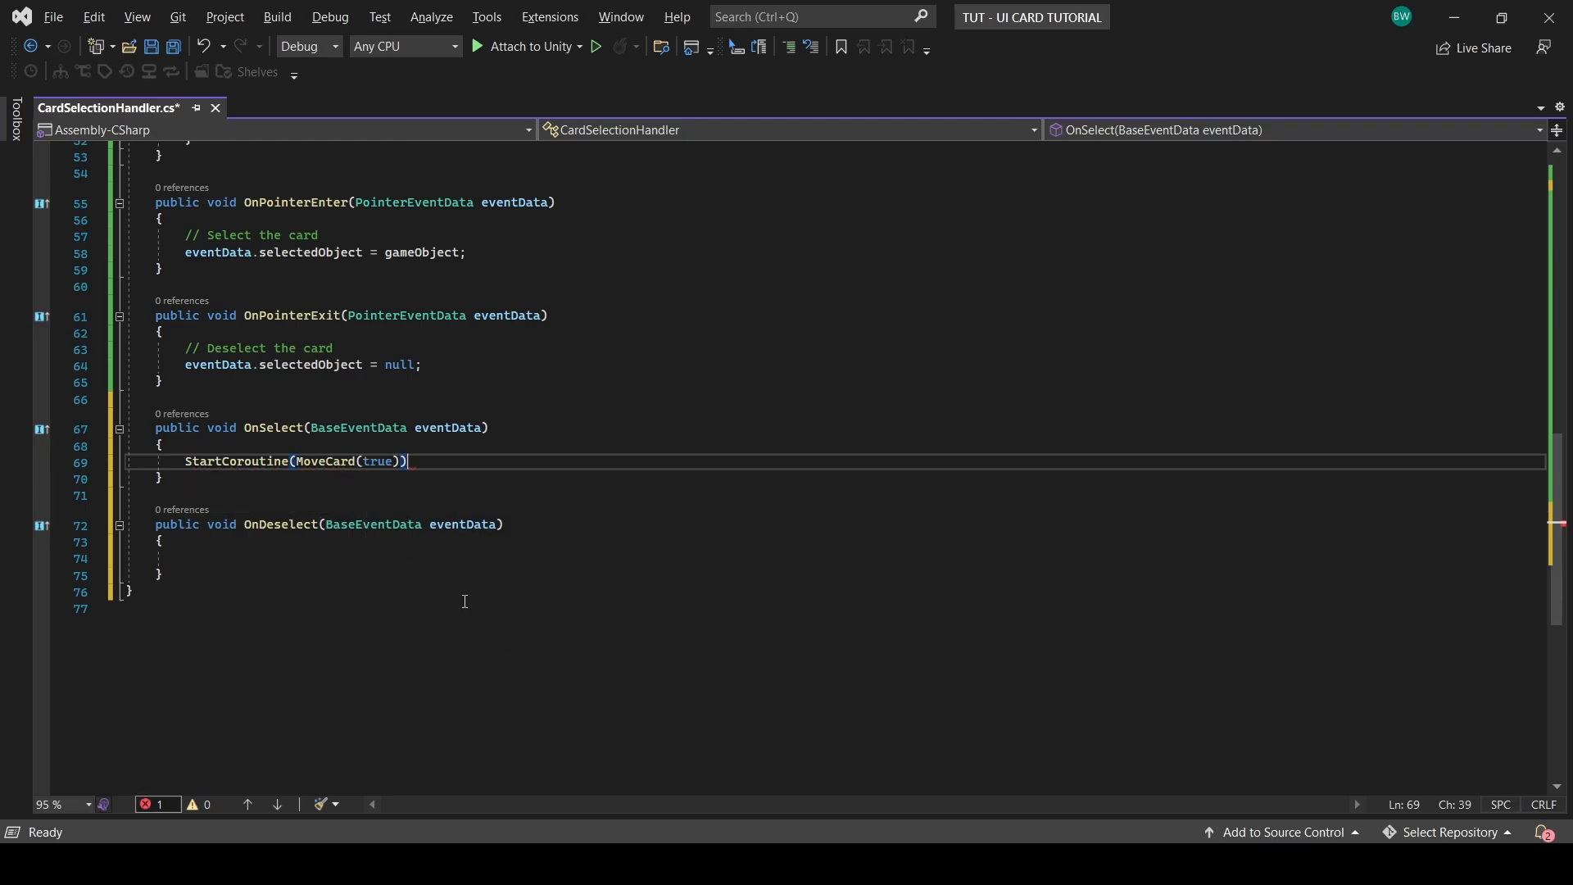
{"action": "type", "text": "st"}
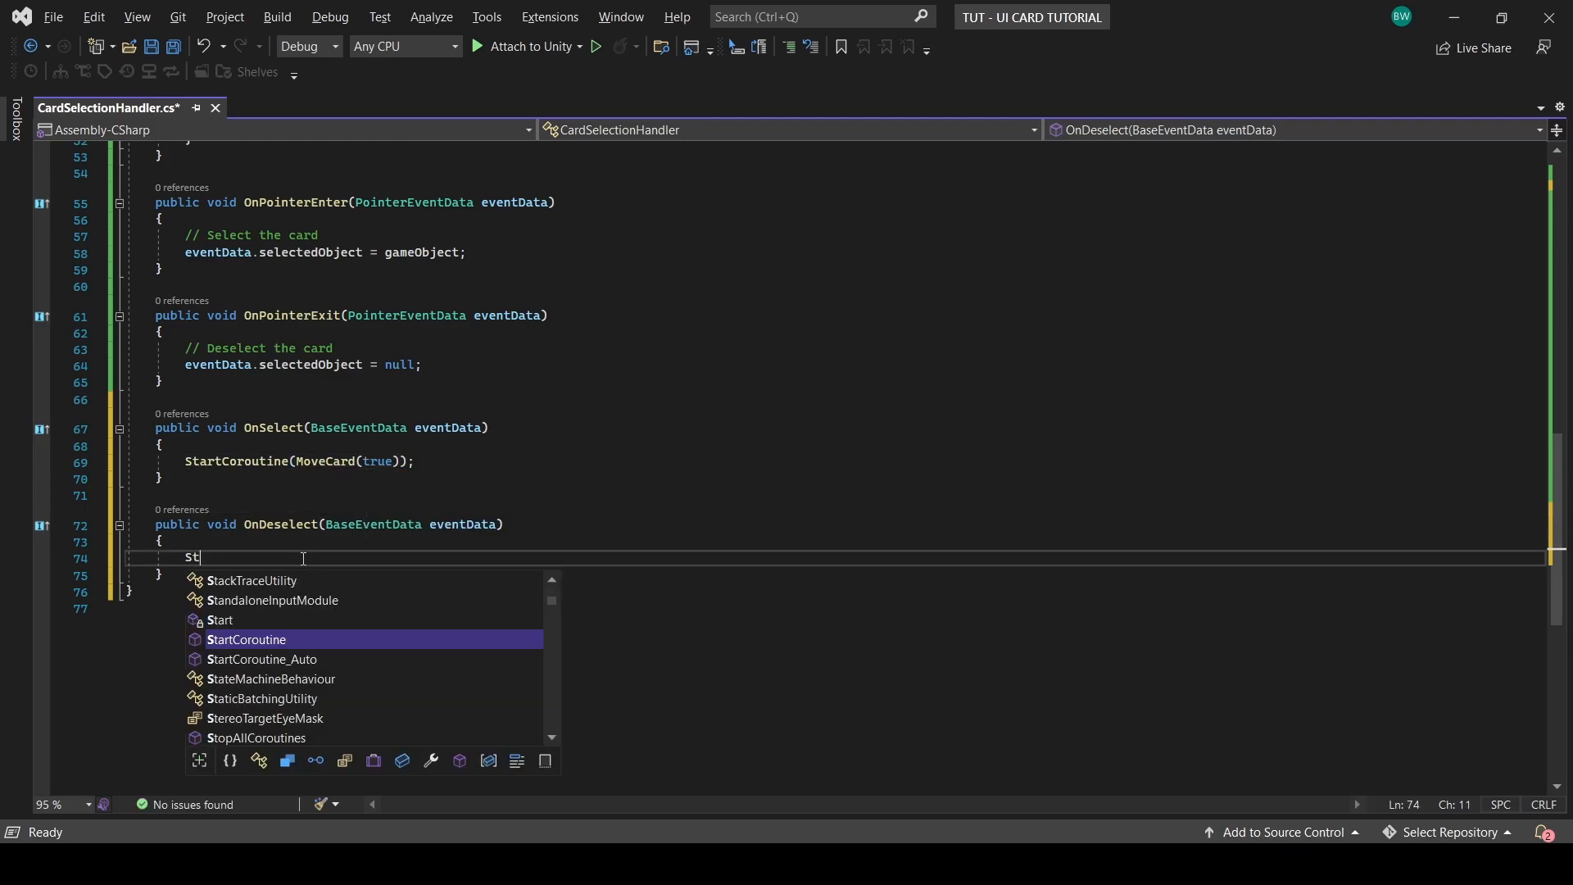
{"action": "type", "text": "artCoroutine(M"}
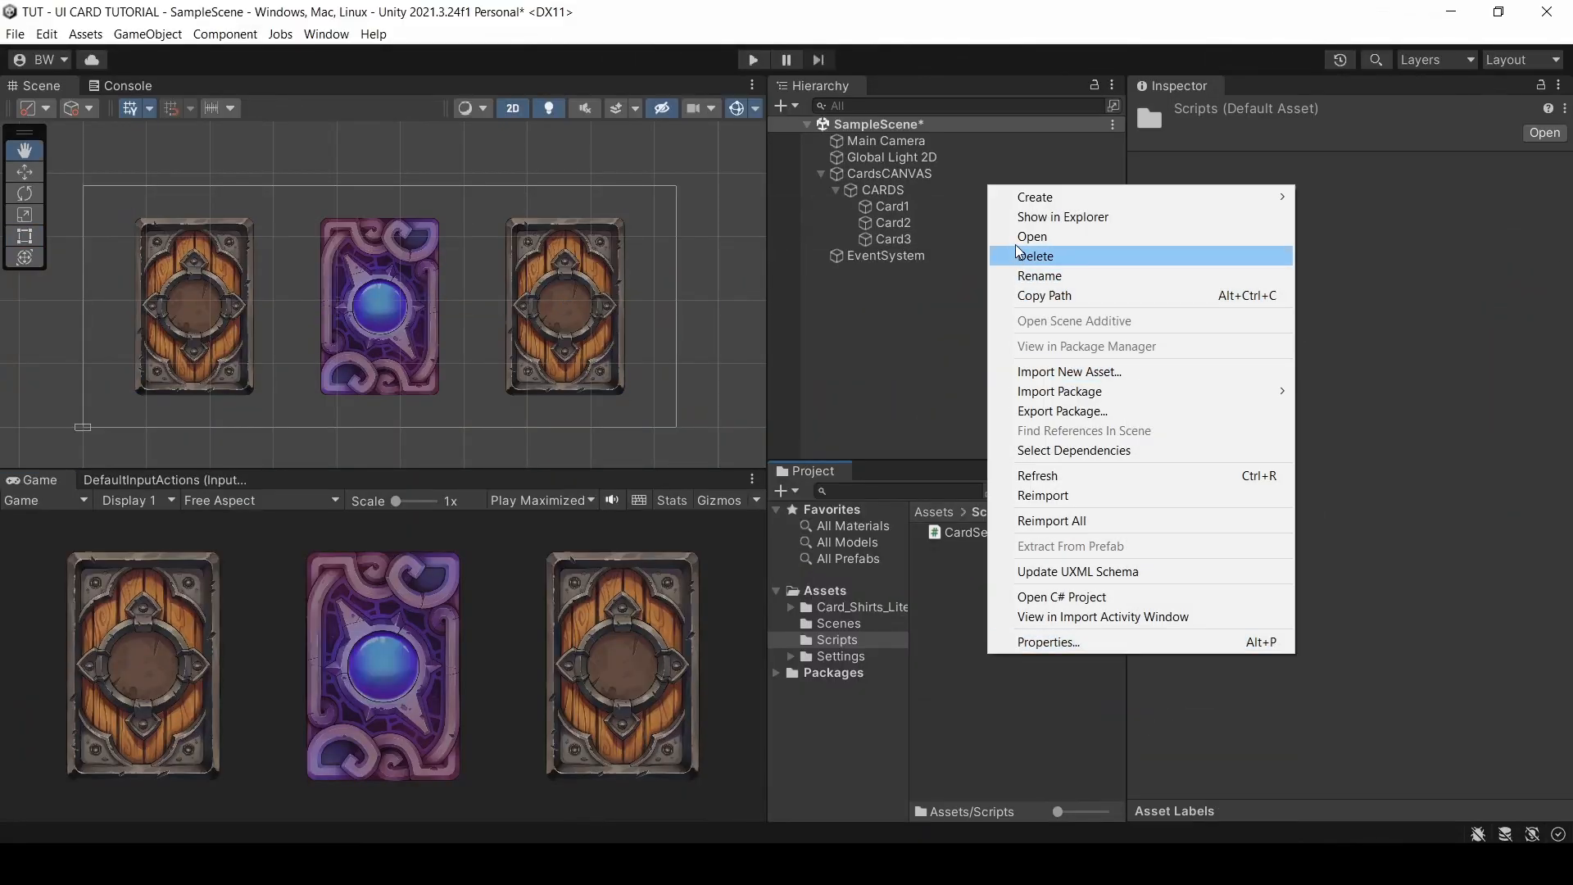
Step: Create the CardSelectionManager C# script in Scripts and open it in Visual Studio
{"action": "left_click", "coordinate": [1034, 196]}
{"action": "type", "text": "CardSelectionManager"}
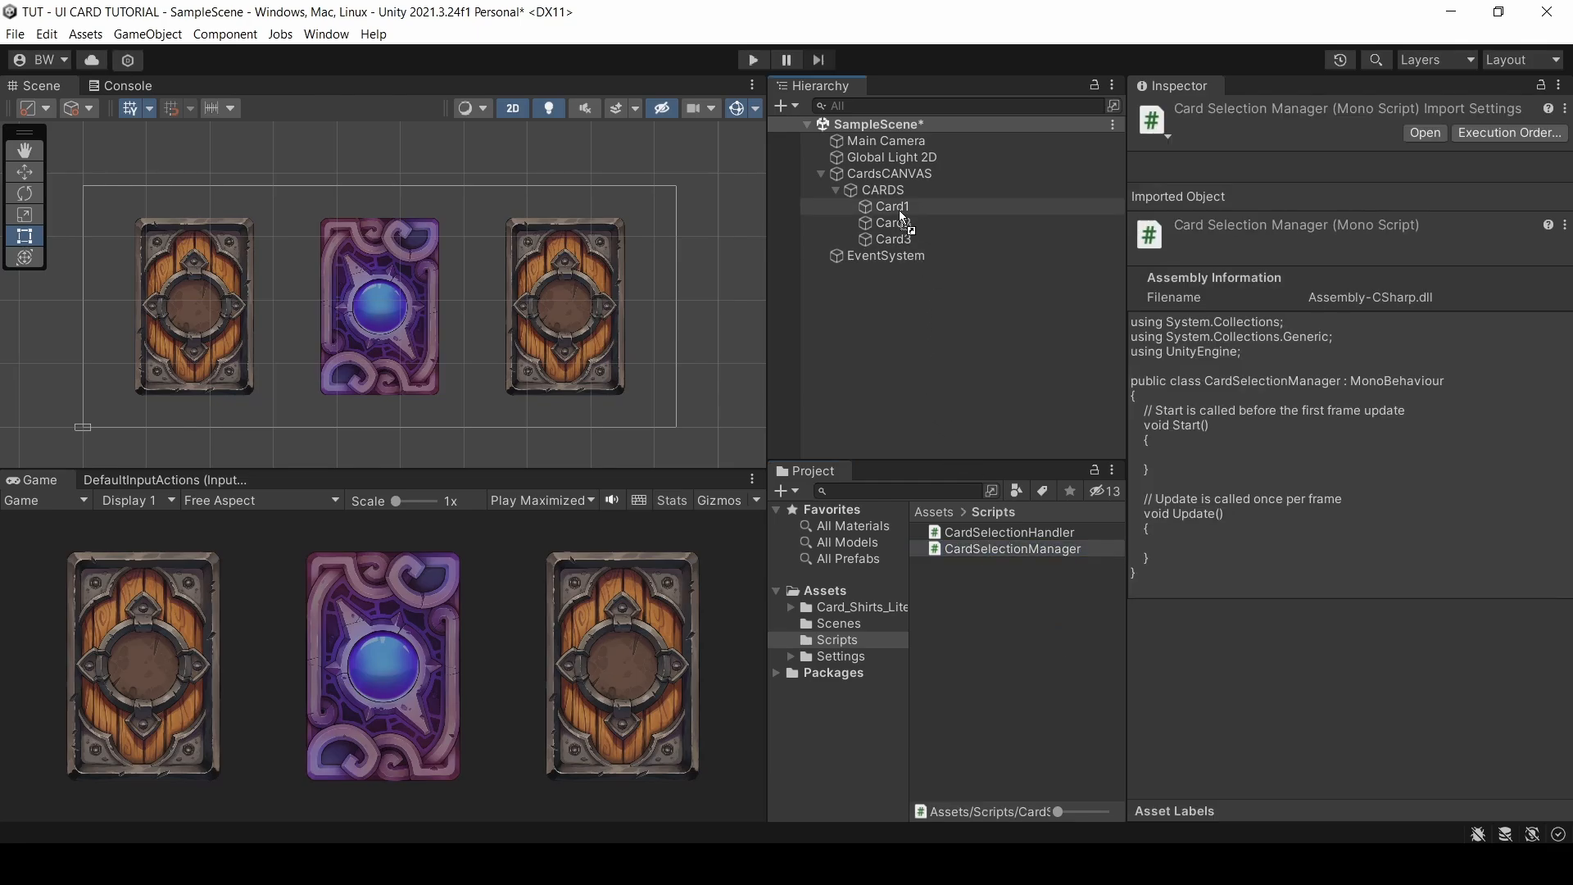
{"action": "left_click", "coordinate": [882, 189]}
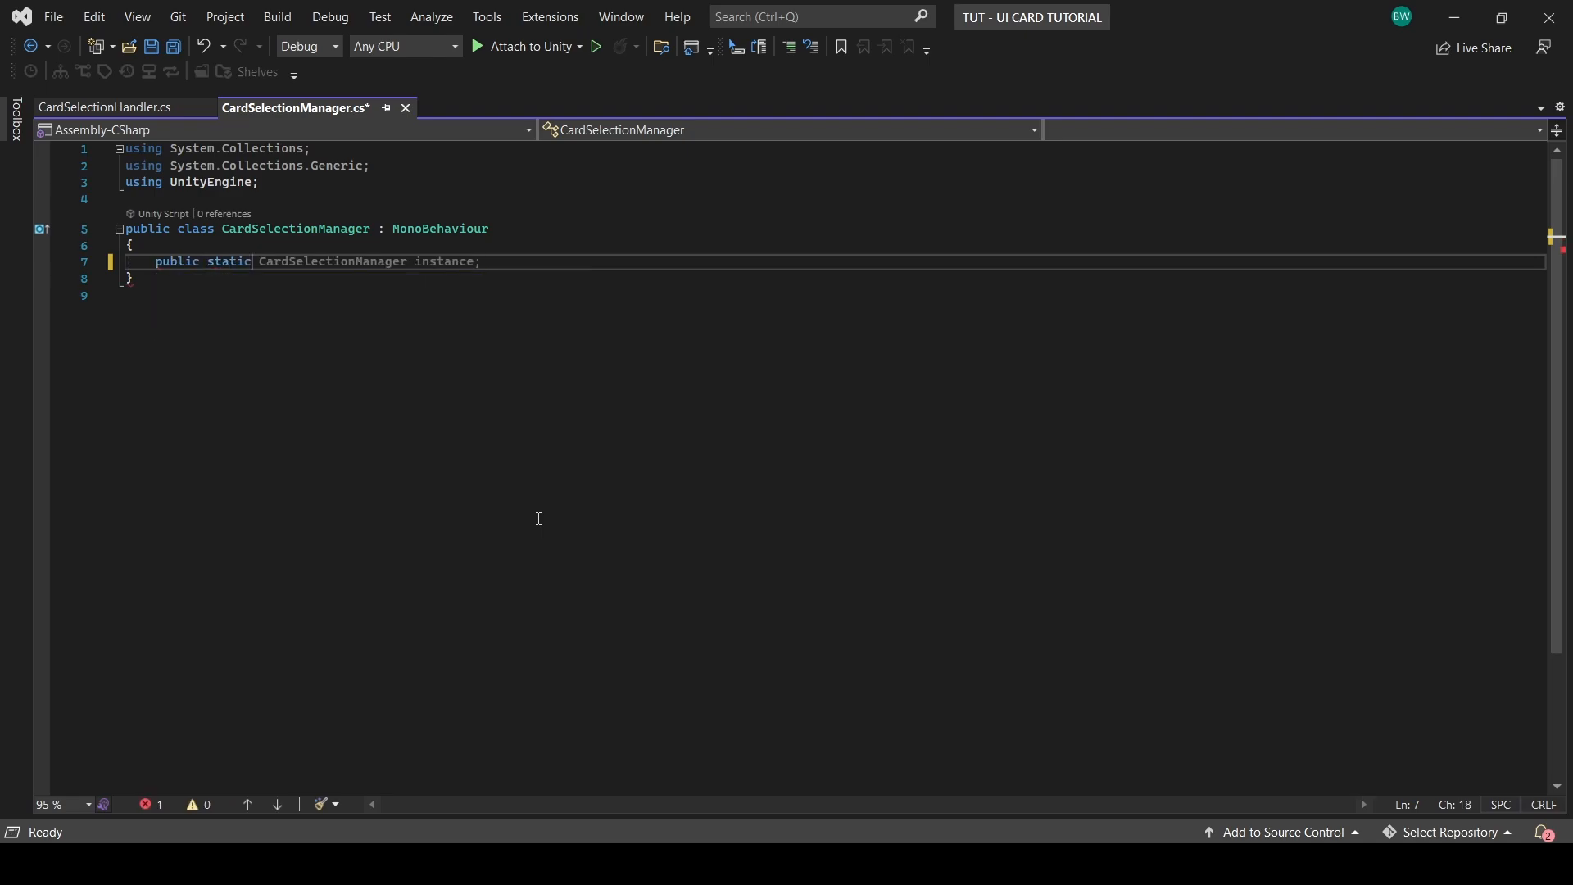
Step: Add an Awake method assigning instance = this when instance is null
{"action": "type", "text": "awake("}
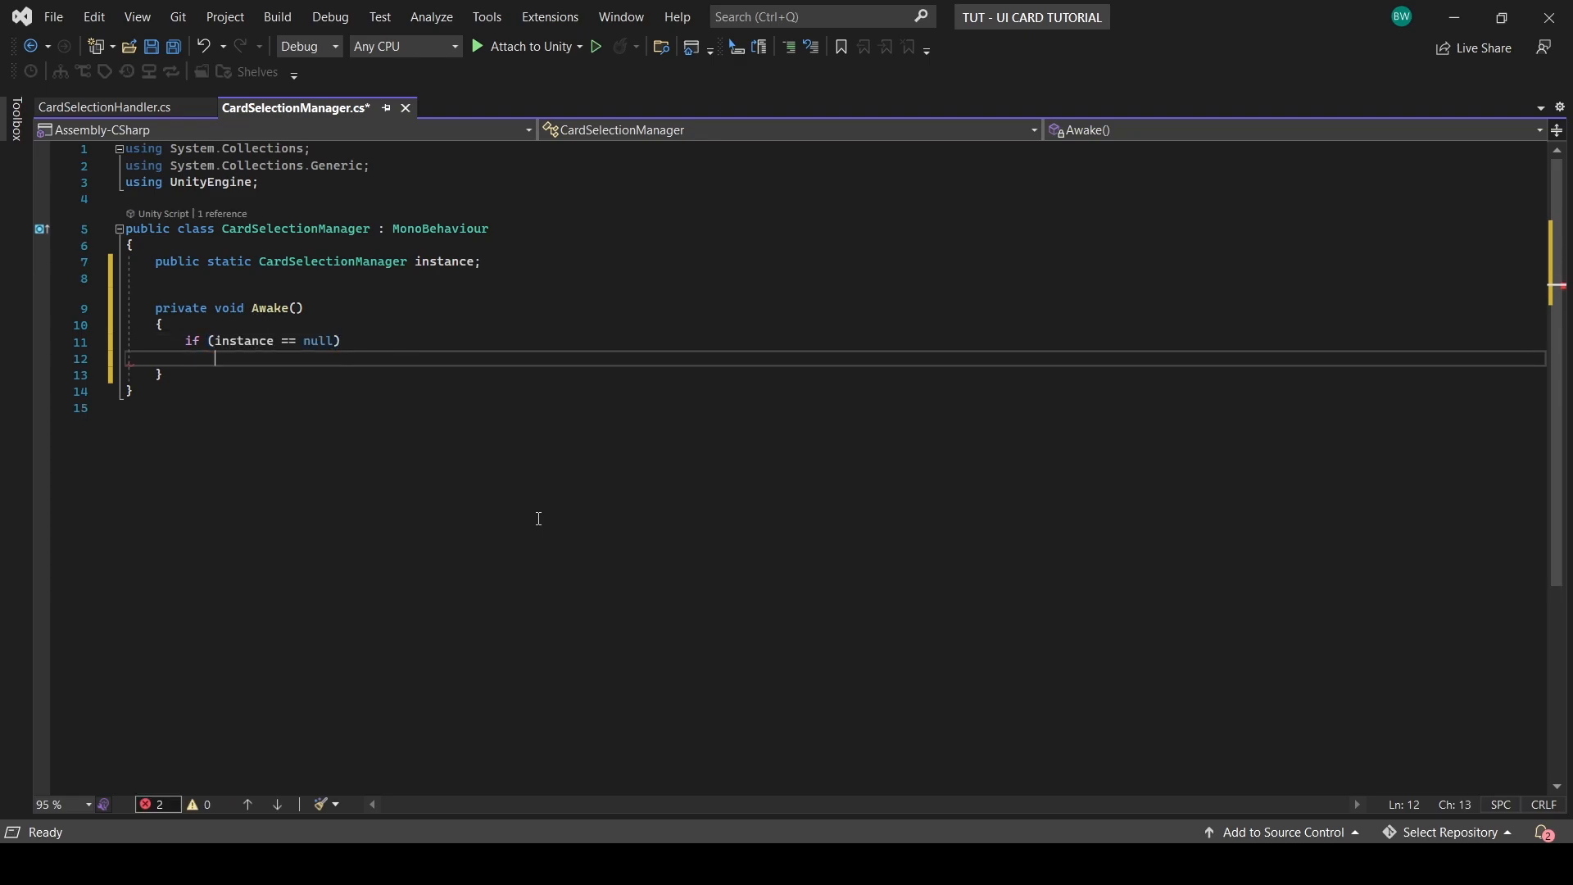
{"action": "type", "text": "instance = this;"}
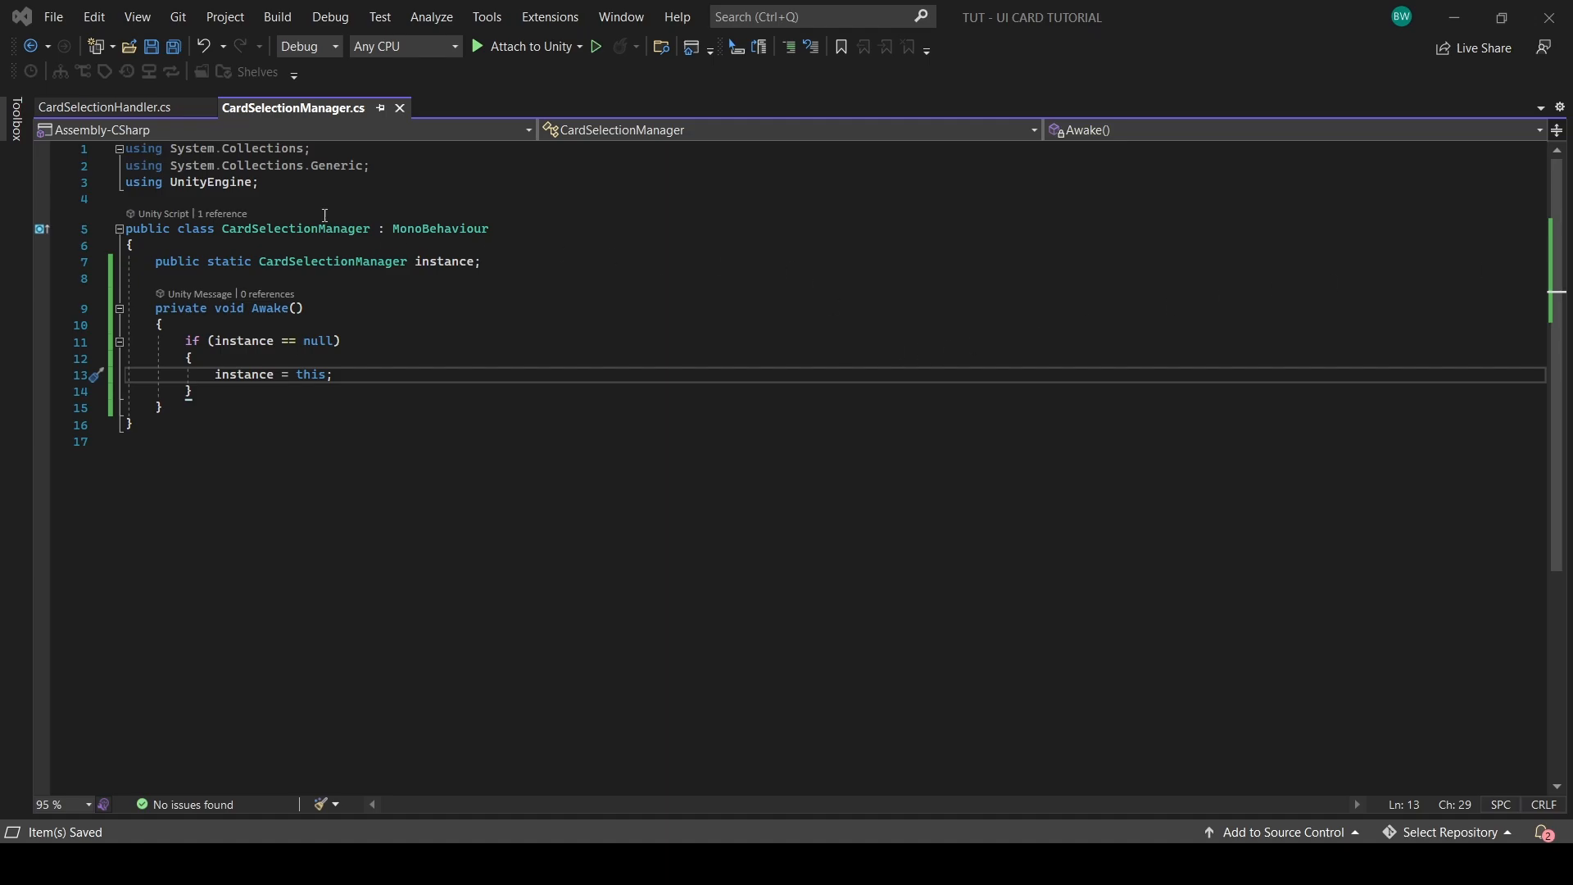
Step: Import UnityEngine.EventSystems and declare a public GameObject array for Cards
{"action": "type", "text": "using"}
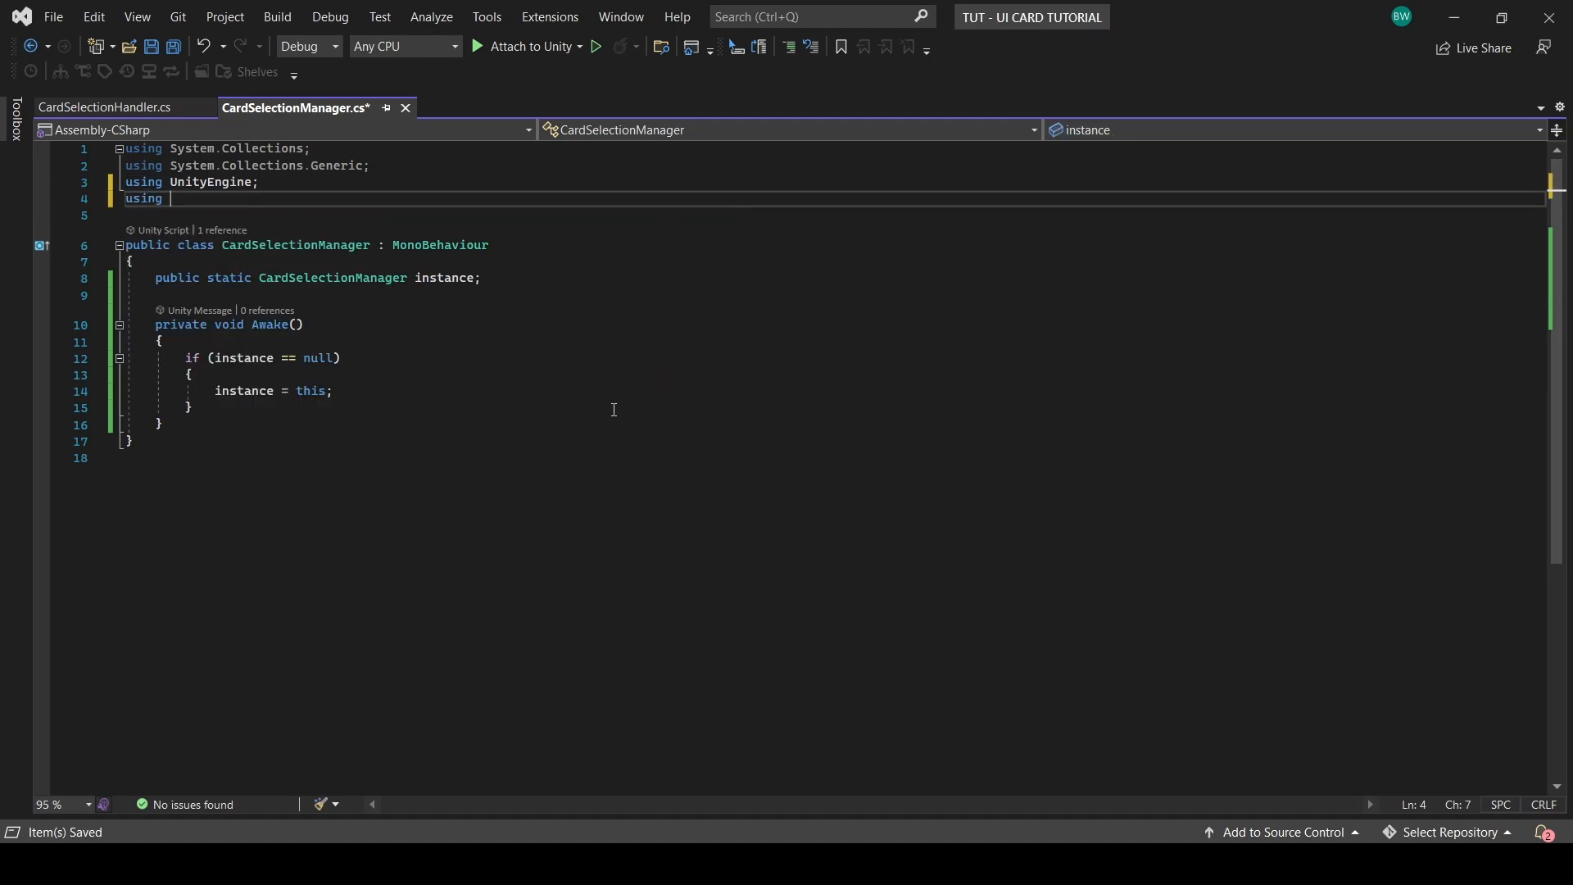
{"action": "type", "text": "UnityEngine.ev"}
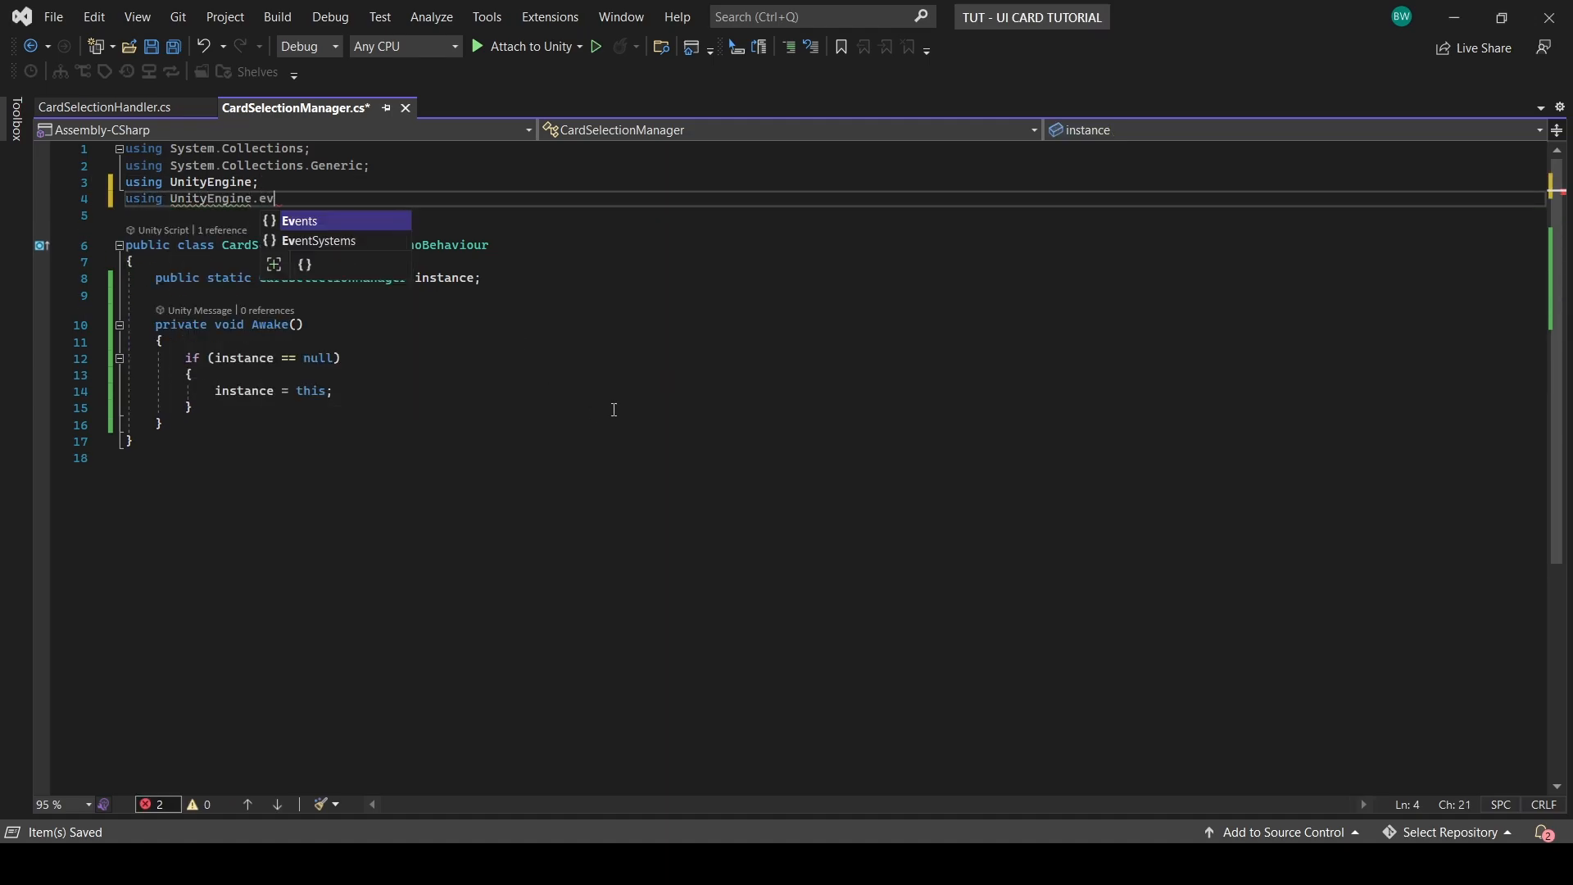
{"action": "key", "text": "Backspace"}
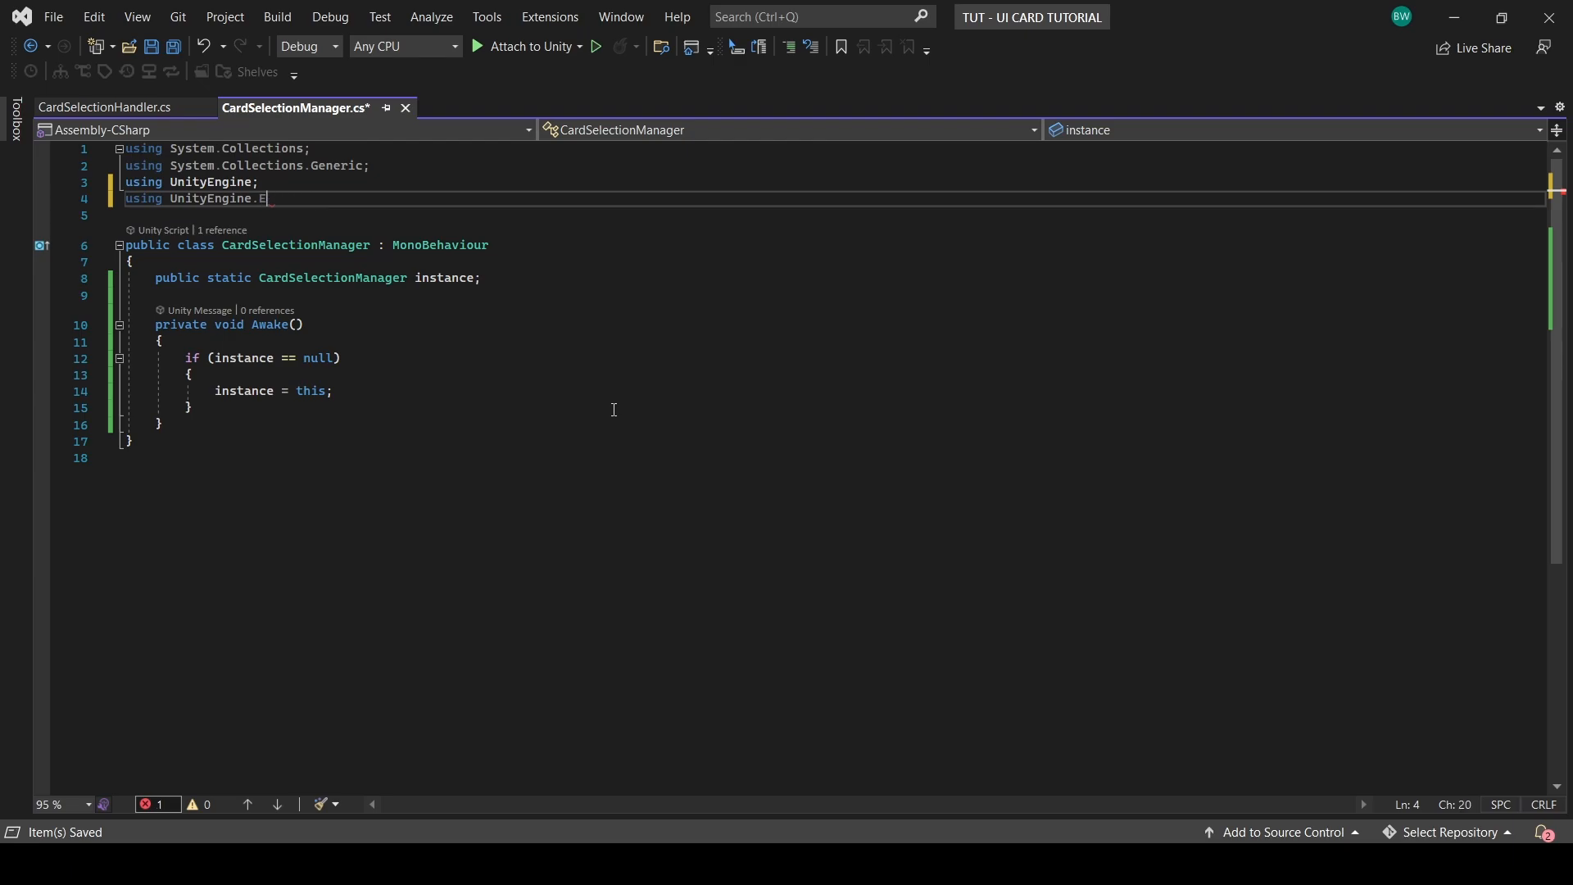
{"action": "type", "text": "ventSystems;"}
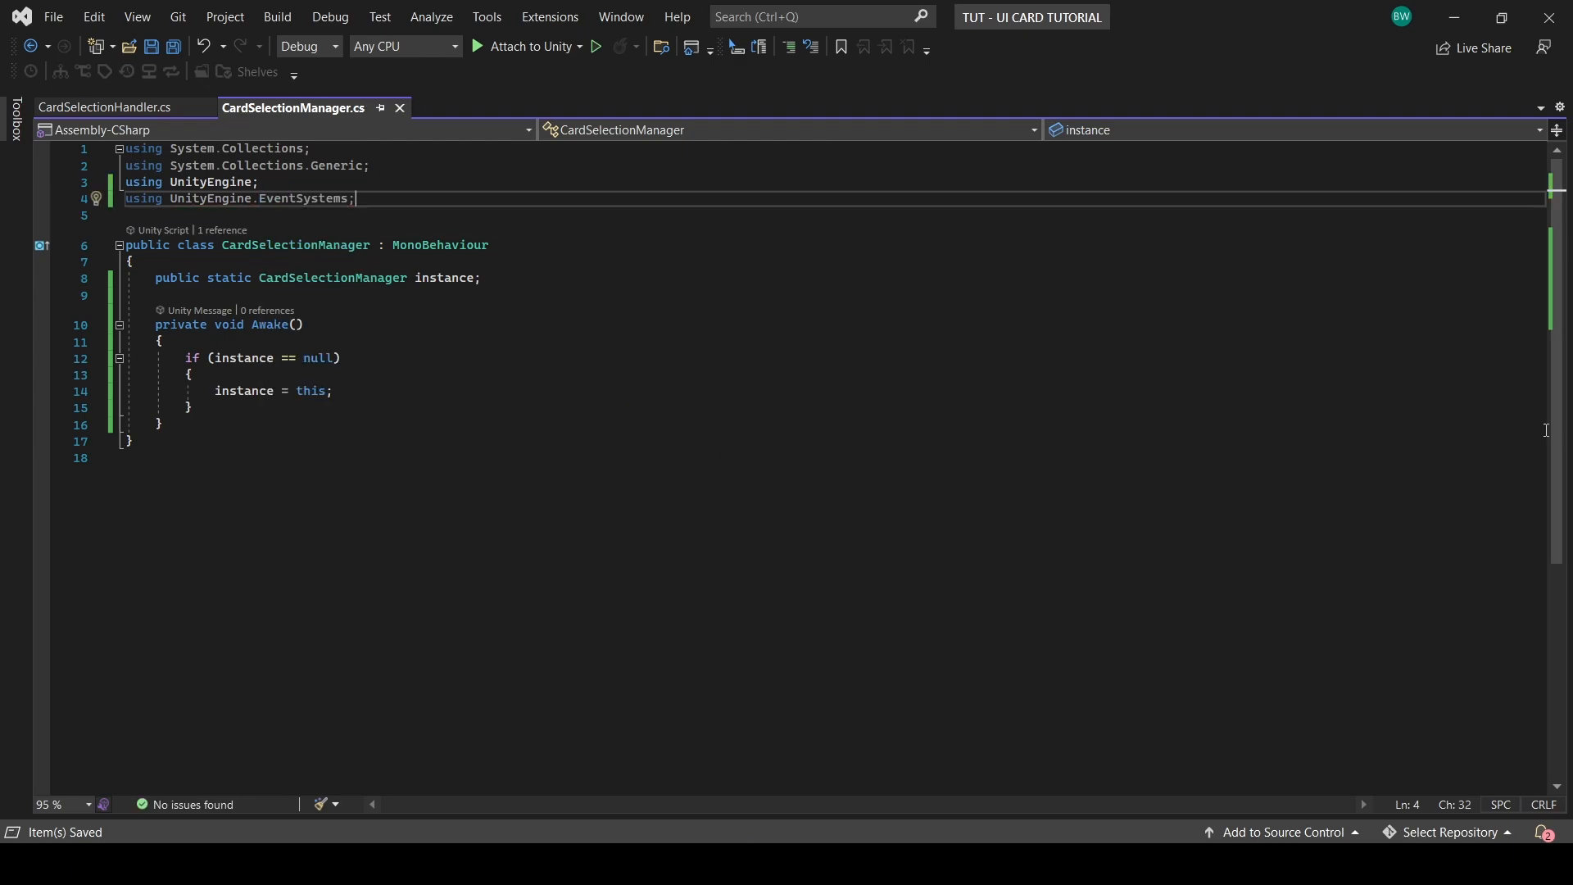
{"action": "type", "text": "public GameObject[] Cards;"}
{"action": "type", "text": "private void OnEnable("}
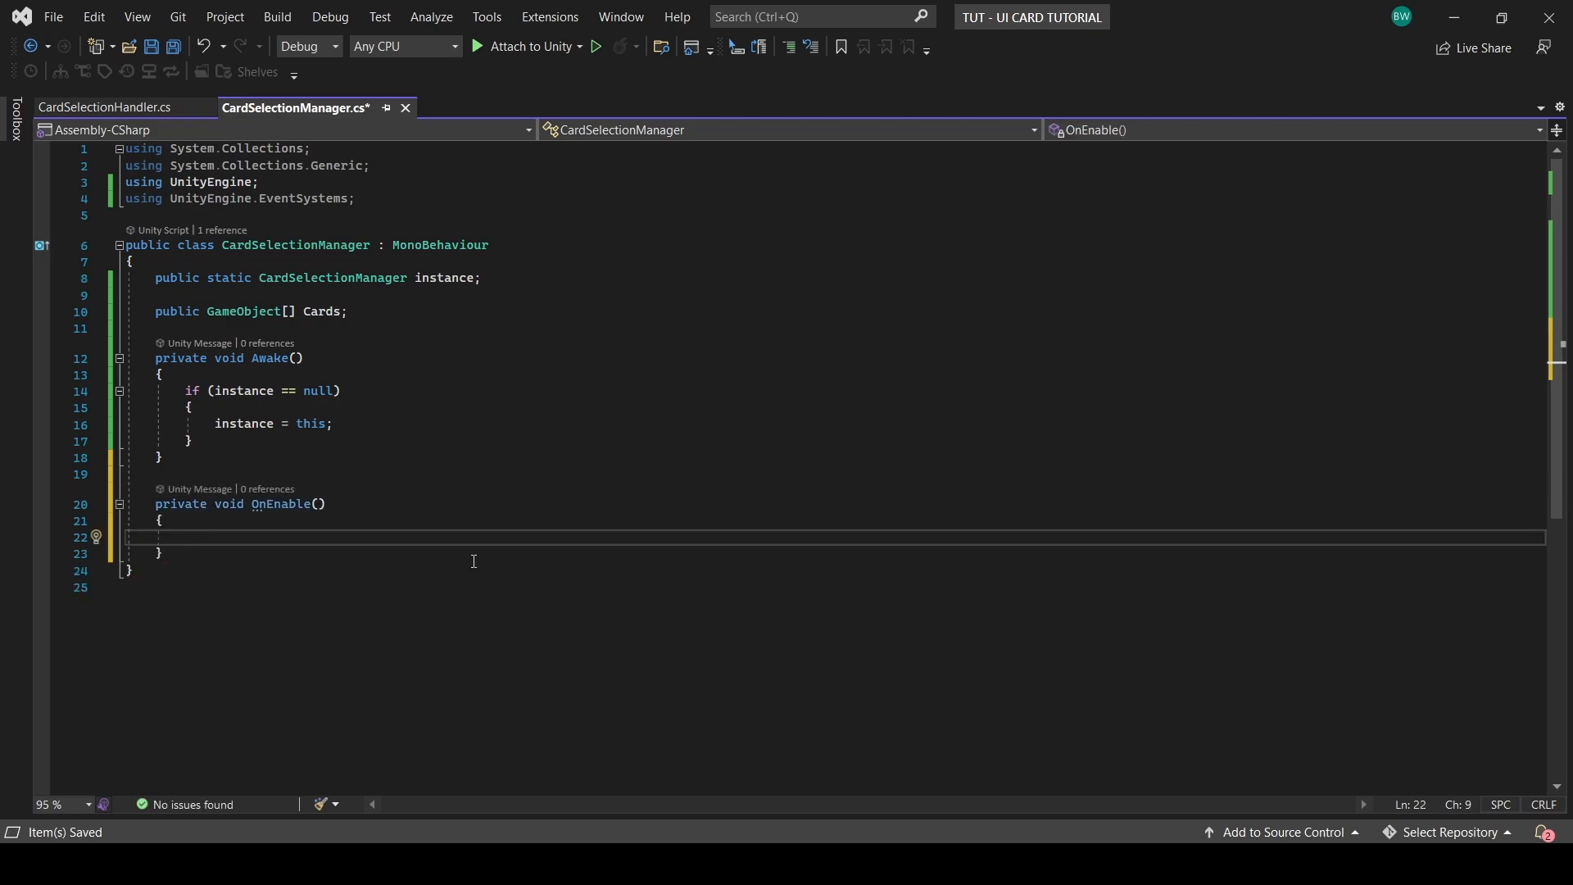
Step: Make OnEnable select Cards[0] via EventSystem.current.SetSelectedGameObject
{"action": "type", "text": "EventSystem.c"}
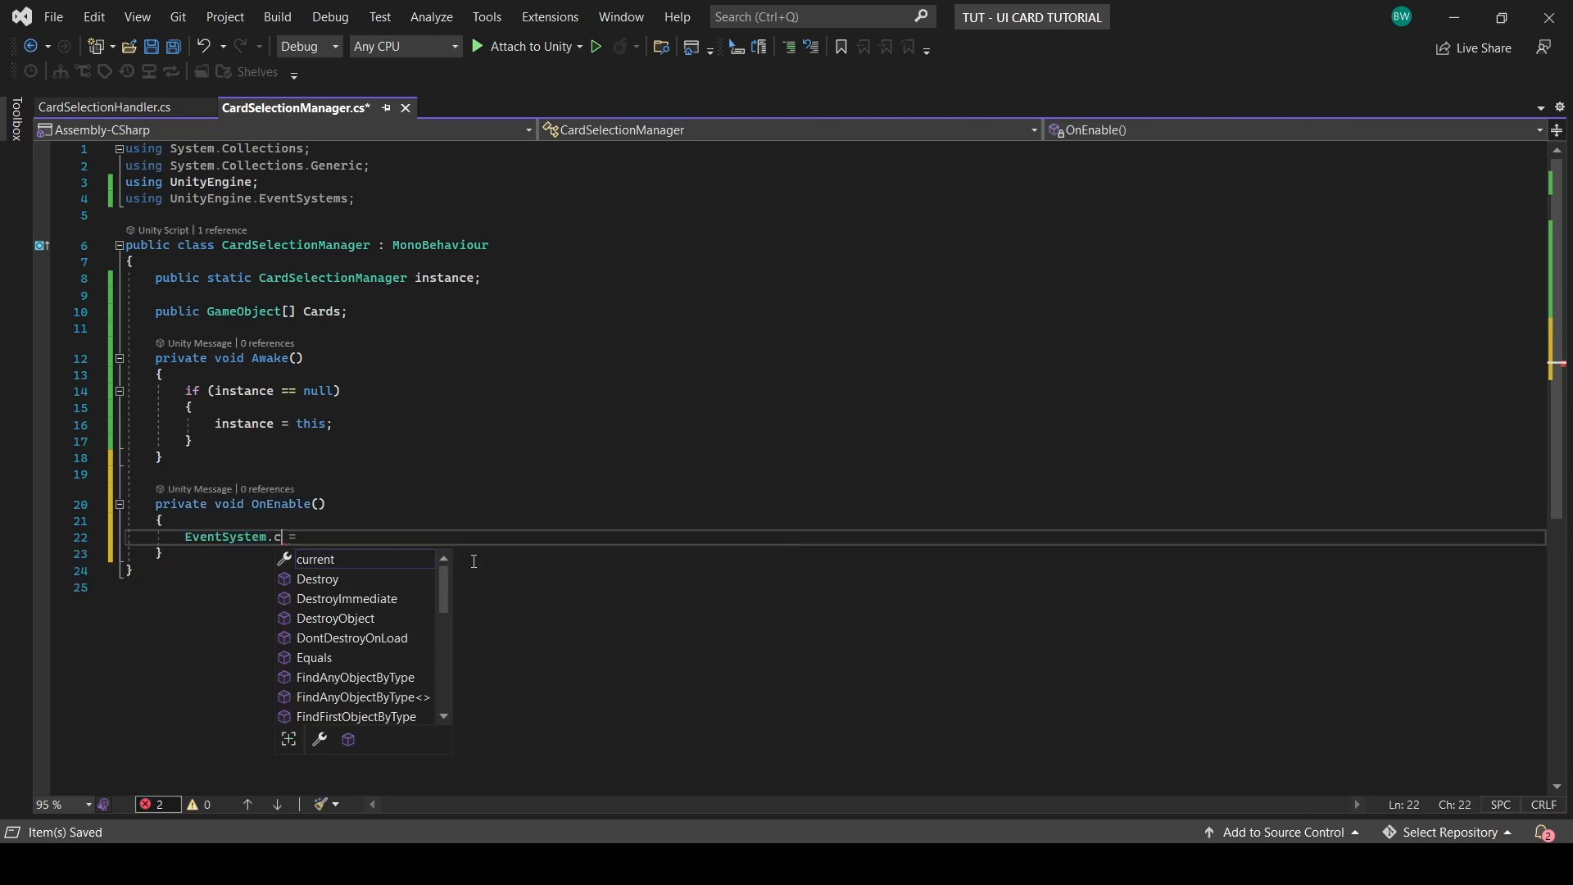
{"action": "type", "text": "current.SetSelectedGameObject"}
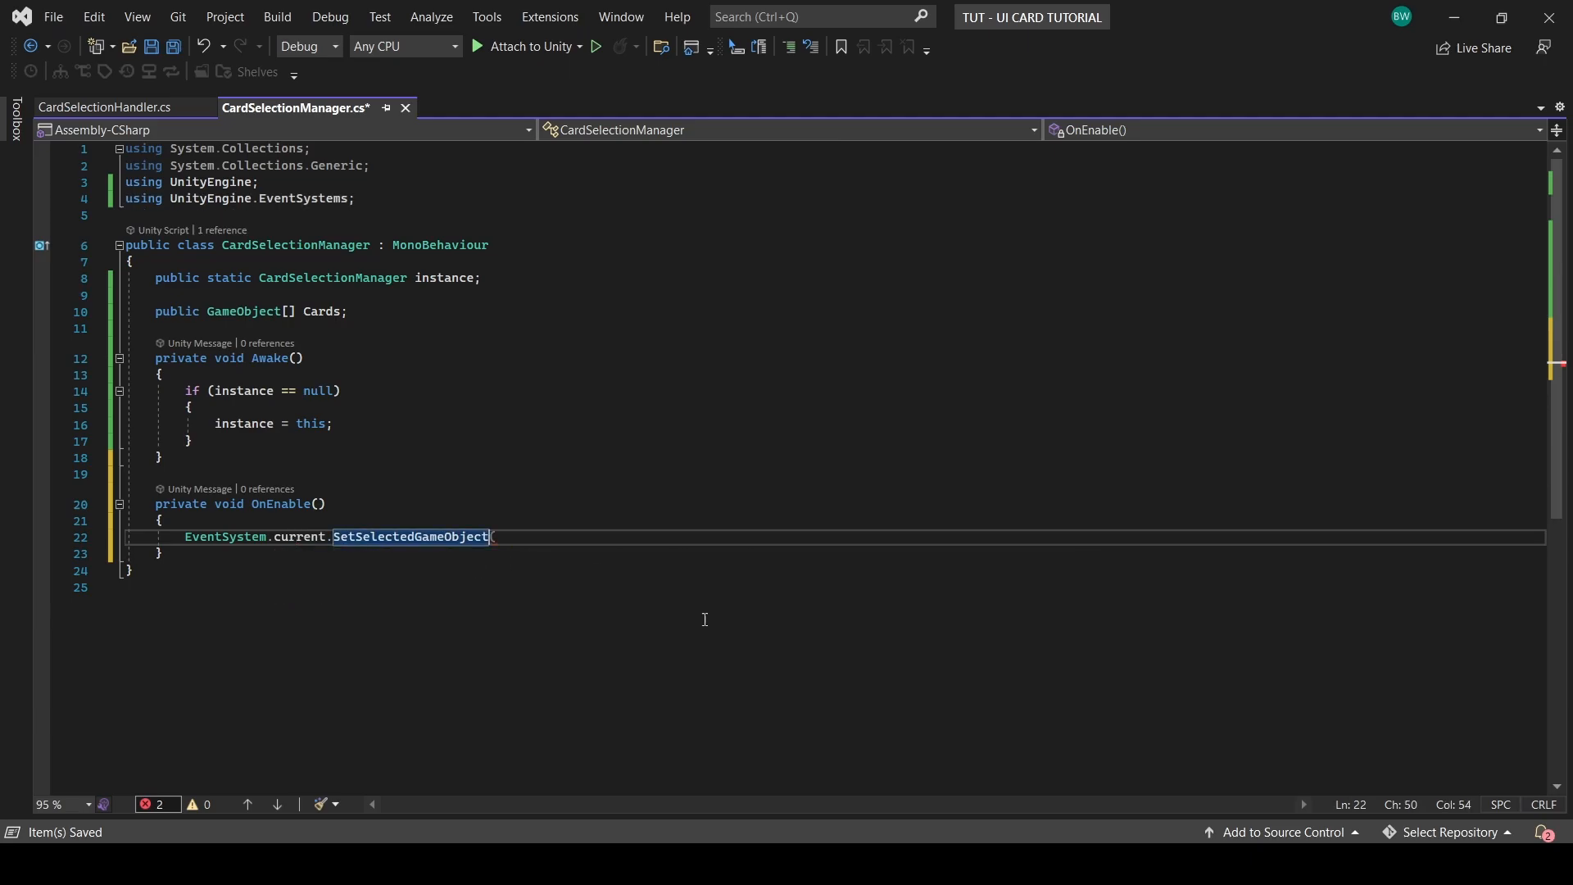
{"action": "type", "text": "("}
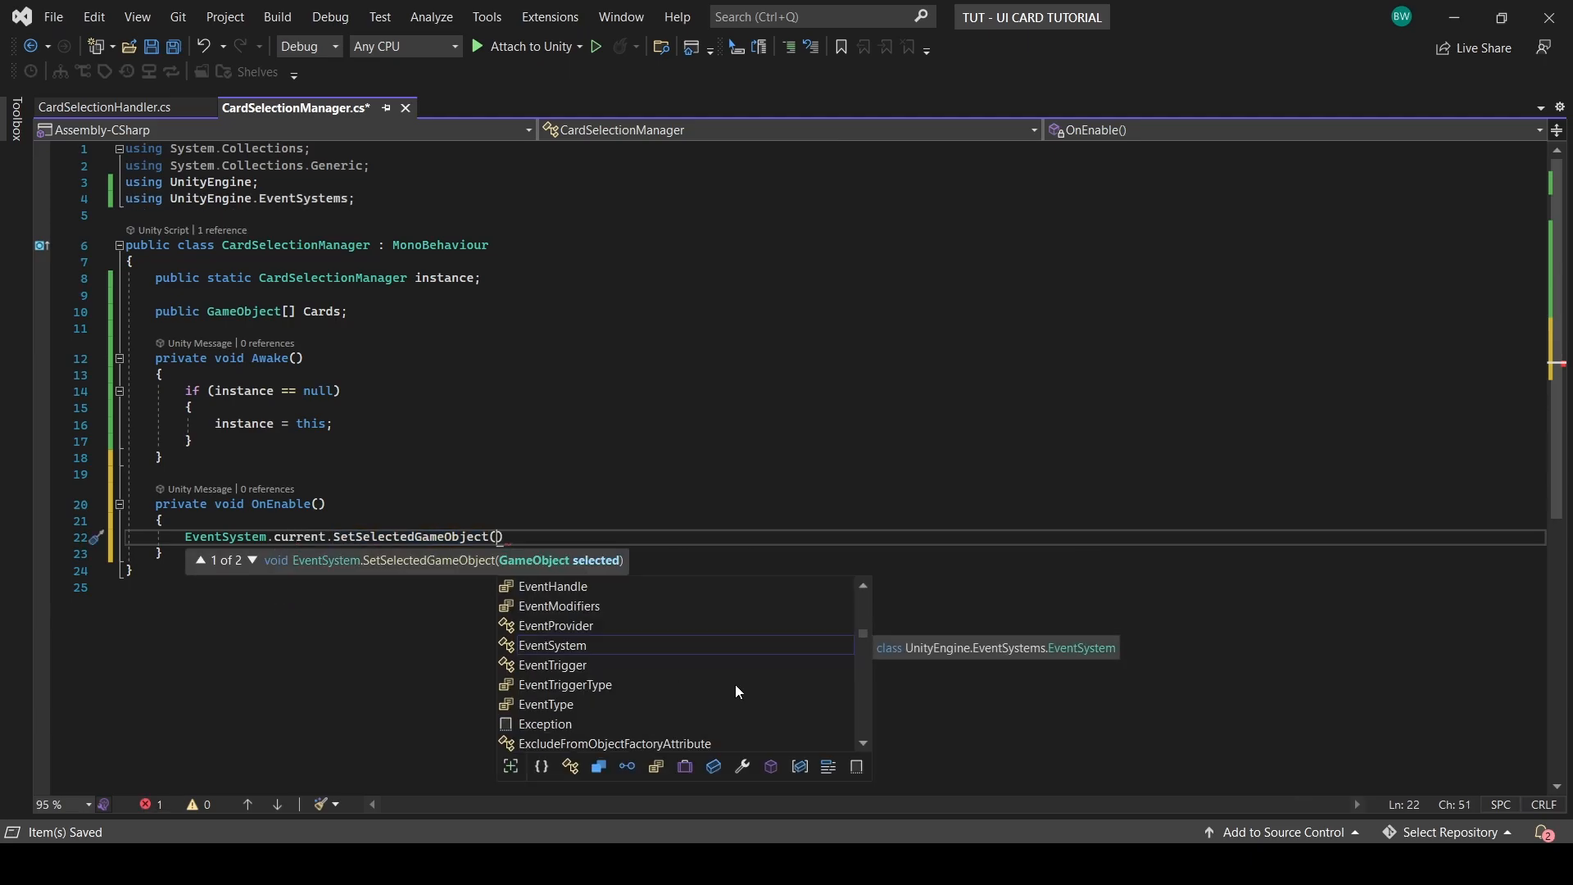
{"action": "type", "text": "Card"}
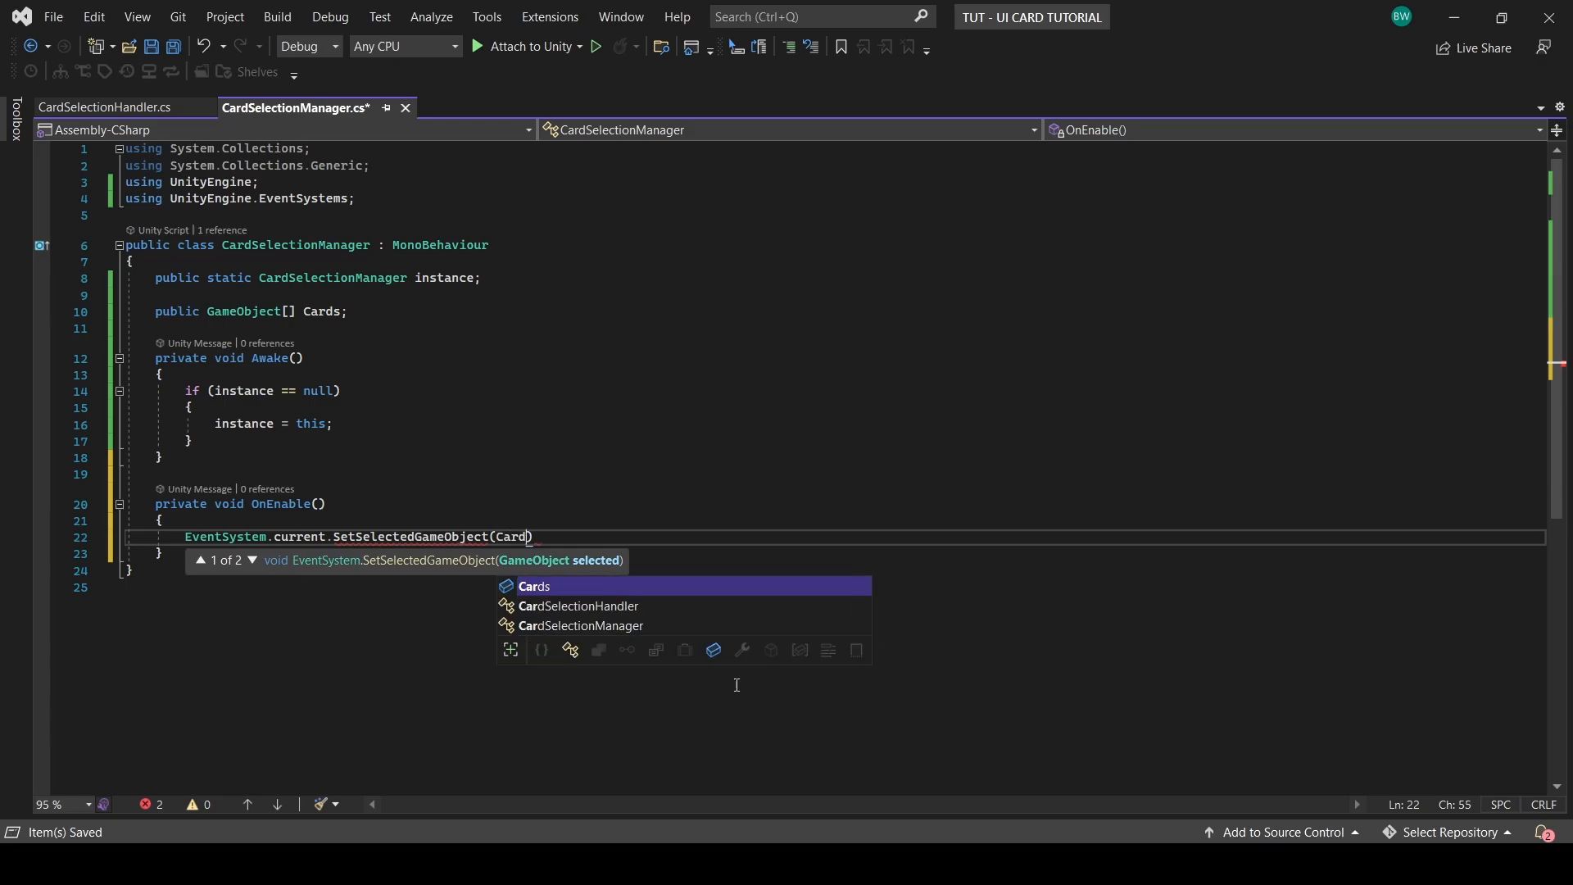
{"action": "type", "text": "s[0]"}
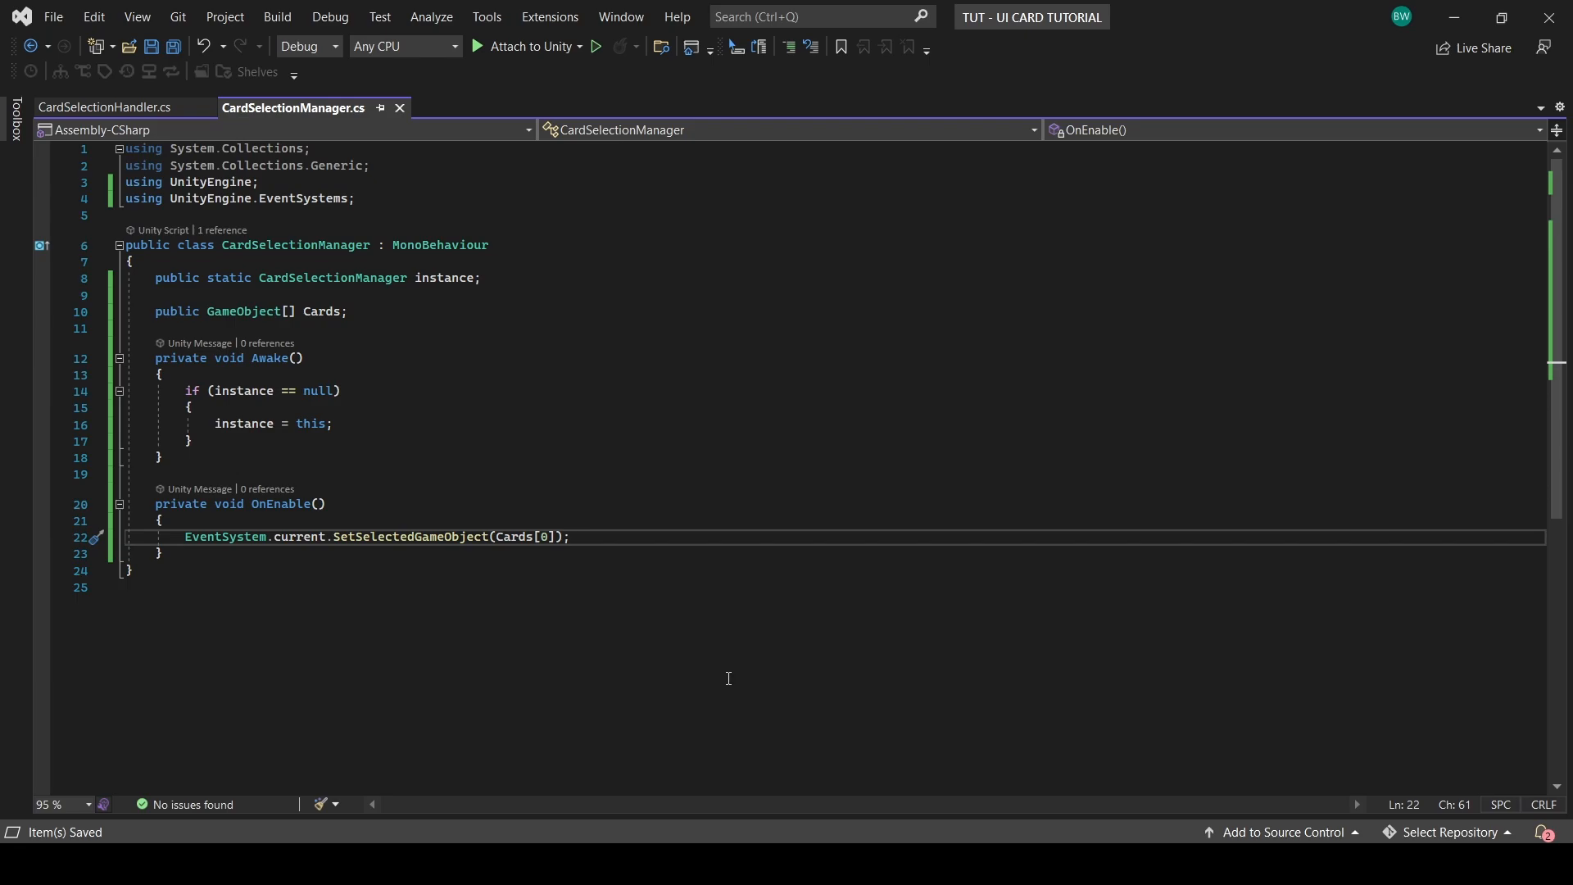
Step: Add a private SetSelectedAfterOneFrame coroutine that yields return null
{"action": "type", "text": "private IEnumerator"}
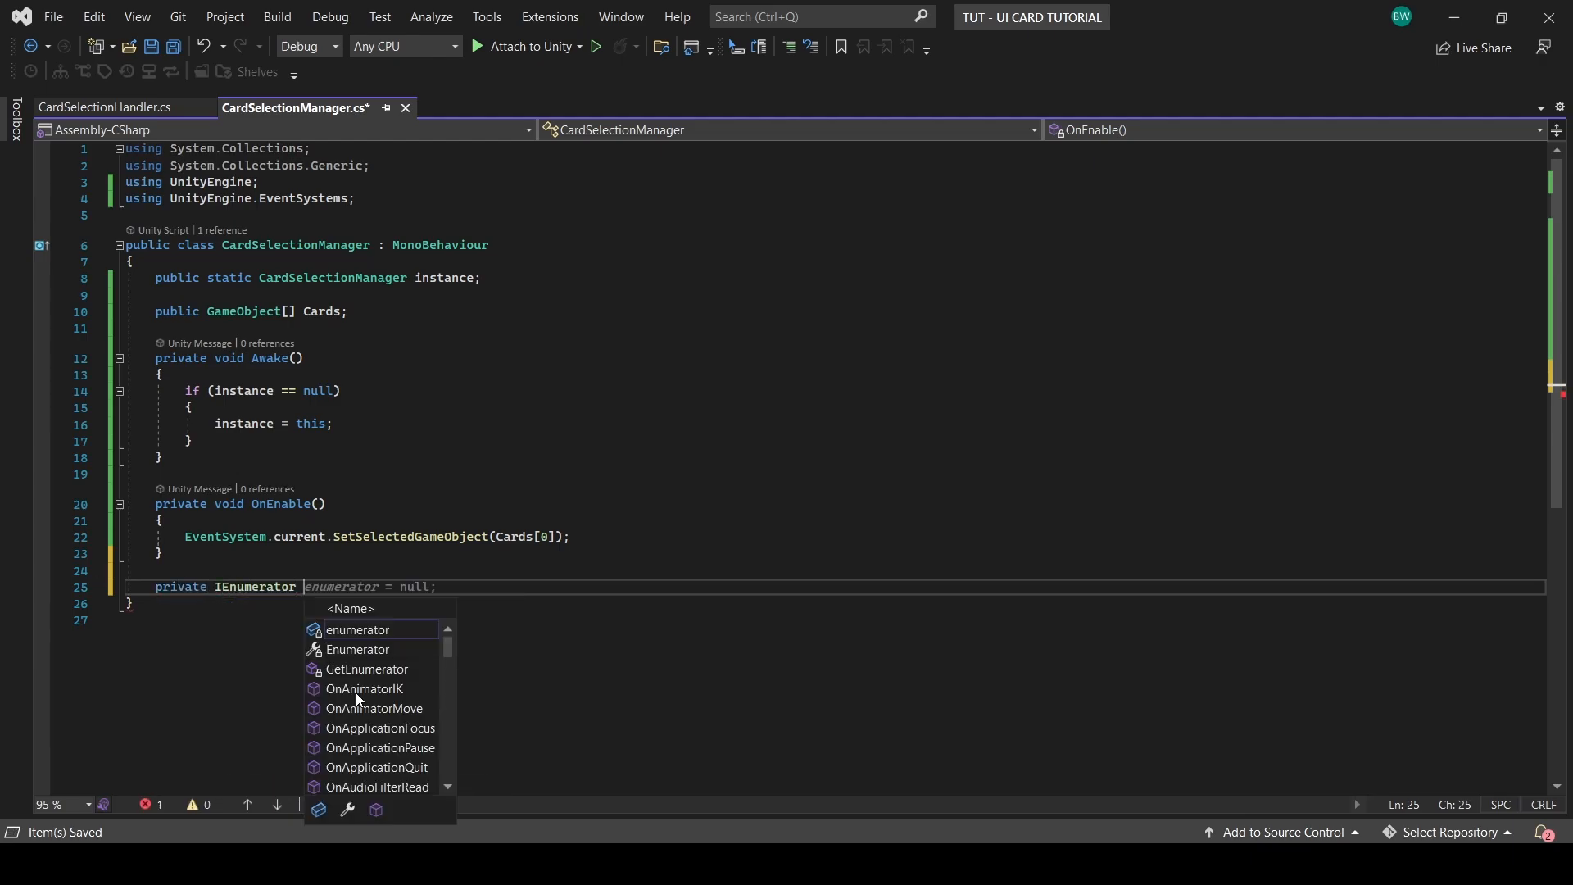
{"action": "type", "text": "SetSelectedAfterOneFrame("}
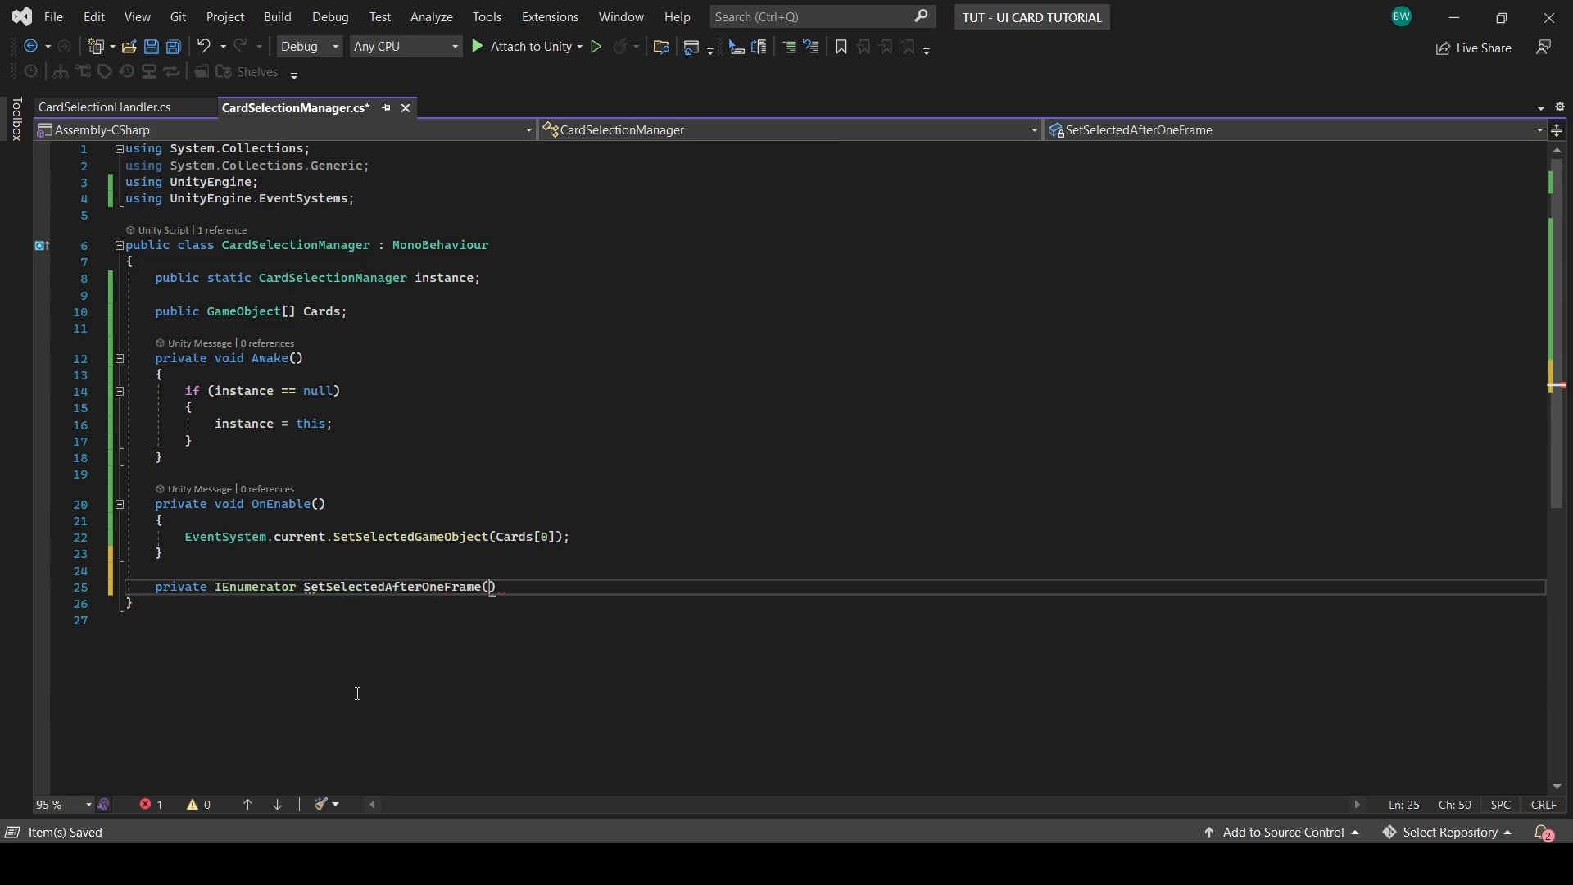
{"action": "type", "text": "{"}
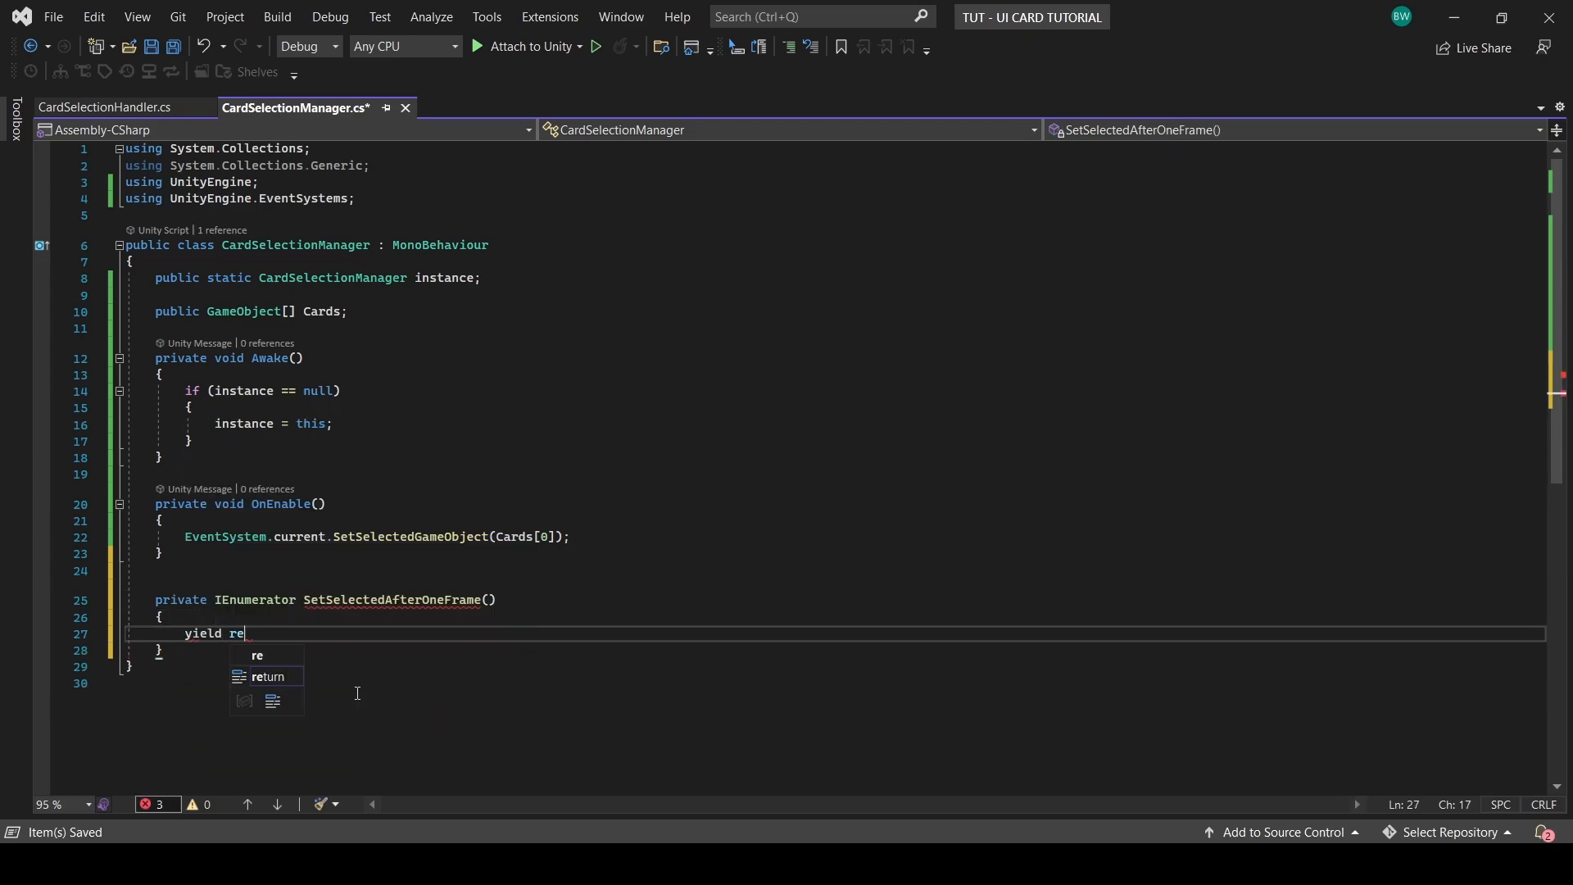
{"action": "type", "text": "turn null"}
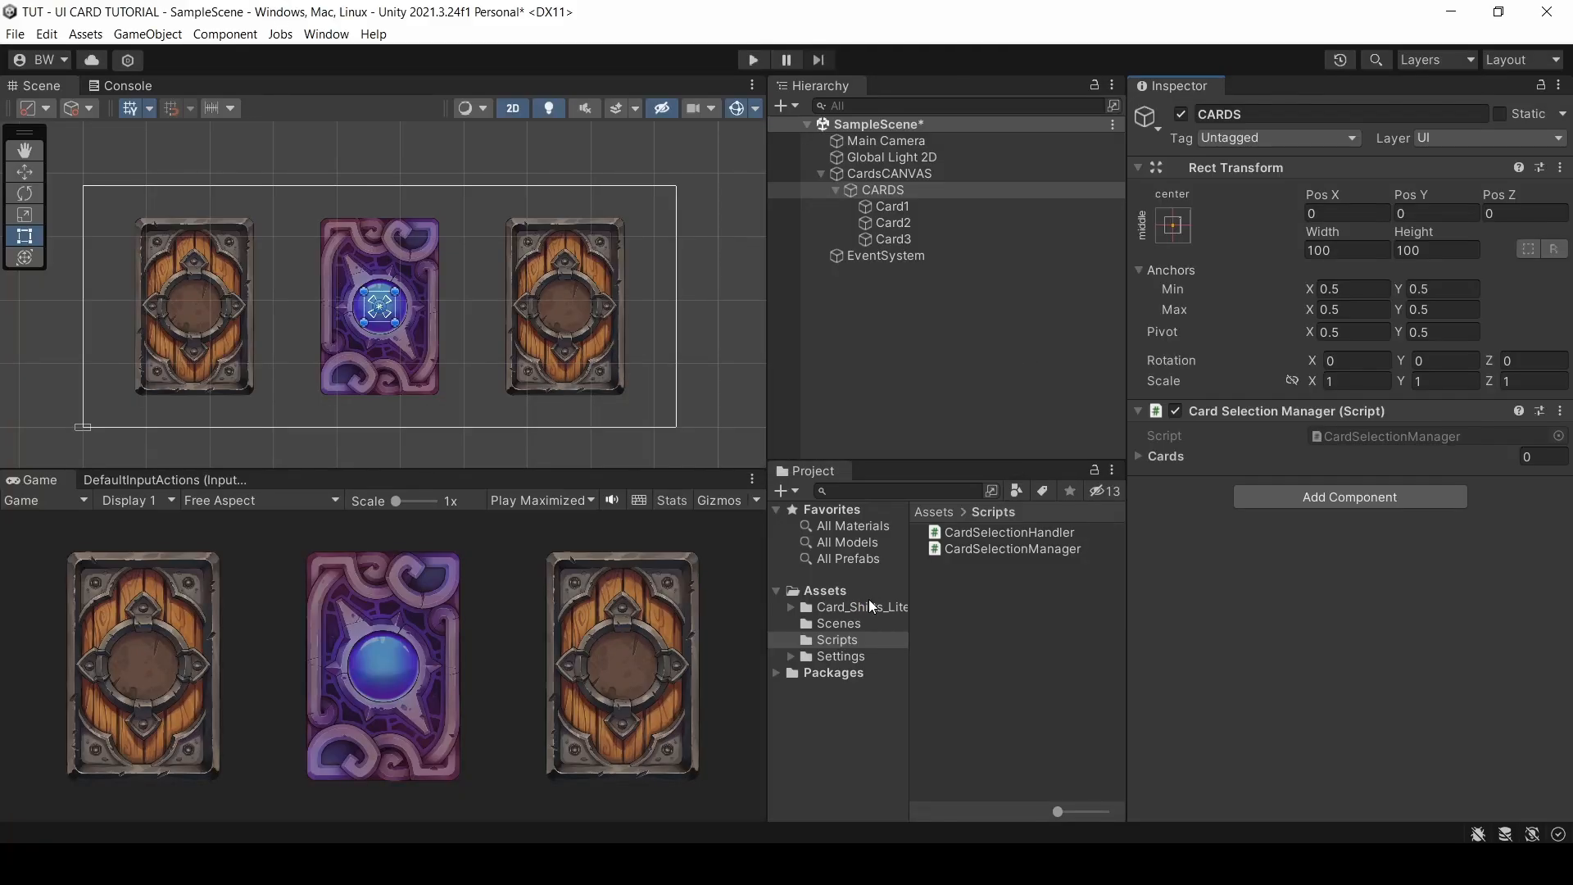
Step: Fill the CARDS manager's Cards array with Card1–Card3, then start a LastSelected GameObject field
{"action": "left_click", "coordinate": [1557, 410]}
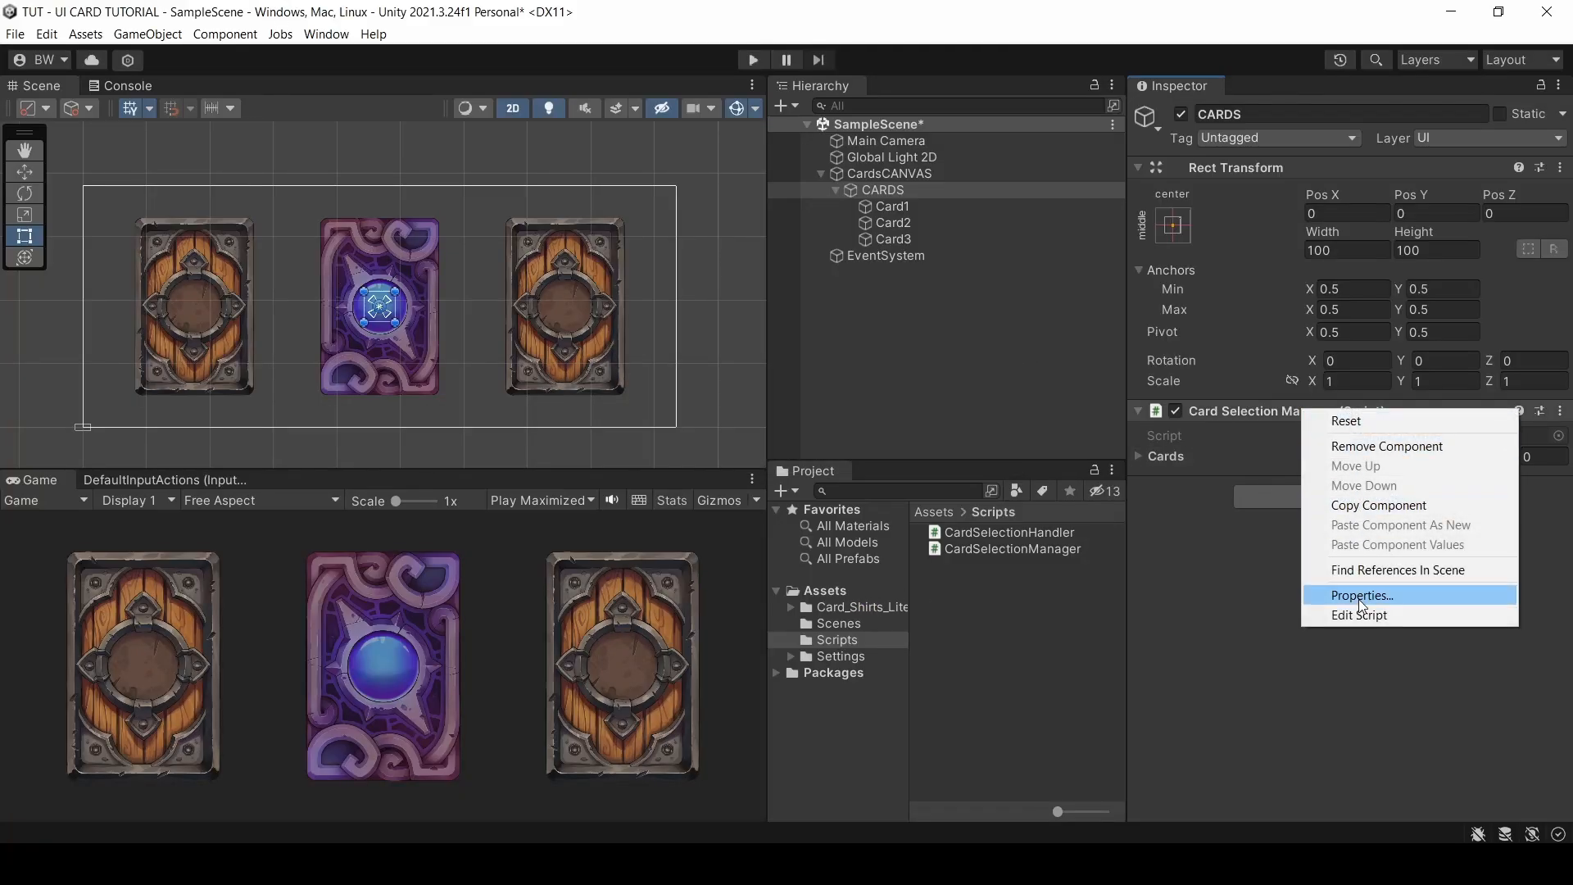
{"action": "left_click", "coordinate": [1358, 594]}
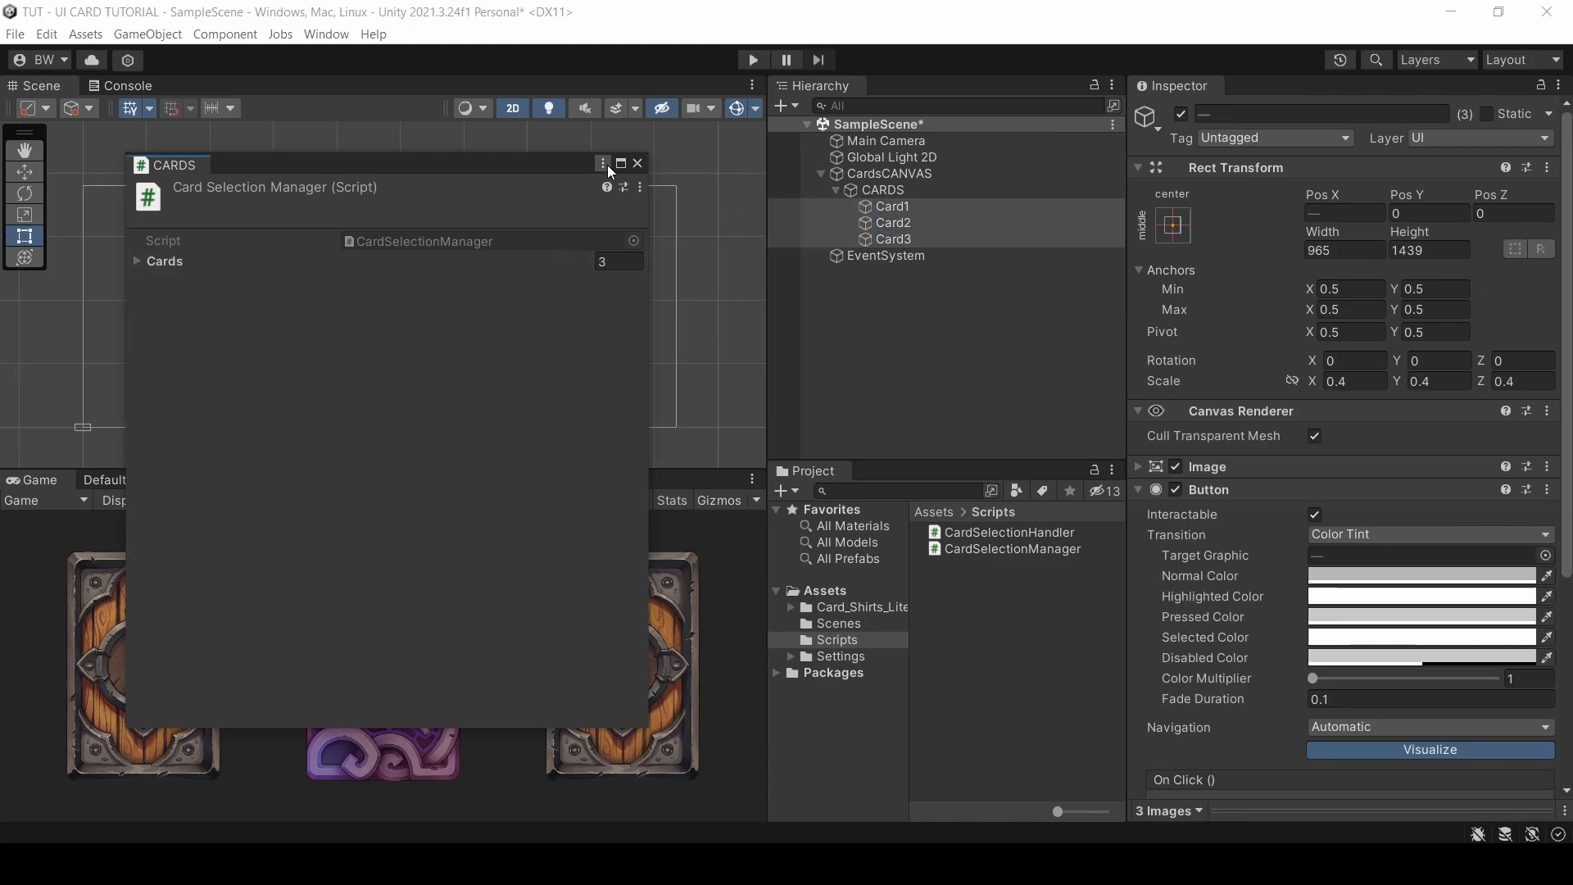
{"action": "left_click", "coordinate": [750, 59]}
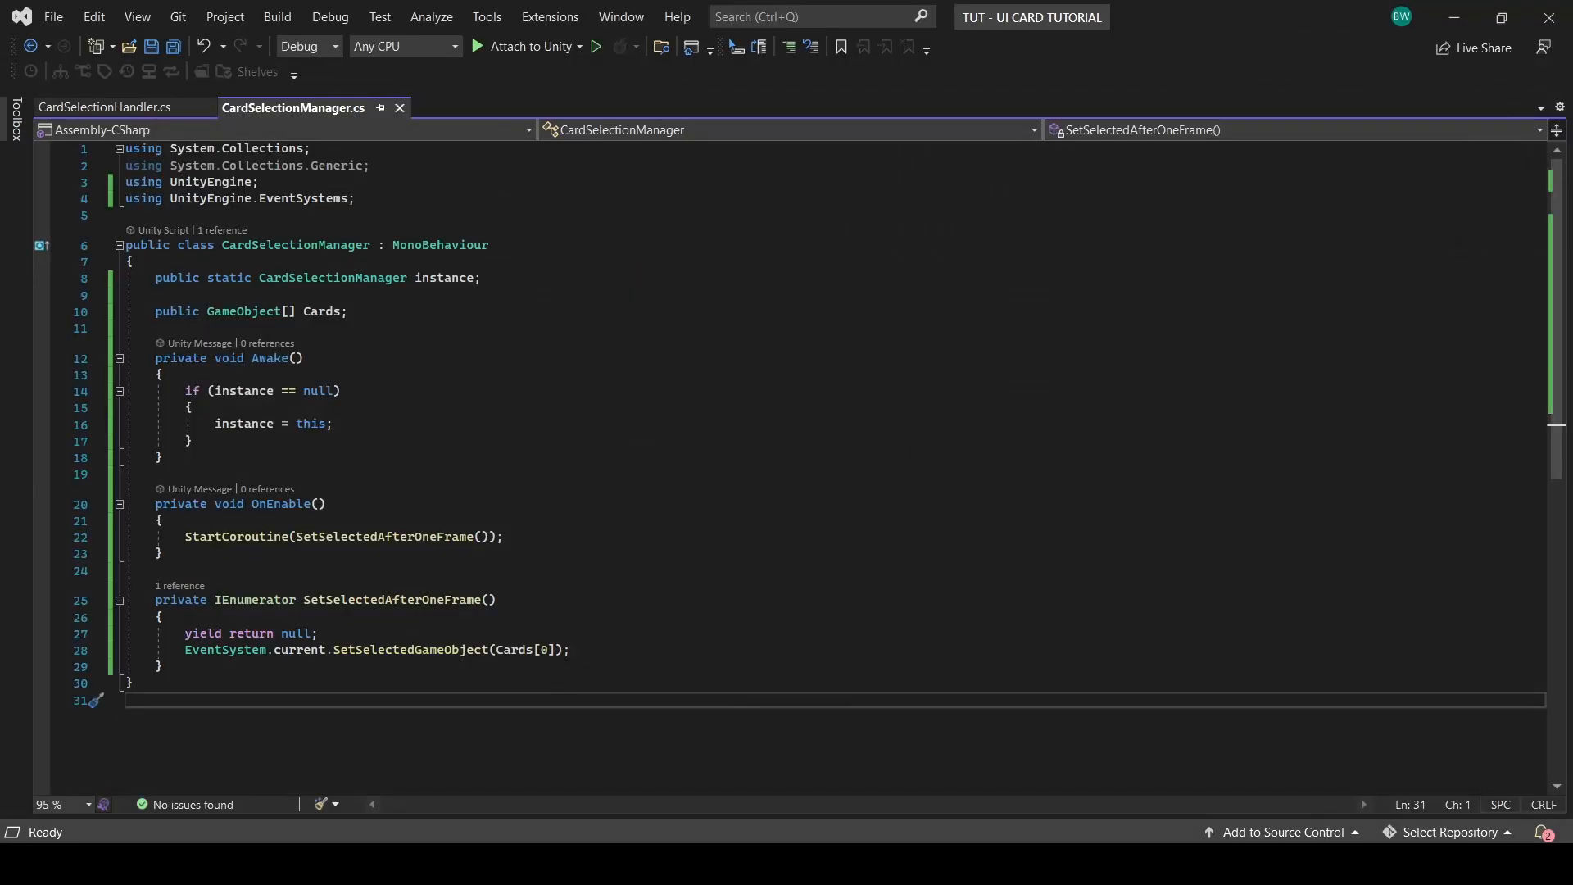
{"action": "type", "text": "public GameObject LastSe"}
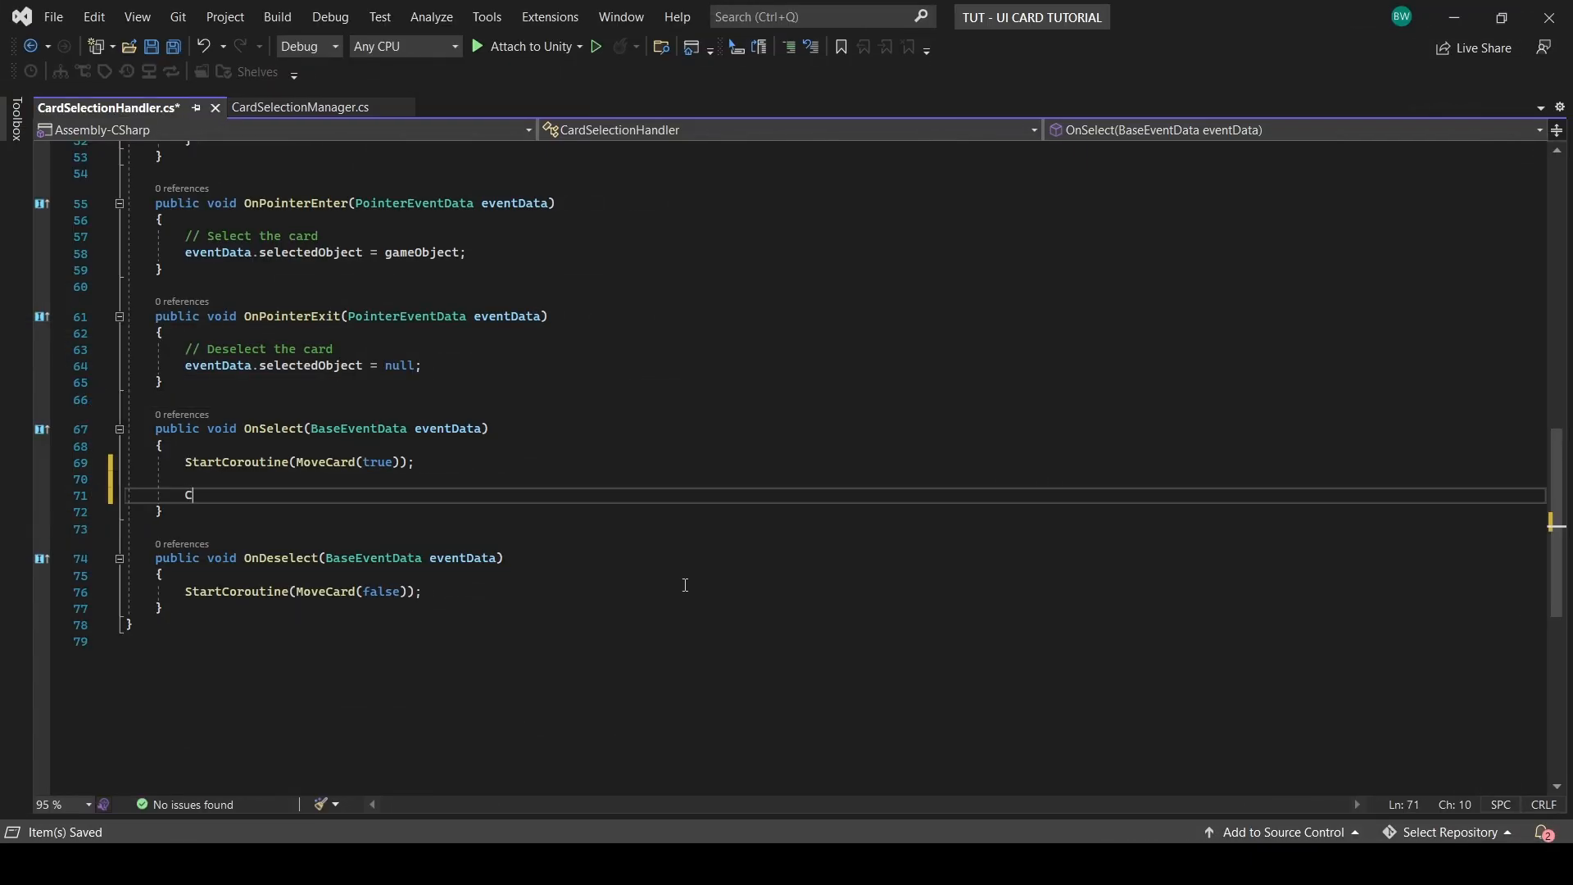
Step: In OnSelect, set CardSelectionManager.instance.LastSelected to this card's gameObject
{"action": "type", "text": "CardSelectionManager."}
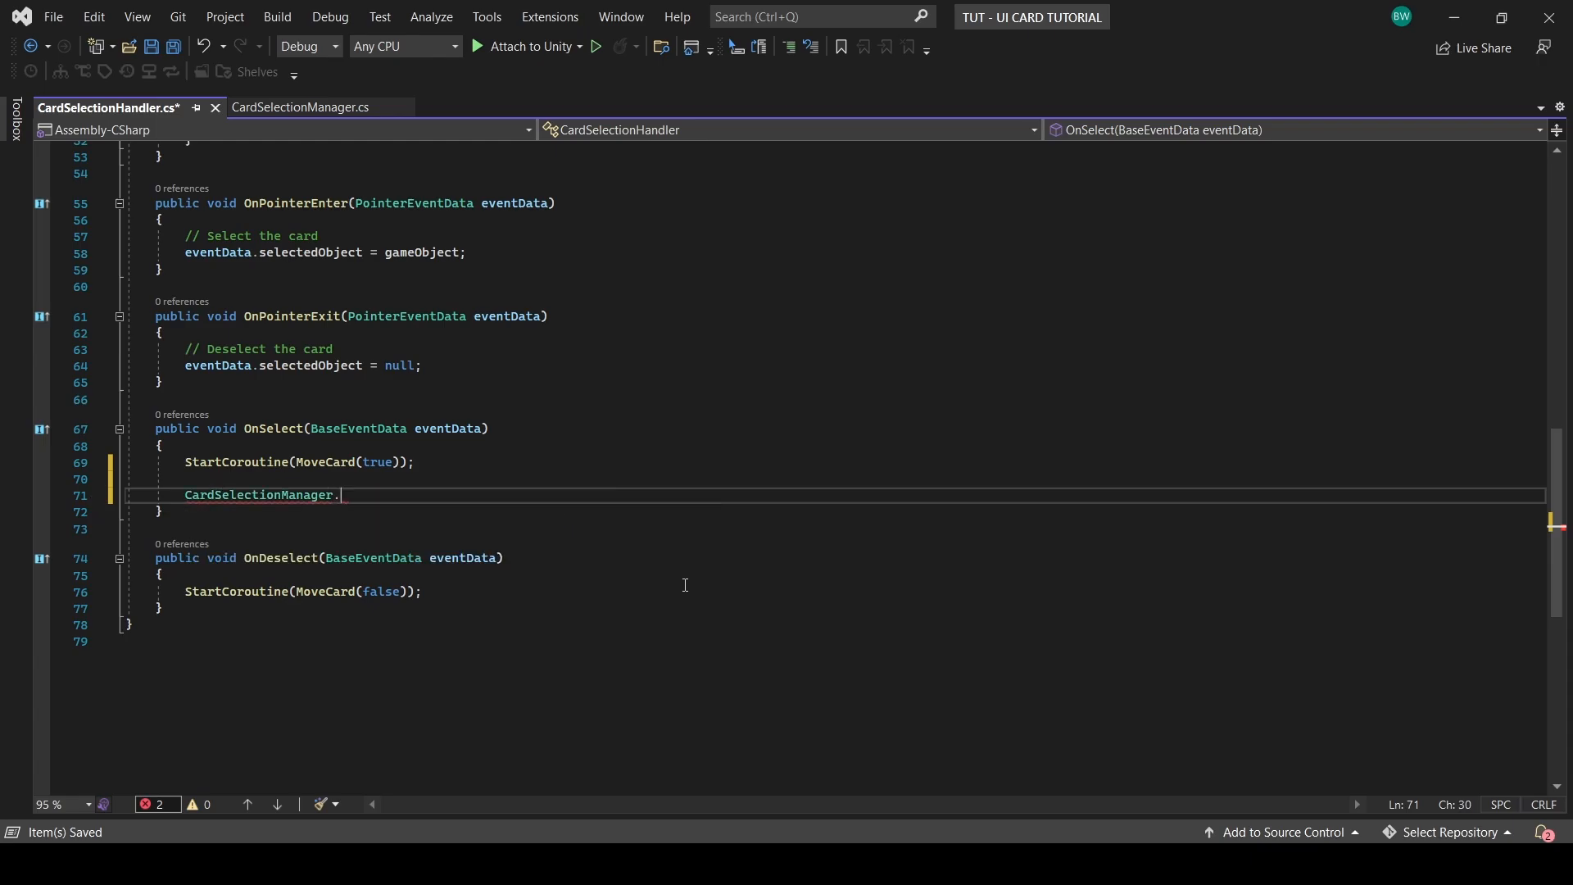
{"action": "type", "text": "instance.LastSelected = gameObject;"}
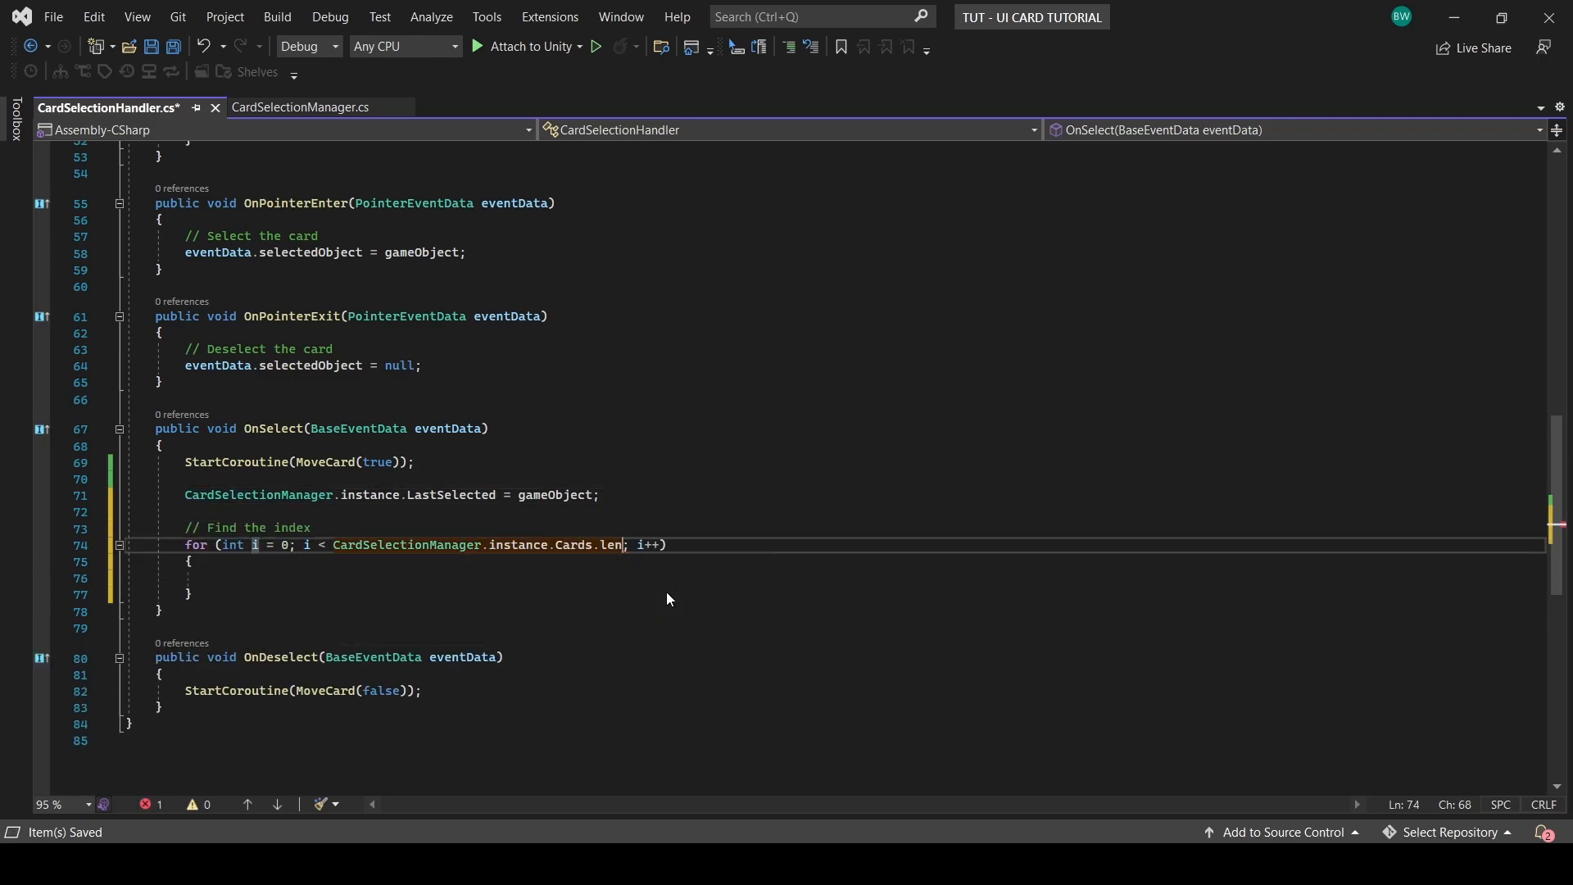
Step: In OnSelect, store the matching Cards index as LastSelectedIndex and return
{"action": "type", "text": "if (CardSelectionManager.instance.c"}
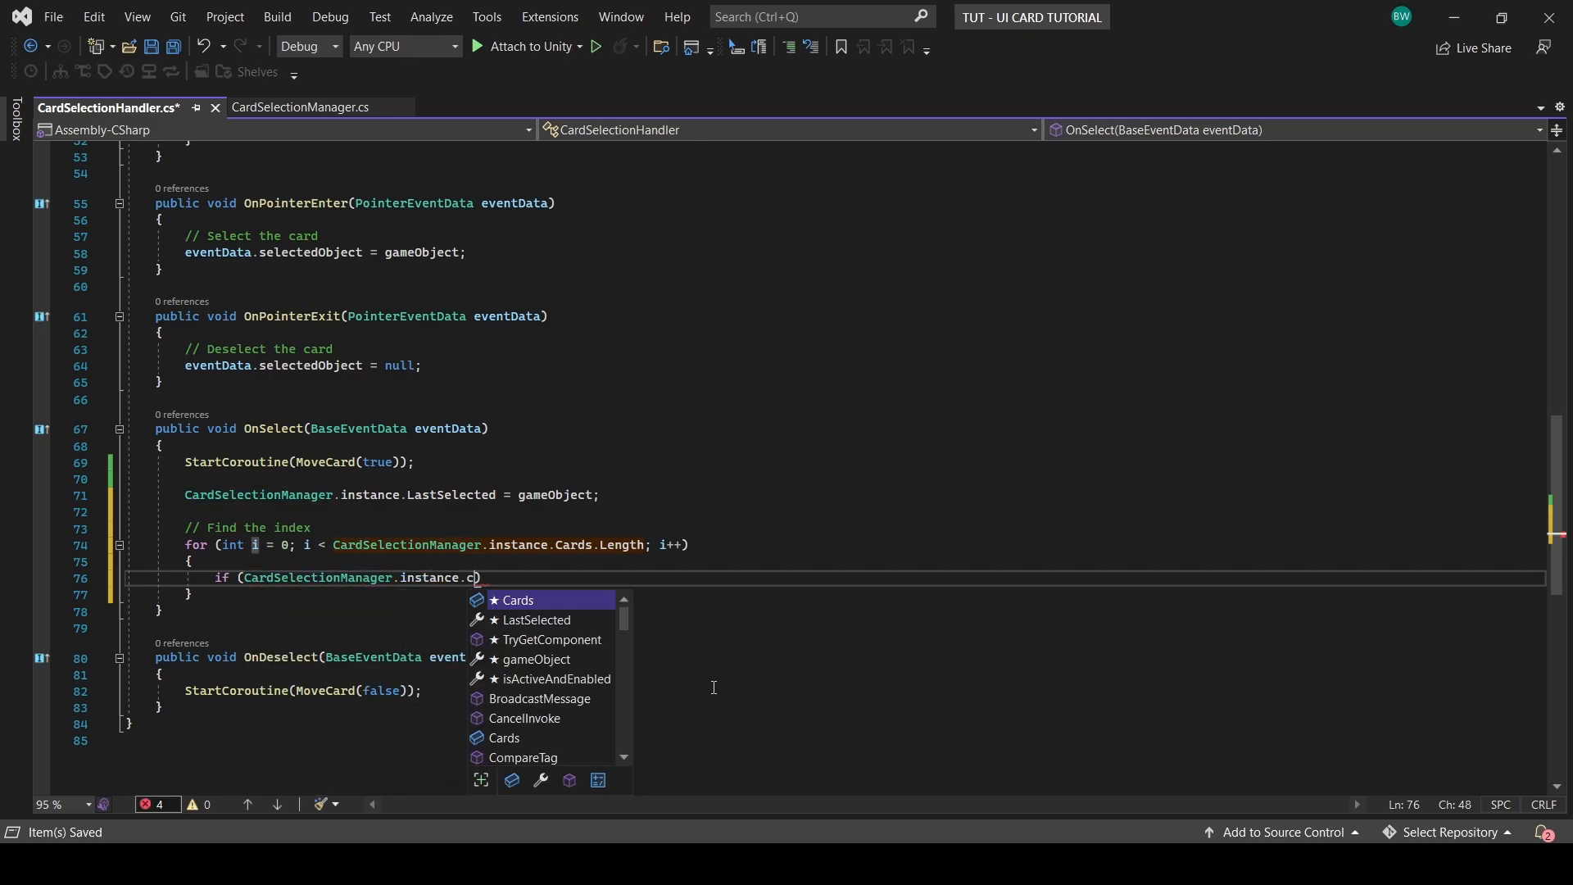
{"action": "type", "text": "Cards[i] == gameObject)"}
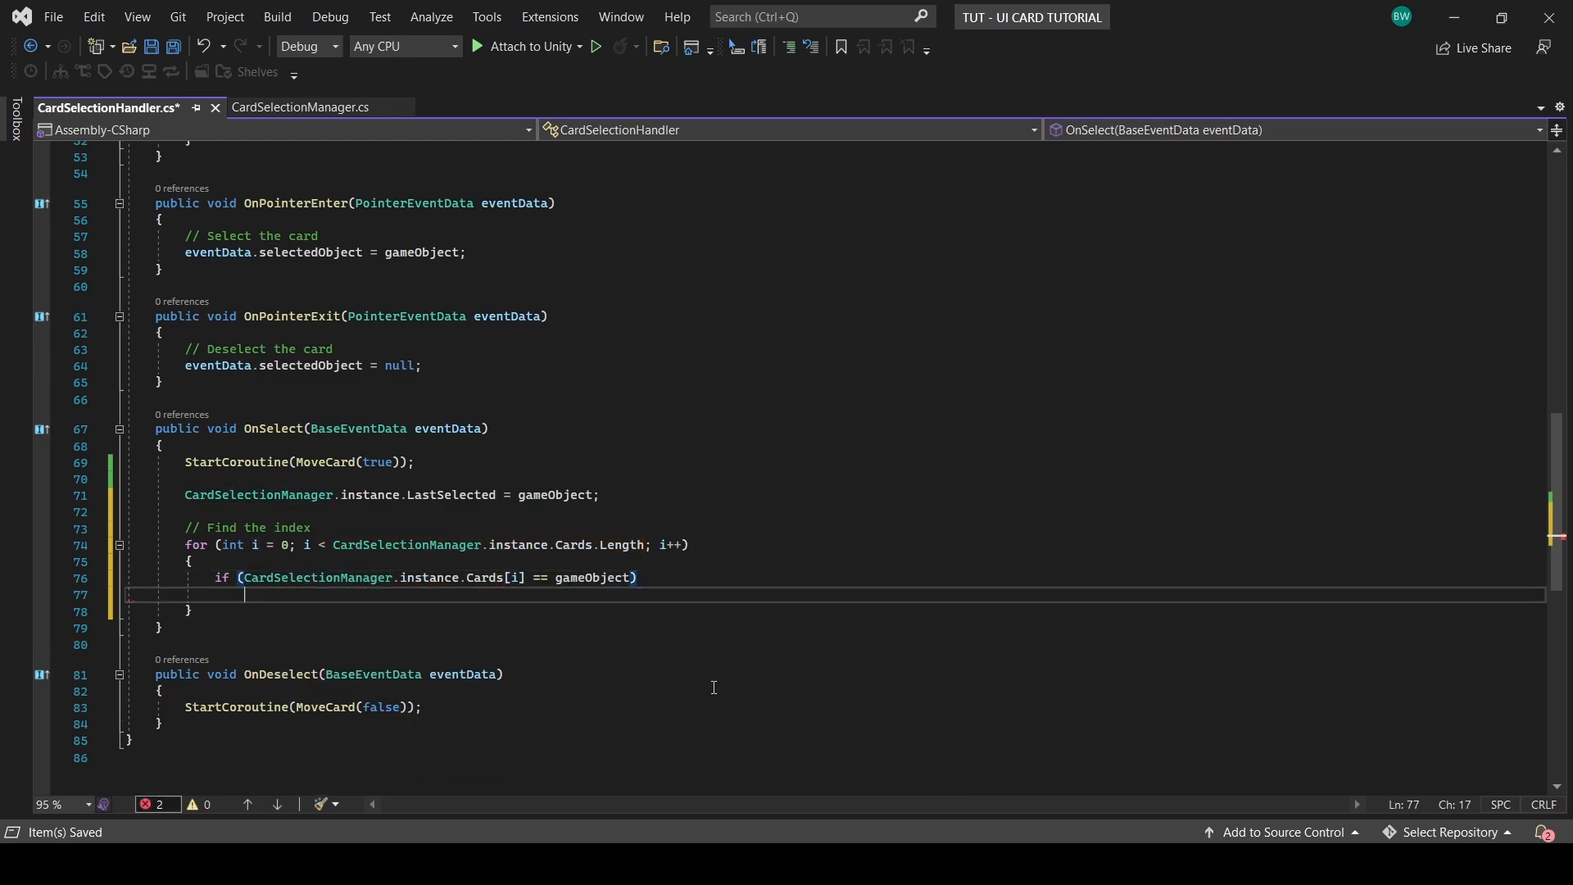
{"action": "type", "text": "CardSelectionManager."}
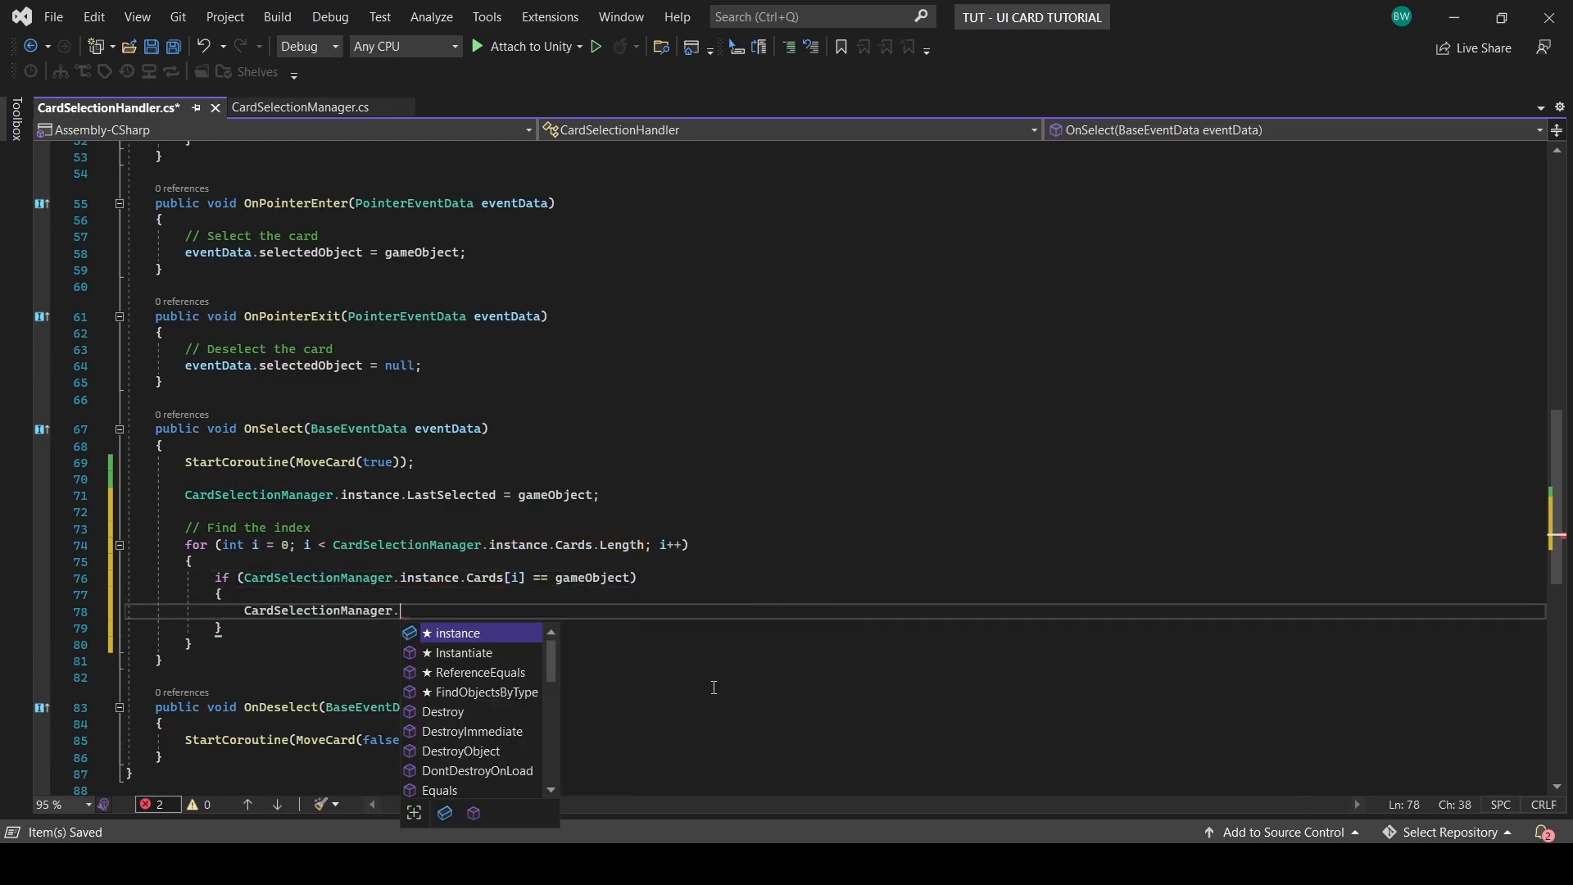
{"action": "type", "text": "instance.LastSelectedIndex = i;"}
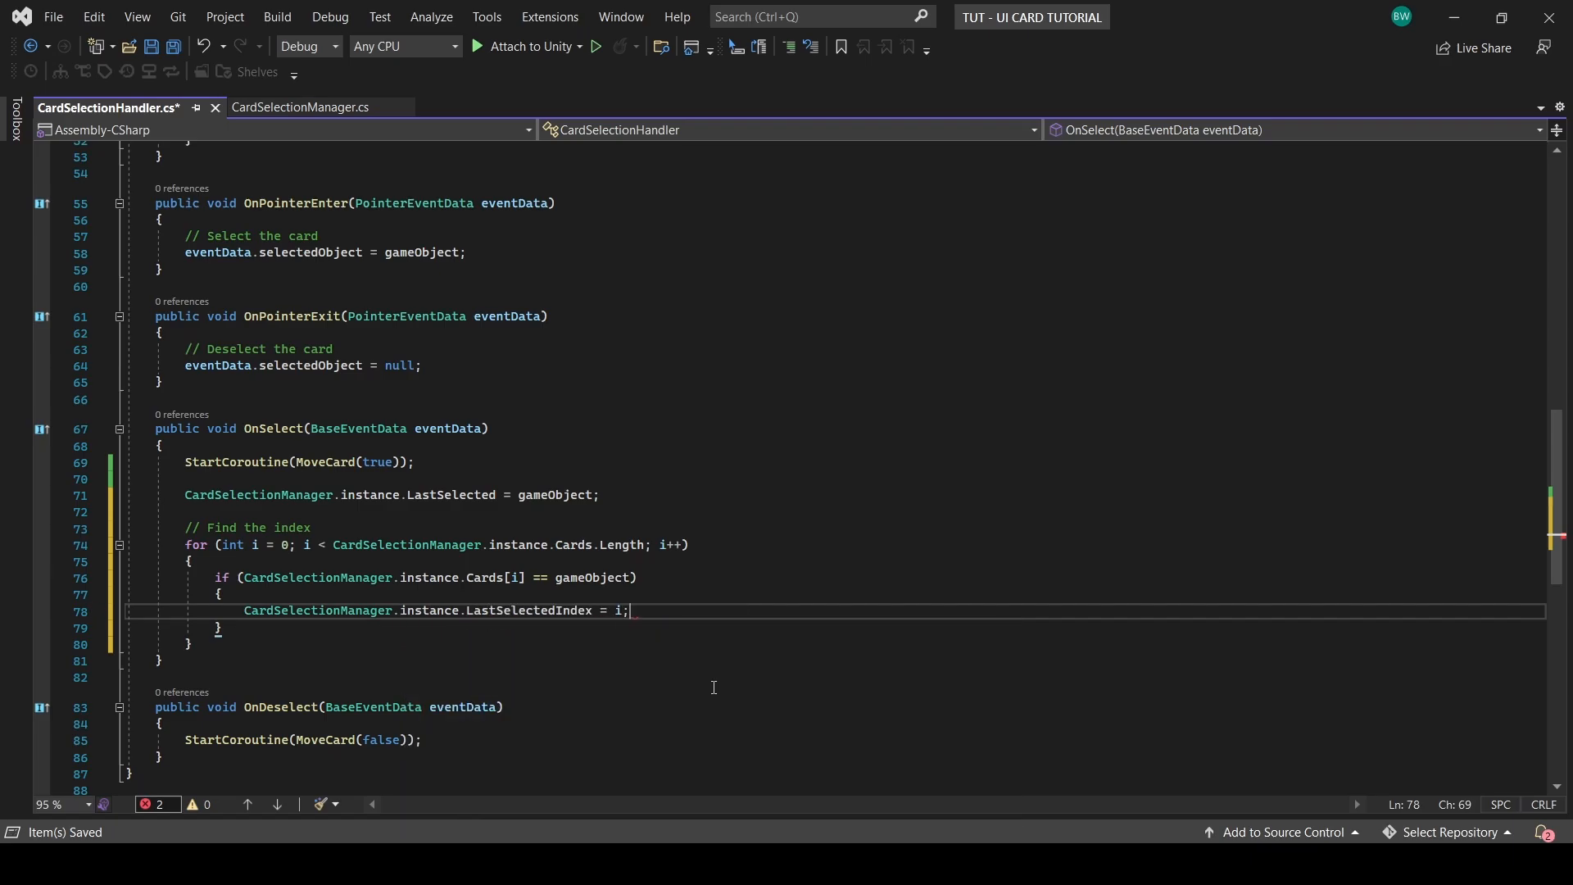
{"action": "type", "text": "return;"}
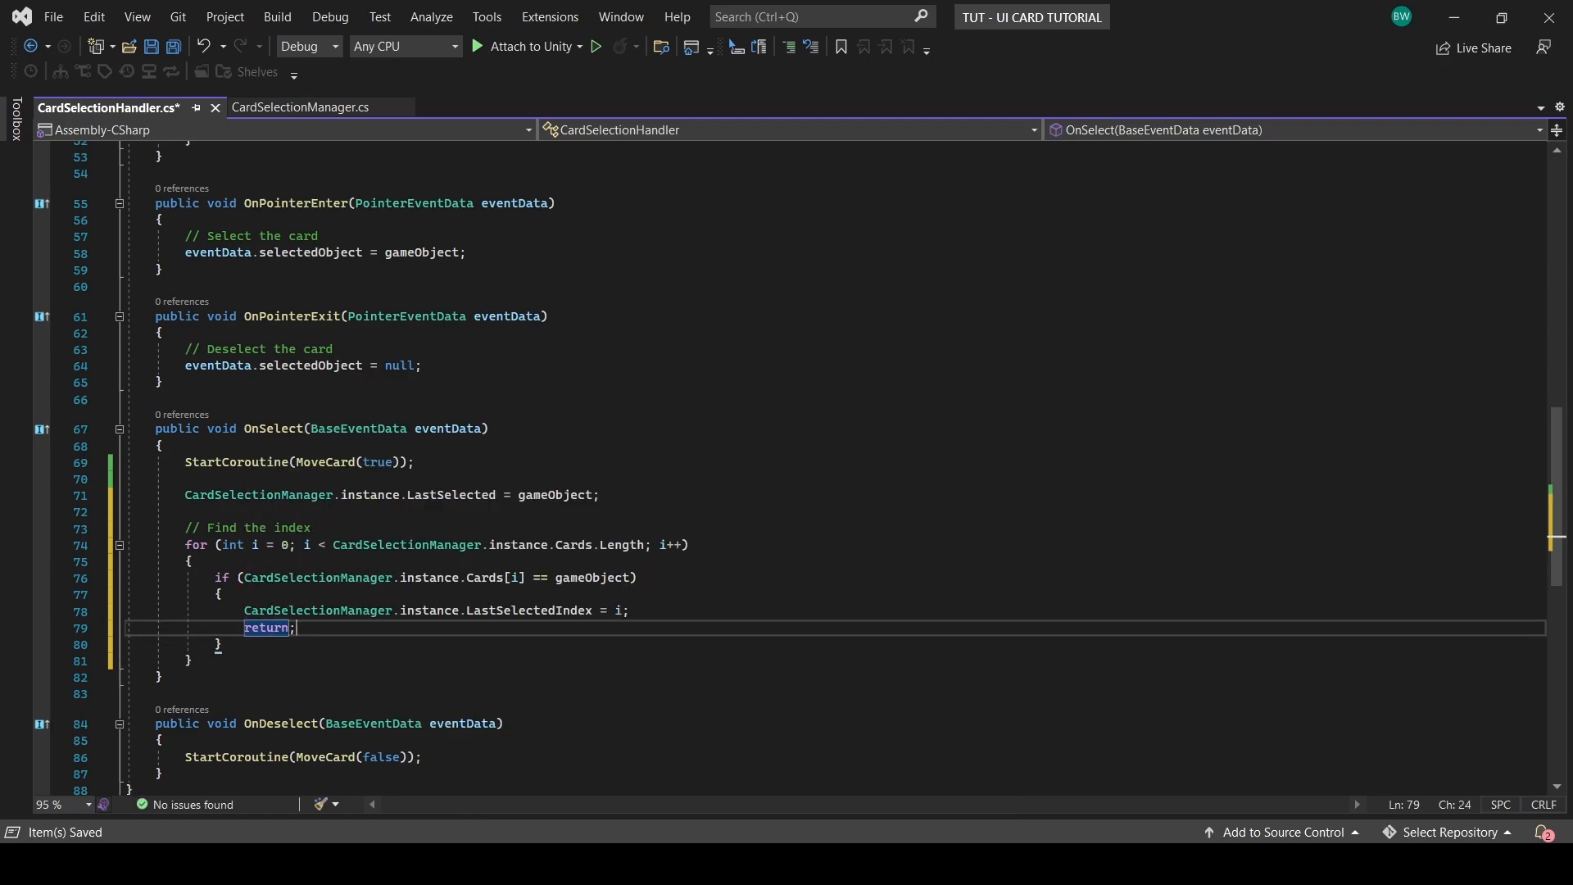
Step: In CardSelectionManager Update, add '// If we move right', '// If we move left', '// Select prior card' comments
{"action": "left_click", "coordinate": [299, 107]}
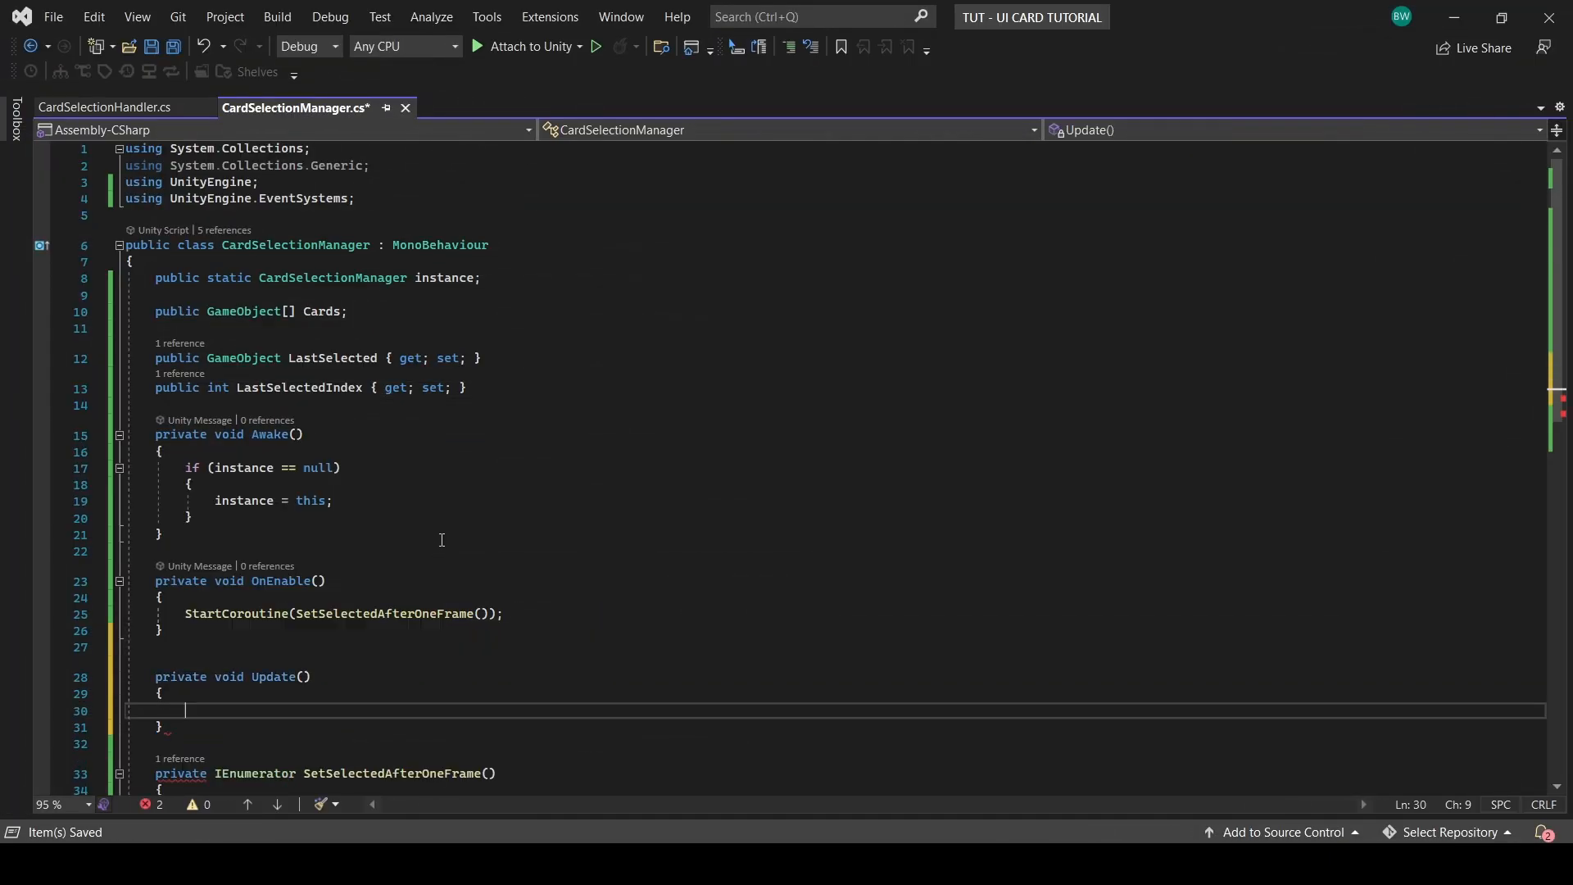
{"action": "type", "text": "// If we move right"}
{"action": "type", "text": "// Select next card"}
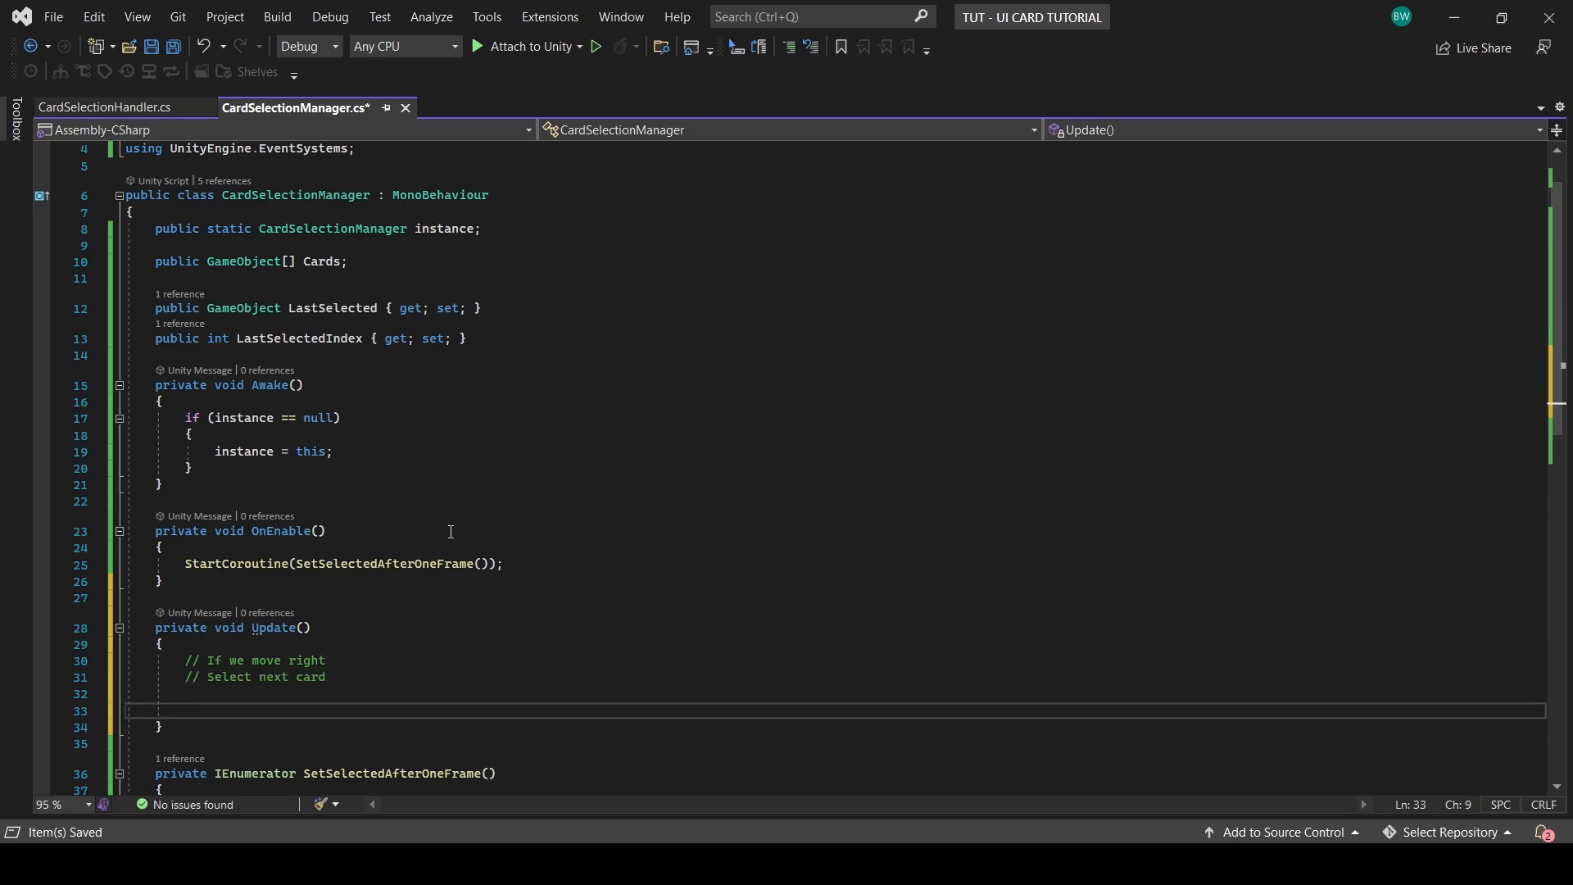
{"action": "type", "text": "// If we move left"}
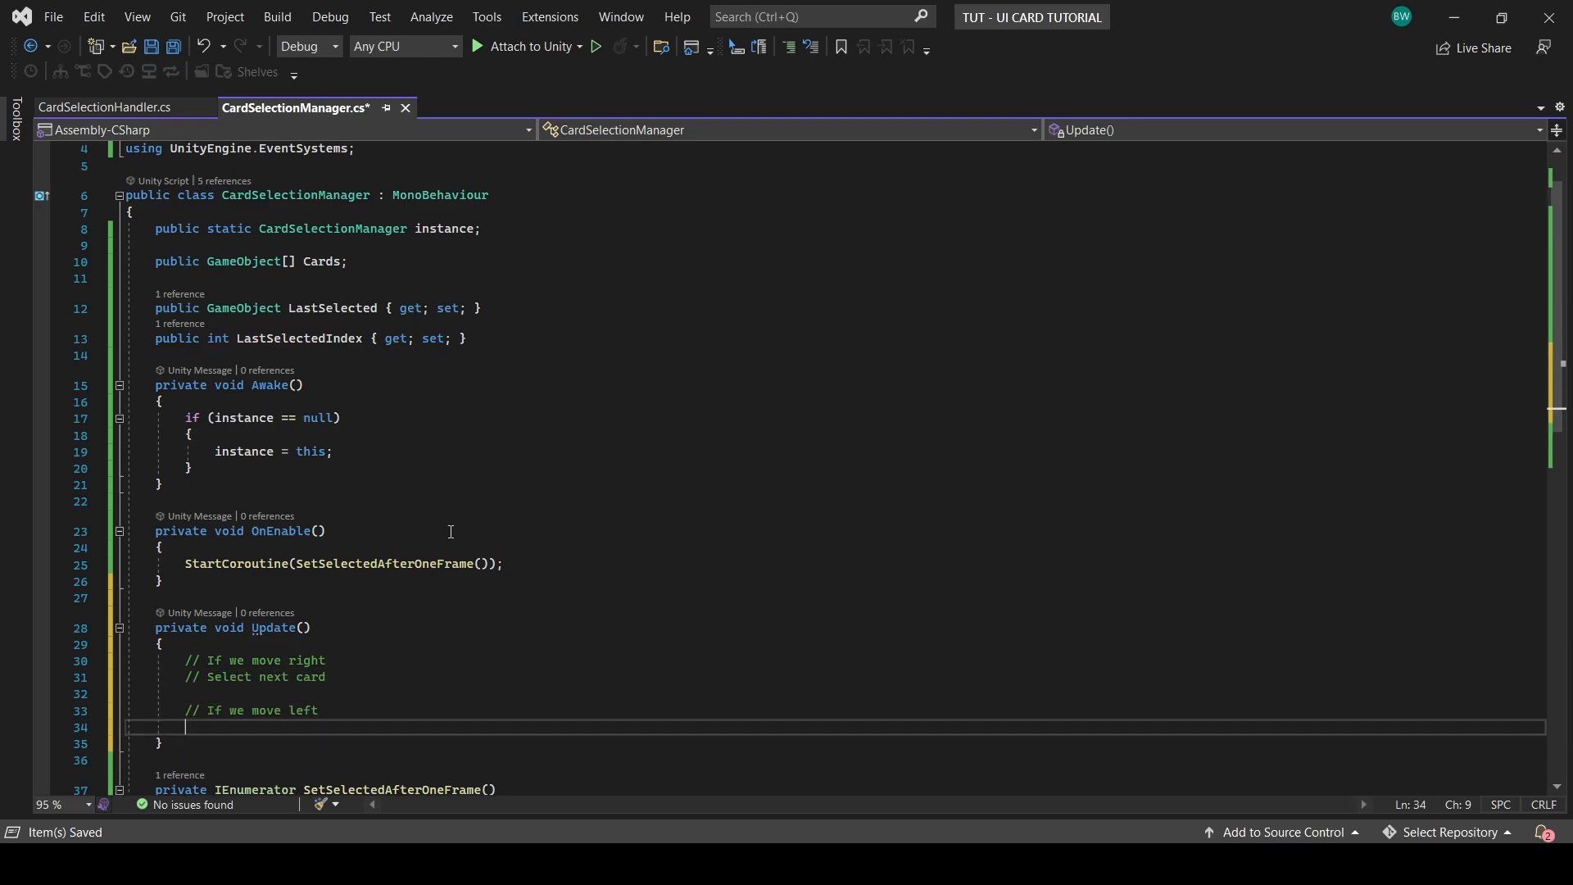
{"action": "type", "text": "// Select prior card"}
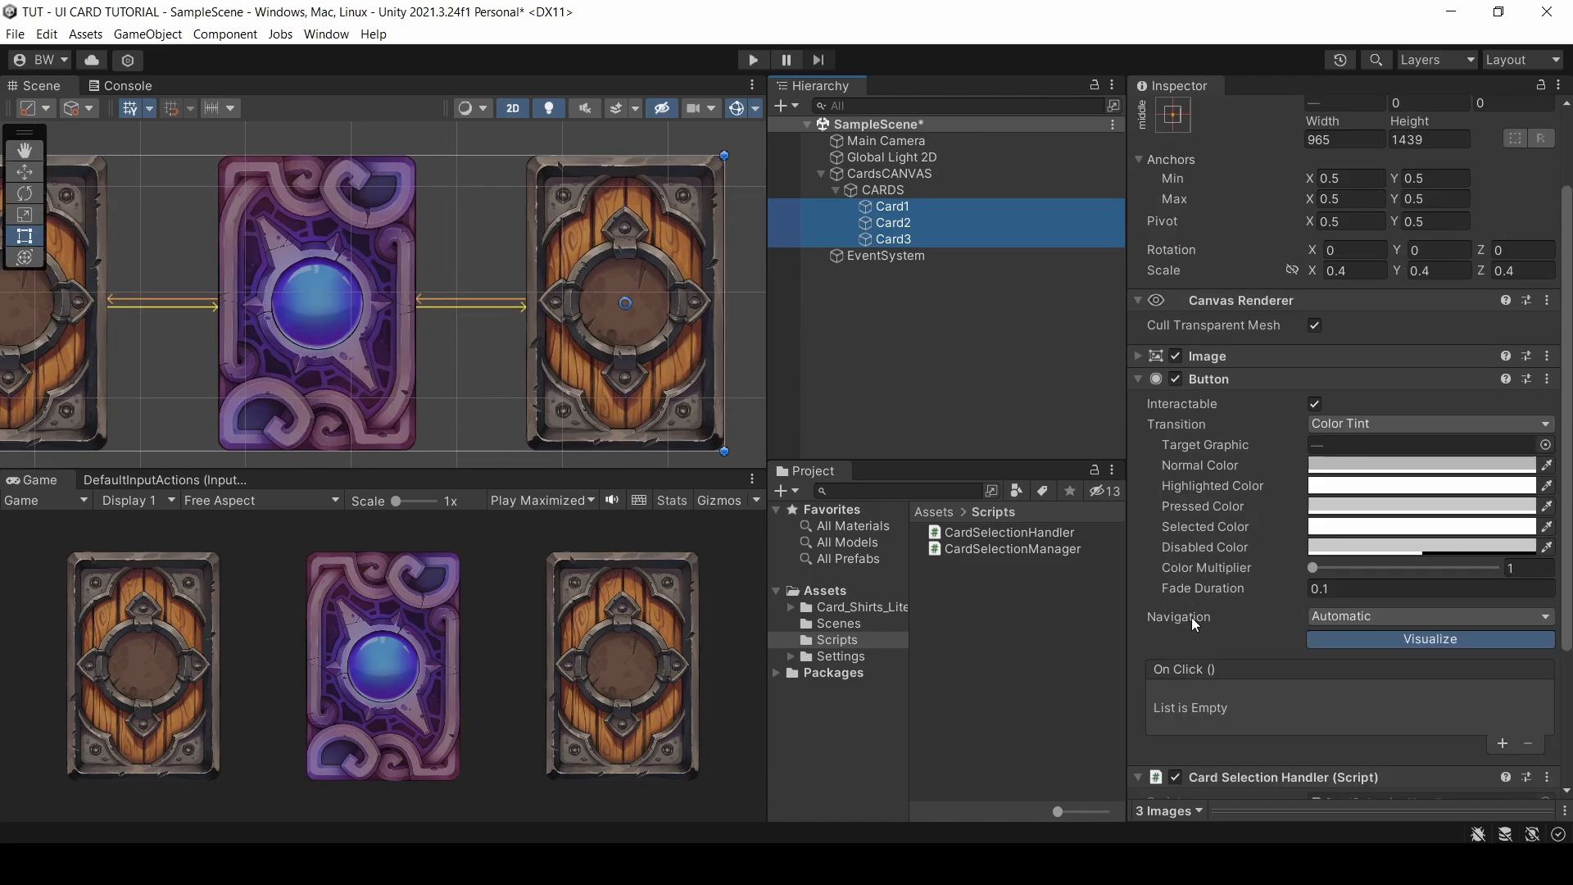
Step: Inspect the cards' Button navigation setting, which is still Automatic
{"action": "left_click", "coordinate": [1426, 616]}
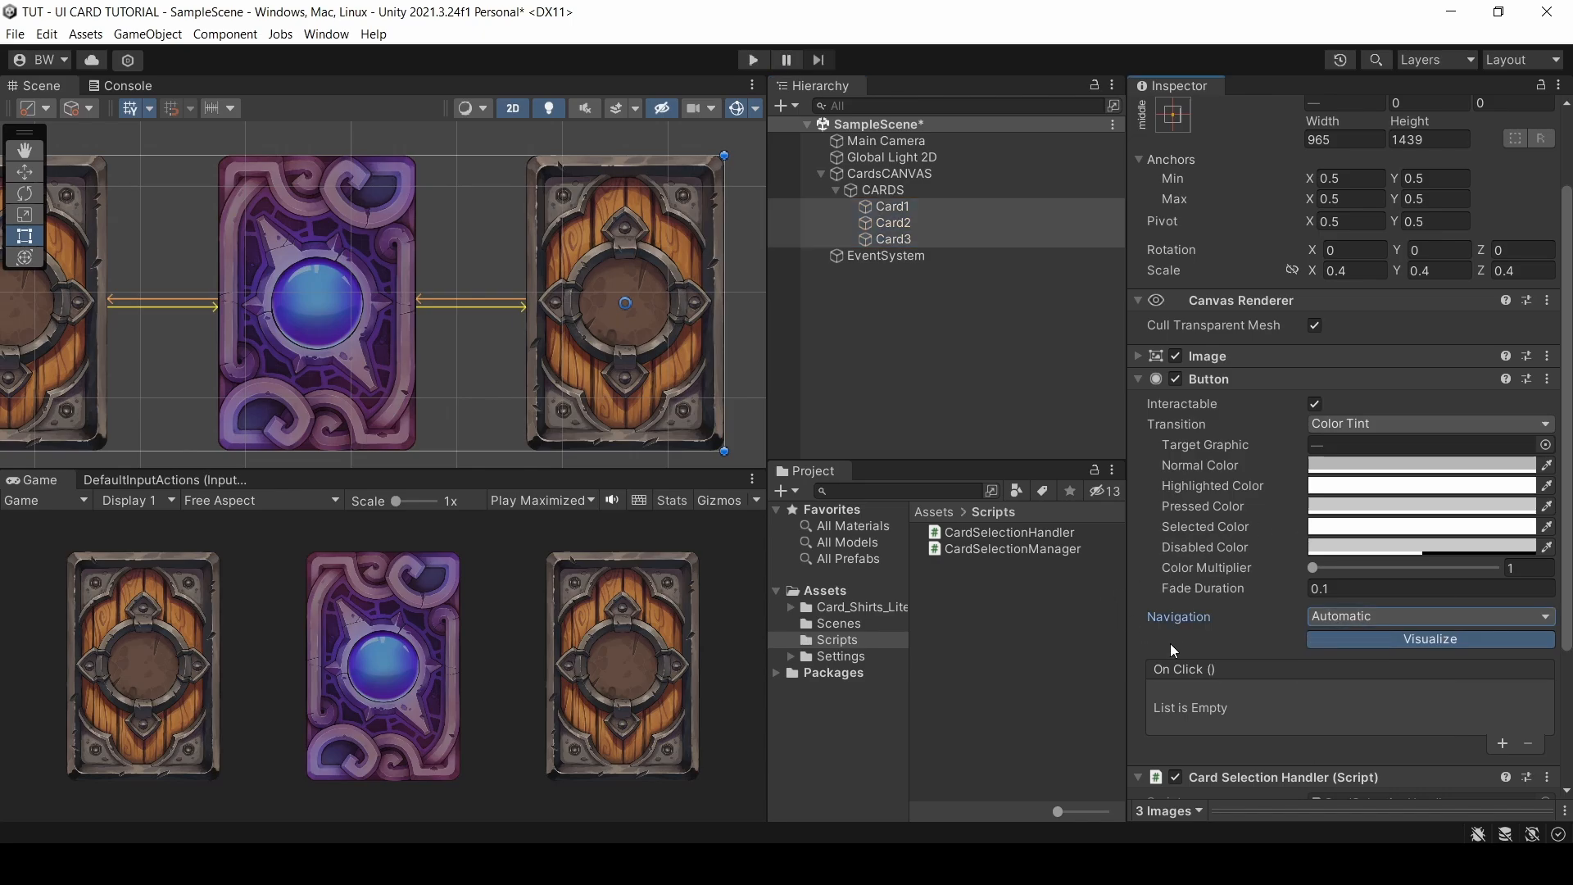
{"action": "mouse_move", "coordinate": [1292, 628]}
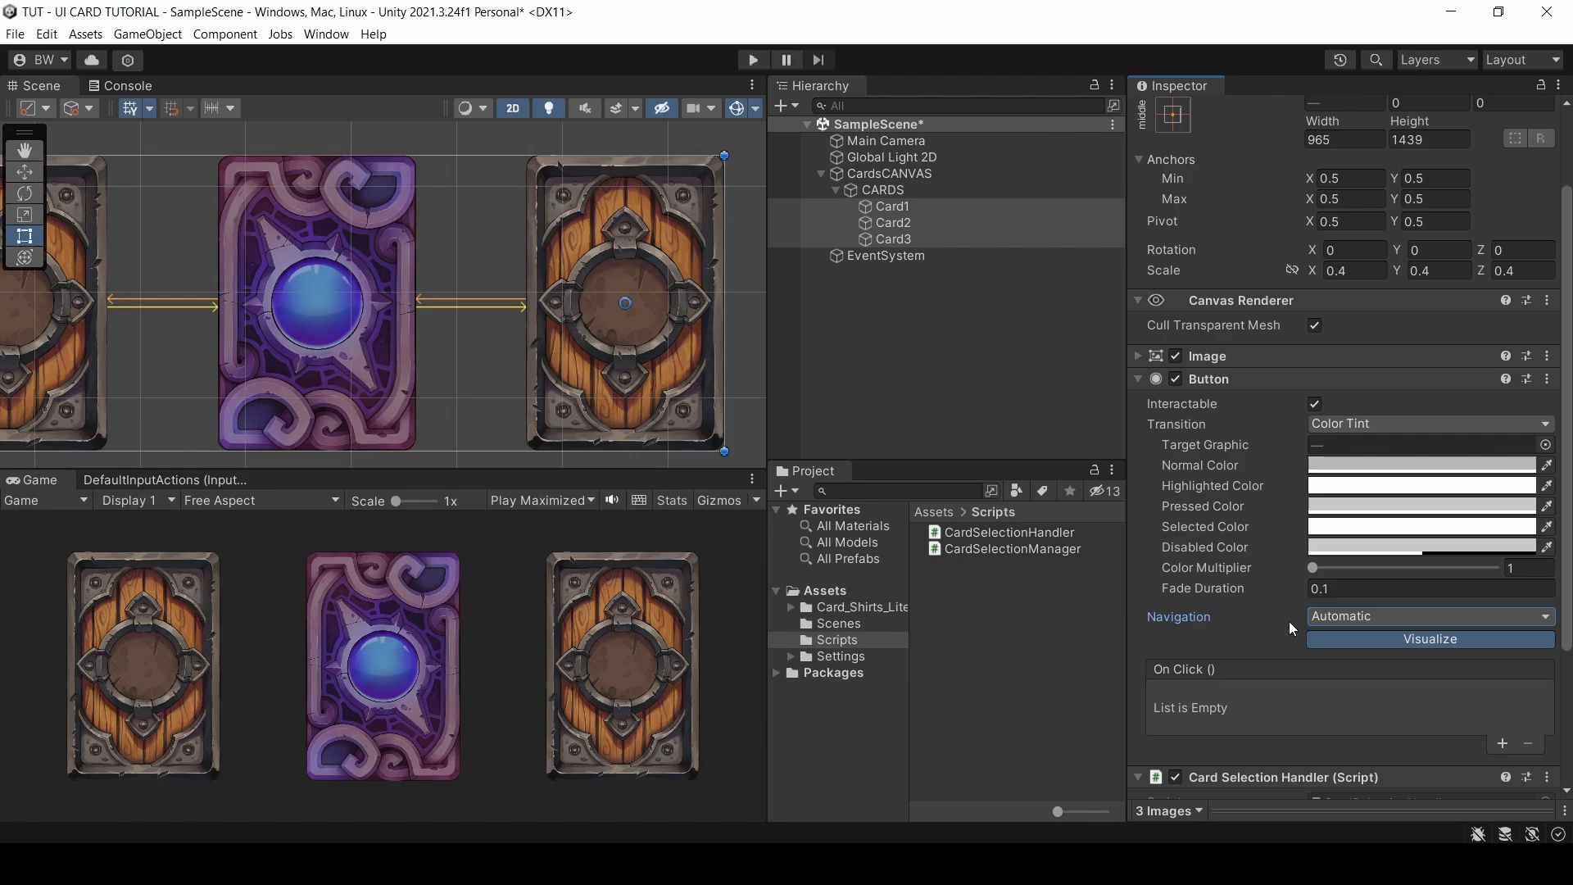
{"action": "mouse_move", "coordinate": [1292, 629]}
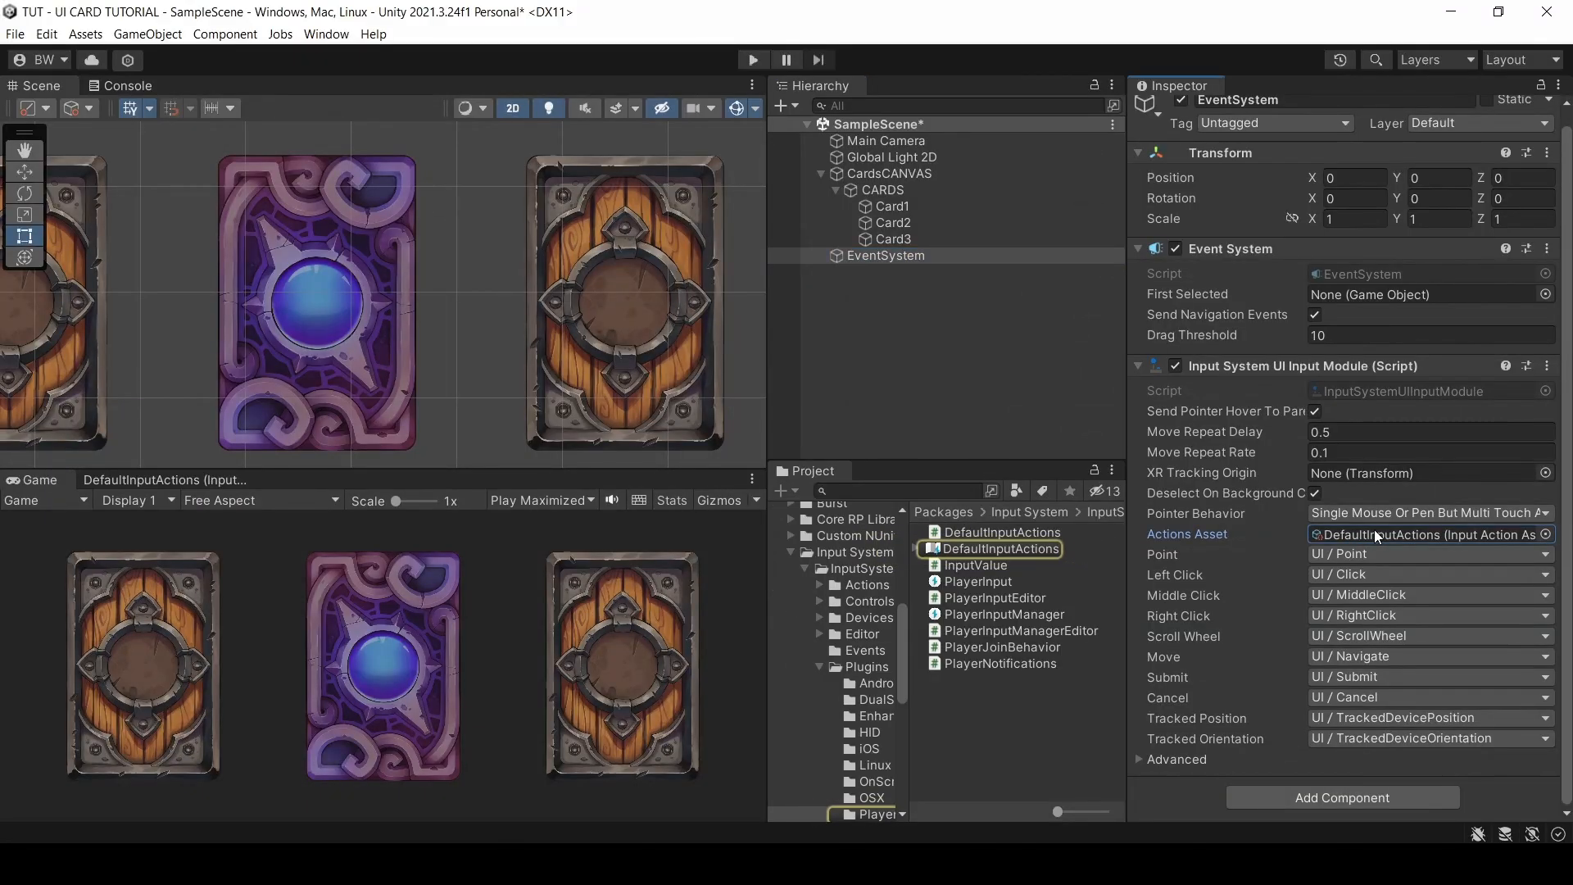
Step: Open DefaultInputActions, create an InputManager object, and add a new C# script in Scripts
{"action": "double_click", "coordinate": [996, 549]}
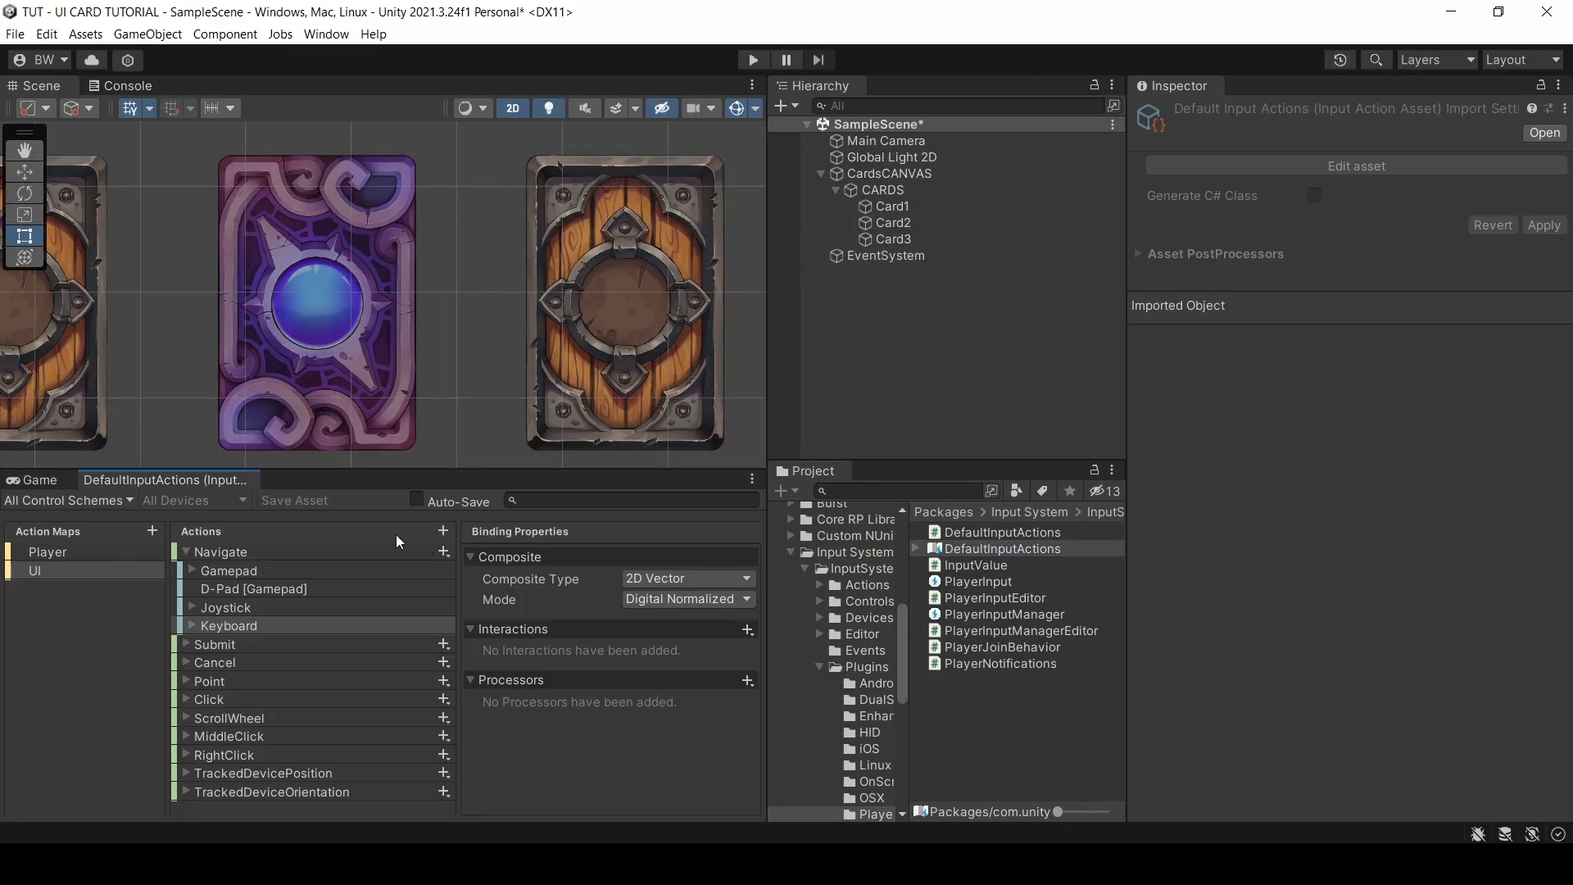
{"action": "right_click", "coordinate": [33, 570]}
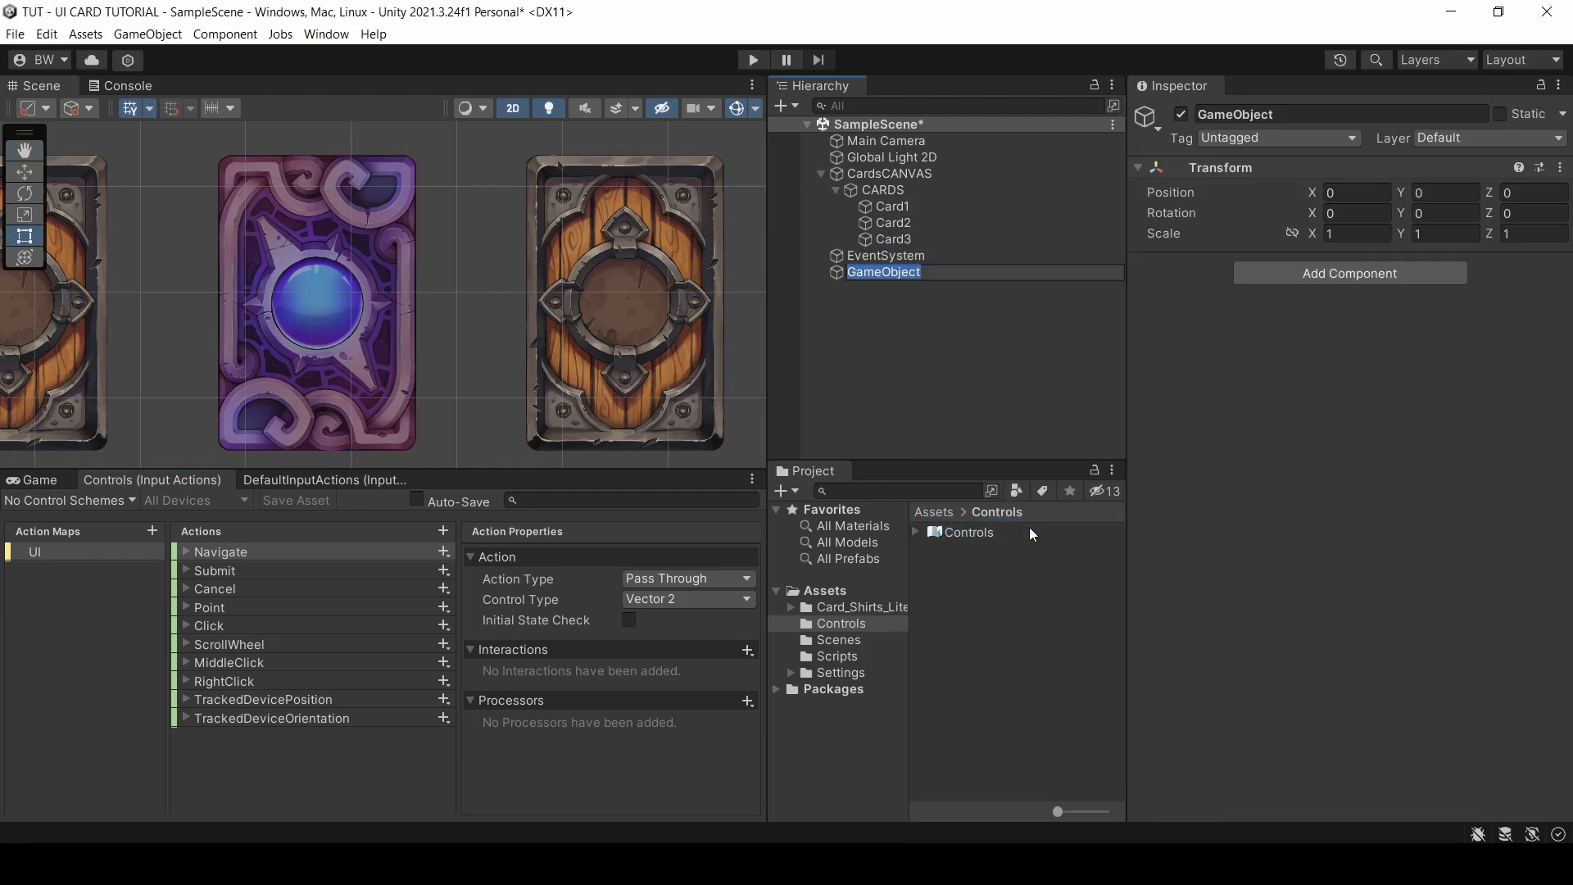
{"action": "type", "text": "InputManager"}
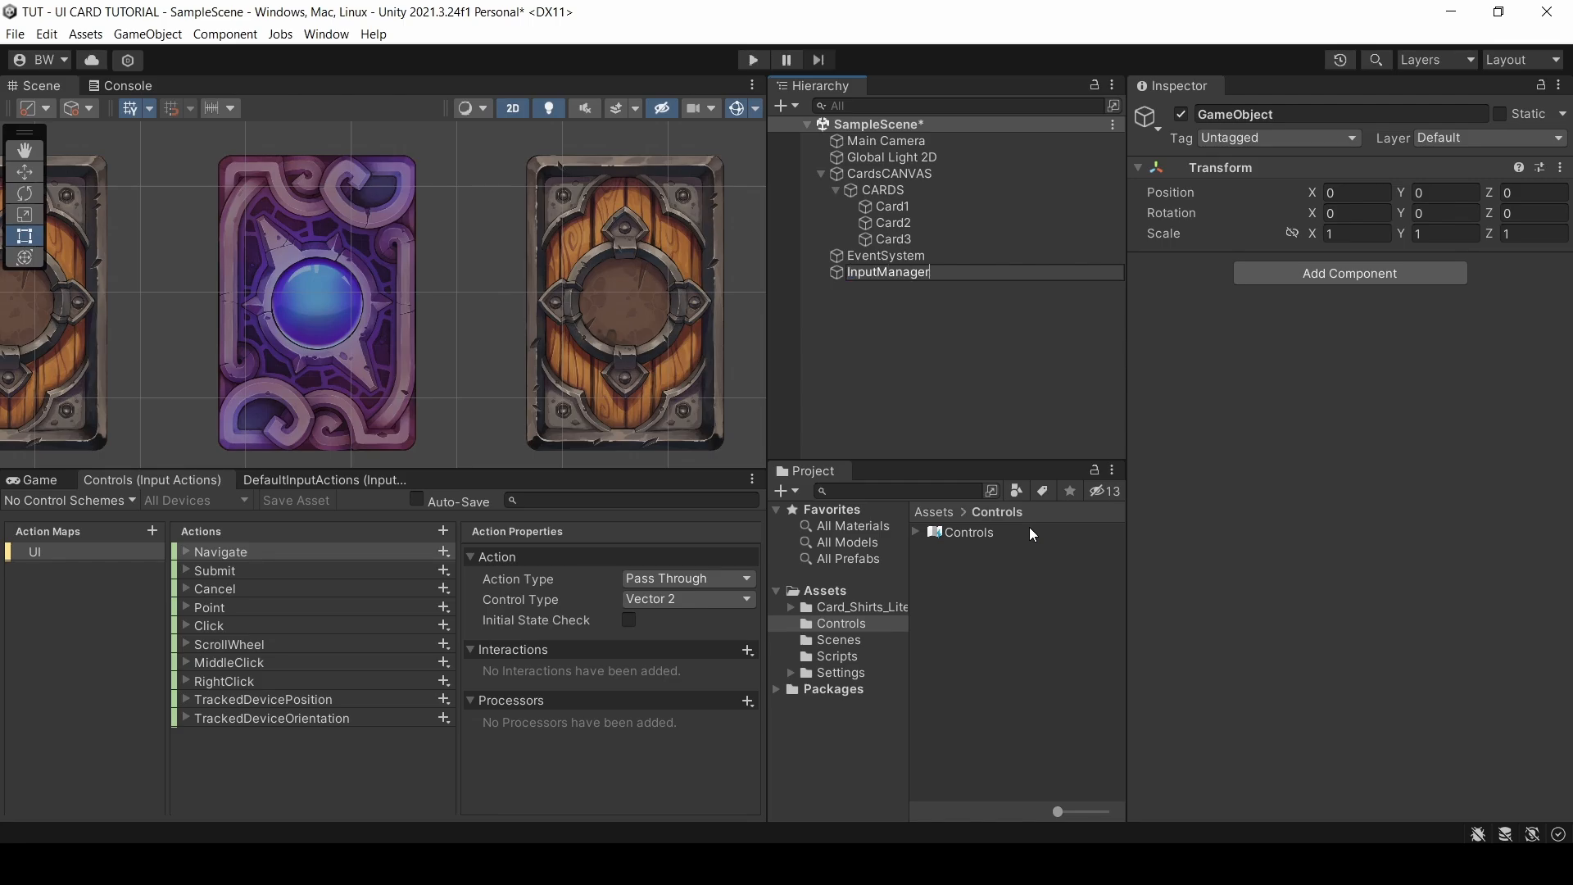
{"action": "left_click", "coordinate": [886, 271]}
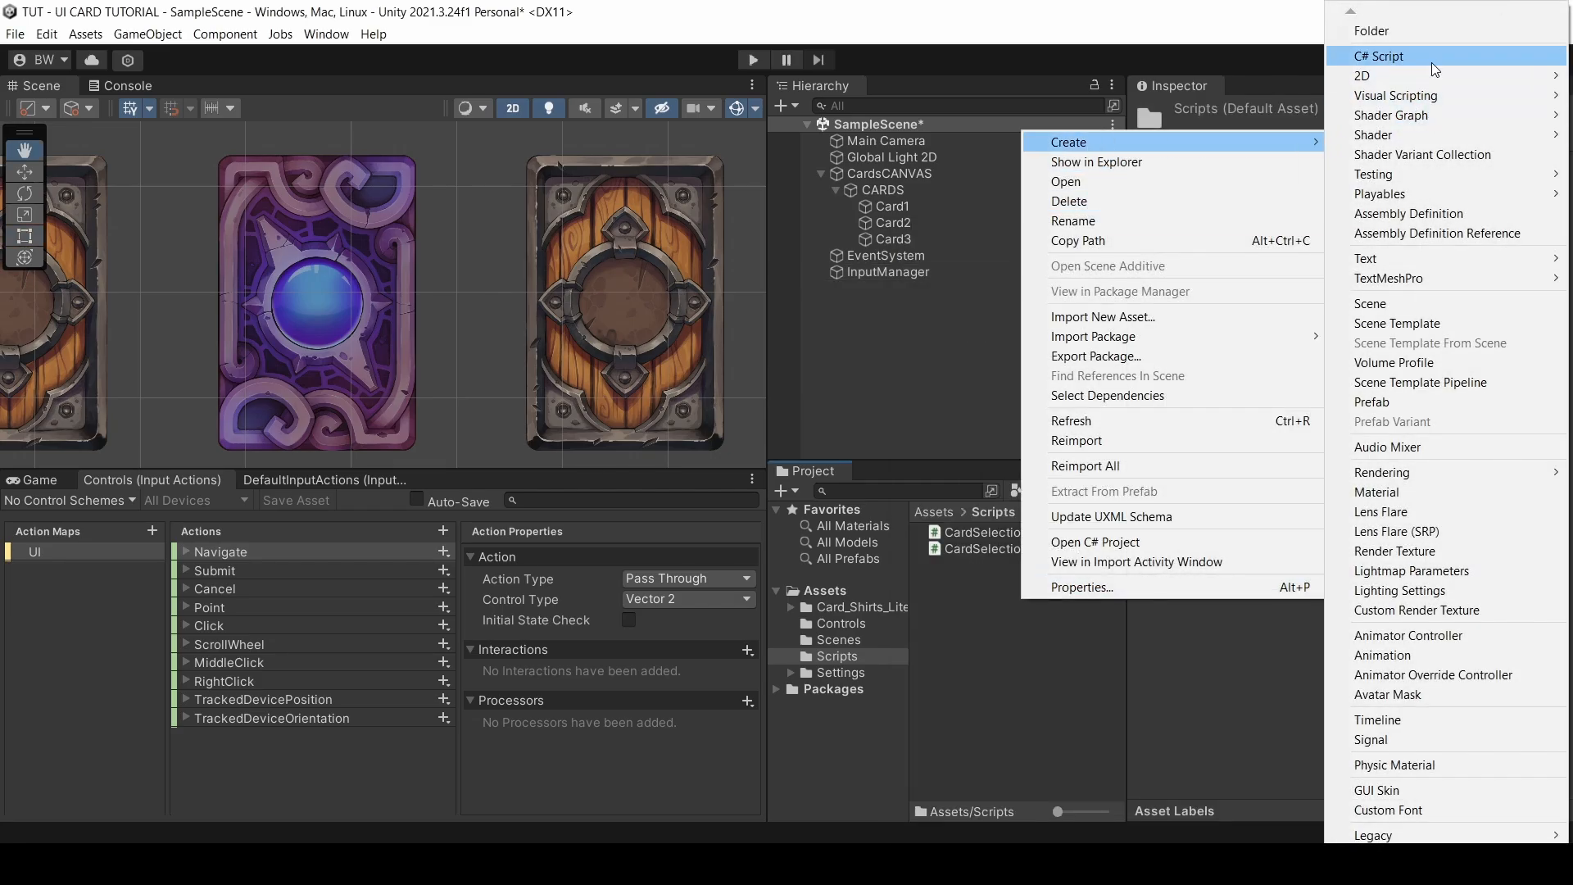
{"action": "left_click", "coordinate": [1378, 55]}
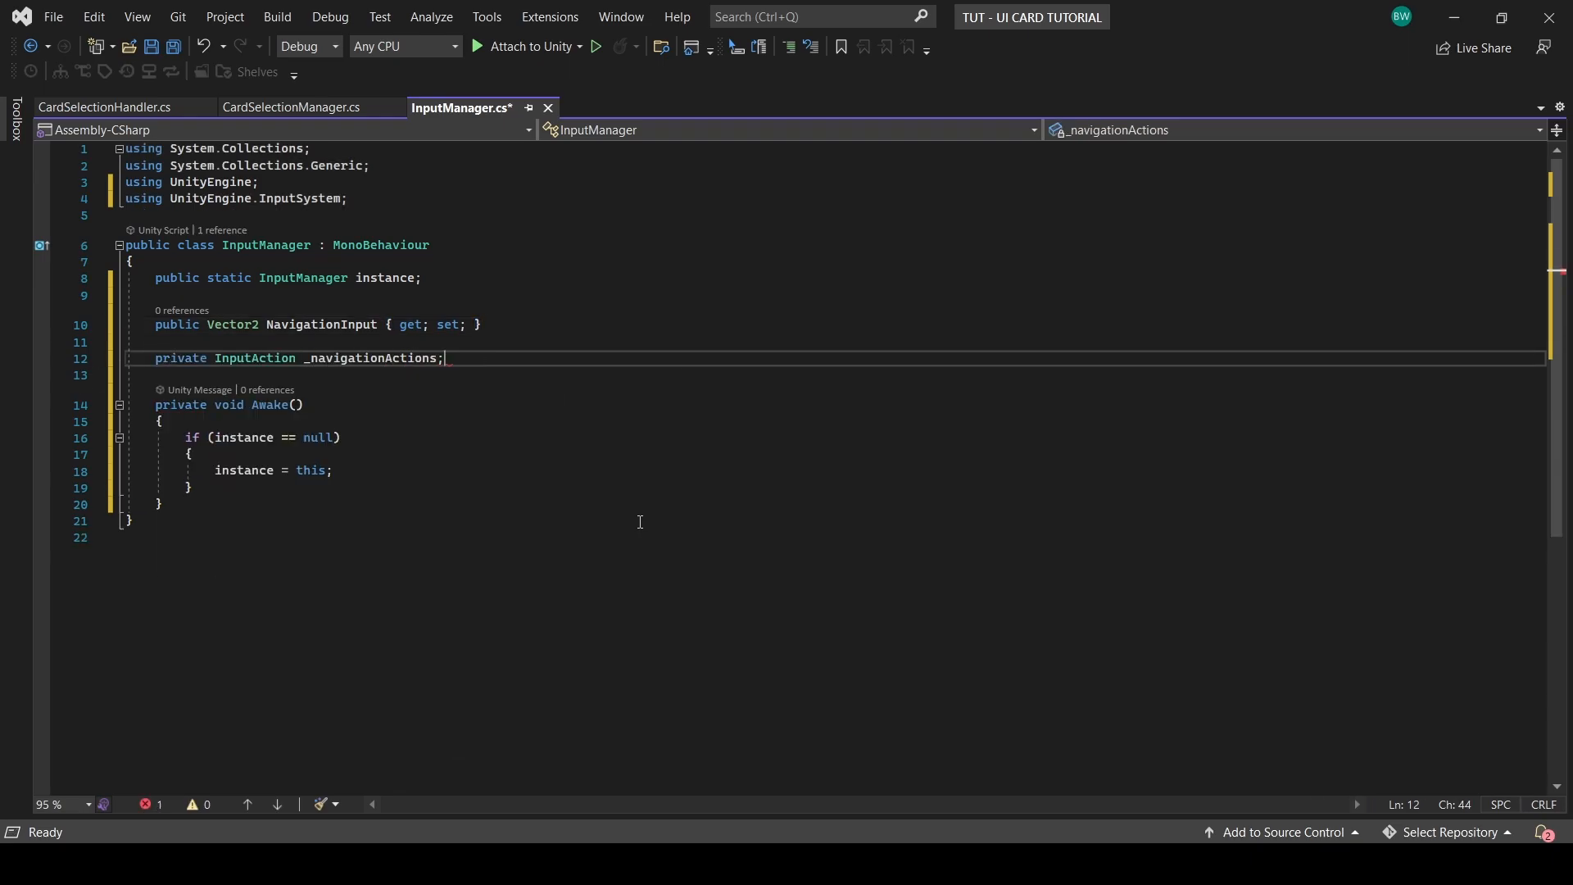
Step: Fetch PlayerInput in Awake and read the navigation Vector2 into NavigationInput in Update
{"action": "type", "text": "PlayerInput = g"}
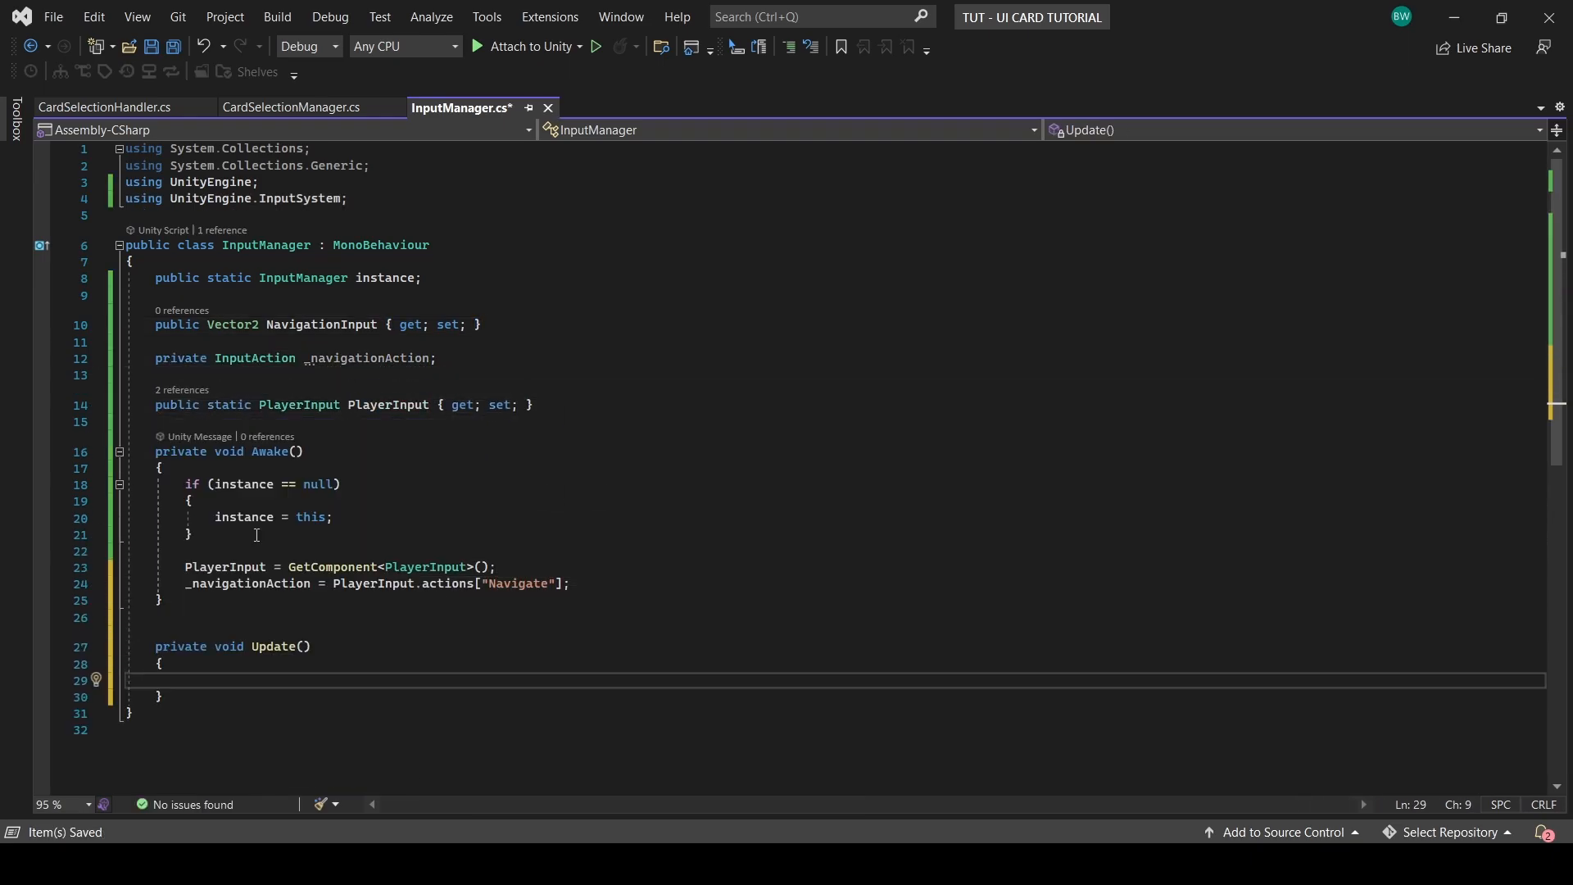
{"action": "type", "text": "NavigationInput = _navigationAction.ReadValue<Vector2>();"}
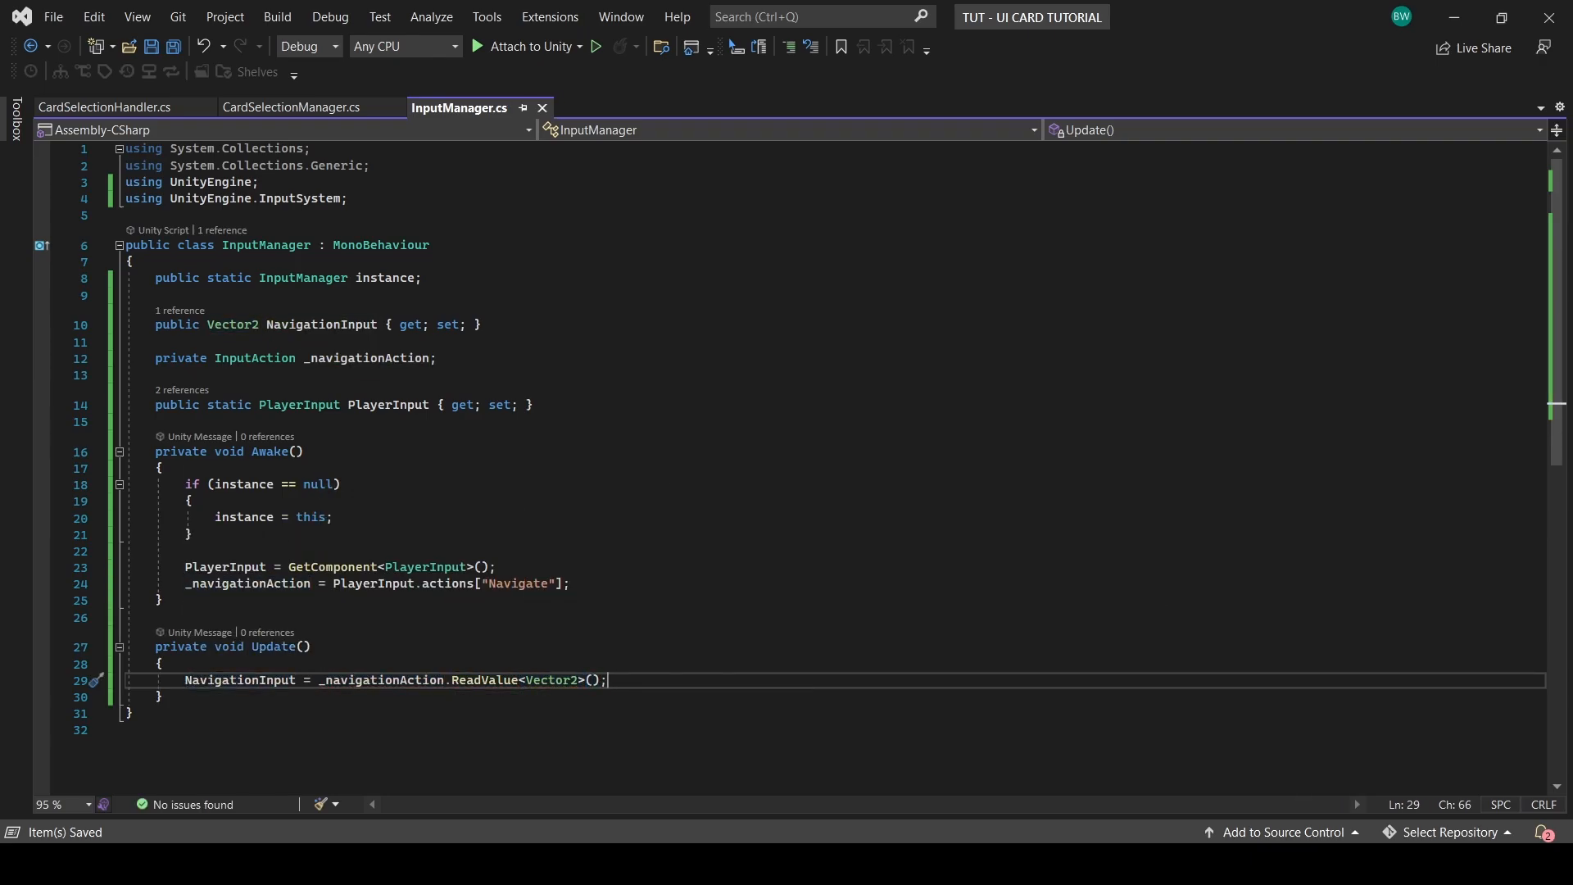
Step: Add NavigationInput.x > 0 and < 0 checks in CardSelectionManager's Update
{"action": "left_click", "coordinate": [291, 107]}
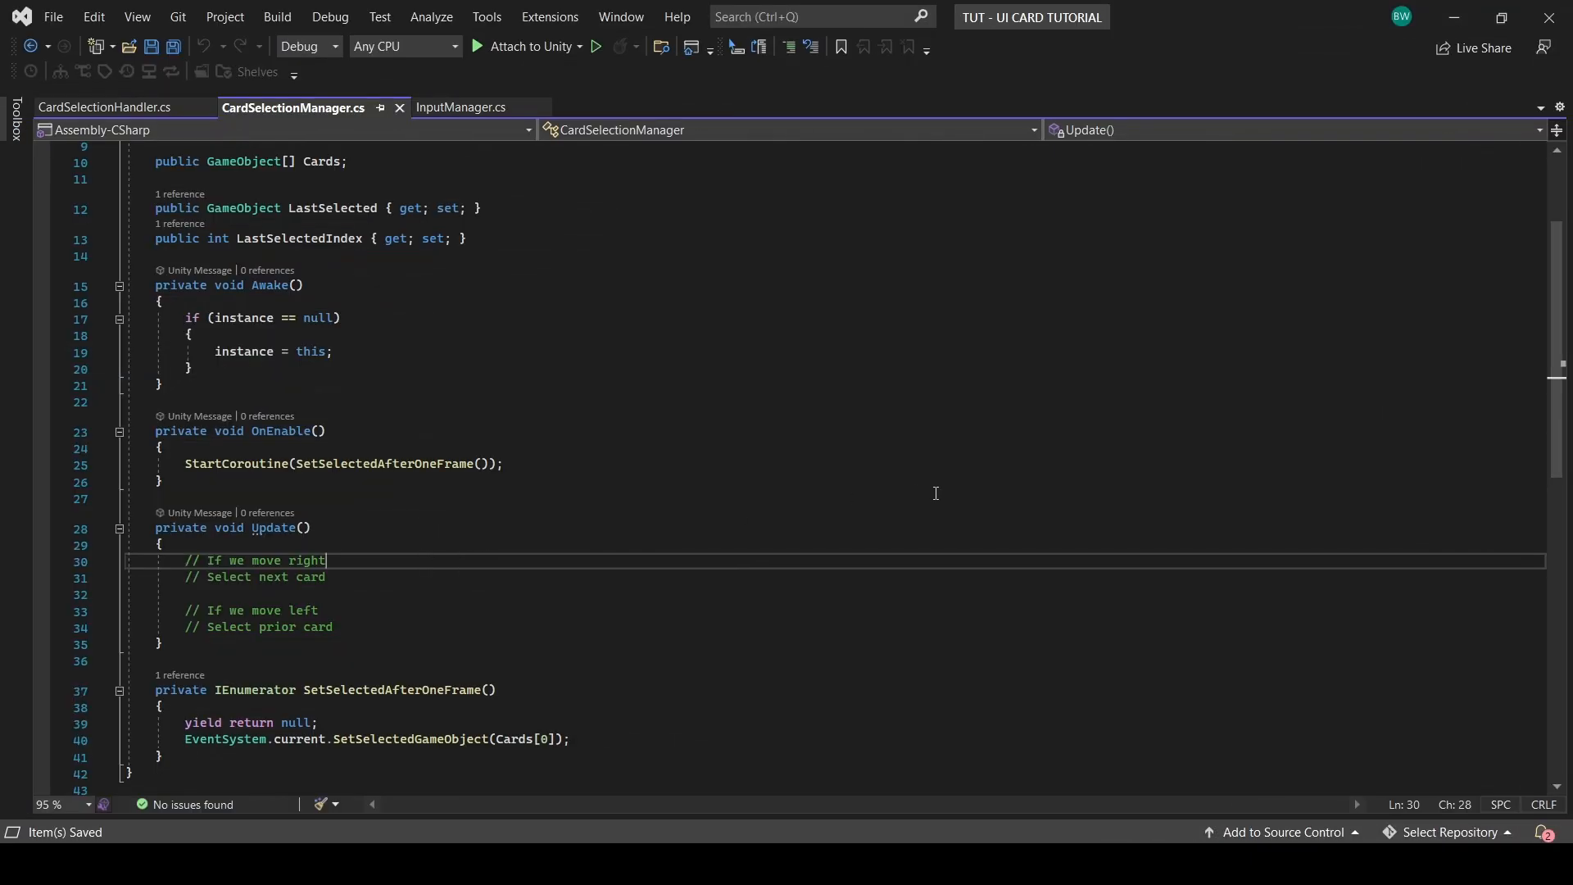
{"action": "type", "text": "if (InputManager.instance.navigationInput.x > 0"}
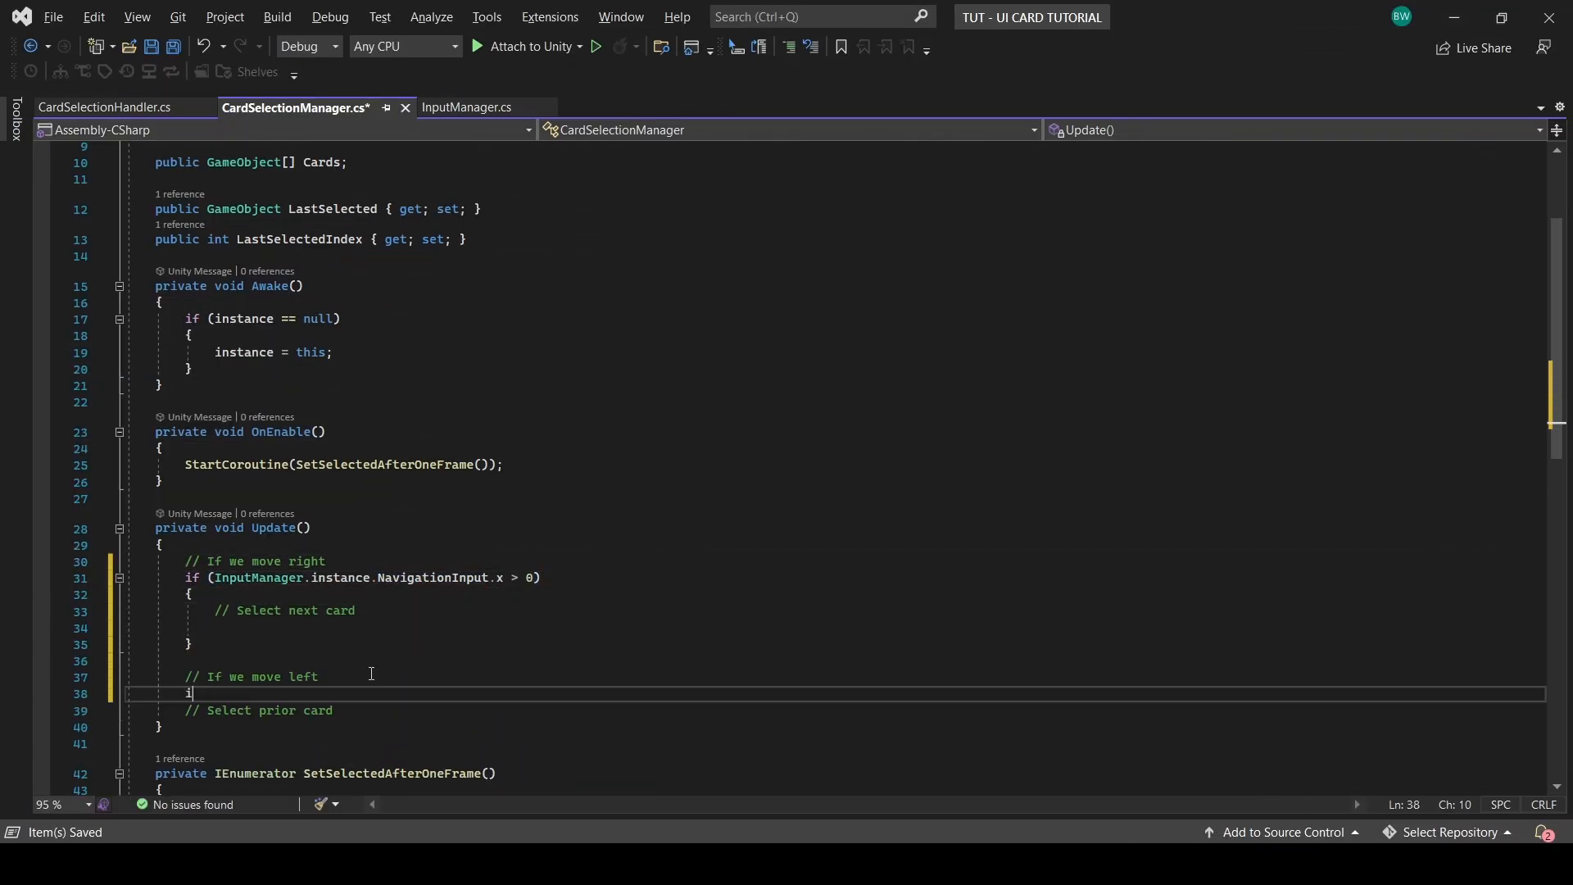
{"action": "type", "text": "if (InputManager.instance.NavigationInput.x < 0)"}
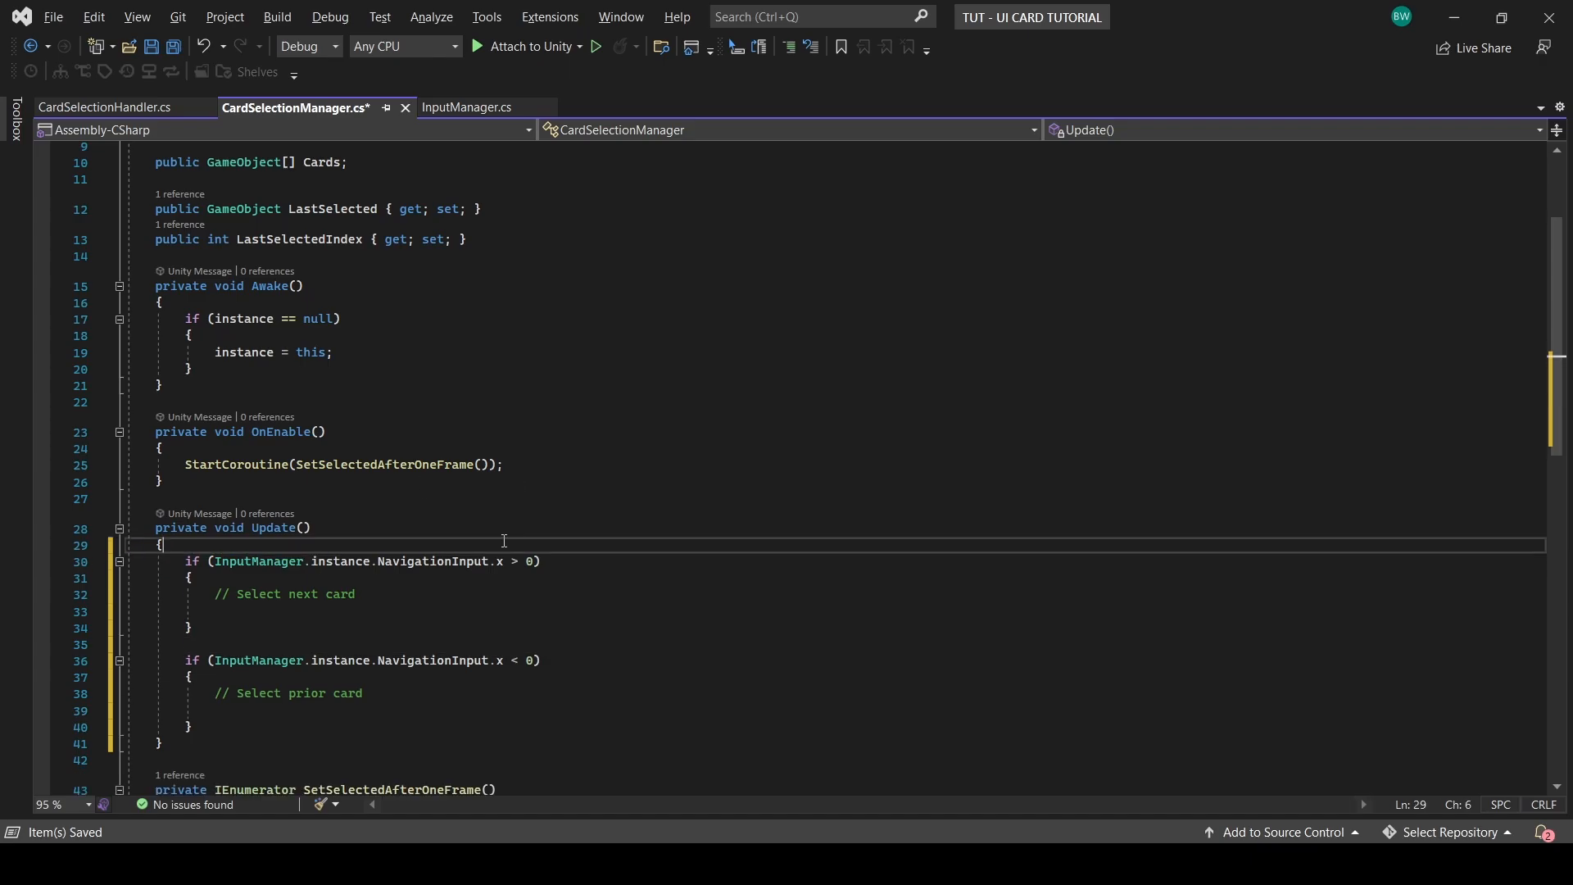
{"action": "type", "text": "private void HandleNextCardS"}
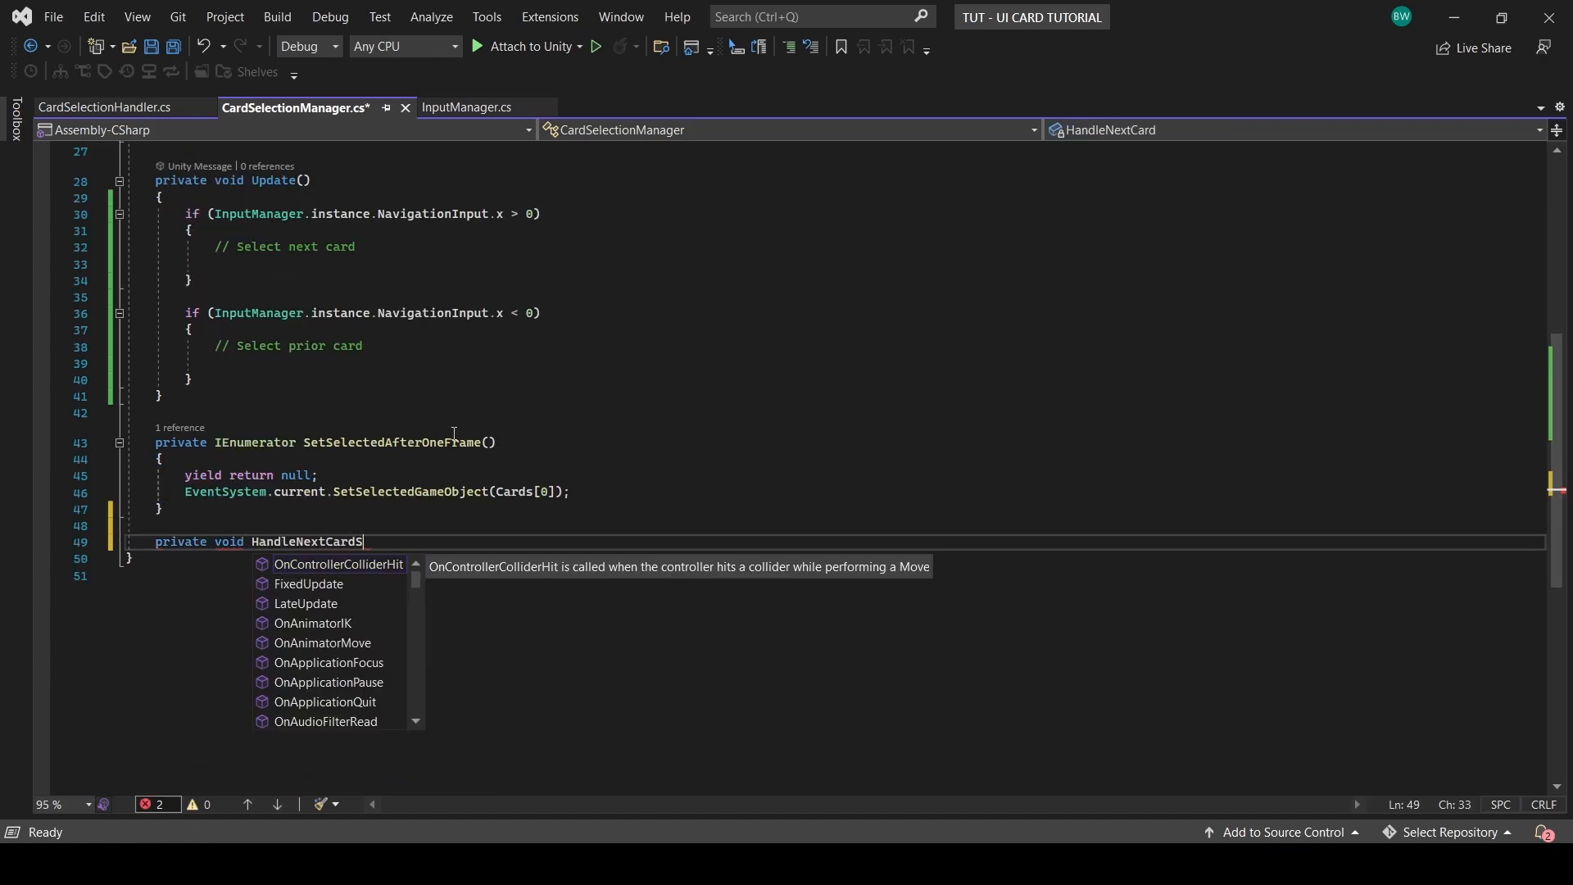
Step: Start HandleNextCardSelection(int addition), checking for no selection and computing newIndex from LastSelectedIndex plus addition
{"action": "type", "text": "election(int addition)"}
{"action": "type", "text": "if (Events"}
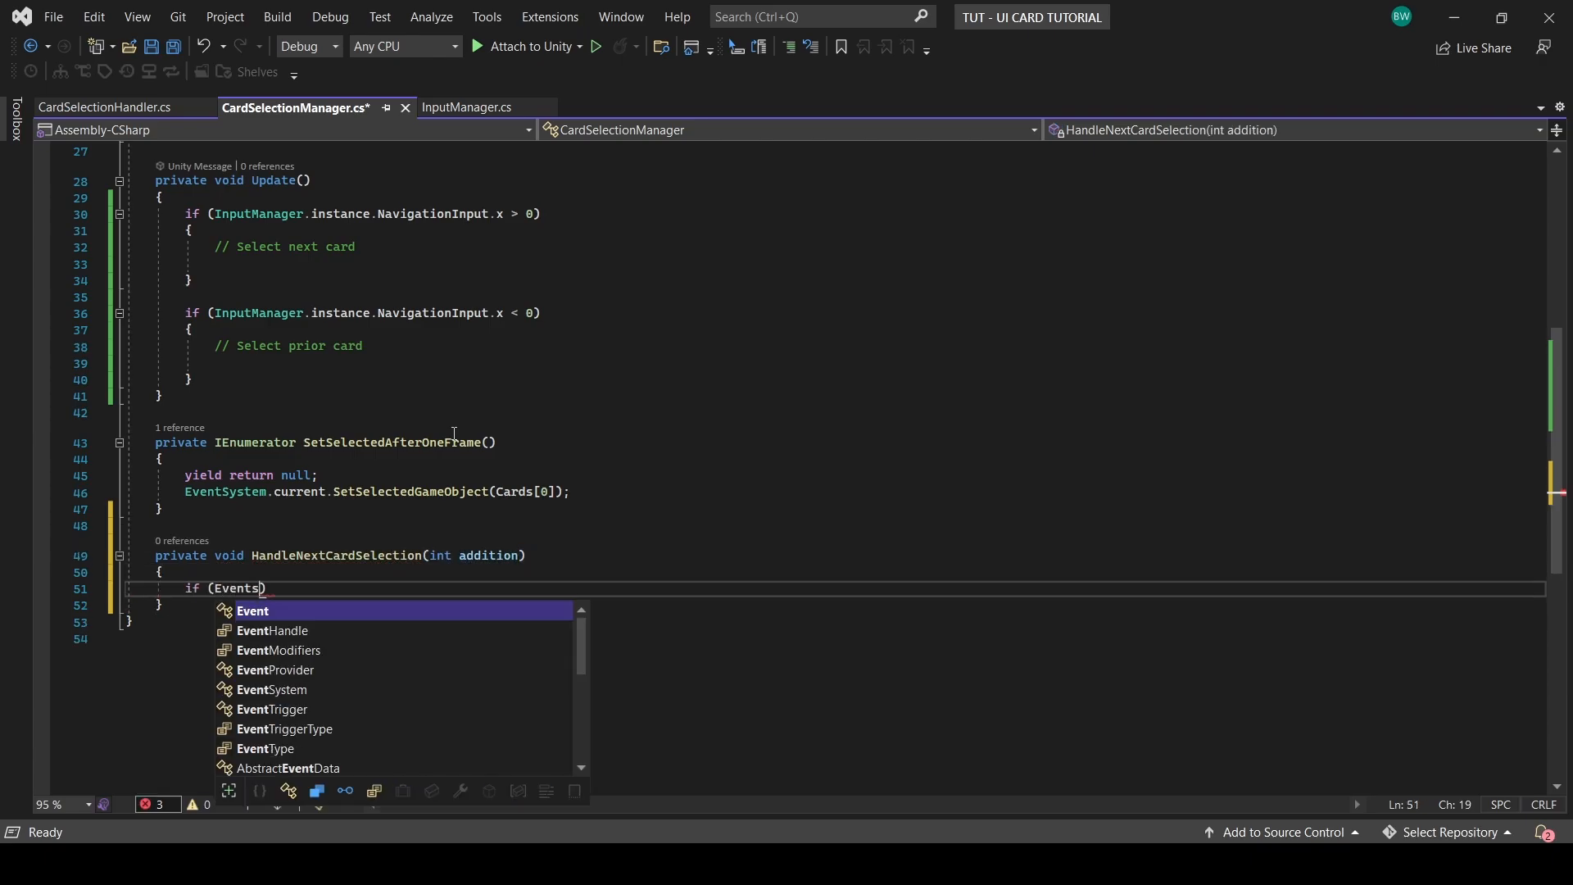
{"action": "type", "text": "System.current.currentSelectedGameObject == null && LastSelected != null"}
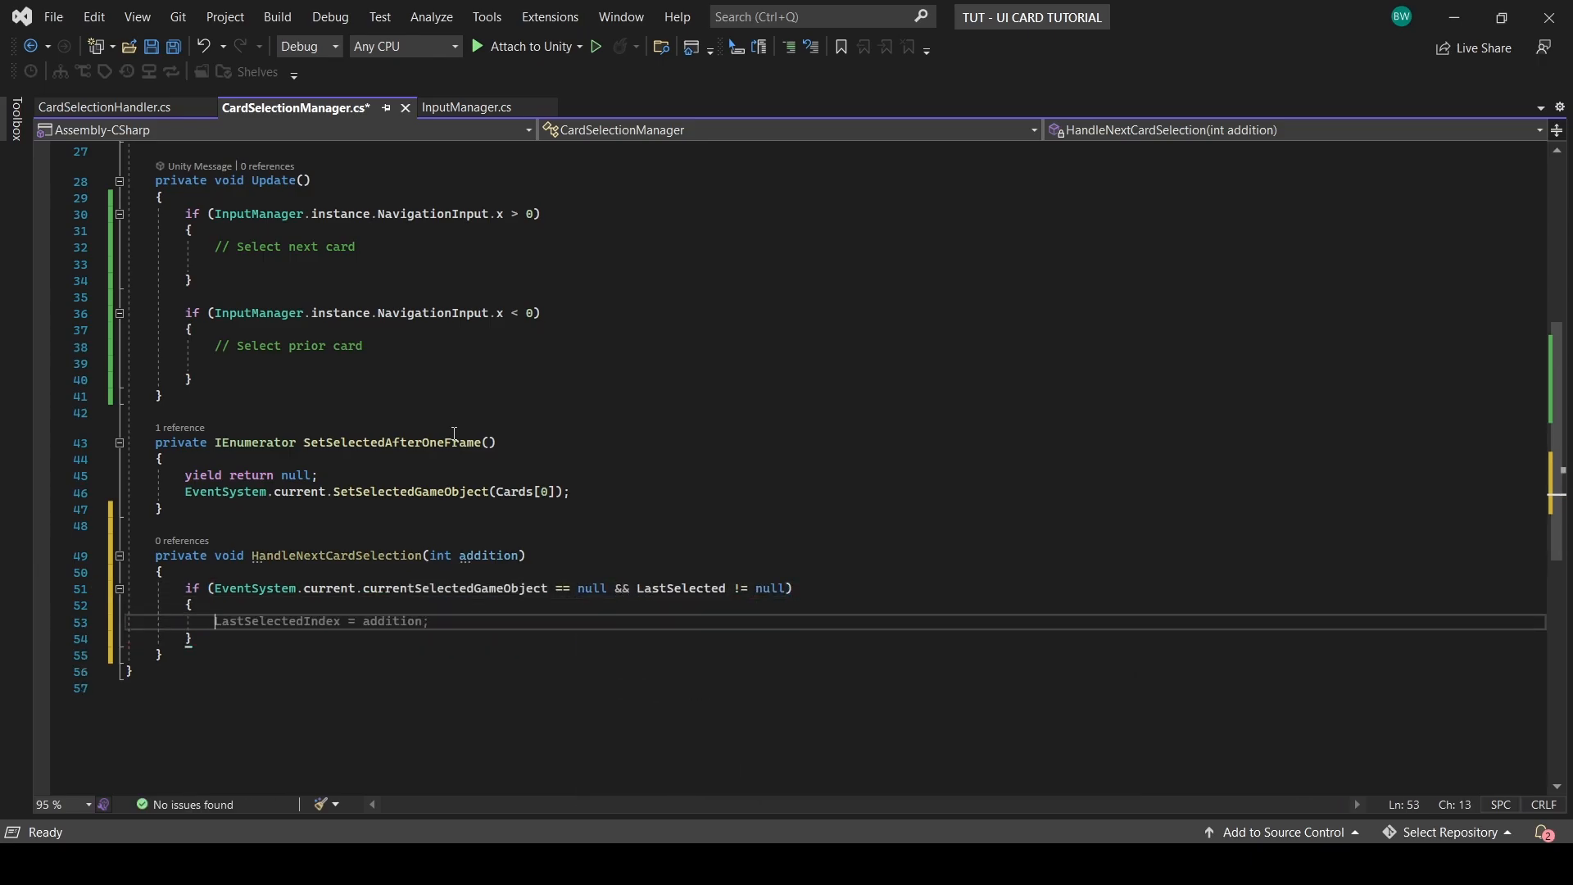
{"action": "type", "text": "int newIndex"}
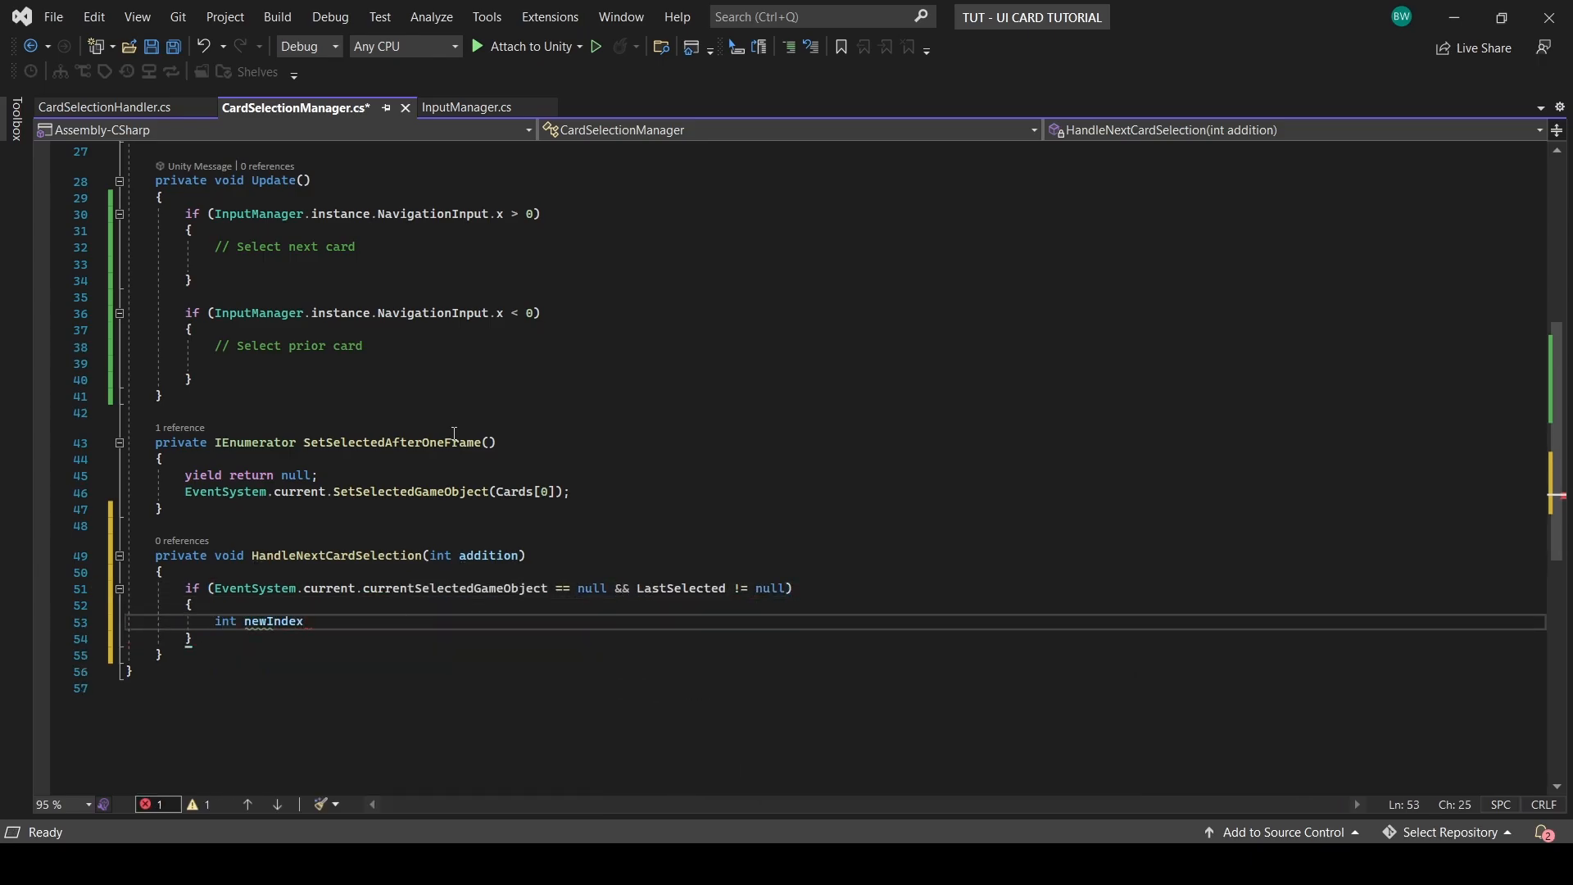
{"action": "type", "text": "= LastSelectedIndex +"}
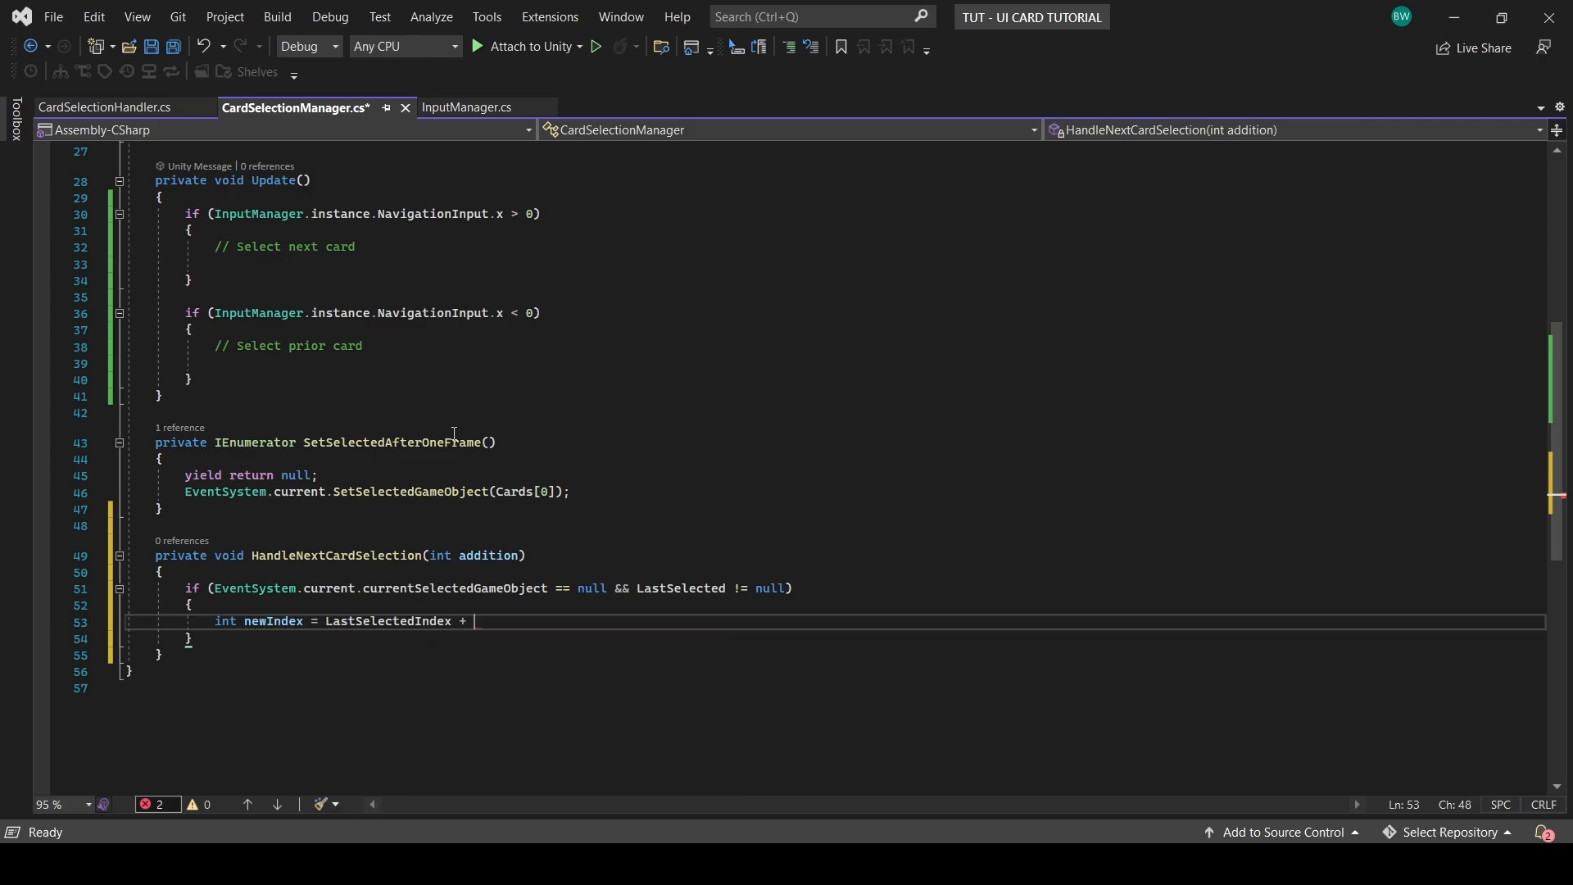
{"action": "type", "text": "addition;"}
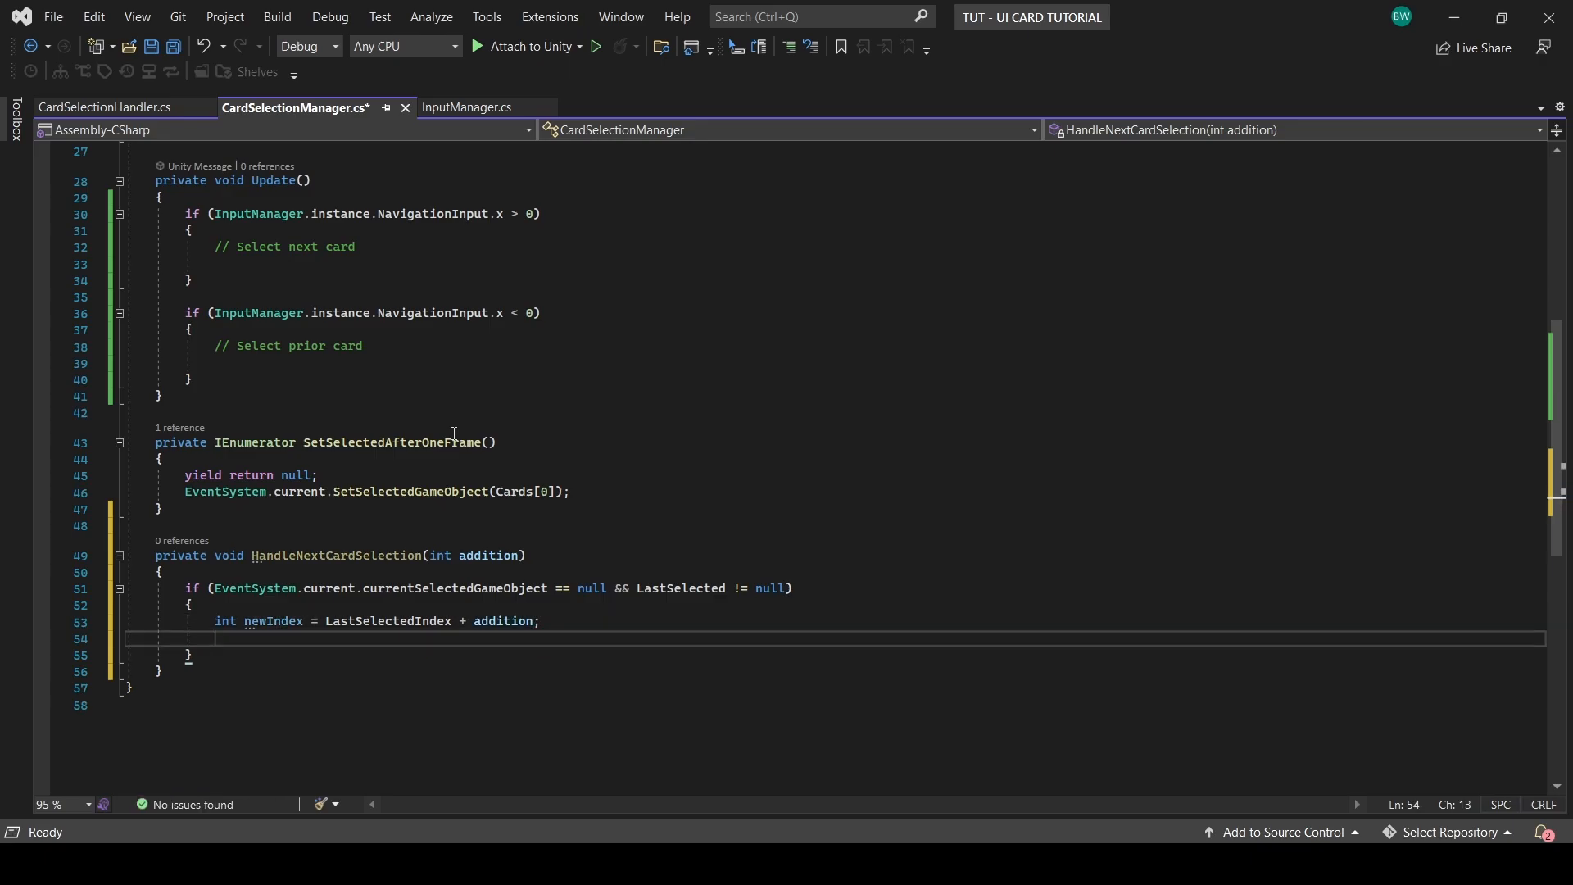
Step: Clamp newIndex to 0..Cards.Length-1, select Cards[newIndex], and call it with 1 and -1
{"action": "type", "text": "newIndex = newIndex < 0 ? 0 :"}
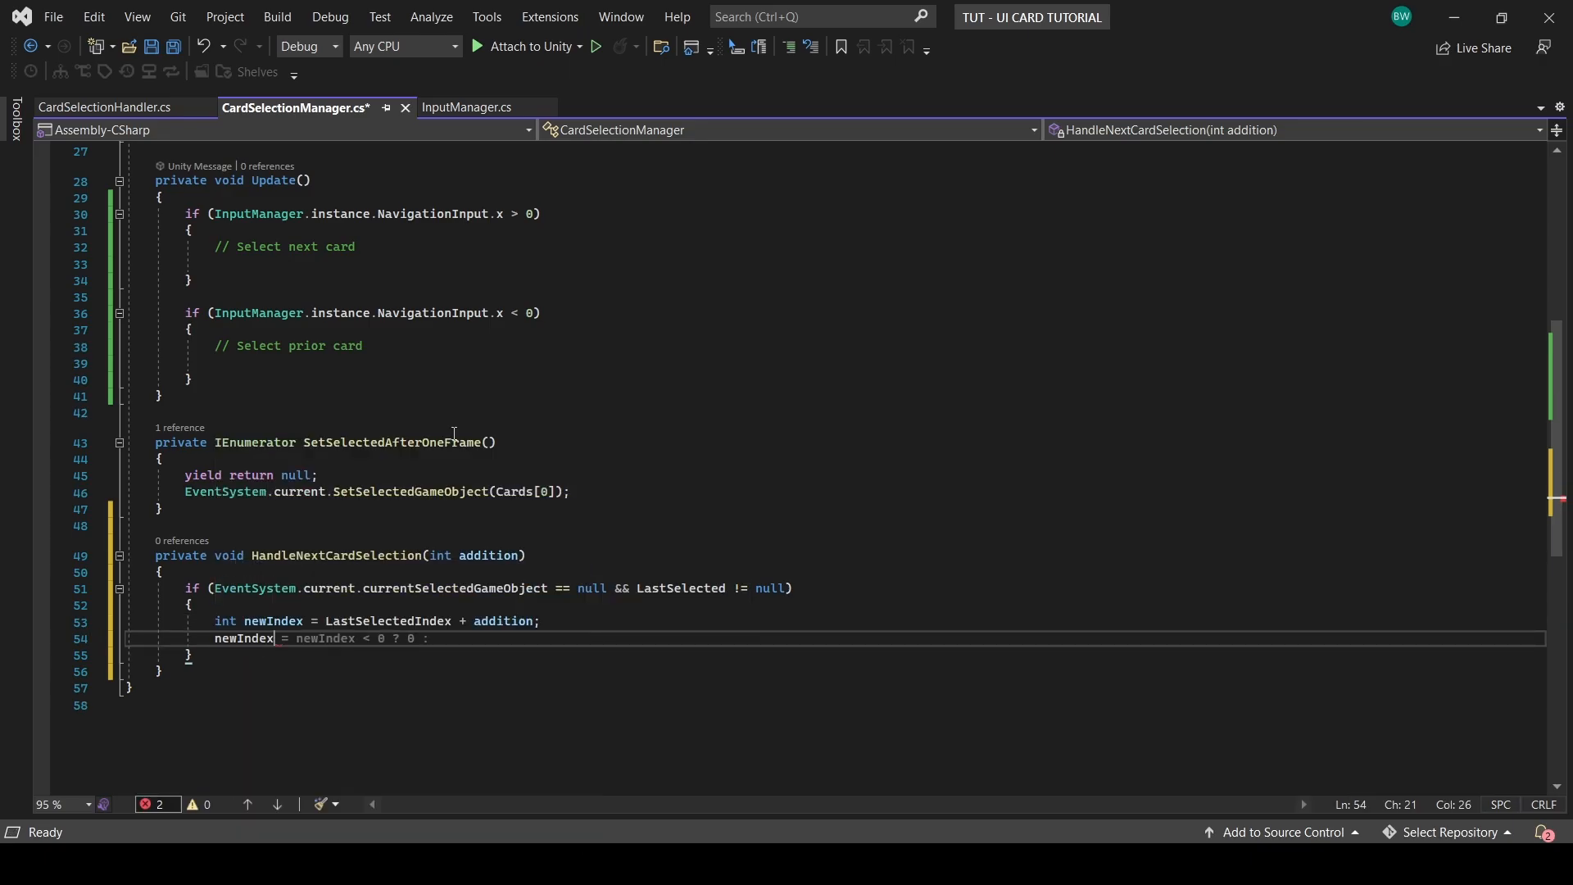
{"action": "type", "text": "Mathf.kl"}
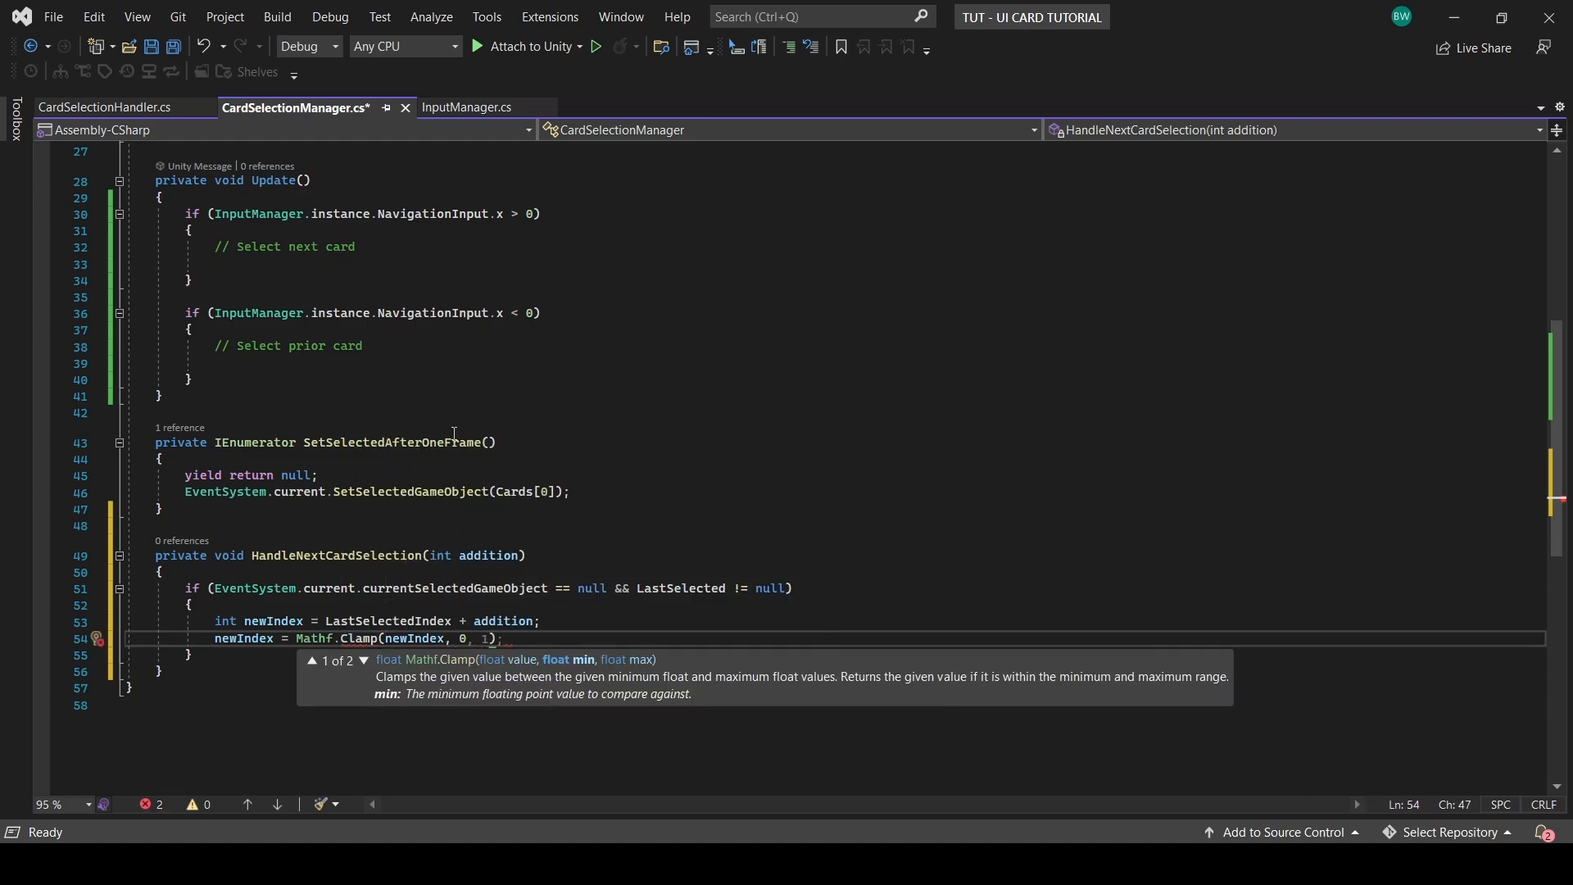
{"action": "type", "text": "Cards.Length"}
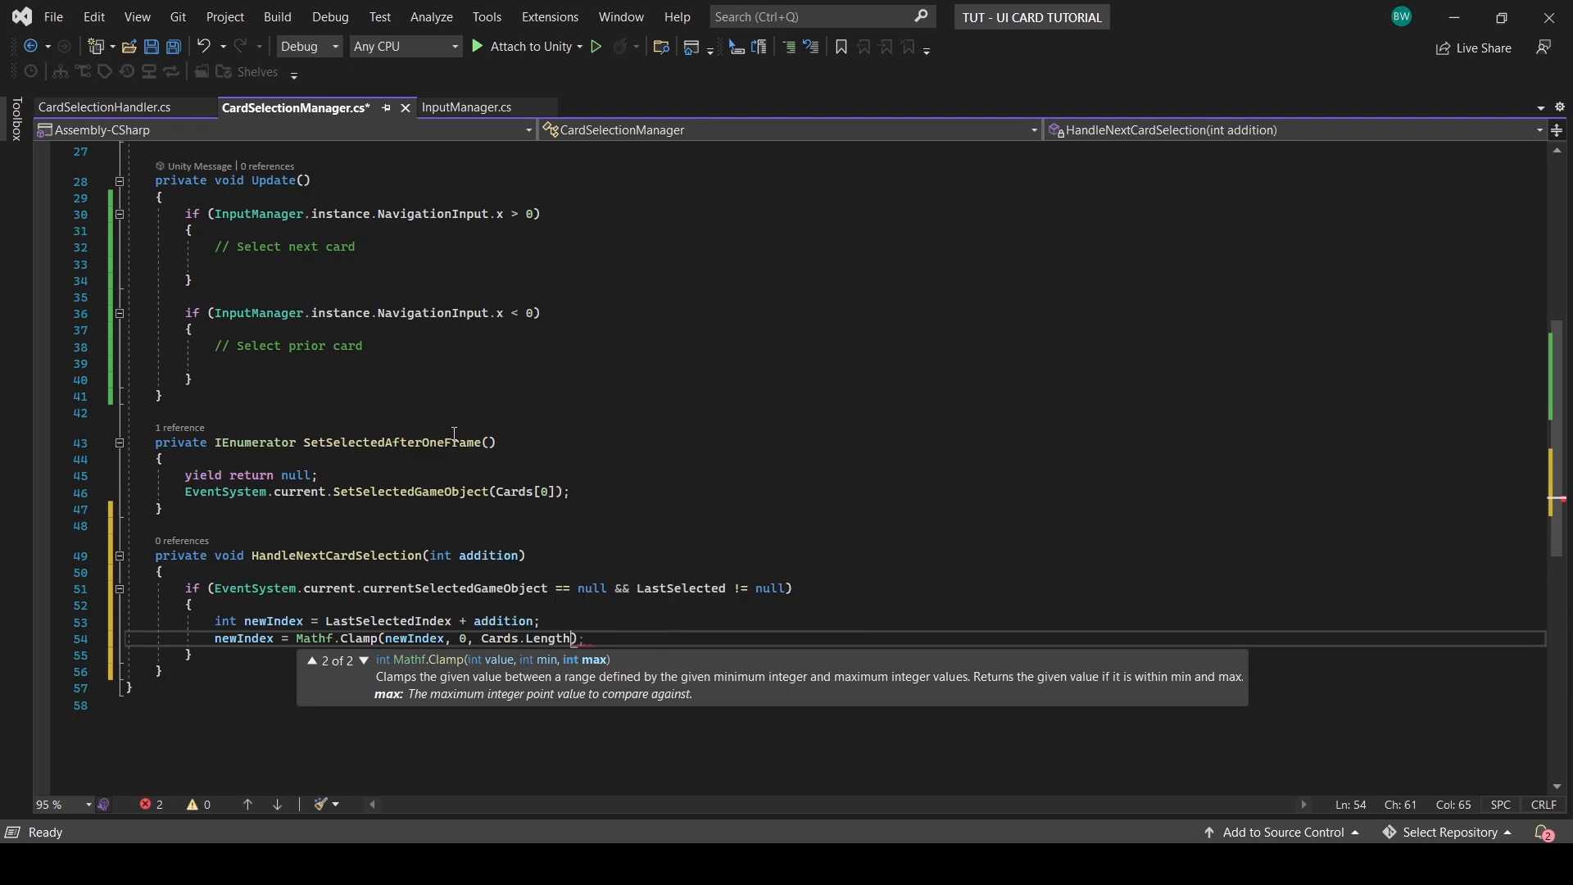
{"action": "type", "text": "- 1"}
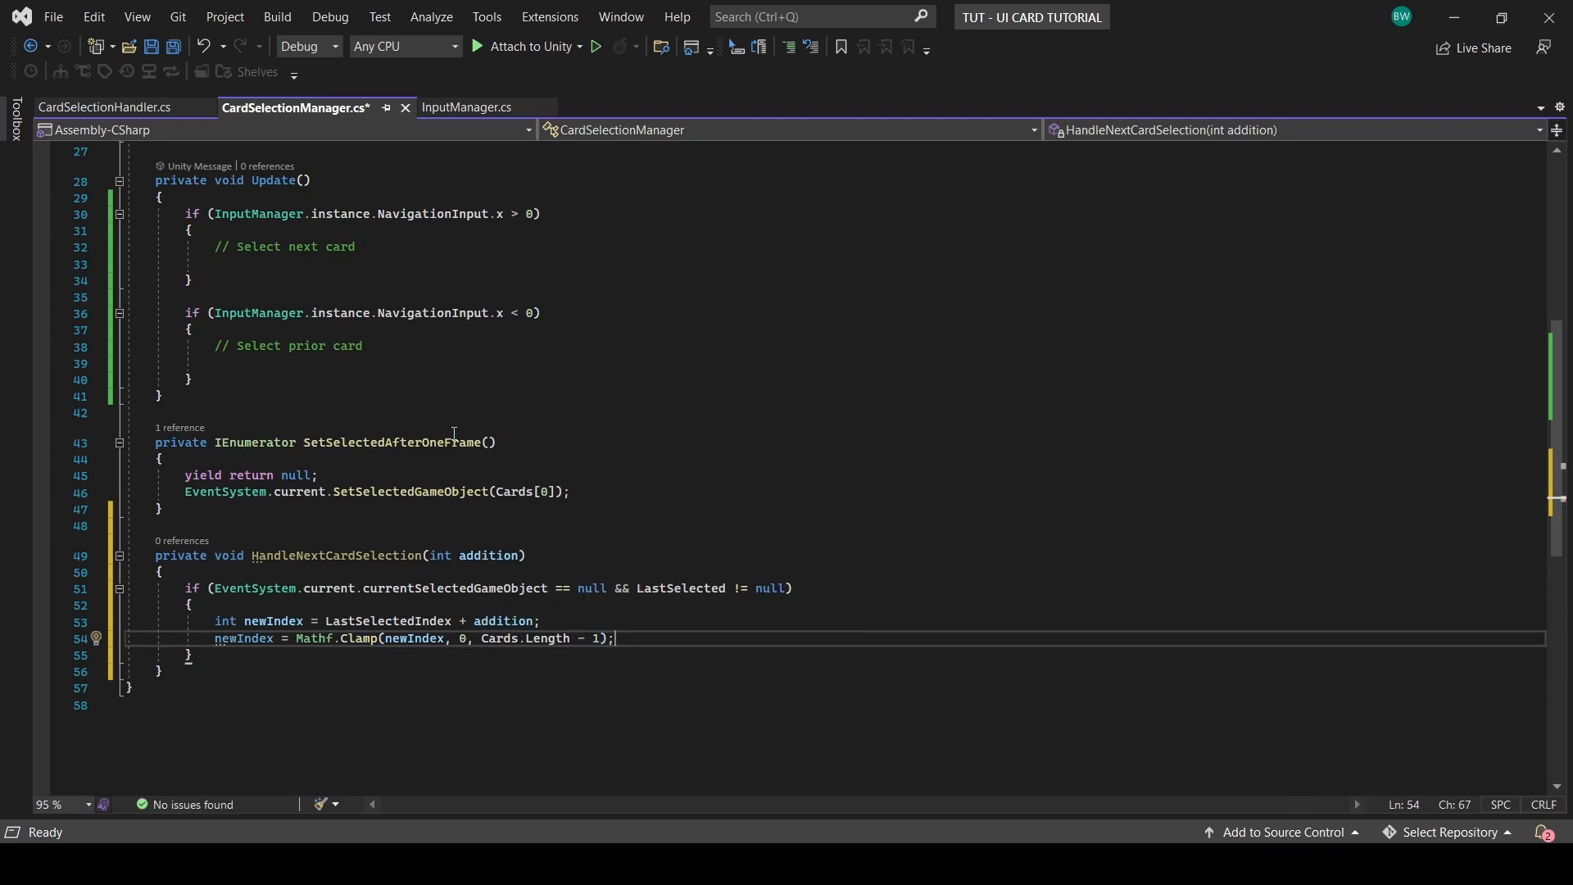
{"action": "type", "text": "EventSystem.current.SetSelectedGameObject"}
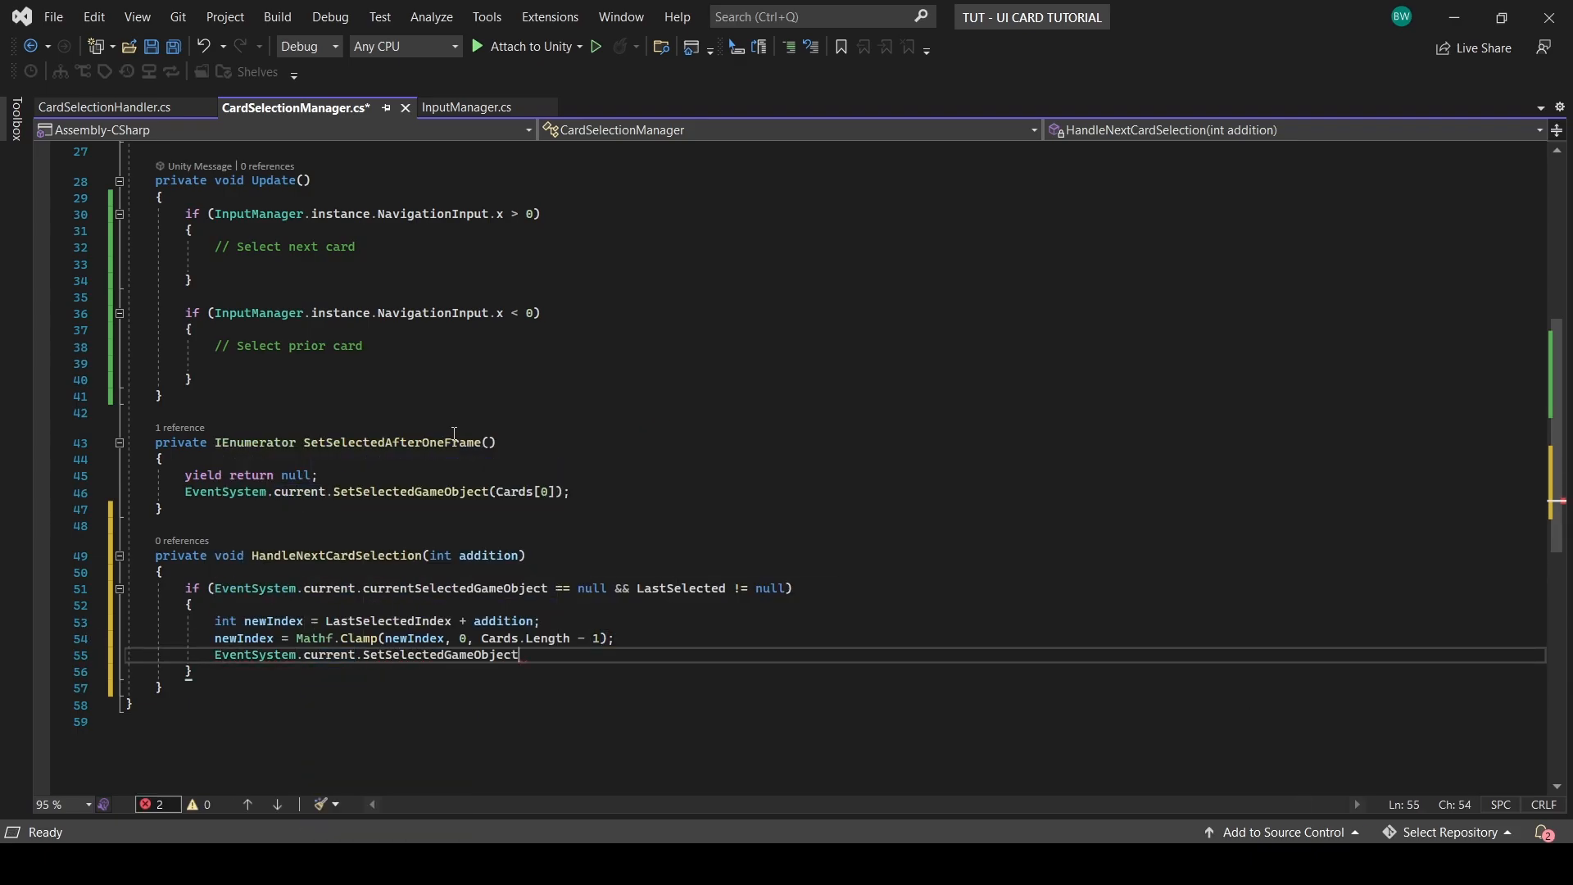
{"action": "type", "text": "(Cards[newIndex]);"}
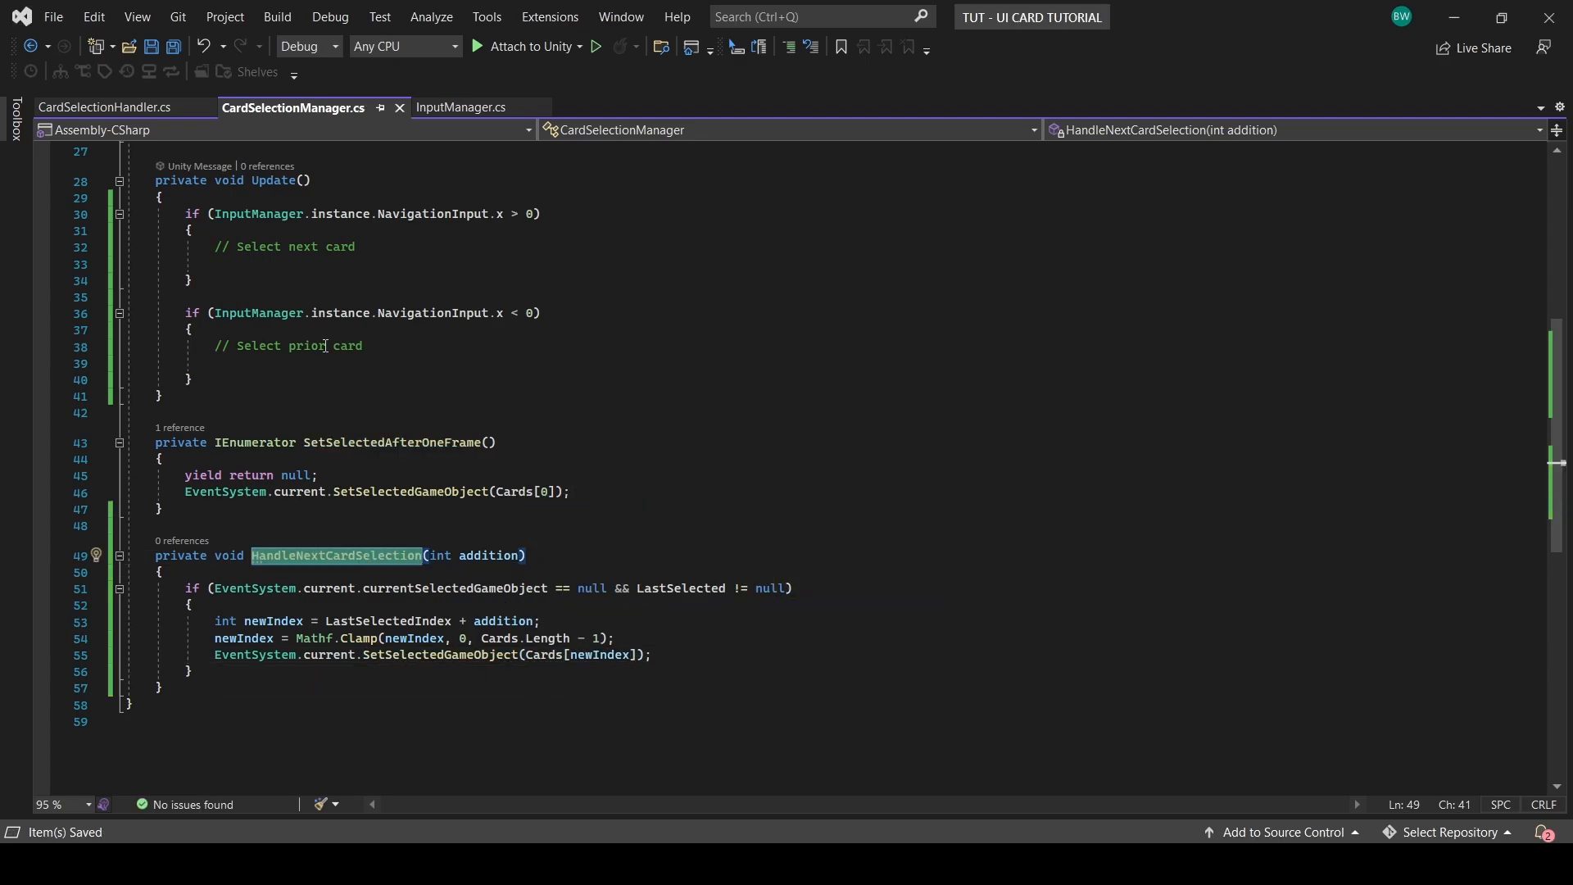
{"action": "type", "text": "HandleNextCardSelection(1);"}
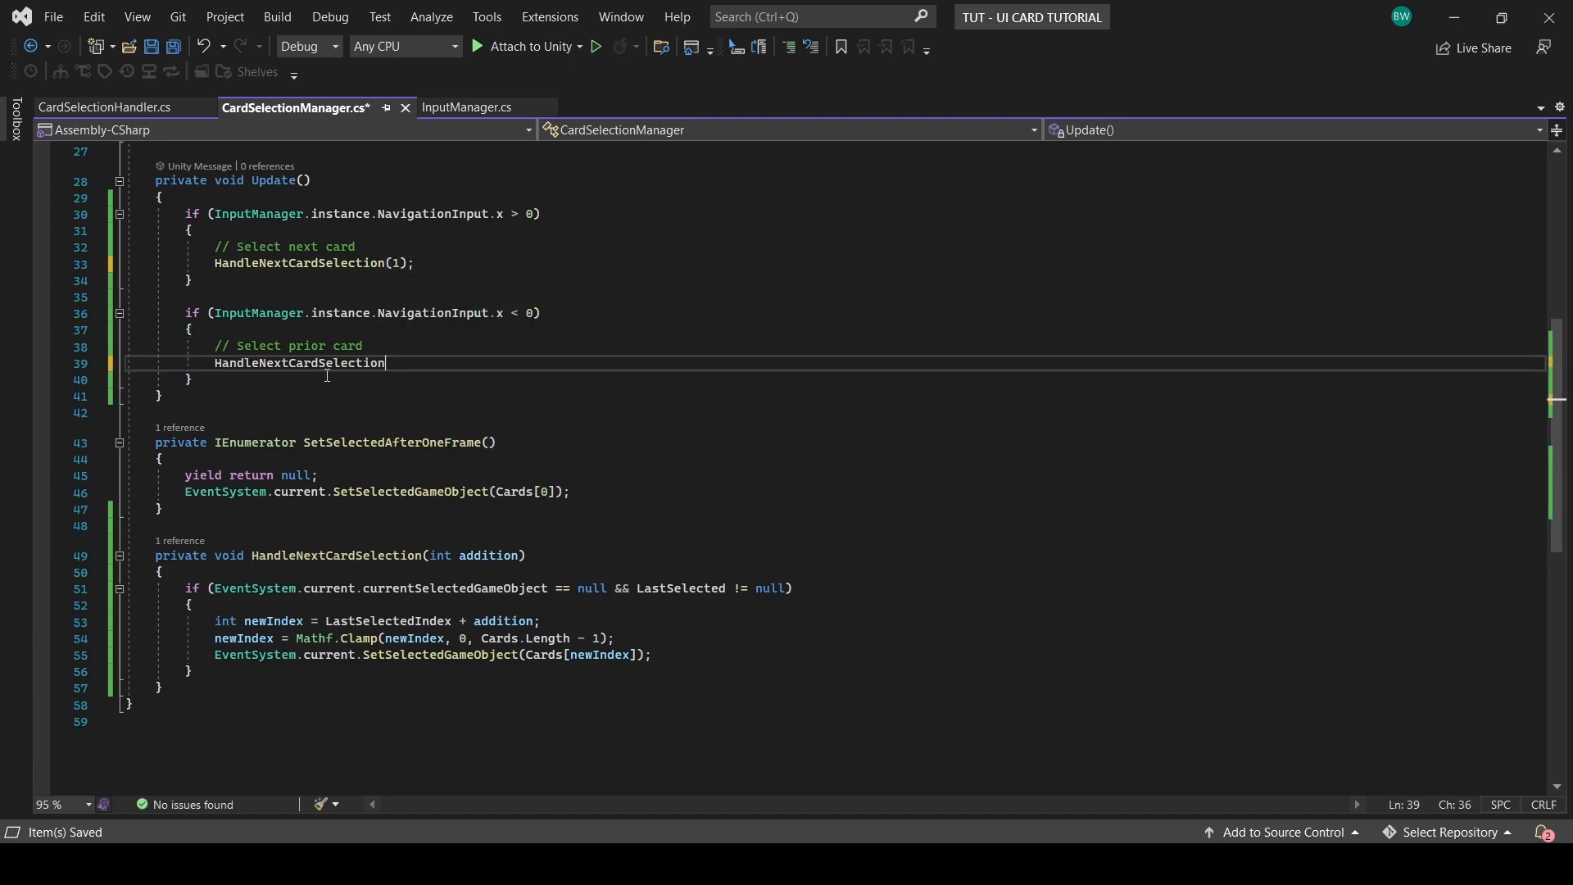
{"action": "type", "text": "(-1)"}
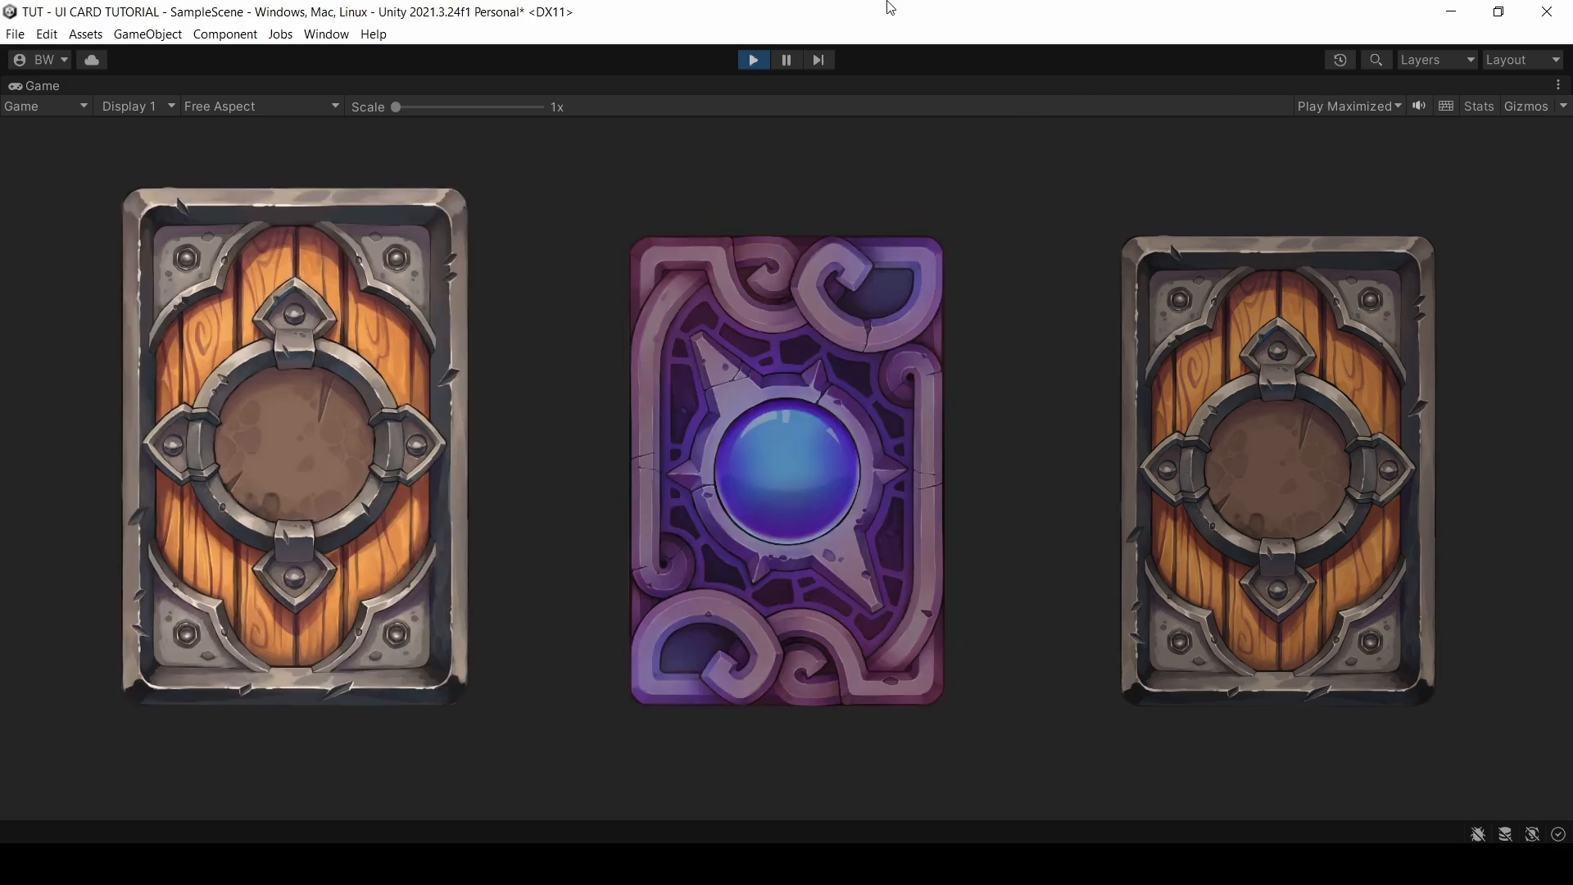
{"action": "mouse_move", "coordinate": [923, 179]}
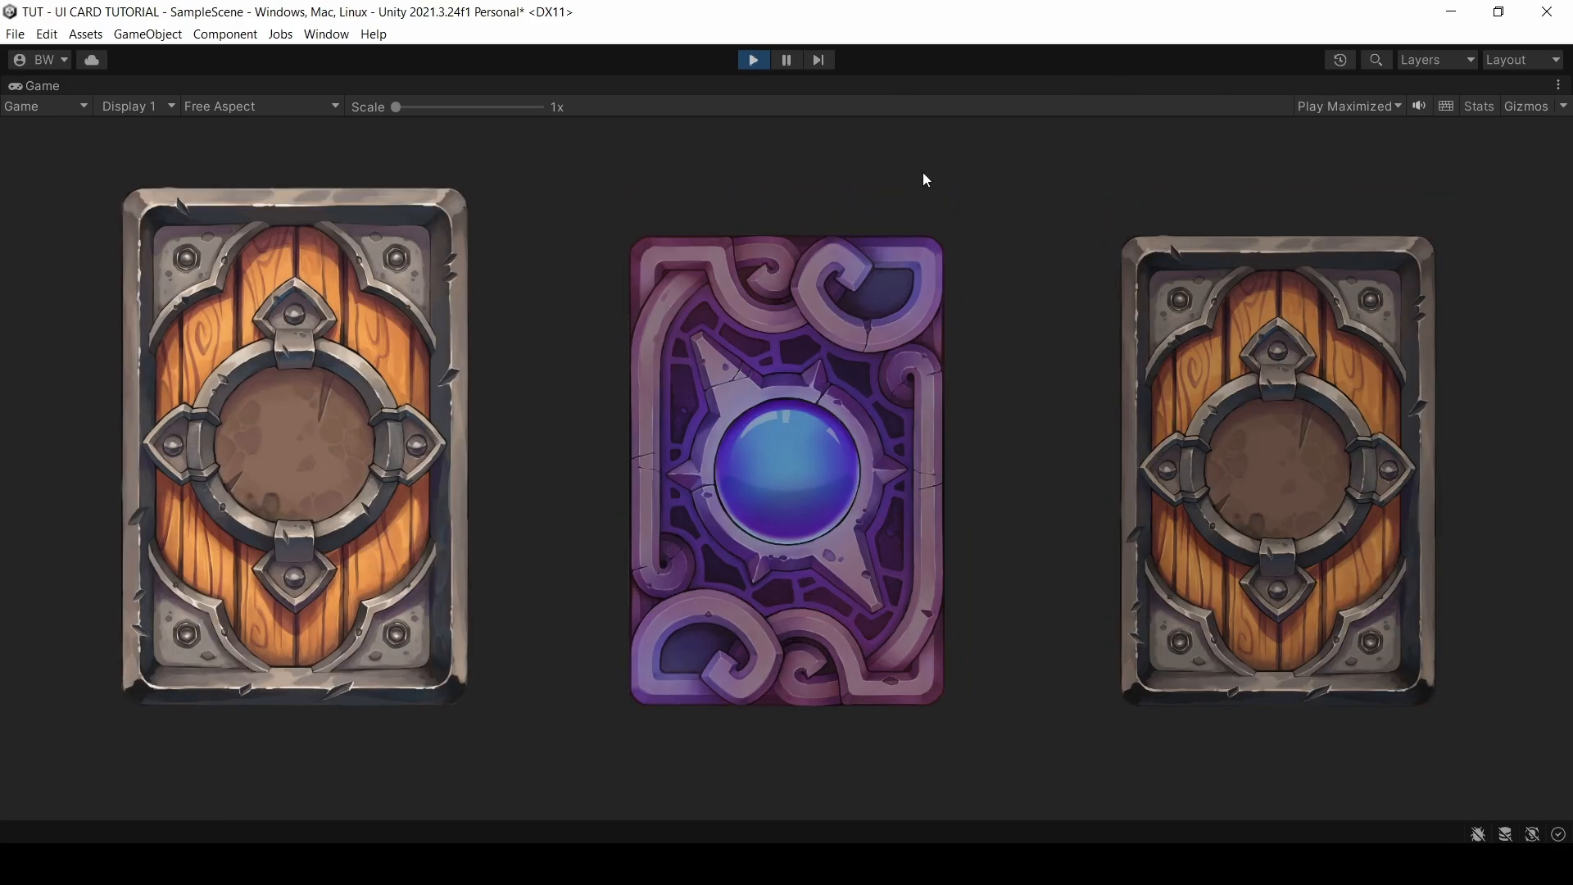